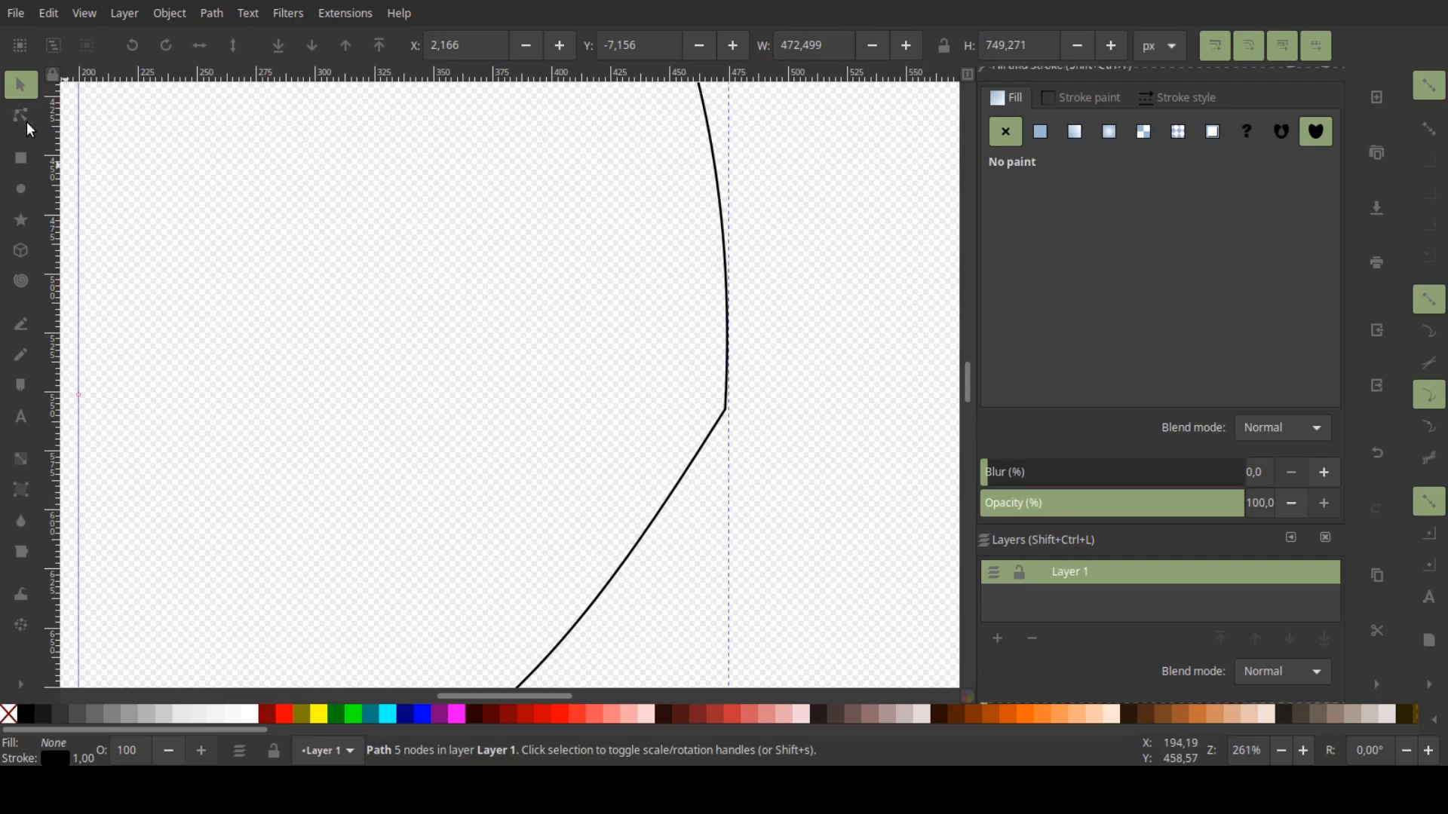
With the Node tool, bow the lower straight segment of the profile slightly outward
{"action": "left_click", "coordinate": [20, 115]}
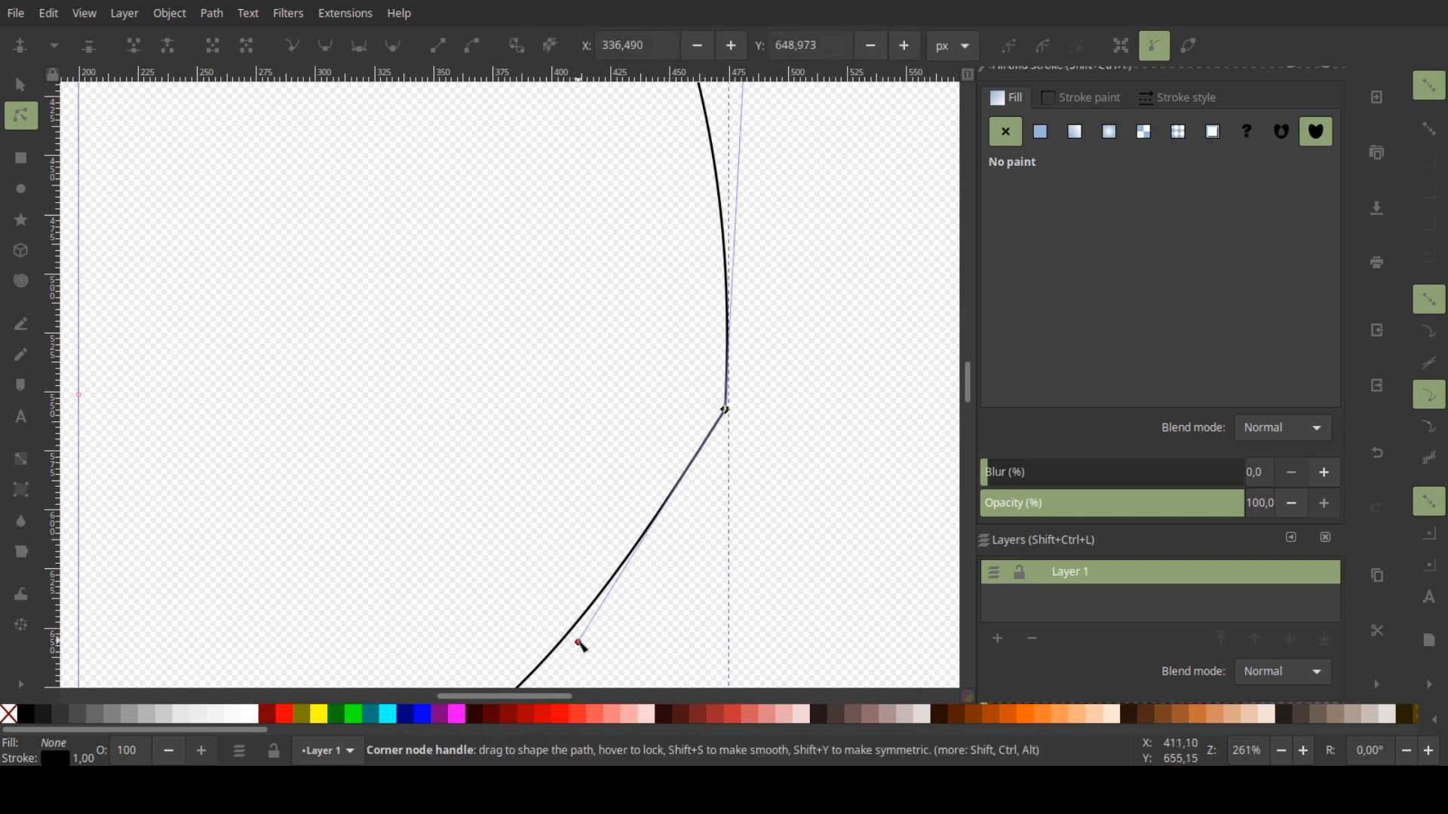
{"action": "left_click_drag", "start_coordinate": [579, 644], "coordinate": [698, 606]}
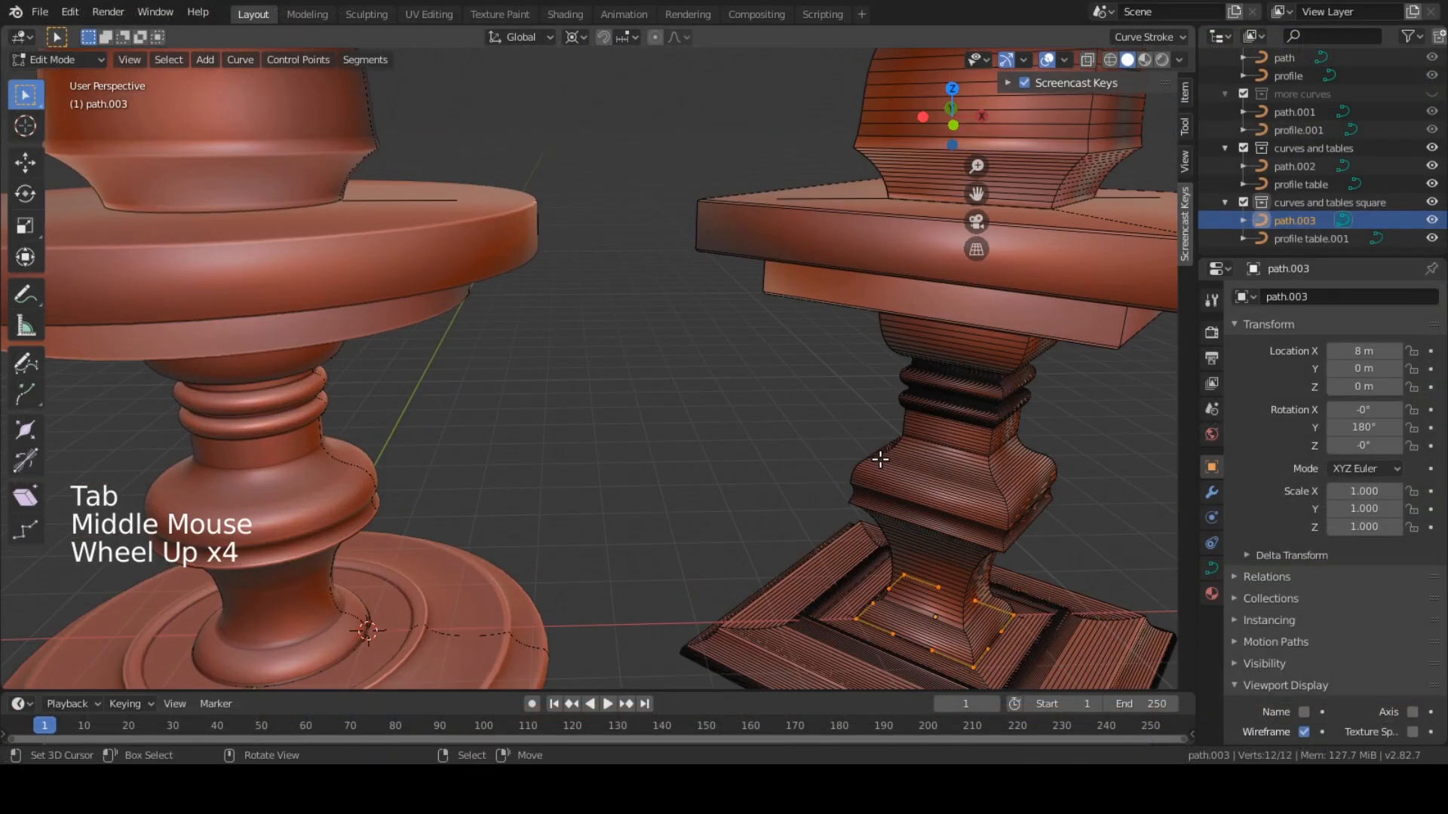
Leave the square table path's Edit Mode and view both turned tables side by side
{"action": "key", "text": "Tab"}
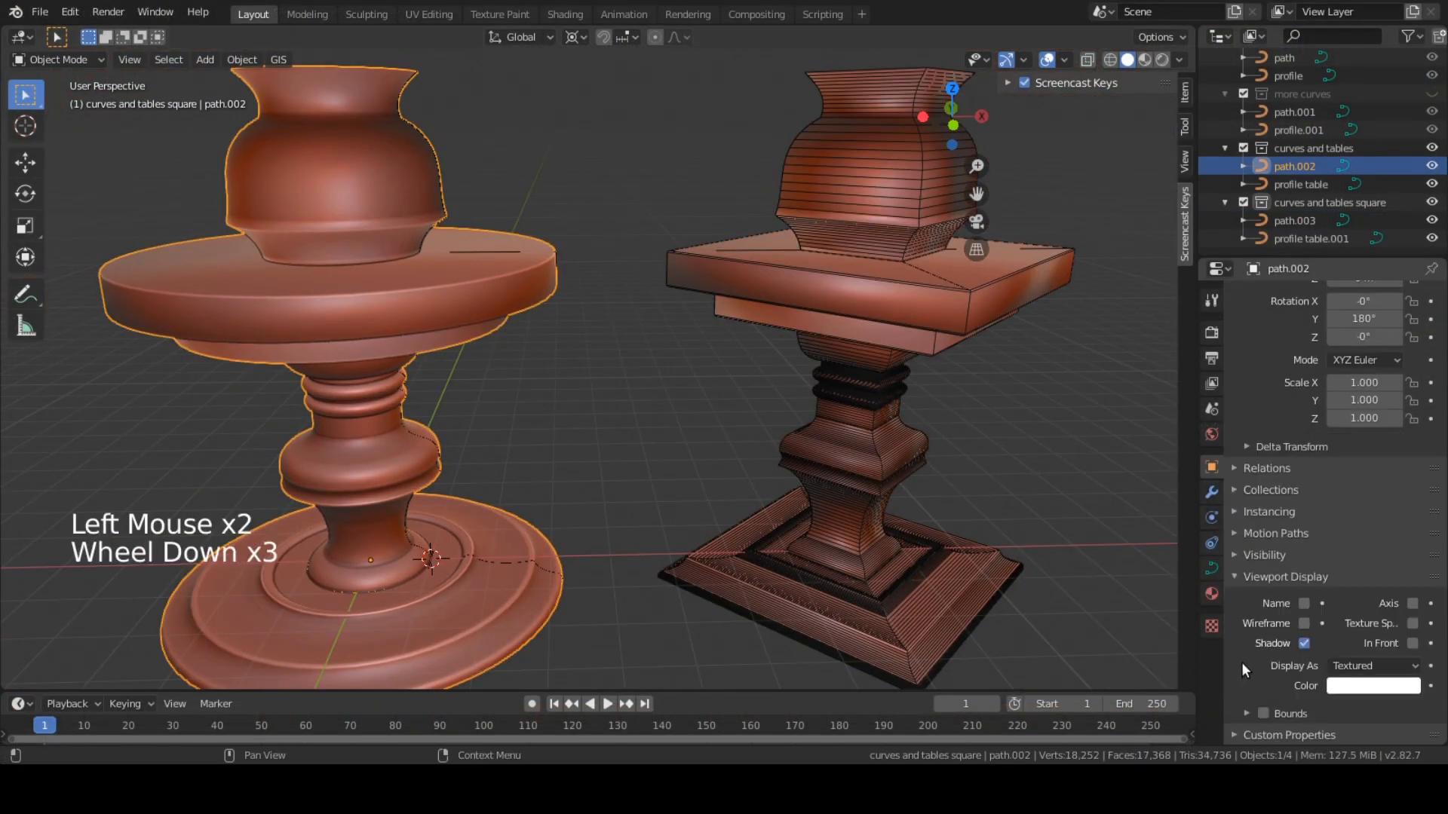
{"action": "key", "text": "Tab"}
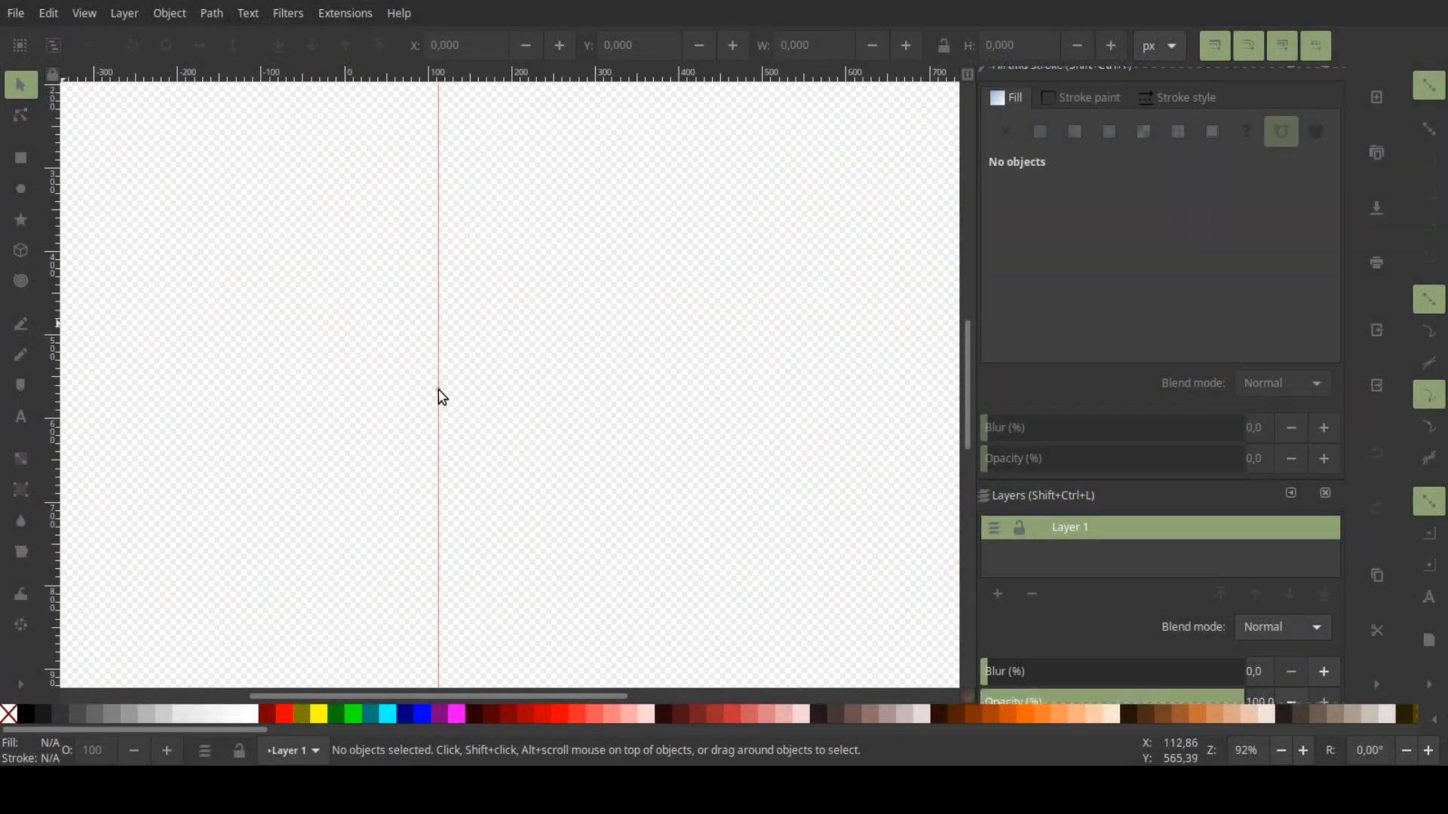
Add a second vertical guide and draw an open five-node zigzag profile path with the Pen tool
{"action": "left_click_drag", "start_coordinate": [438, 395], "coordinate": [348, 407]}
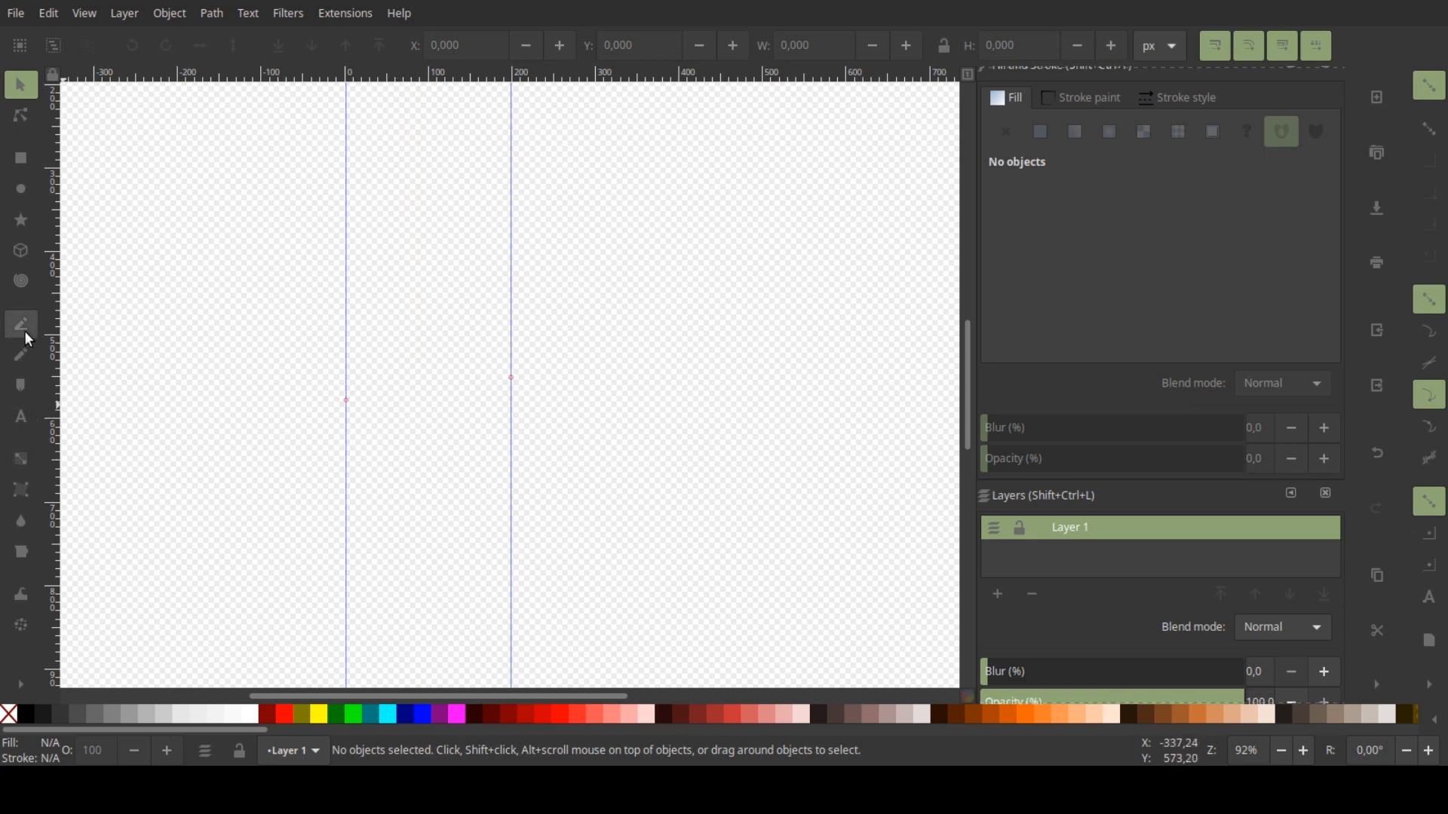
{"action": "left_click", "coordinate": [19, 324]}
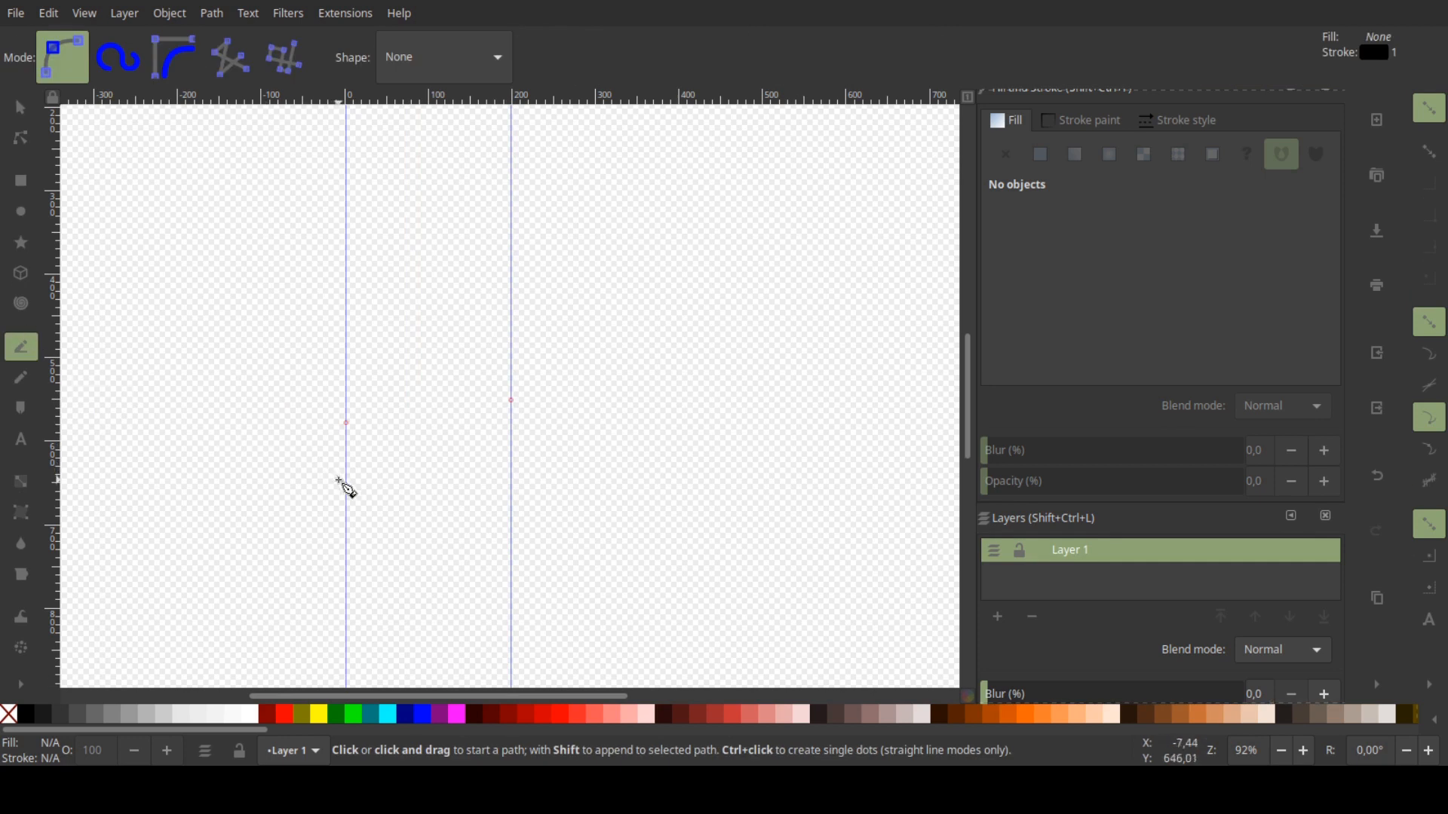
{"action": "mouse_move", "coordinate": [351, 496]}
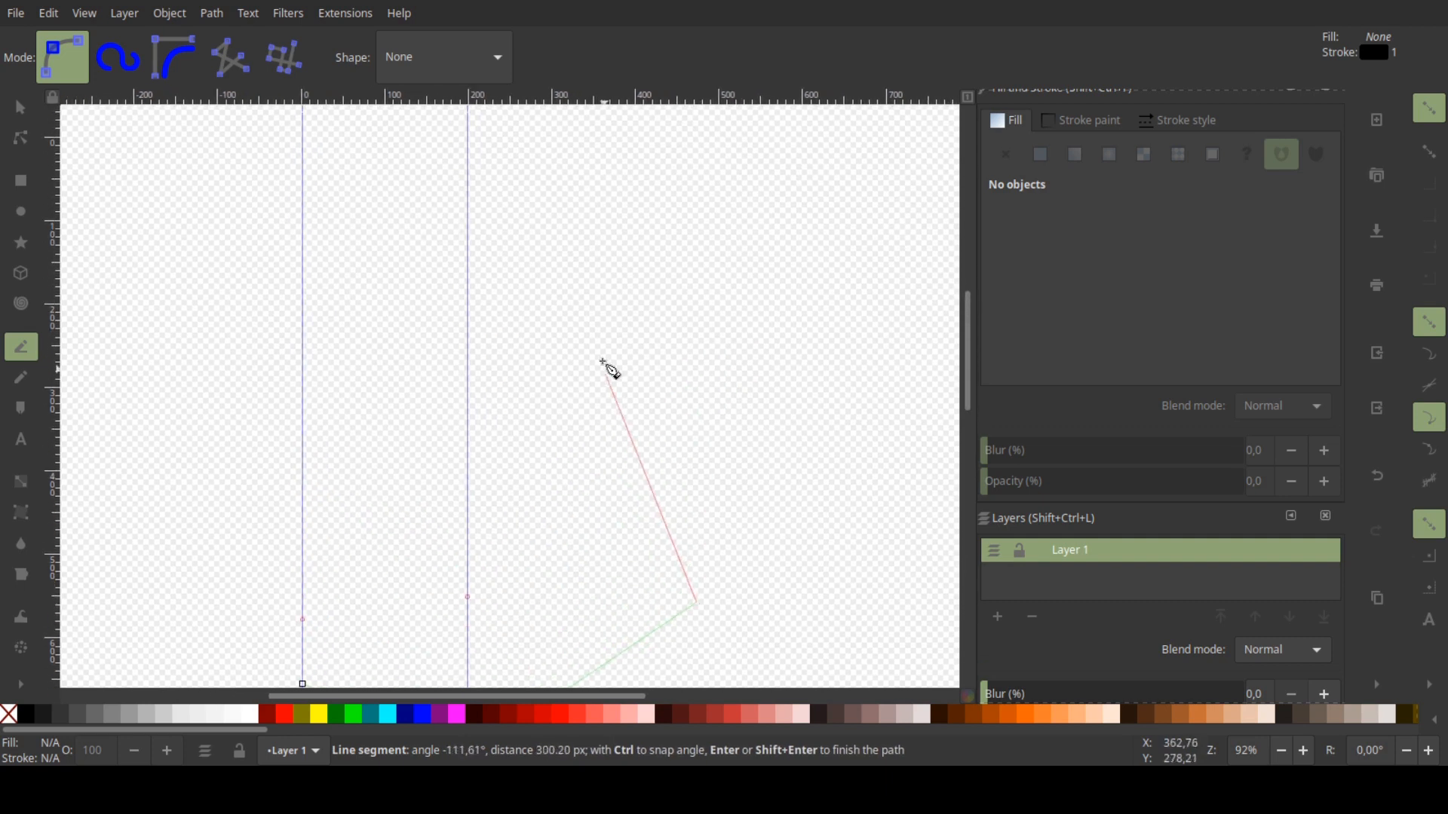
{"action": "mouse_move", "coordinate": [568, 296]}
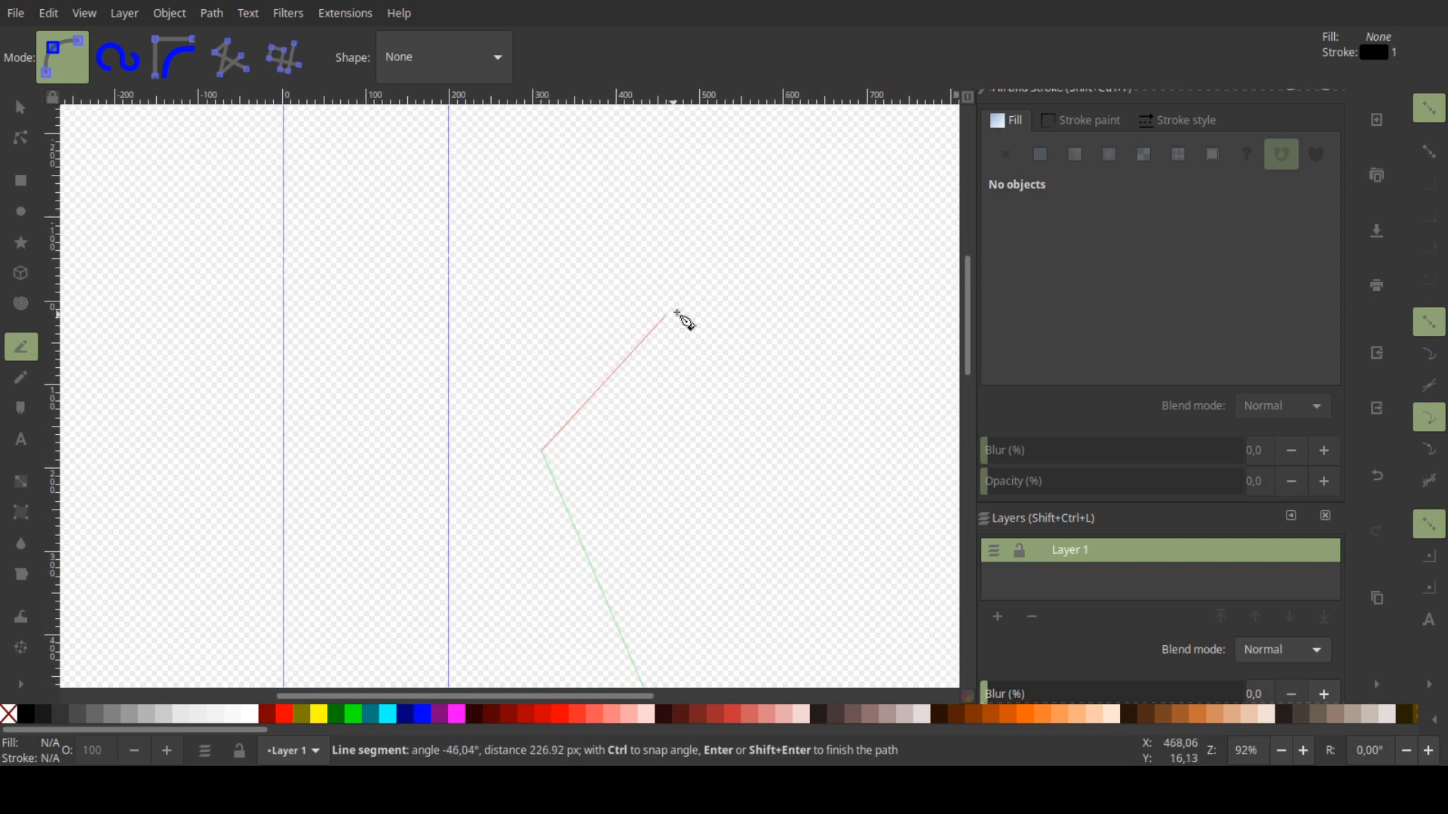
{"action": "mouse_move", "coordinate": [675, 303]}
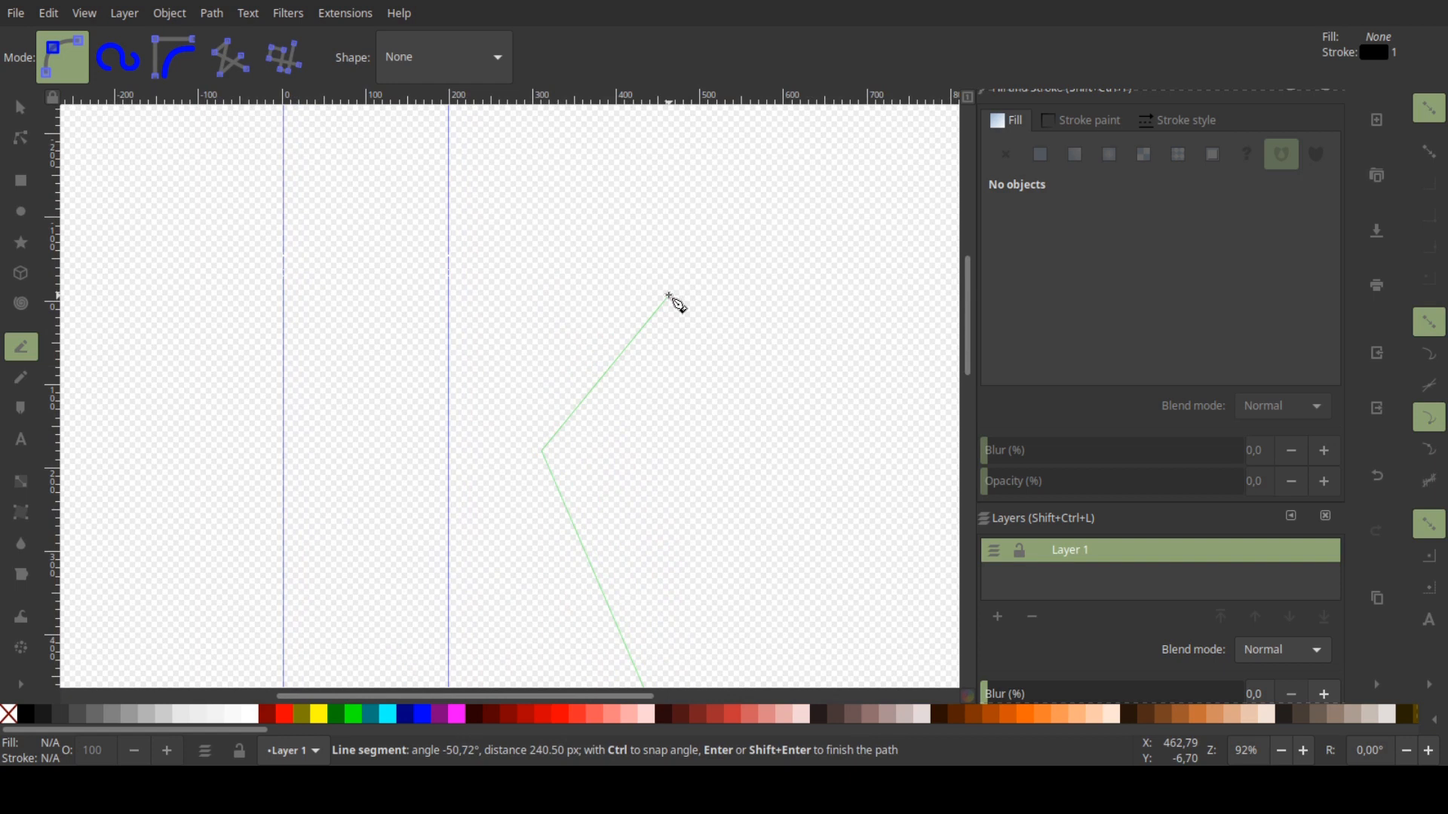
{"action": "key", "text": "Return"}
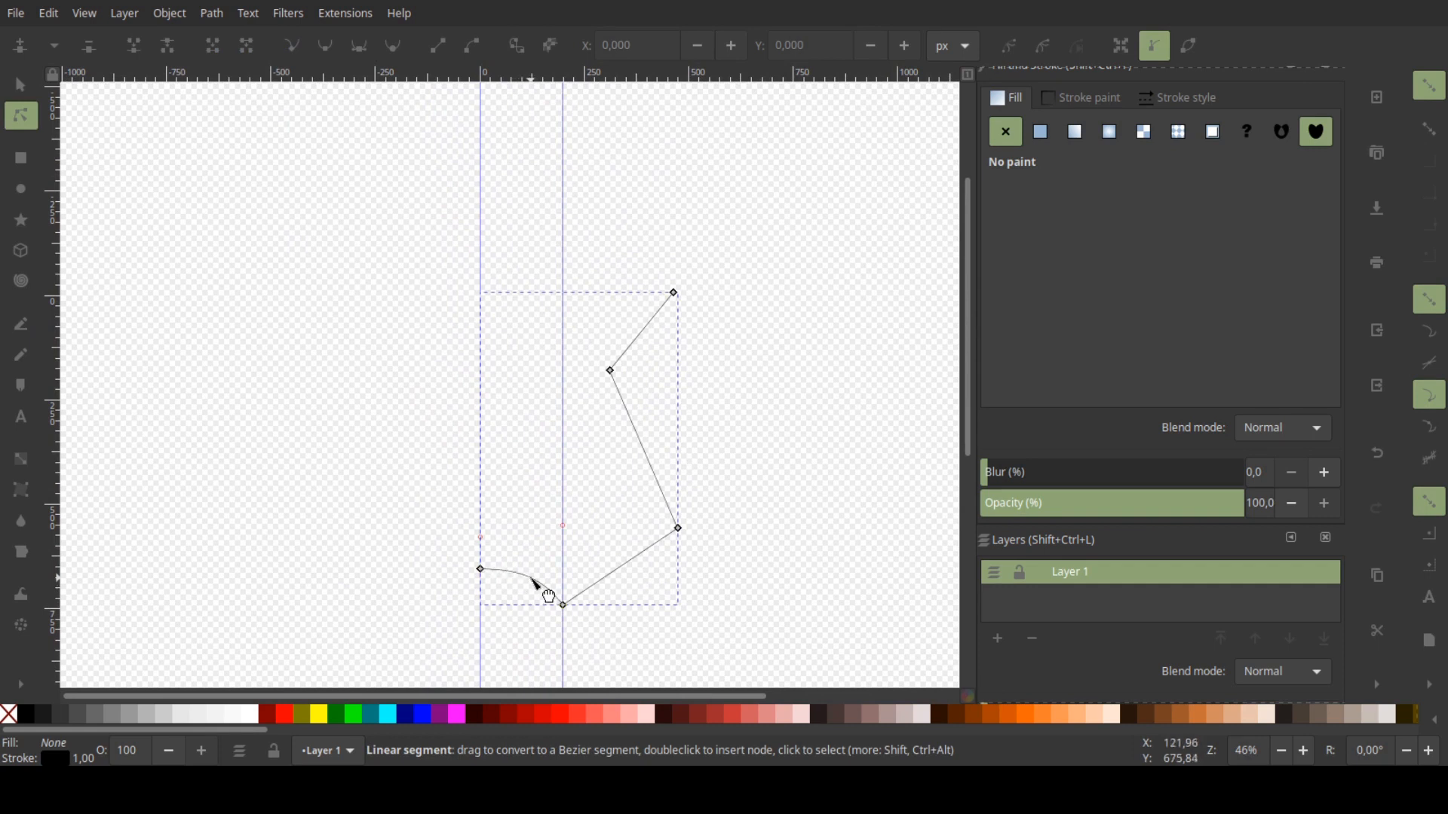
Bend the first, bottom, middle and top segments of the profile into smooth arcs
{"action": "left_click_drag", "start_coordinate": [563, 605], "coordinate": [640, 595]}
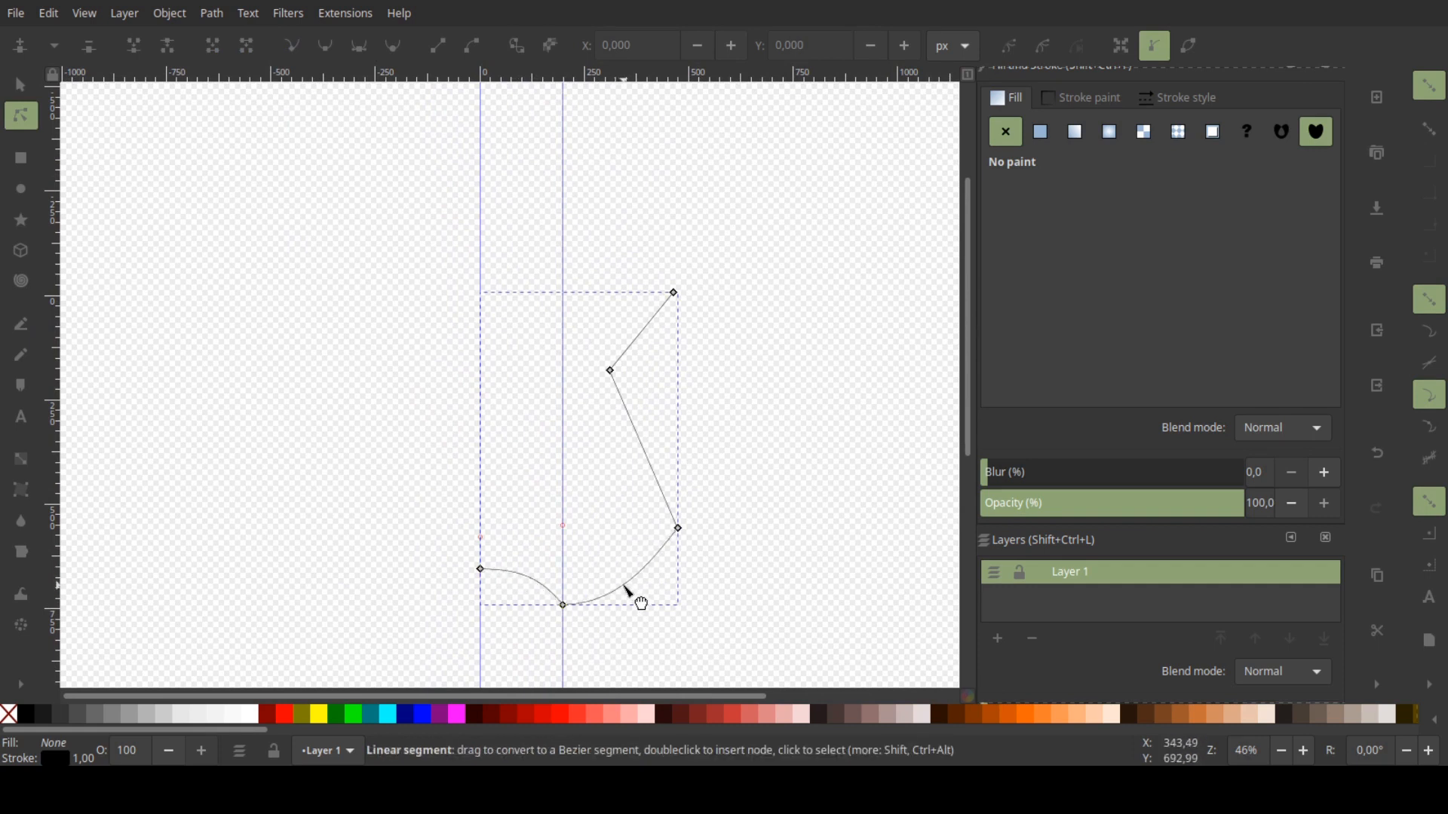
{"action": "left_click_drag", "start_coordinate": [636, 592], "coordinate": [631, 491]}
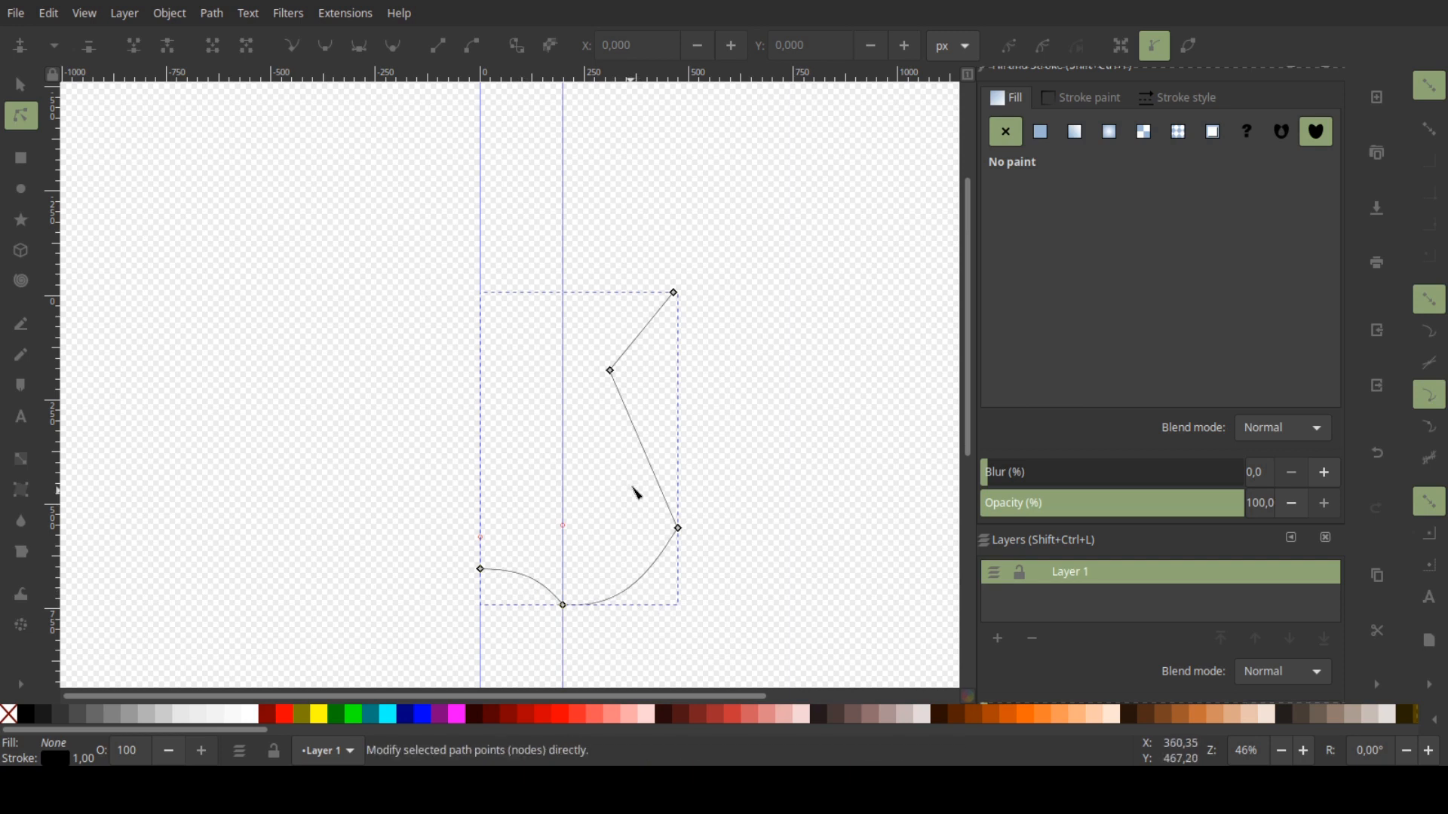
{"action": "left_click_drag", "start_coordinate": [635, 494], "coordinate": [677, 461]}
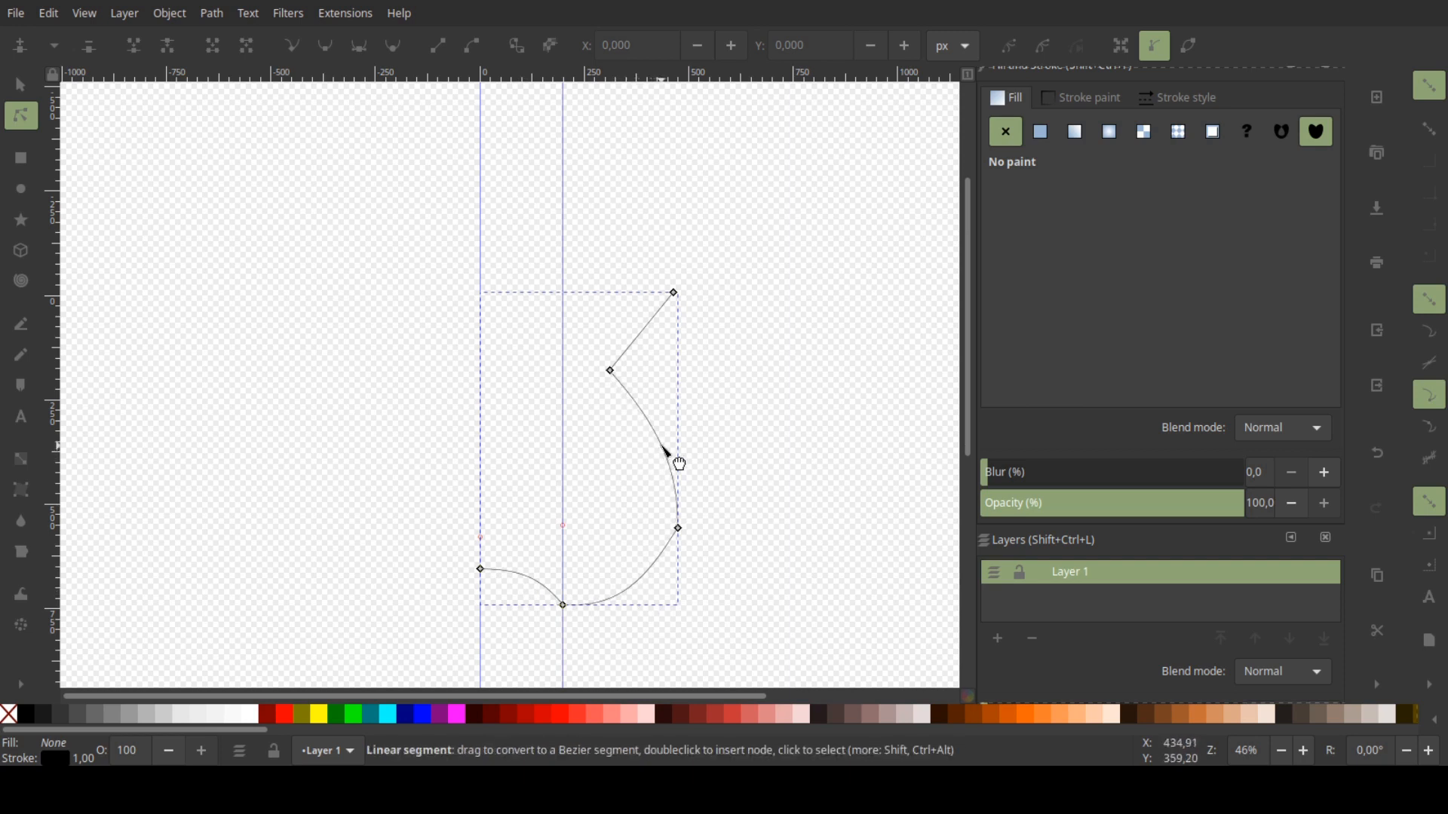
{"action": "mouse_move", "coordinate": [674, 460]}
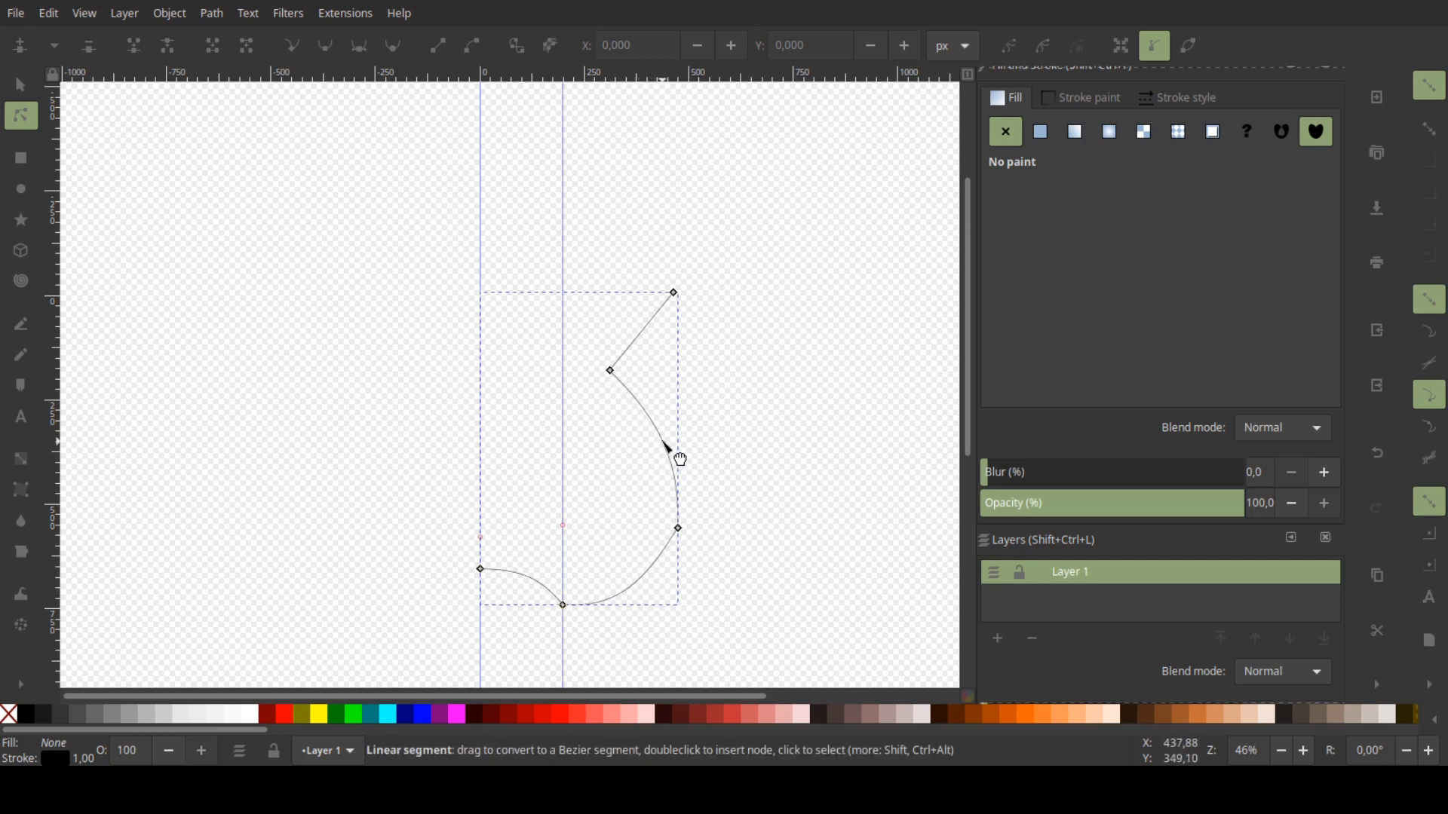
{"action": "left_click_drag", "start_coordinate": [674, 458], "coordinate": [635, 331]}
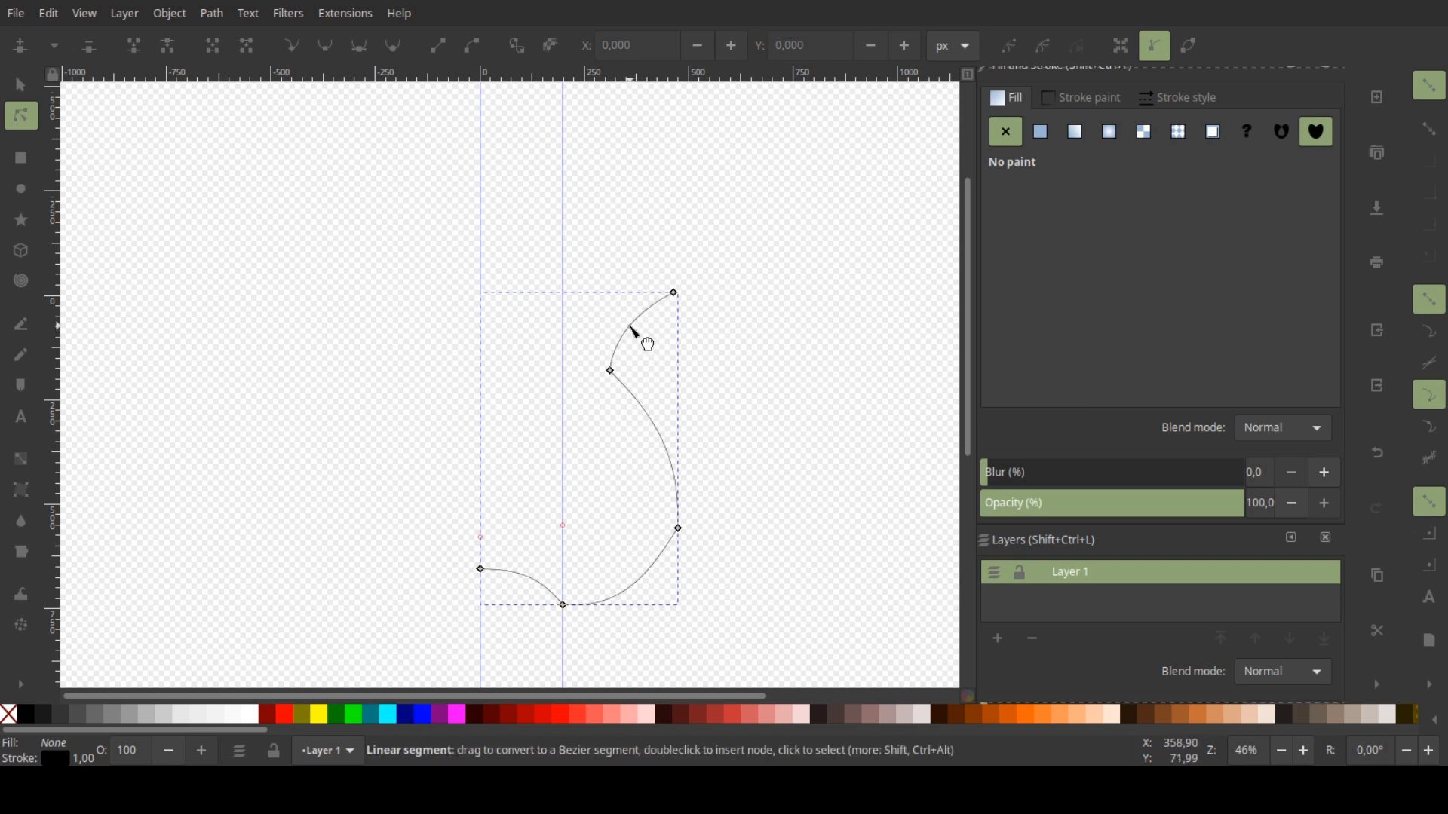
{"action": "mouse_move", "coordinate": [632, 340]}
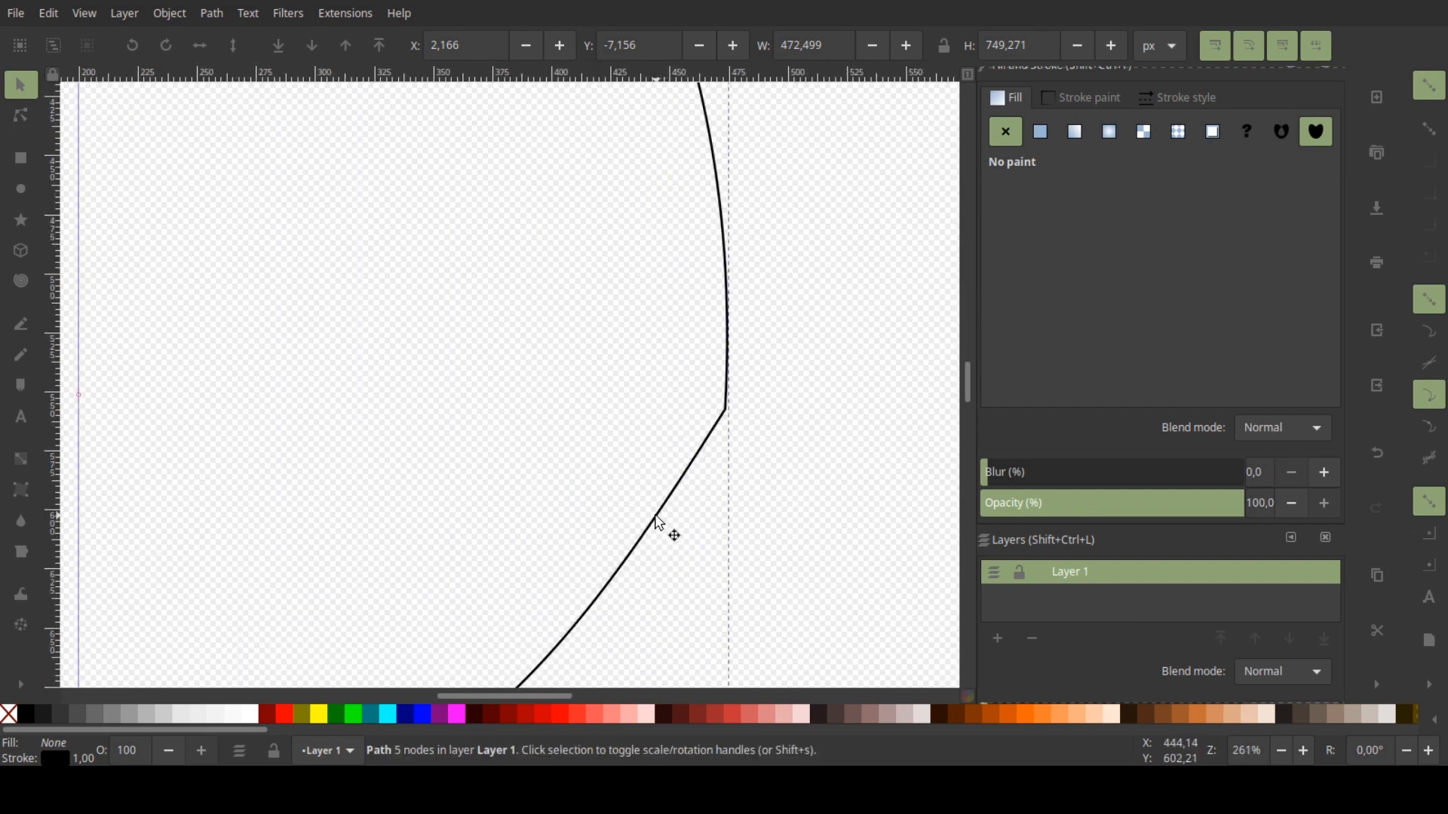
Reselect the path and refine the curvature of its lower segment
{"action": "left_click", "coordinate": [20, 115]}
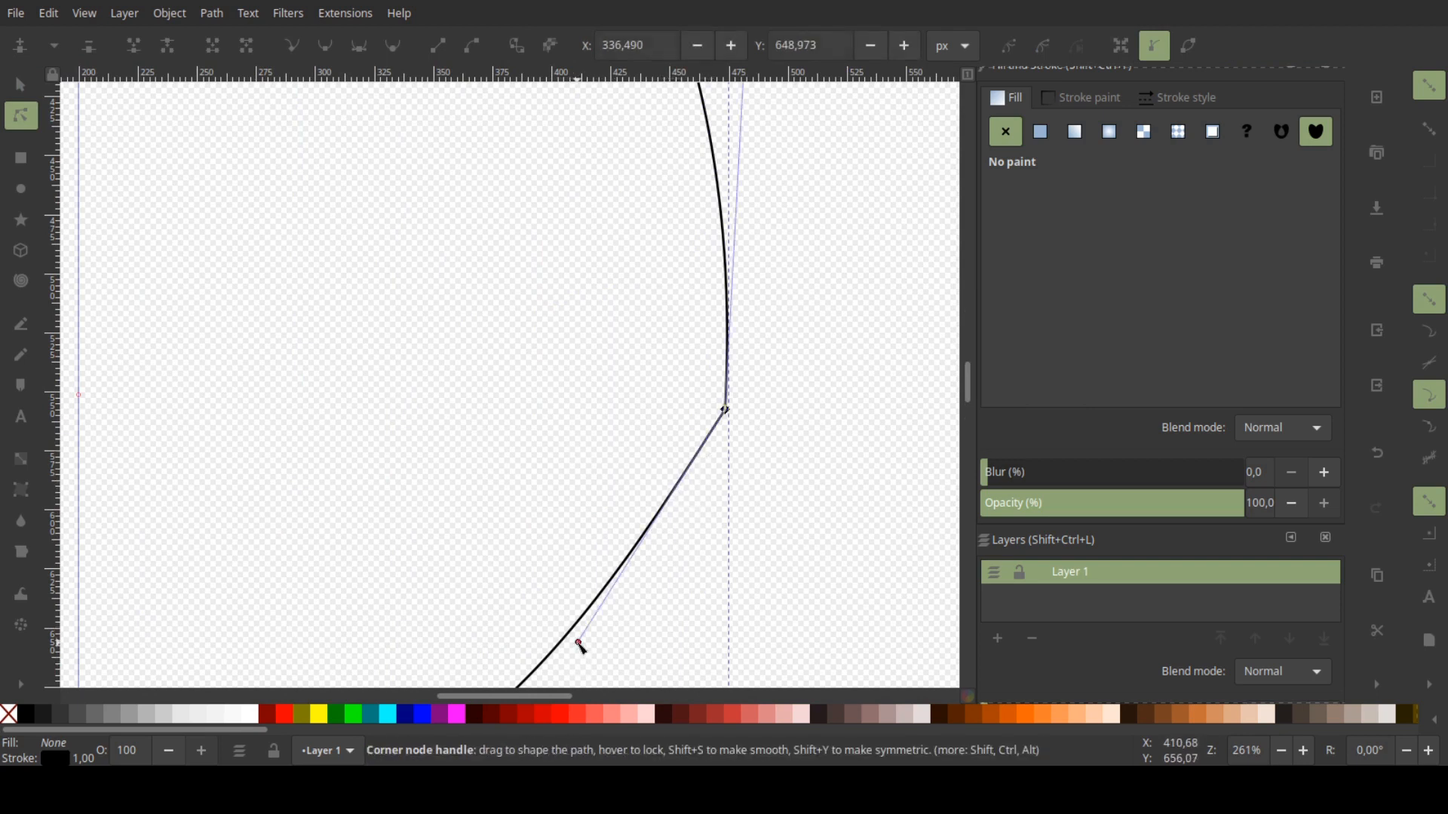
{"action": "left_click_drag", "start_coordinate": [578, 644], "coordinate": [698, 611]}
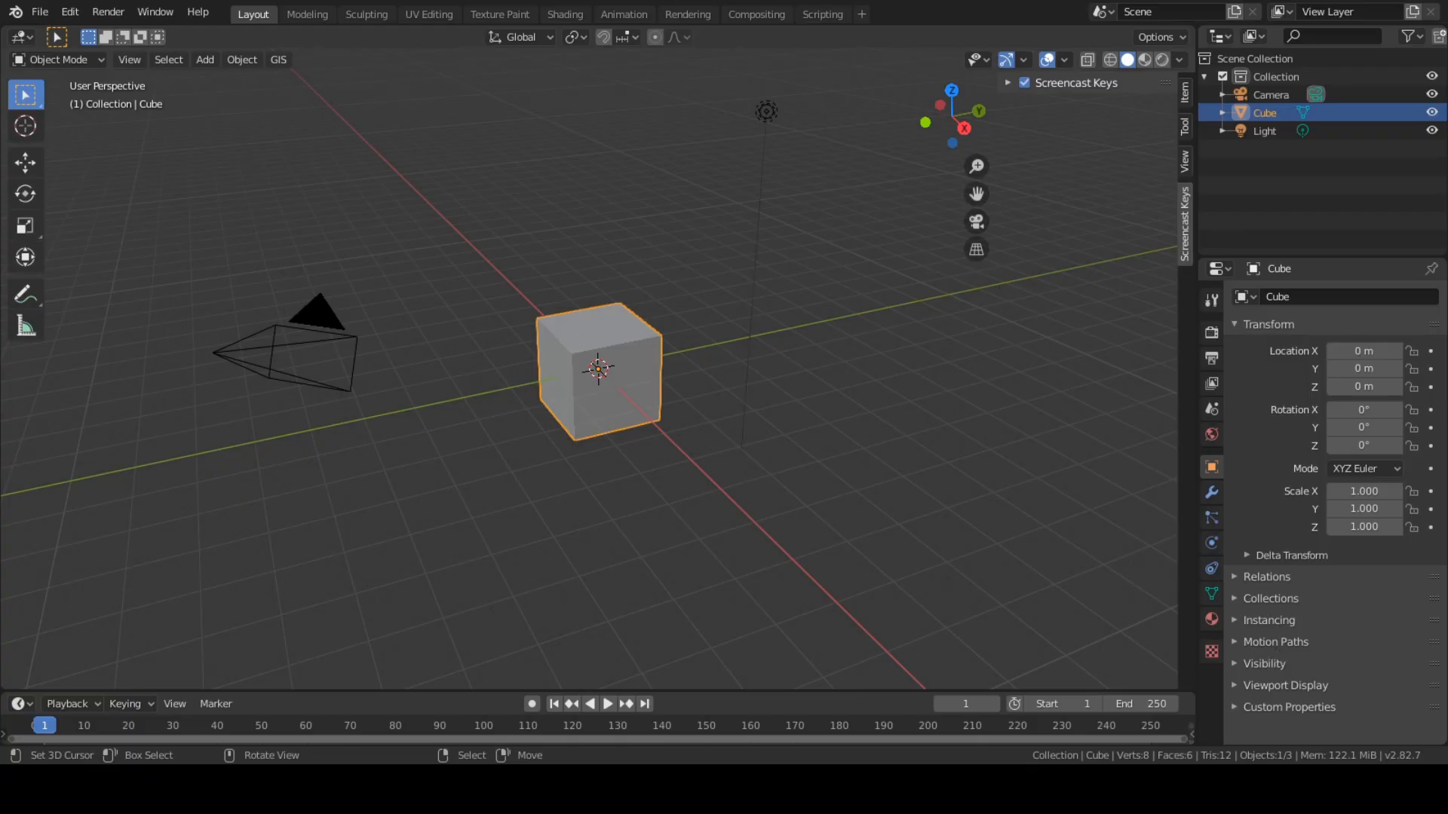
Delete the default cube and add a Bezier circle to the scene
{"action": "key", "text": "x"}
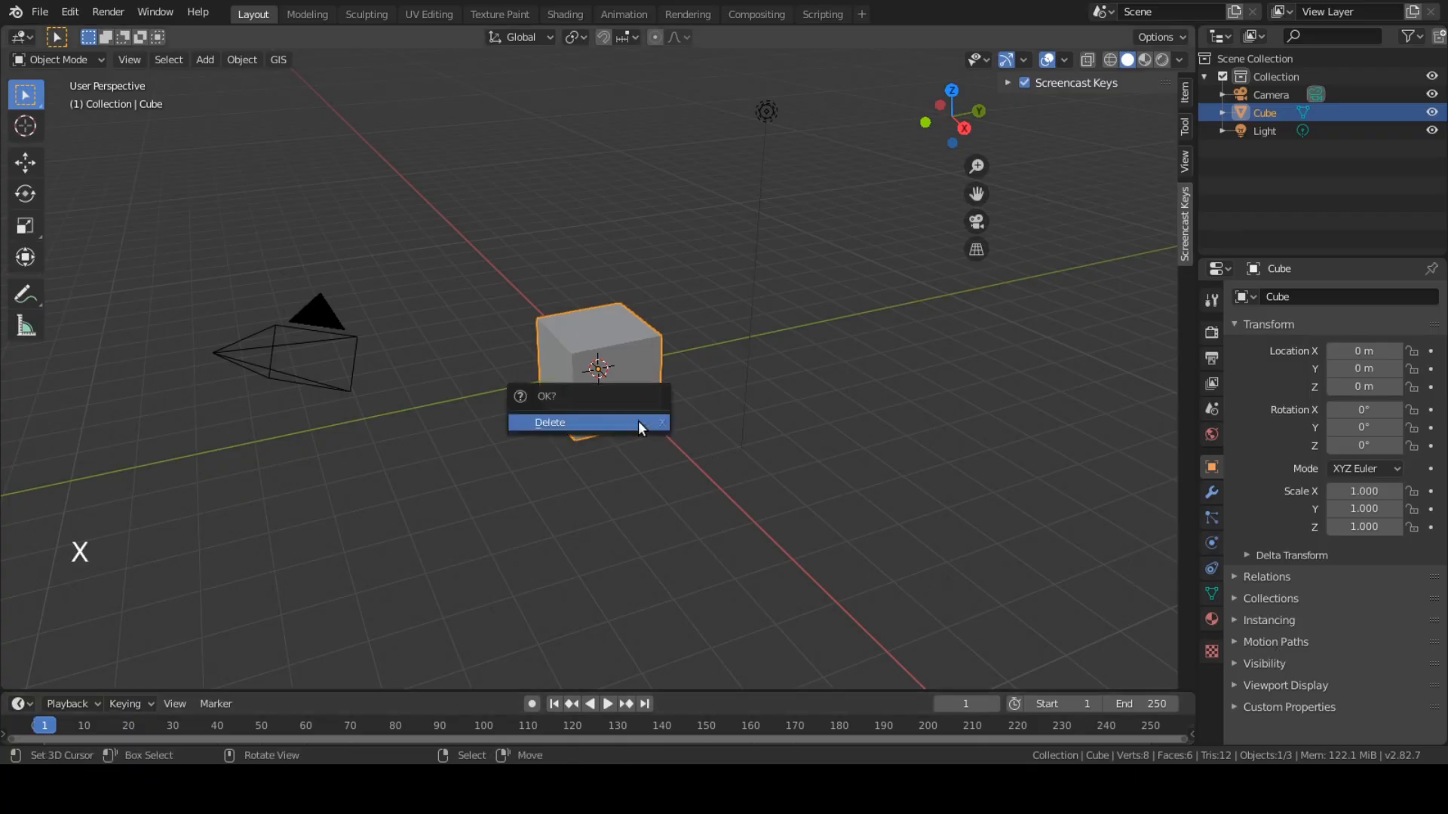
{"action": "left_click", "coordinate": [549, 422]}
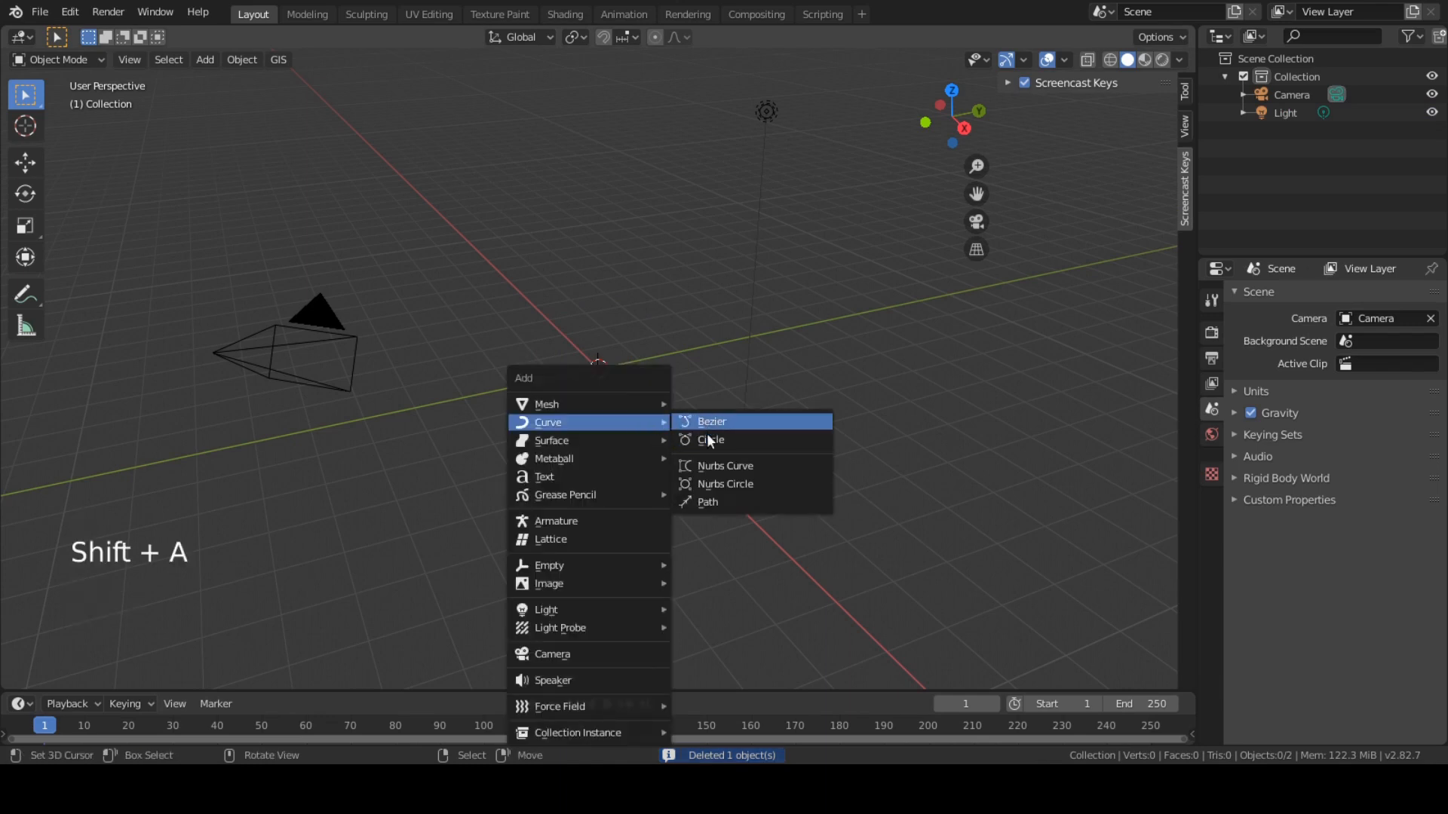
{"action": "left_click", "coordinate": [710, 439]}
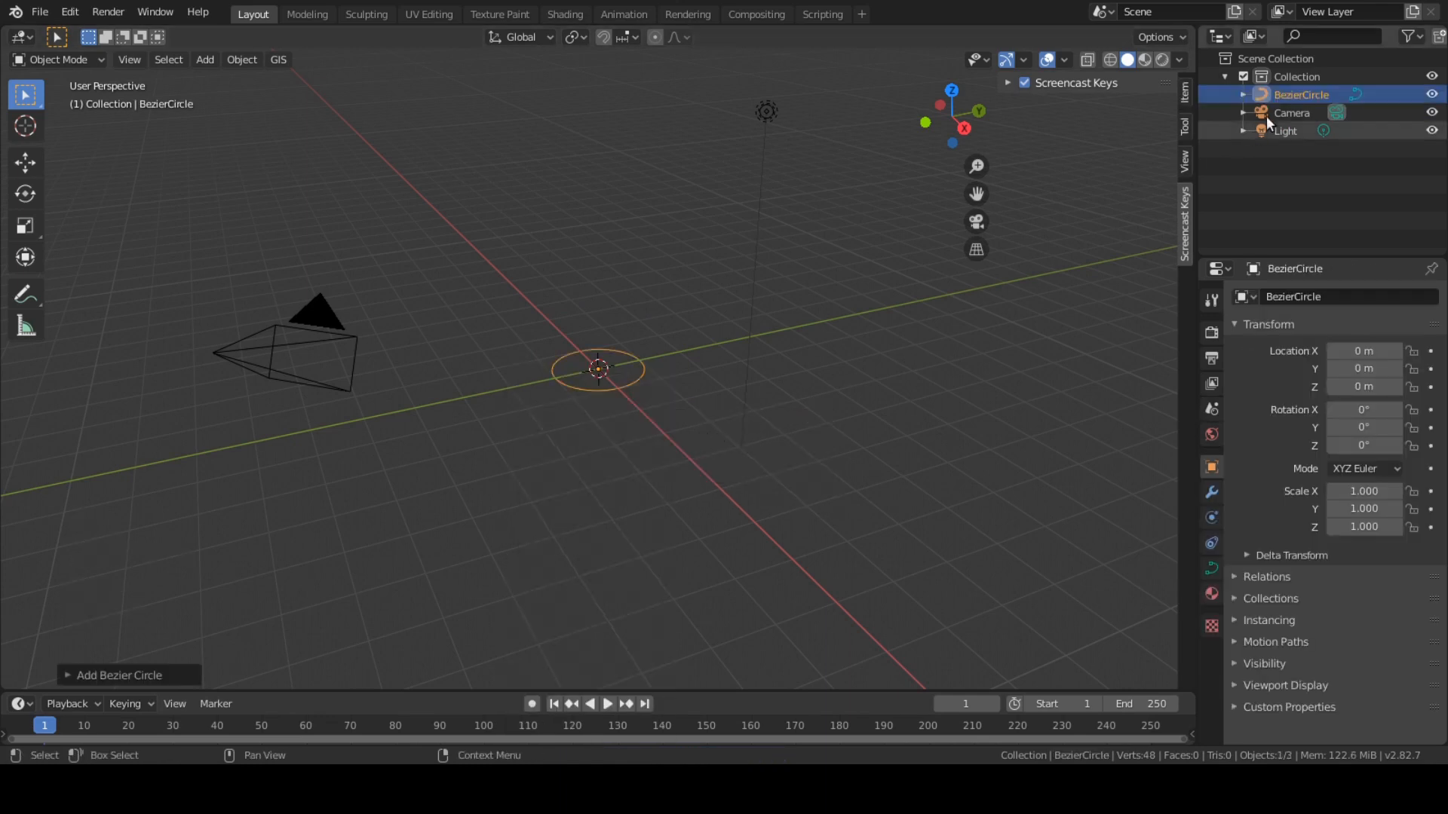
Create a new collection in the Outliner and name it 'curves'
{"action": "left_click", "coordinate": [1297, 75]}
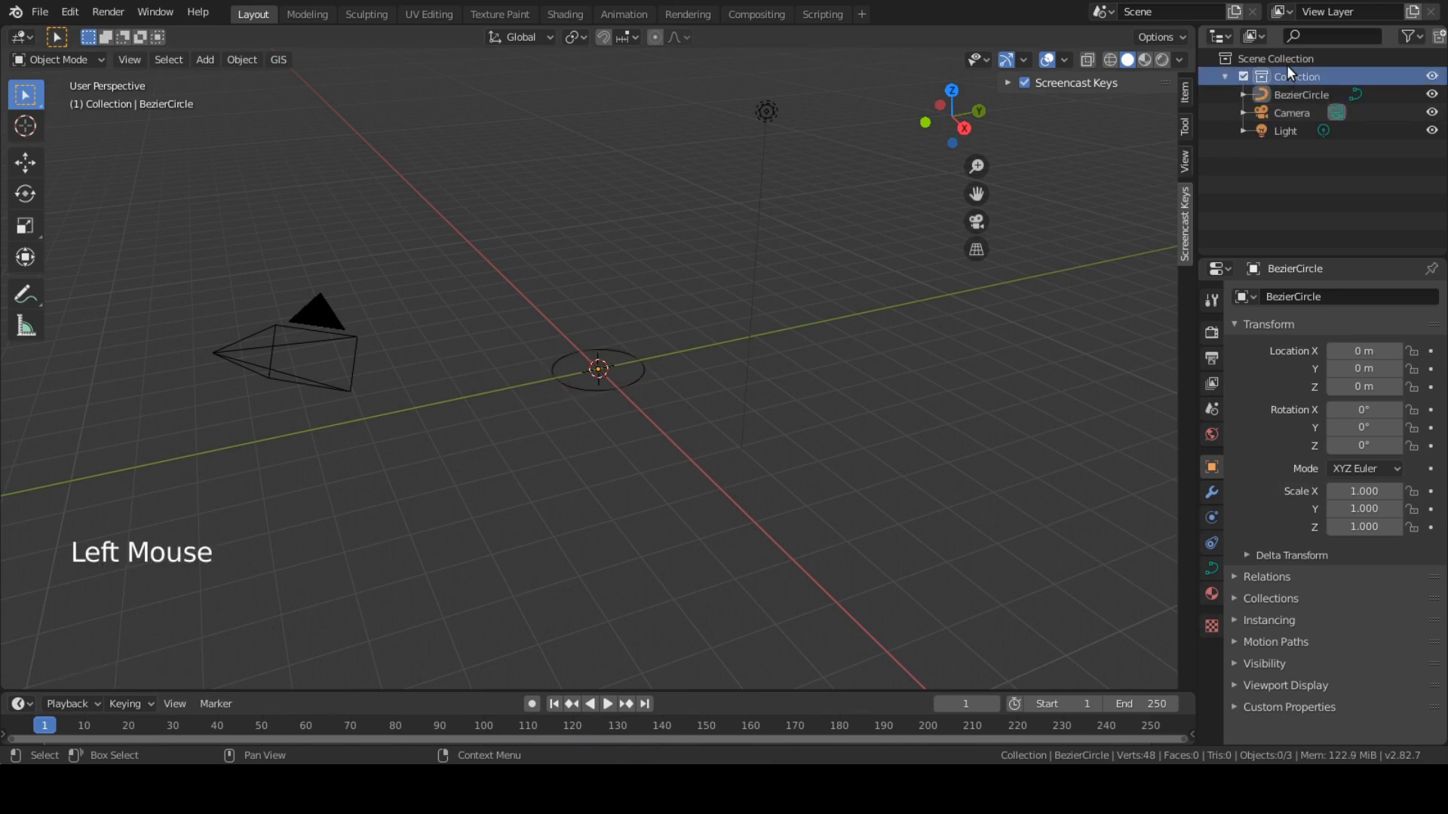
{"action": "right_click", "coordinate": [1287, 69]}
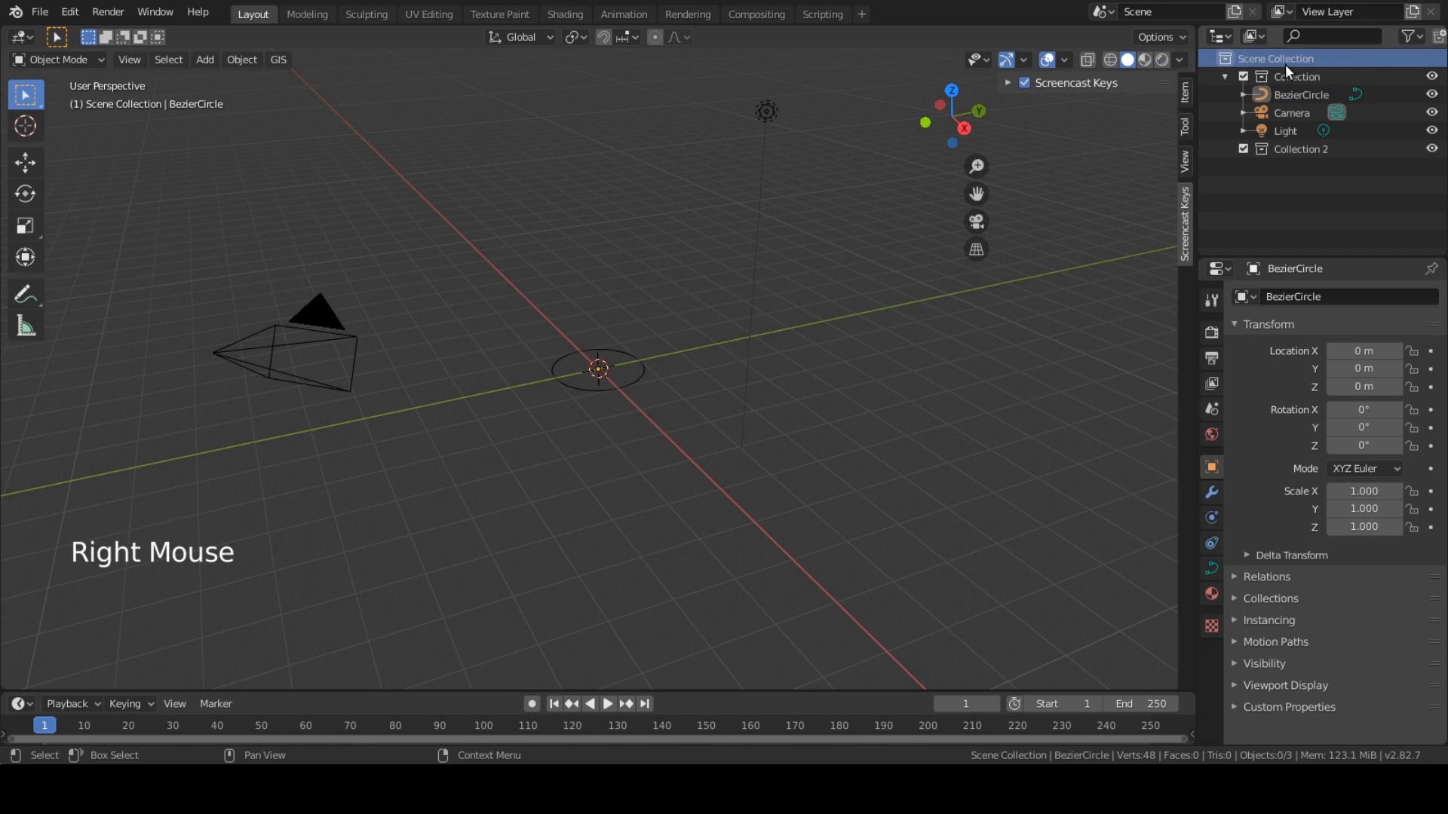
{"action": "double_click", "coordinate": [1299, 149]}
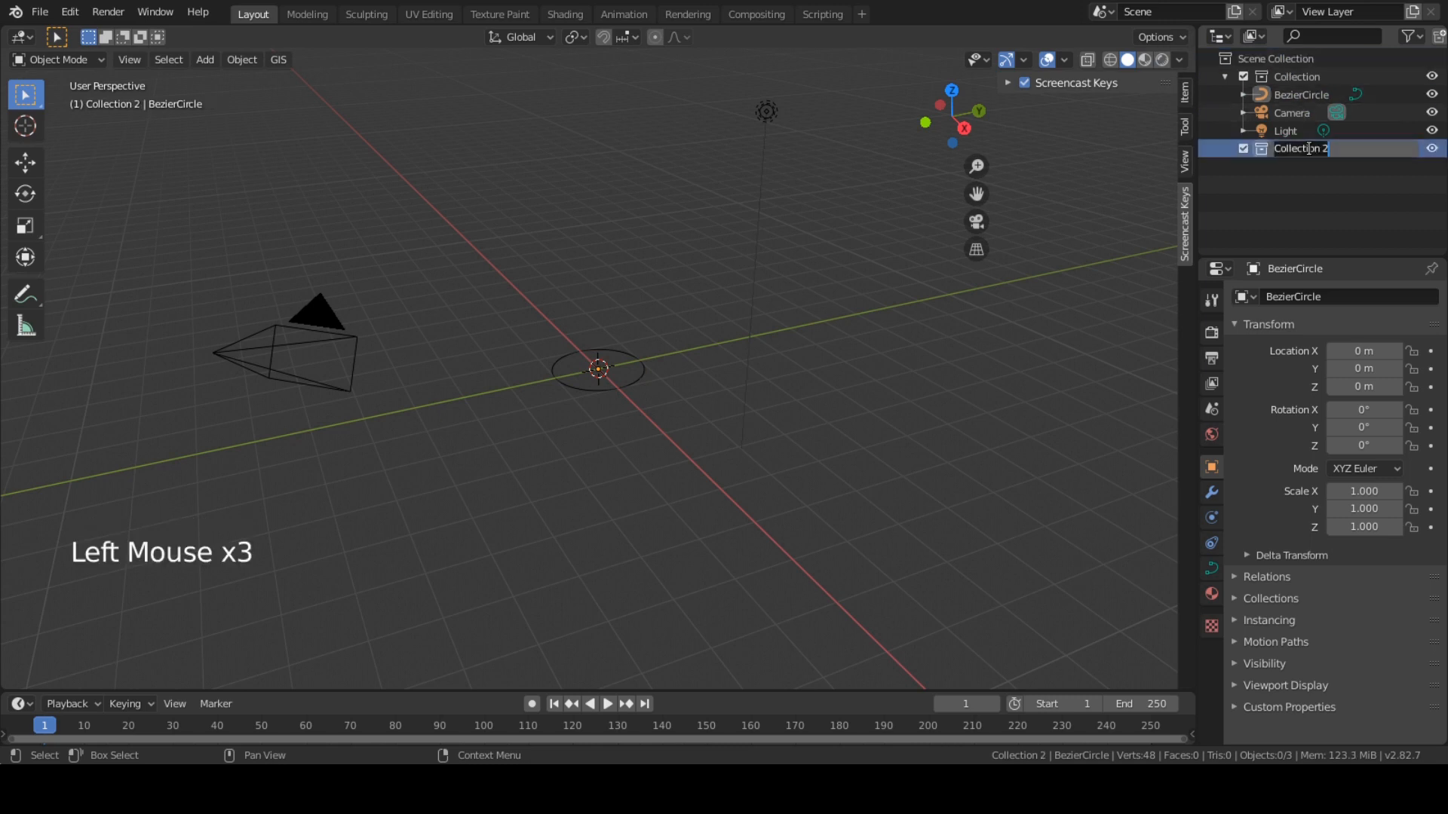
{"action": "type", "text": "curves"}
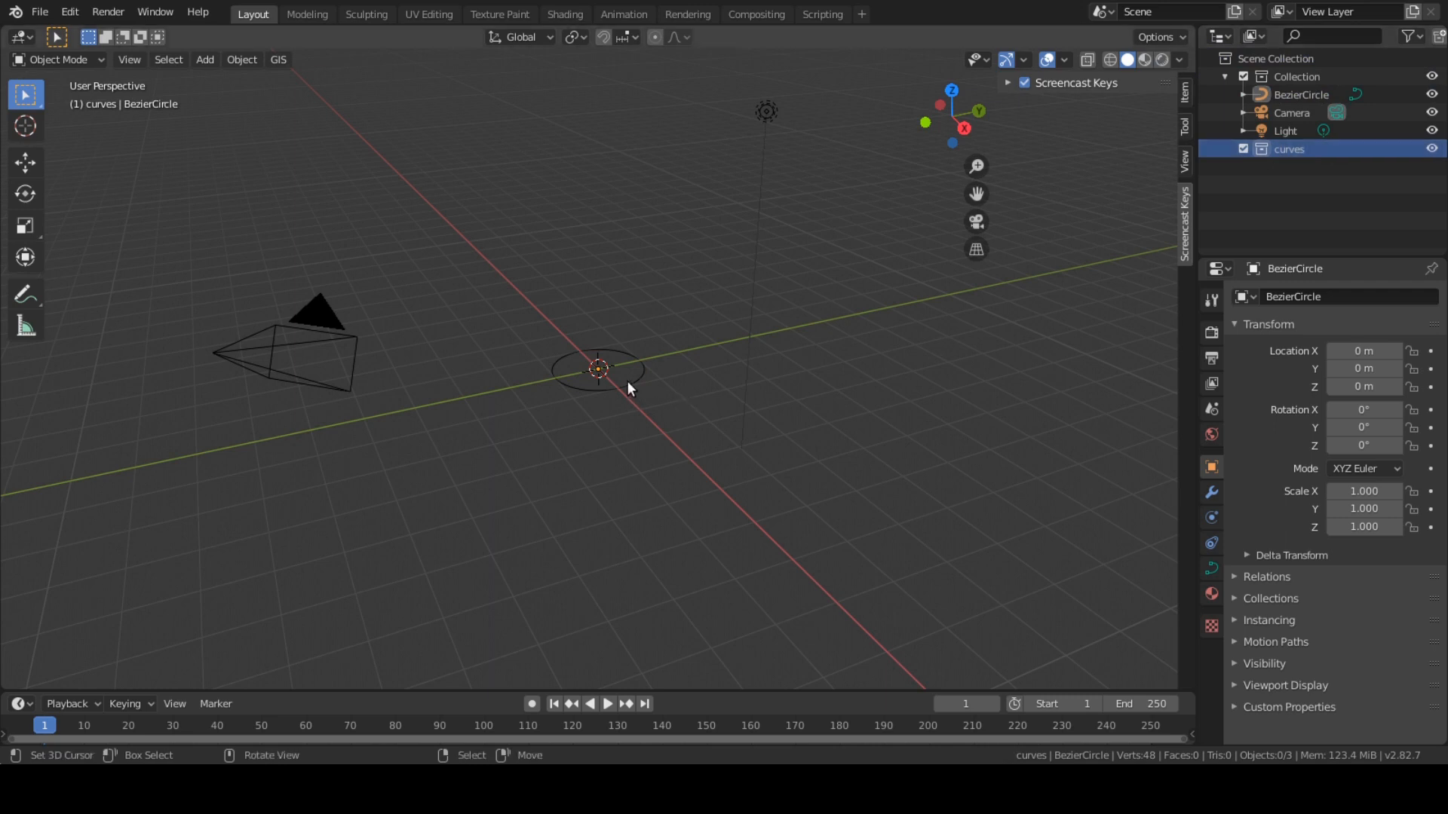
{"action": "right_click", "coordinate": [599, 369]}
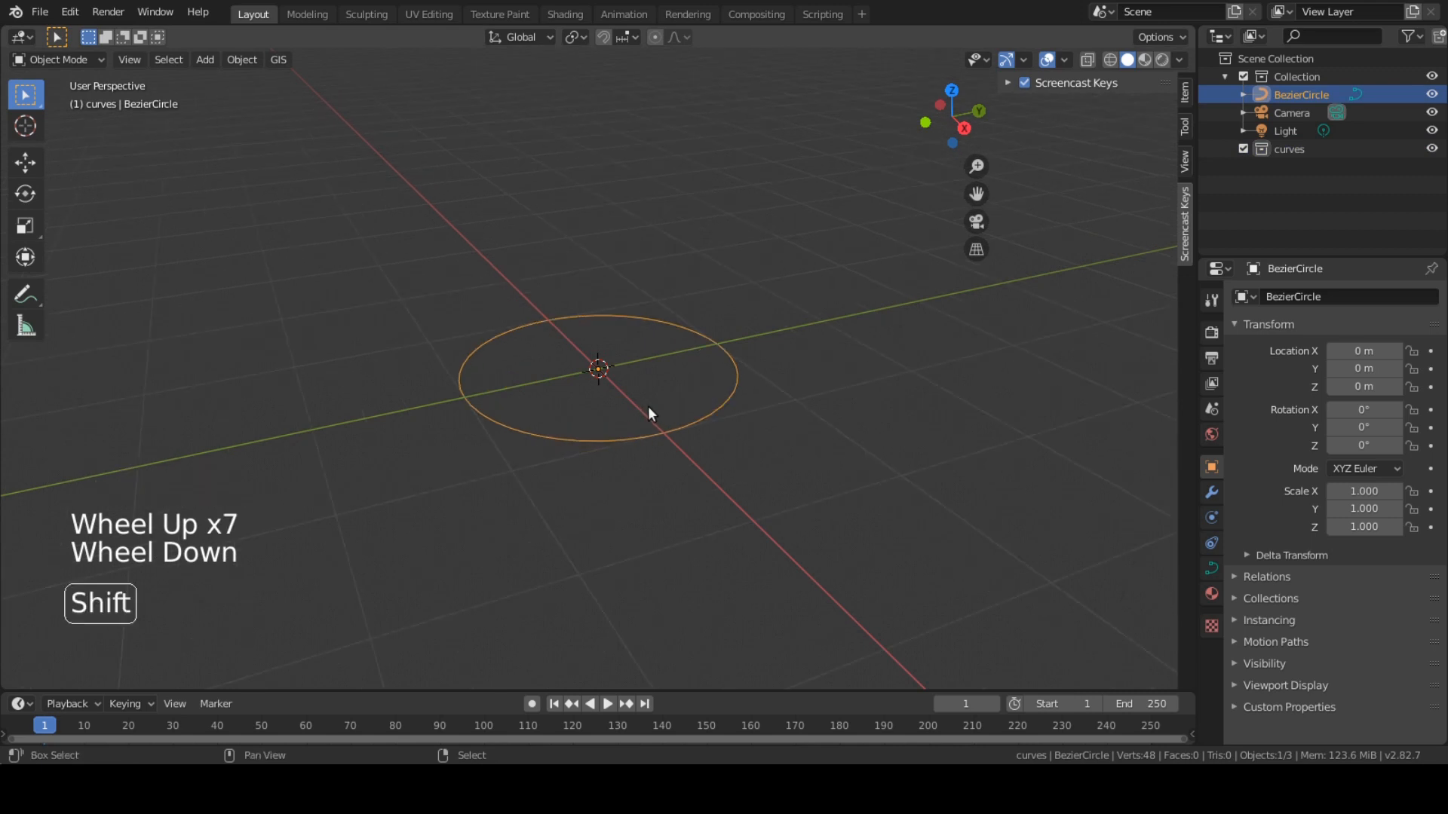
Import the Inkscape profile drawing as an SVG curve
{"action": "key", "text": "shift+a"}
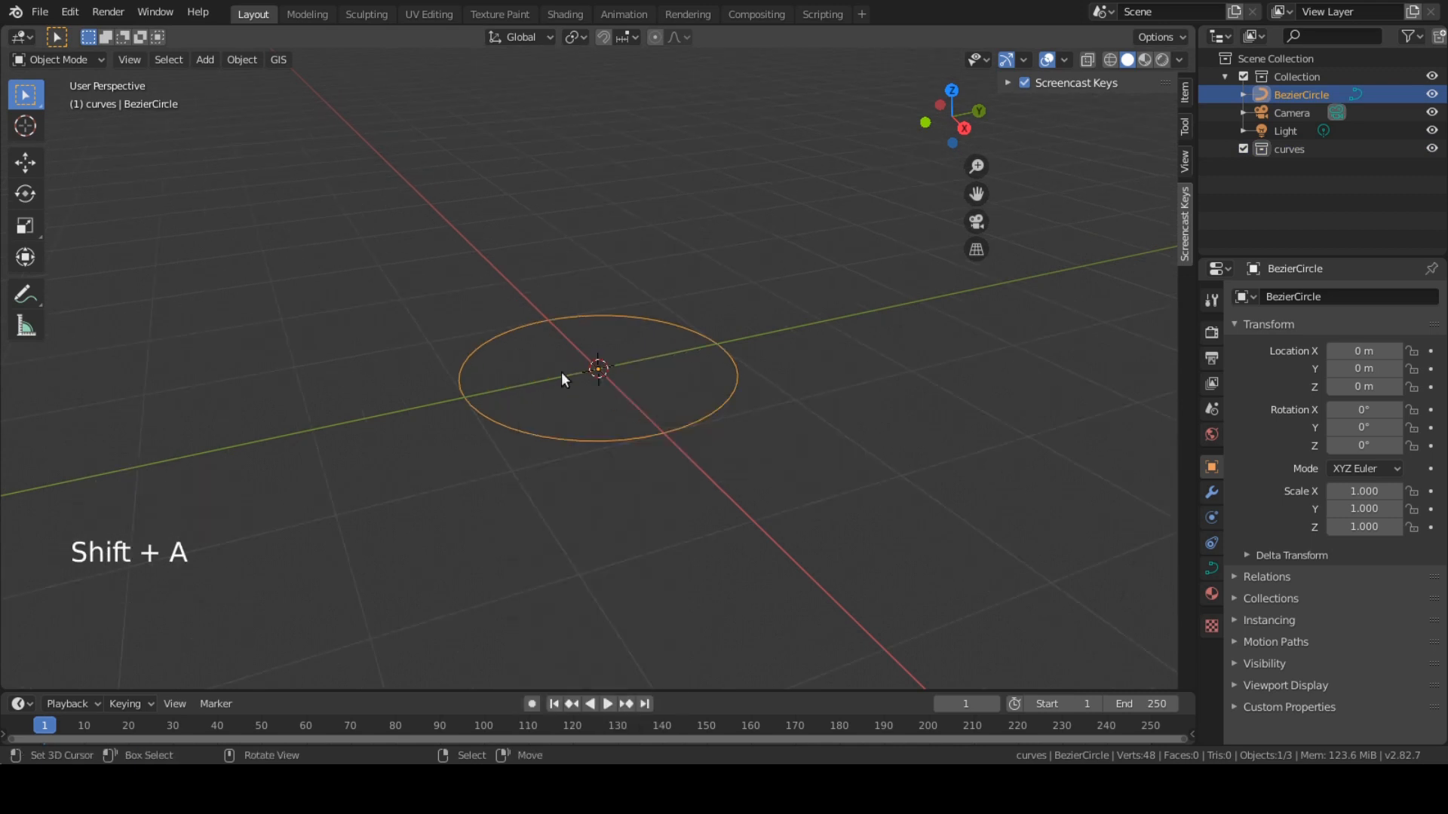
{"action": "left_click", "coordinate": [39, 13]}
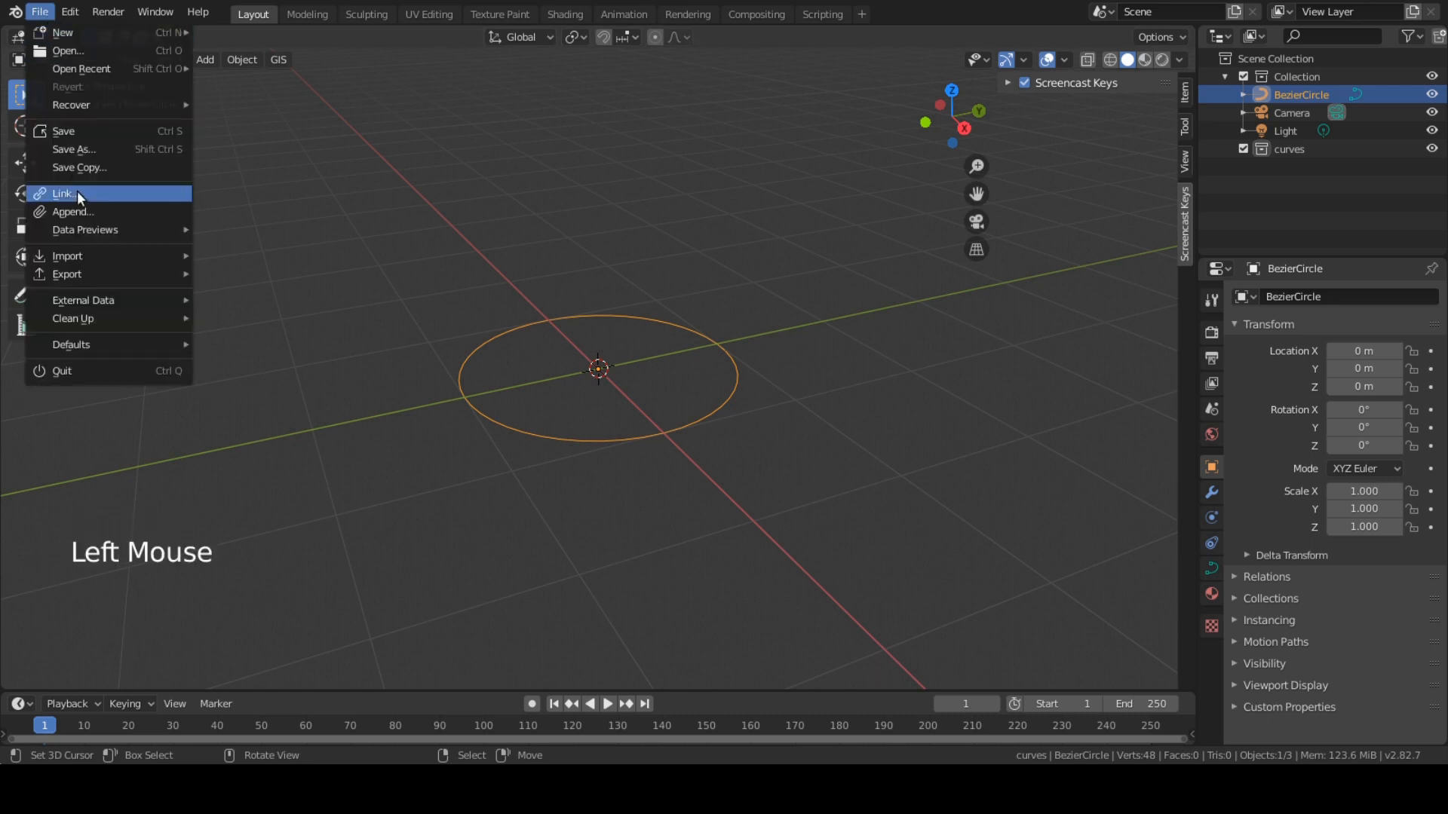
{"action": "mouse_move", "coordinate": [68, 256]}
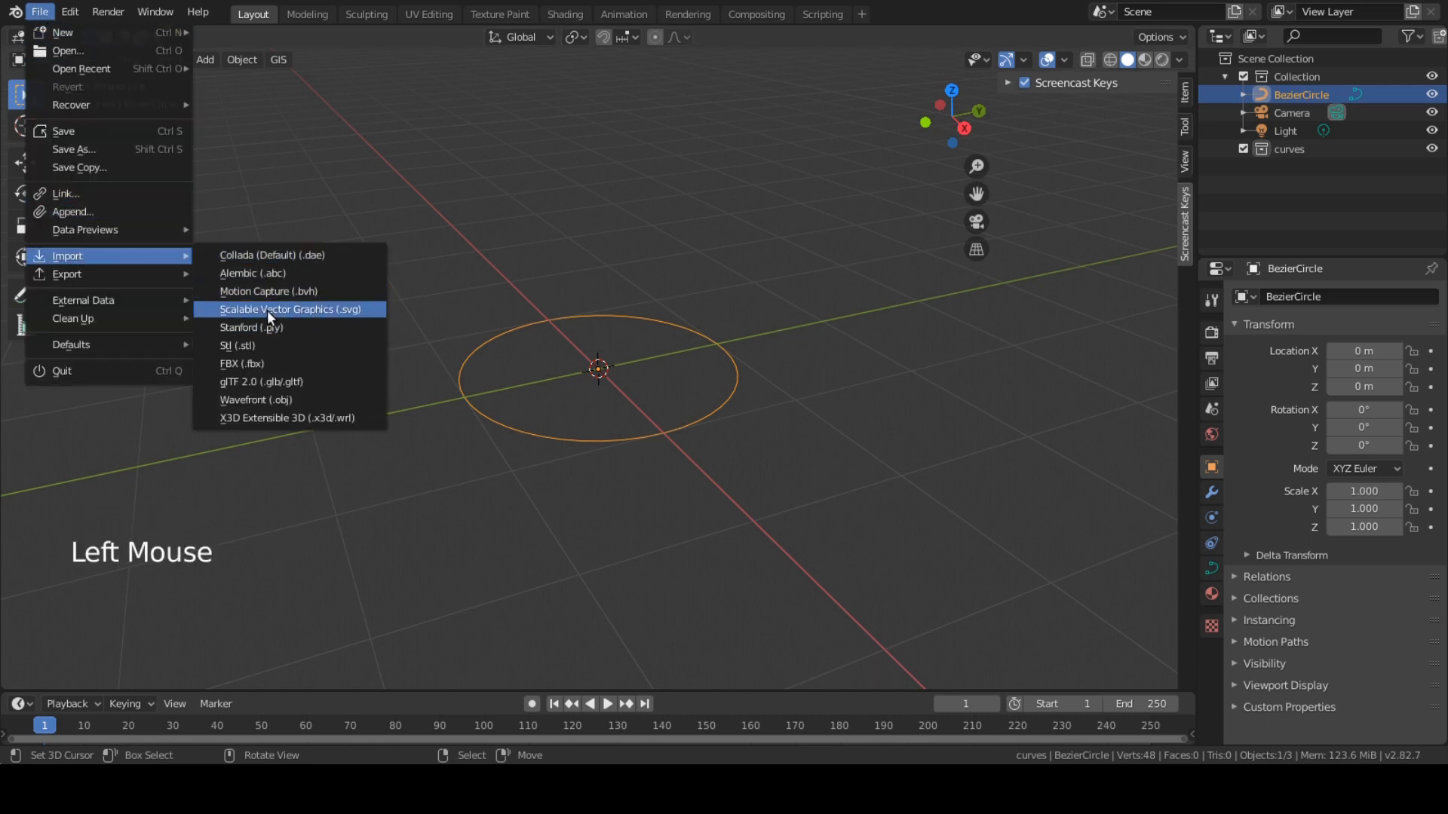
{"action": "mouse_move", "coordinate": [290, 309]}
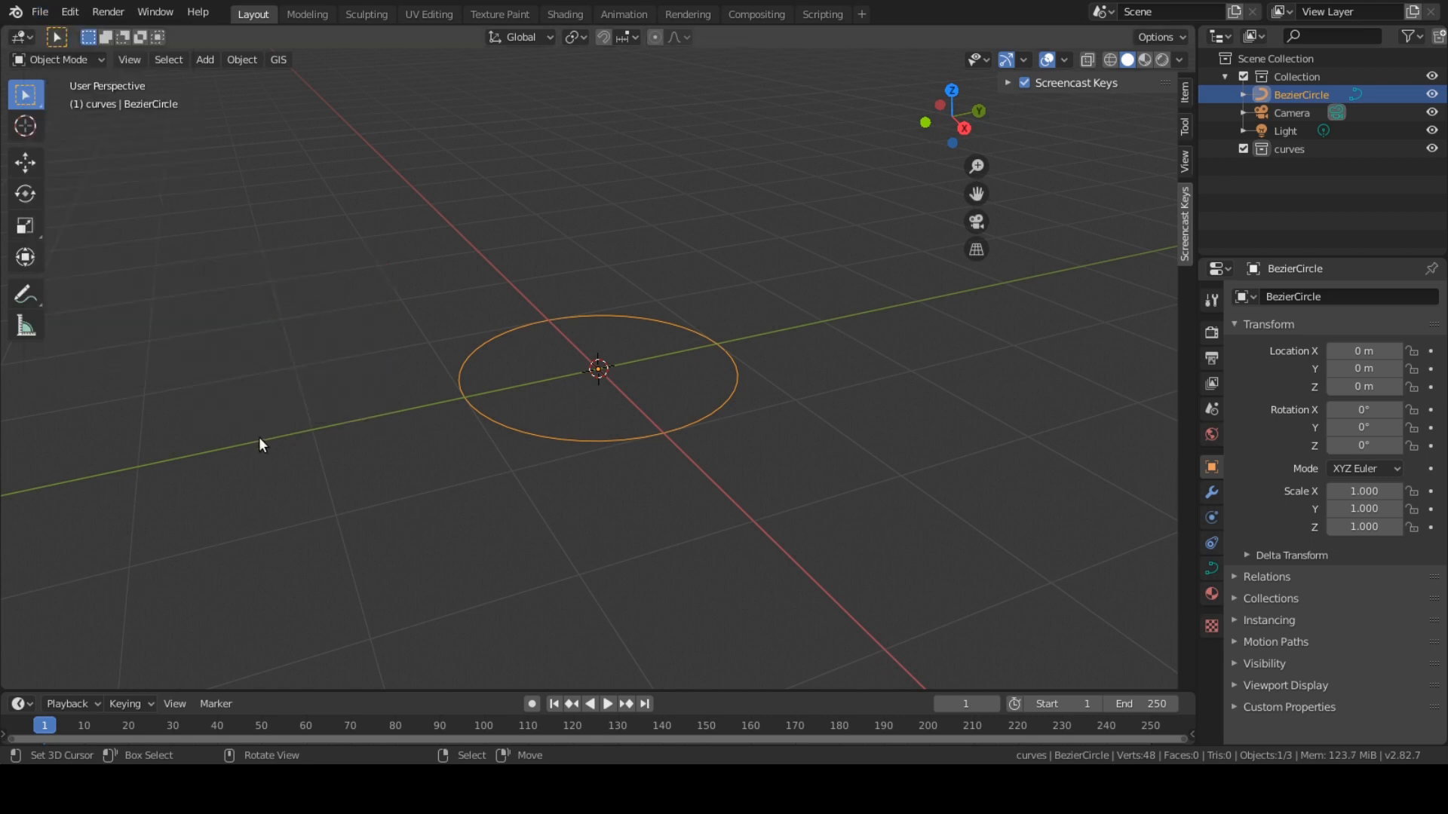
{"action": "mouse_move", "coordinate": [855, 263]}
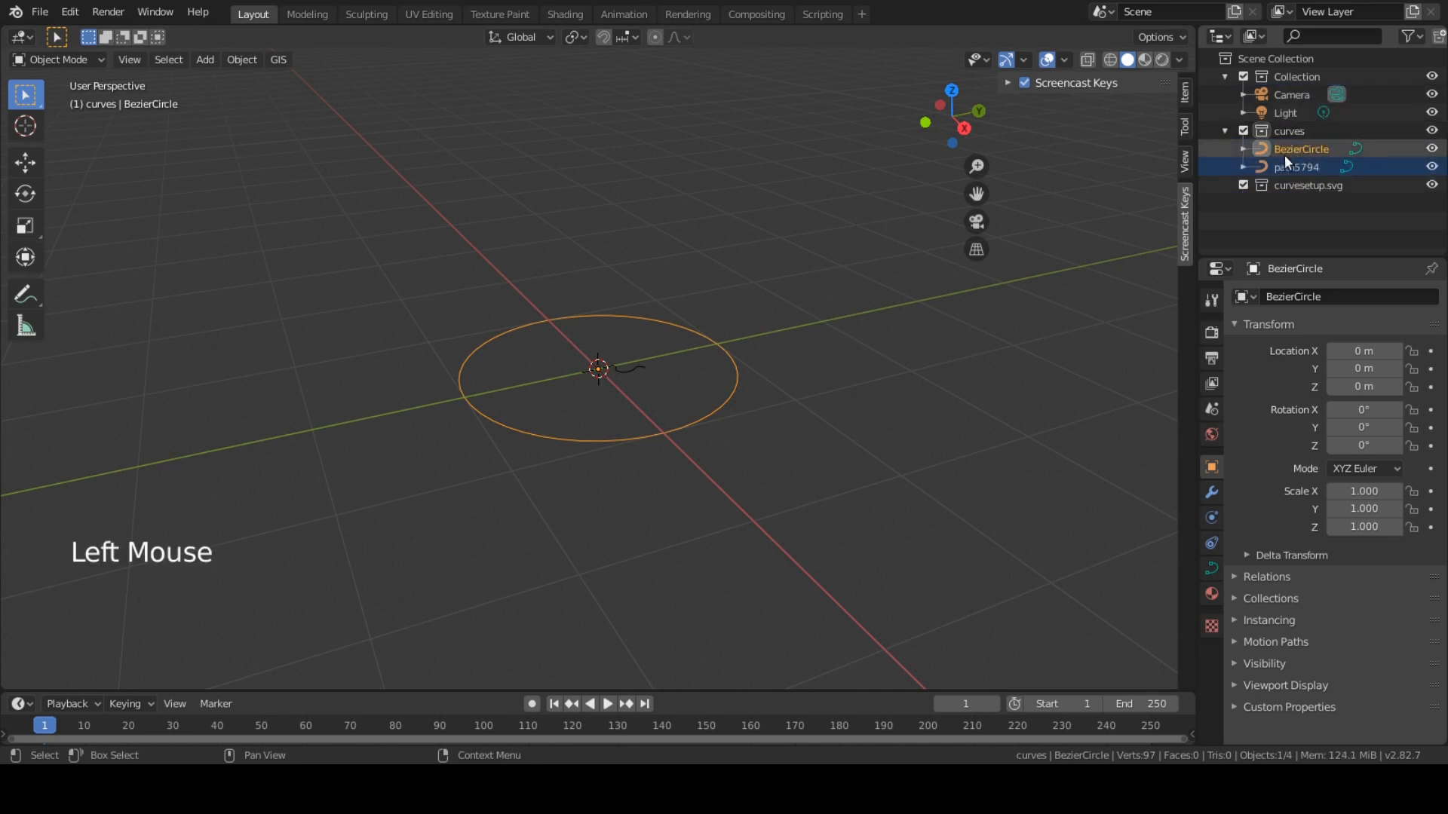
Rename the circle to 'path' and the imported curve to 'profile'
{"action": "double_click", "coordinate": [1301, 149]}
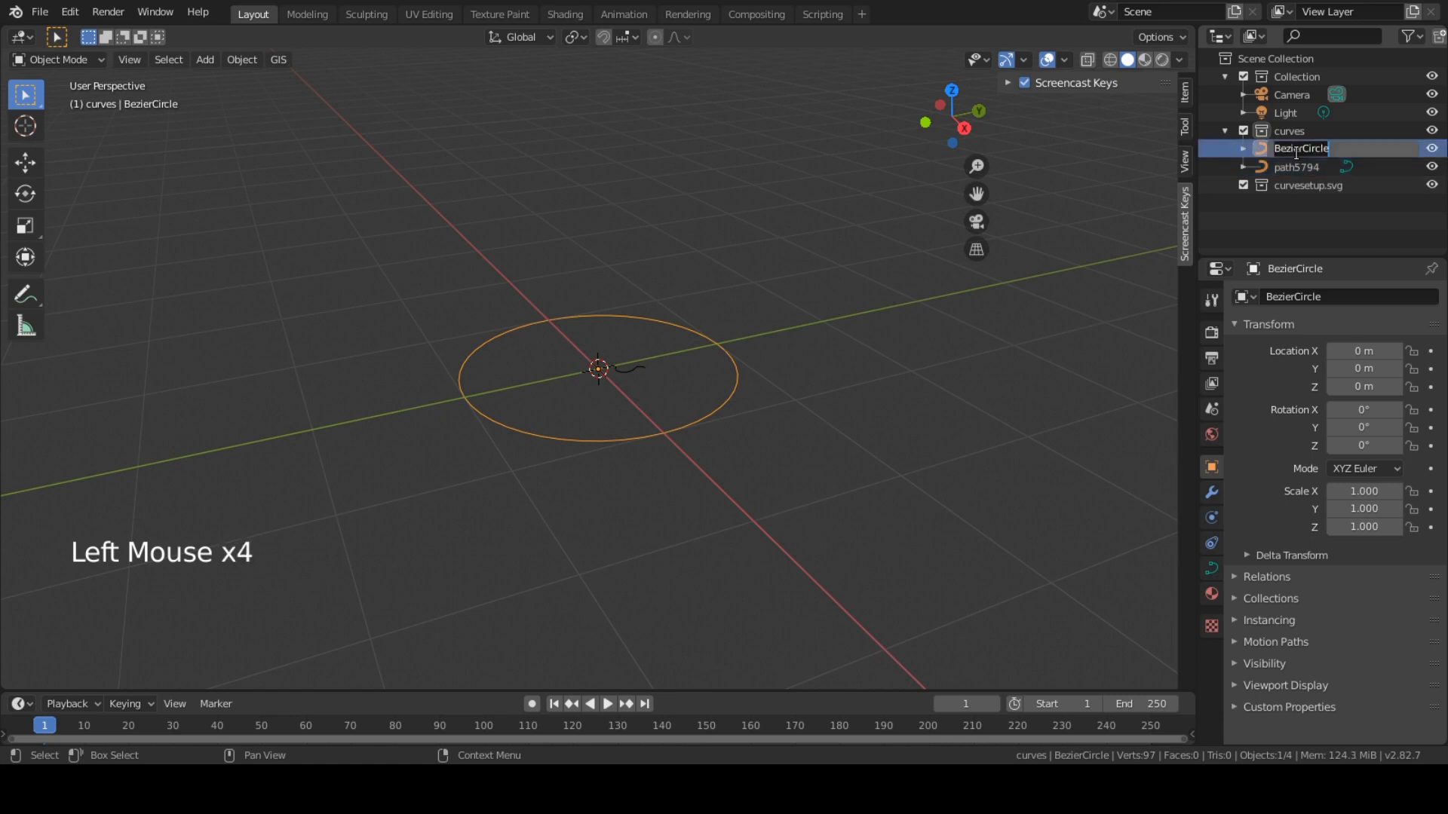
{"action": "type", "text": "path"}
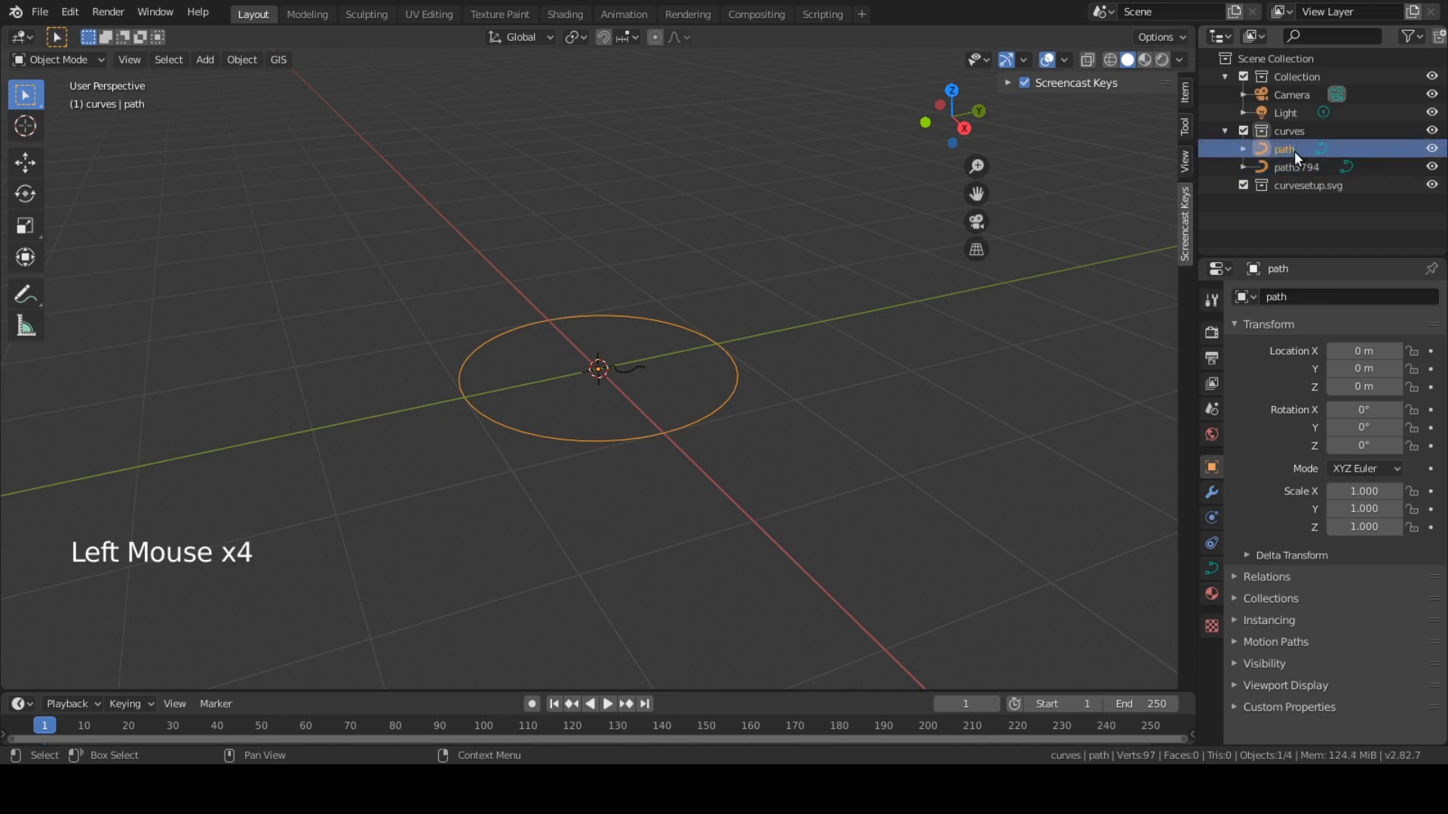
{"action": "double_click", "coordinate": [1297, 166]}
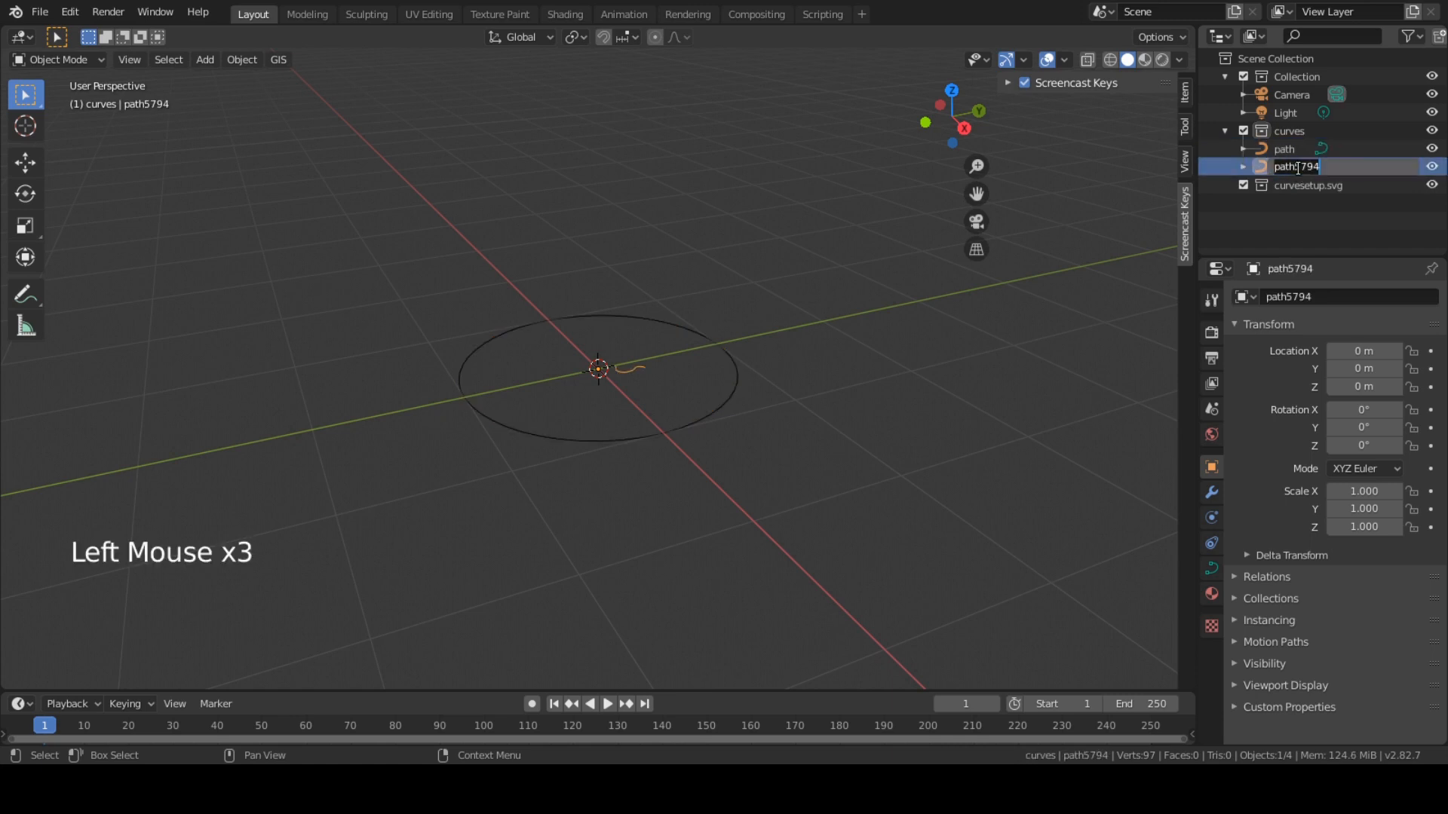
{"action": "type", "text": "profile"}
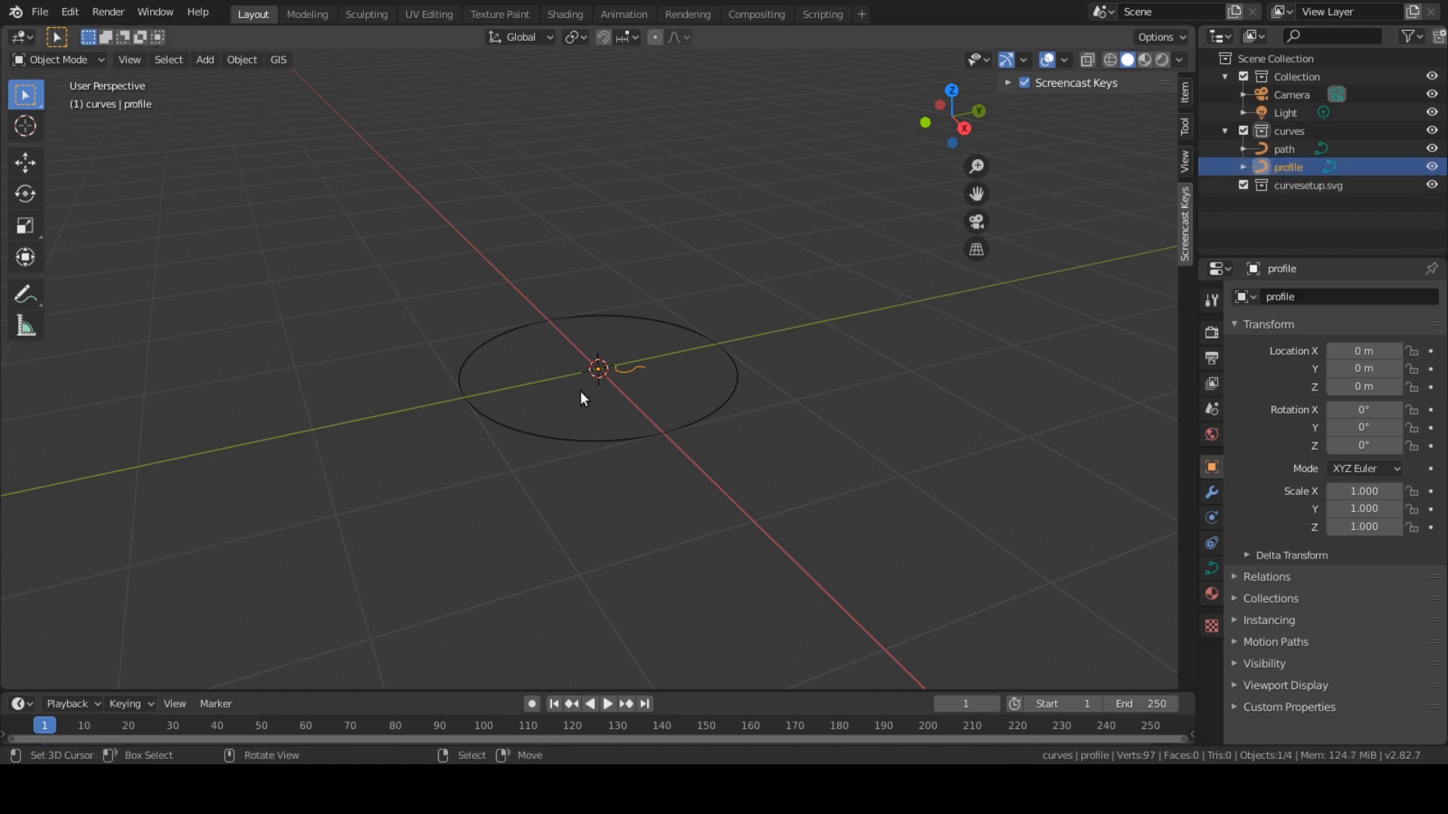
Make the profile curve 2D and set its origin to its end point via the 3D cursor
{"action": "key", "text": "Tab"}
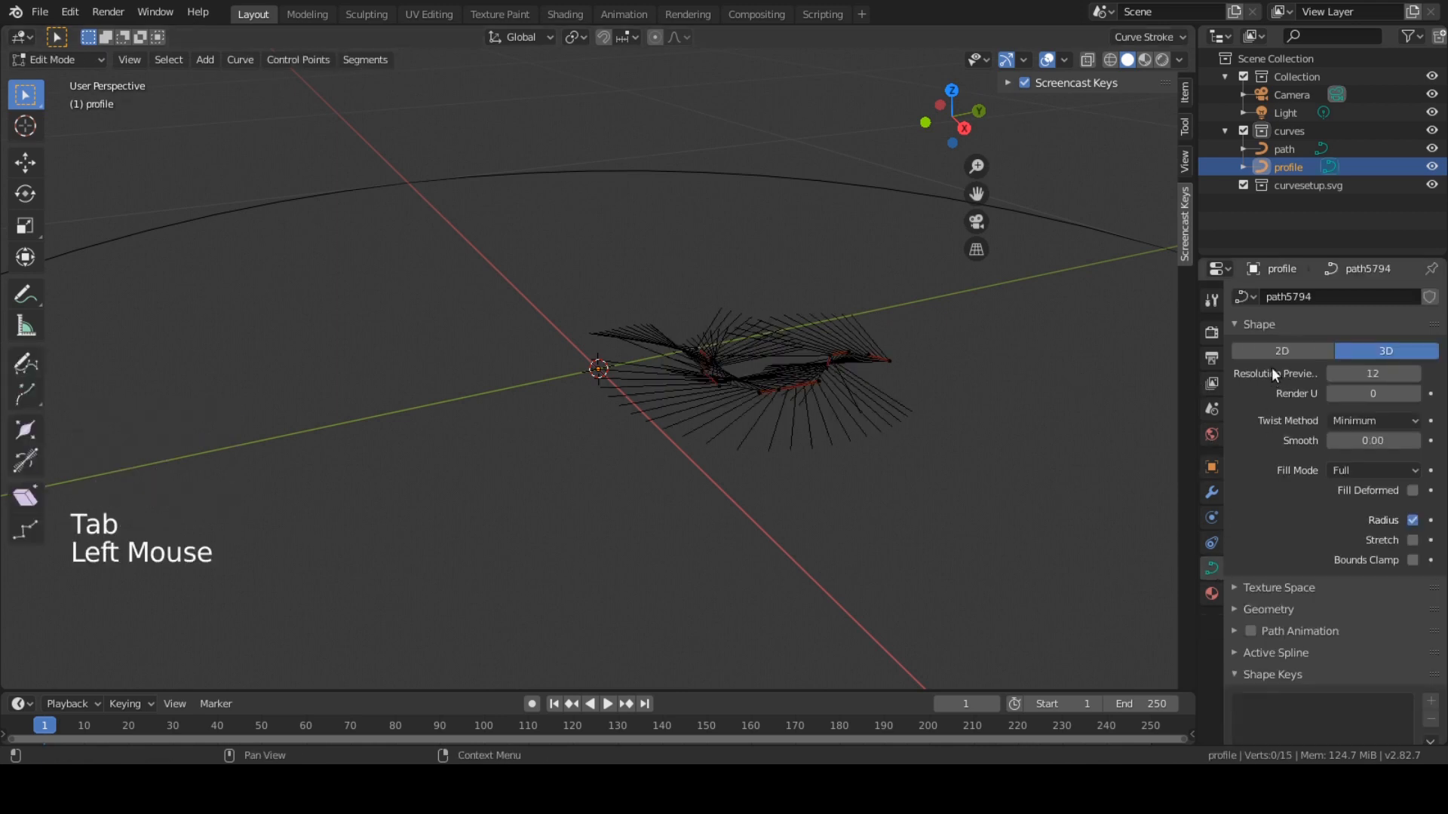
{"action": "left_click", "coordinate": [1280, 352]}
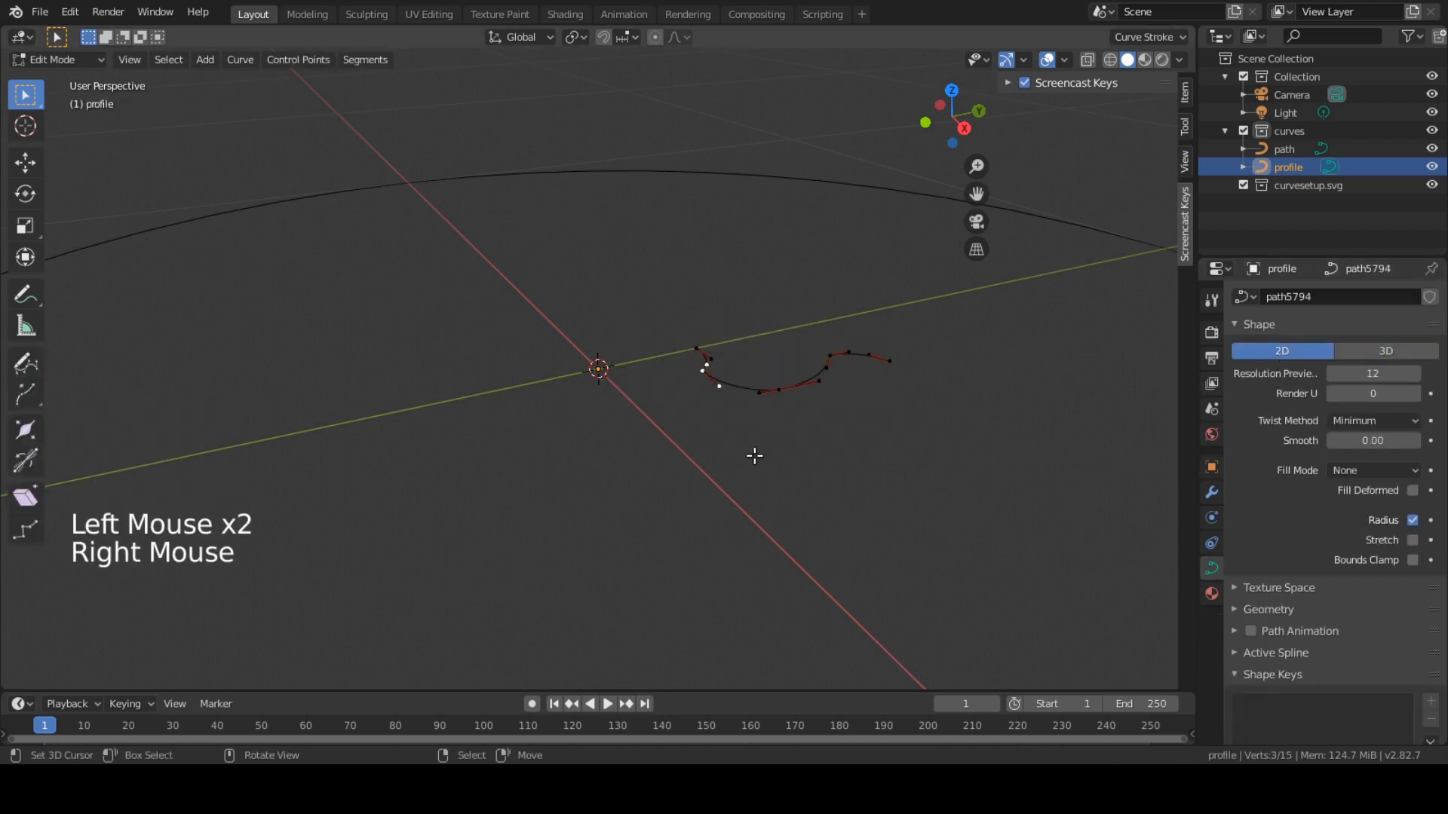
{"action": "key", "text": "shift+s"}
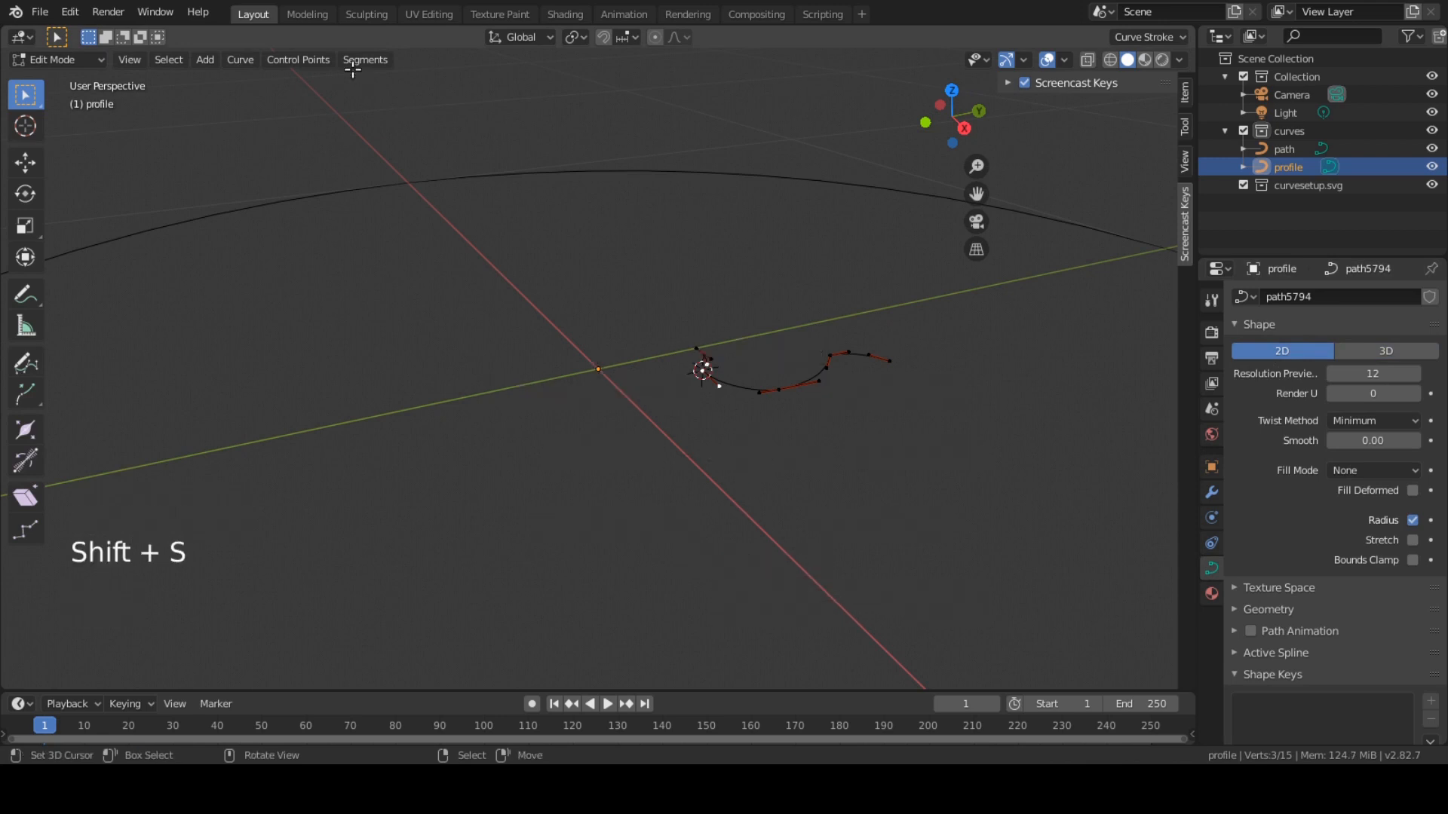
{"action": "left_click", "coordinate": [242, 59]}
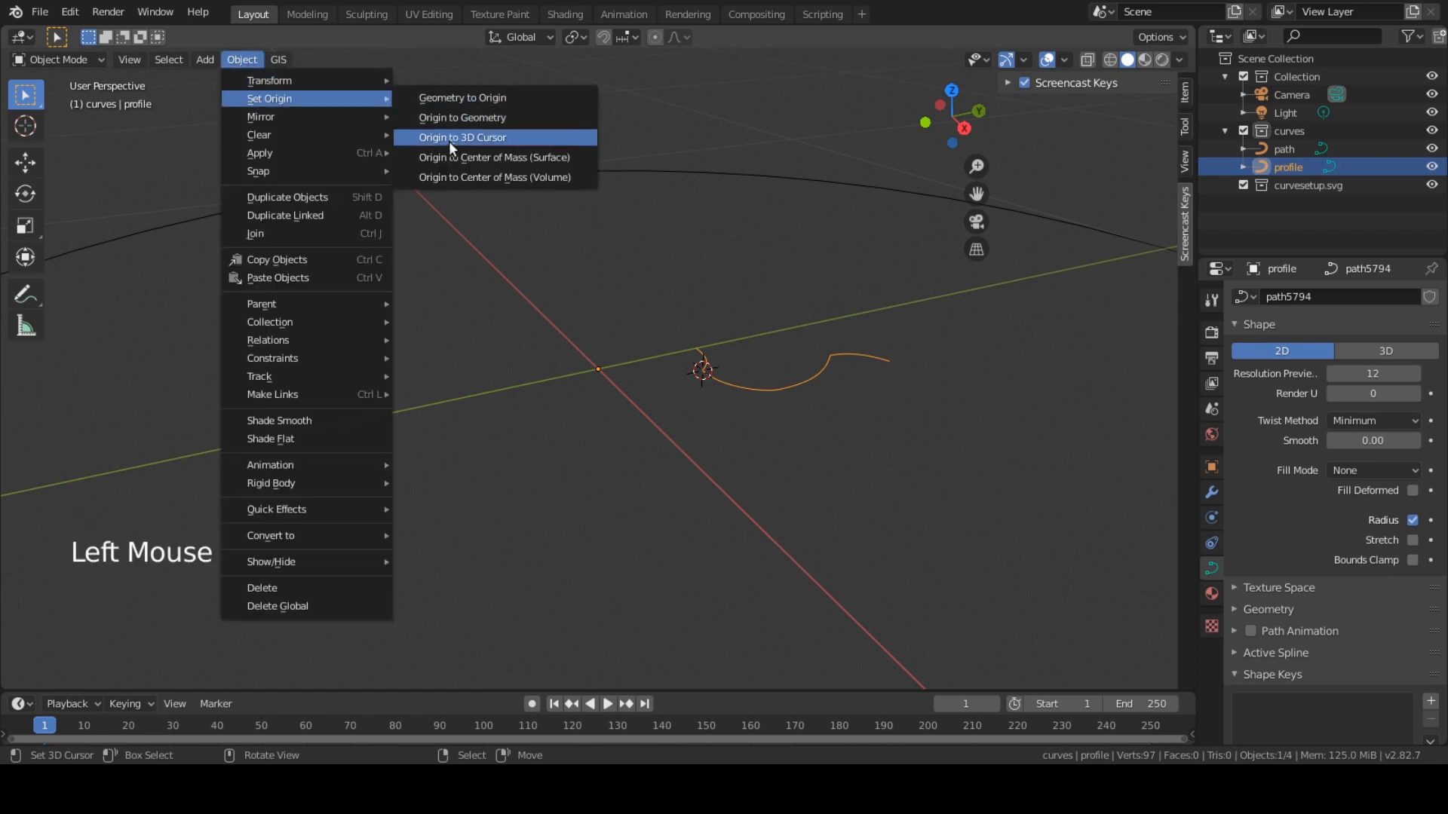
{"action": "left_click", "coordinate": [464, 138]}
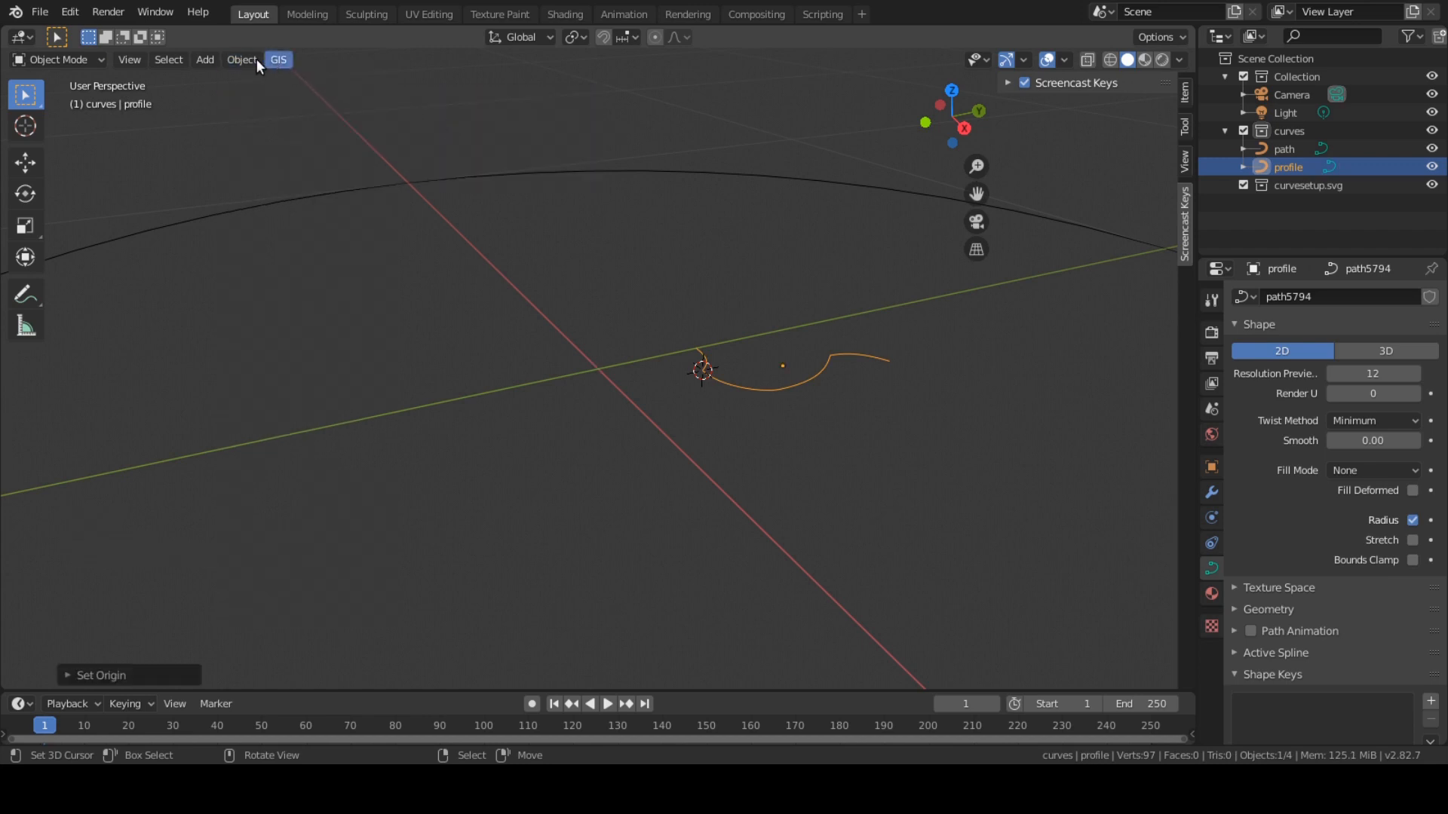
{"action": "left_click", "coordinate": [241, 59]}
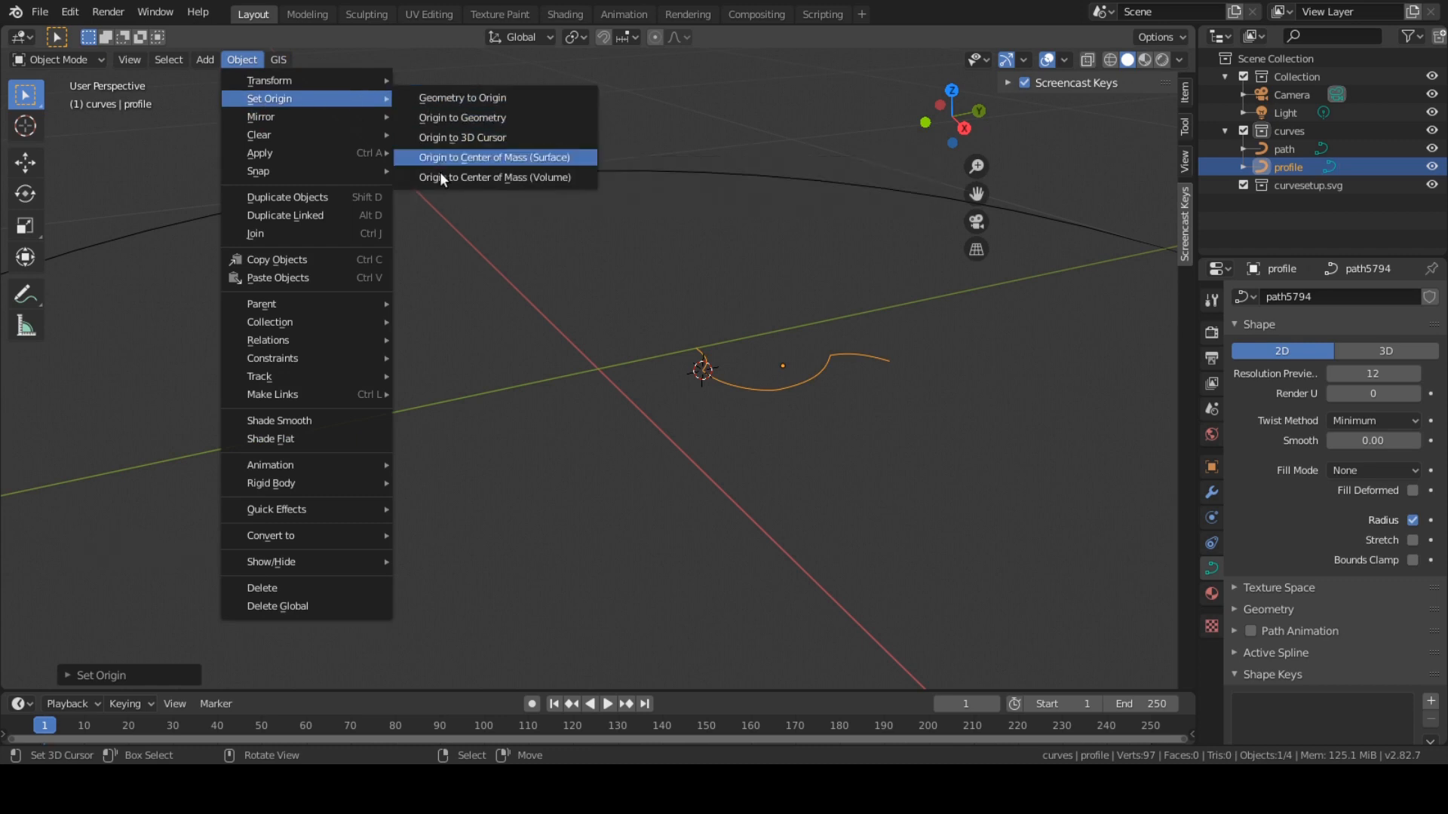
{"action": "left_click", "coordinate": [493, 157]}
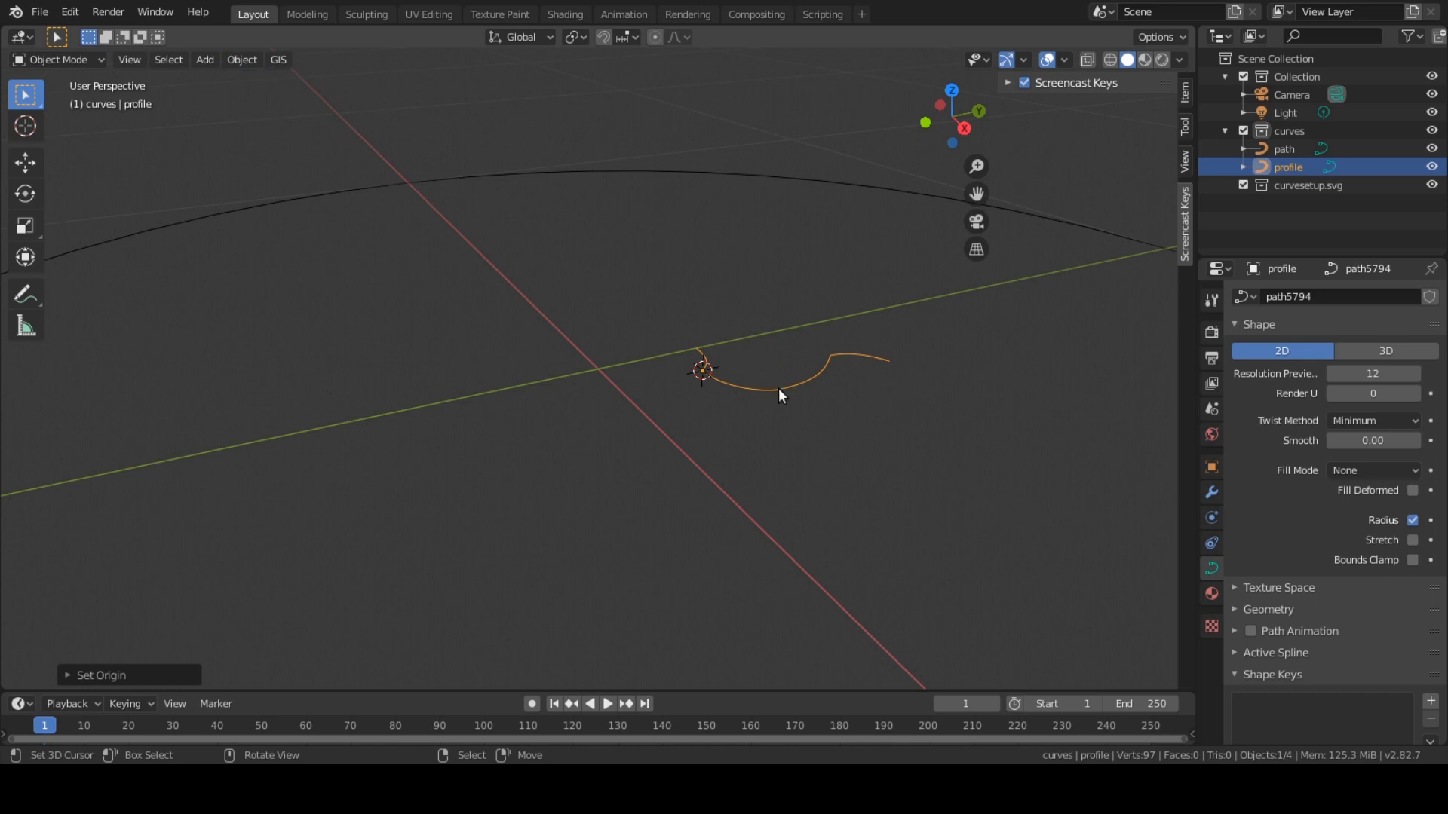
Snap the profile to the world origin and rotate it to stand upright
{"action": "key", "text": "shift+s"}
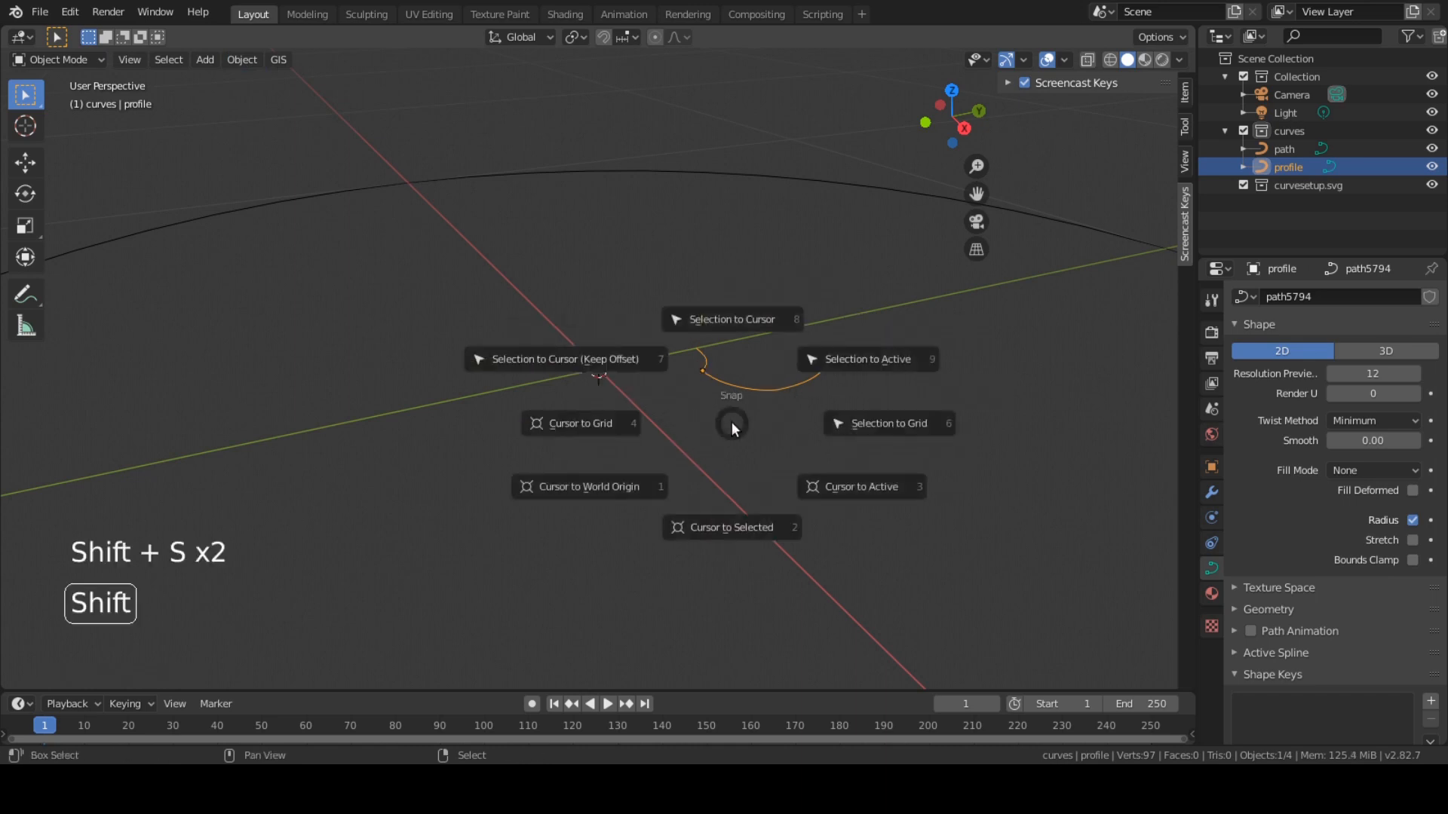
{"action": "left_click", "coordinate": [731, 318]}
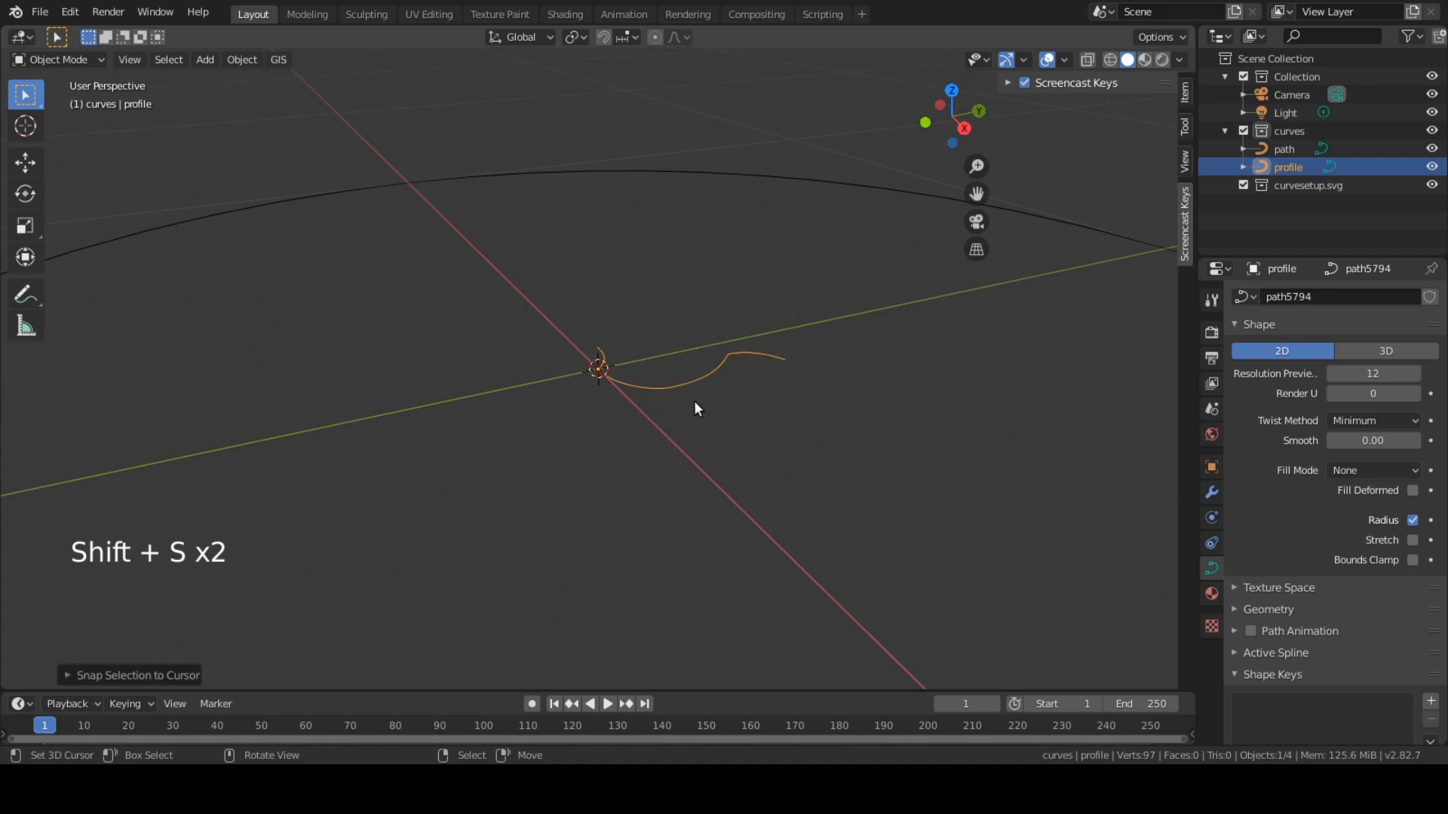
{"action": "key", "text": "r"}
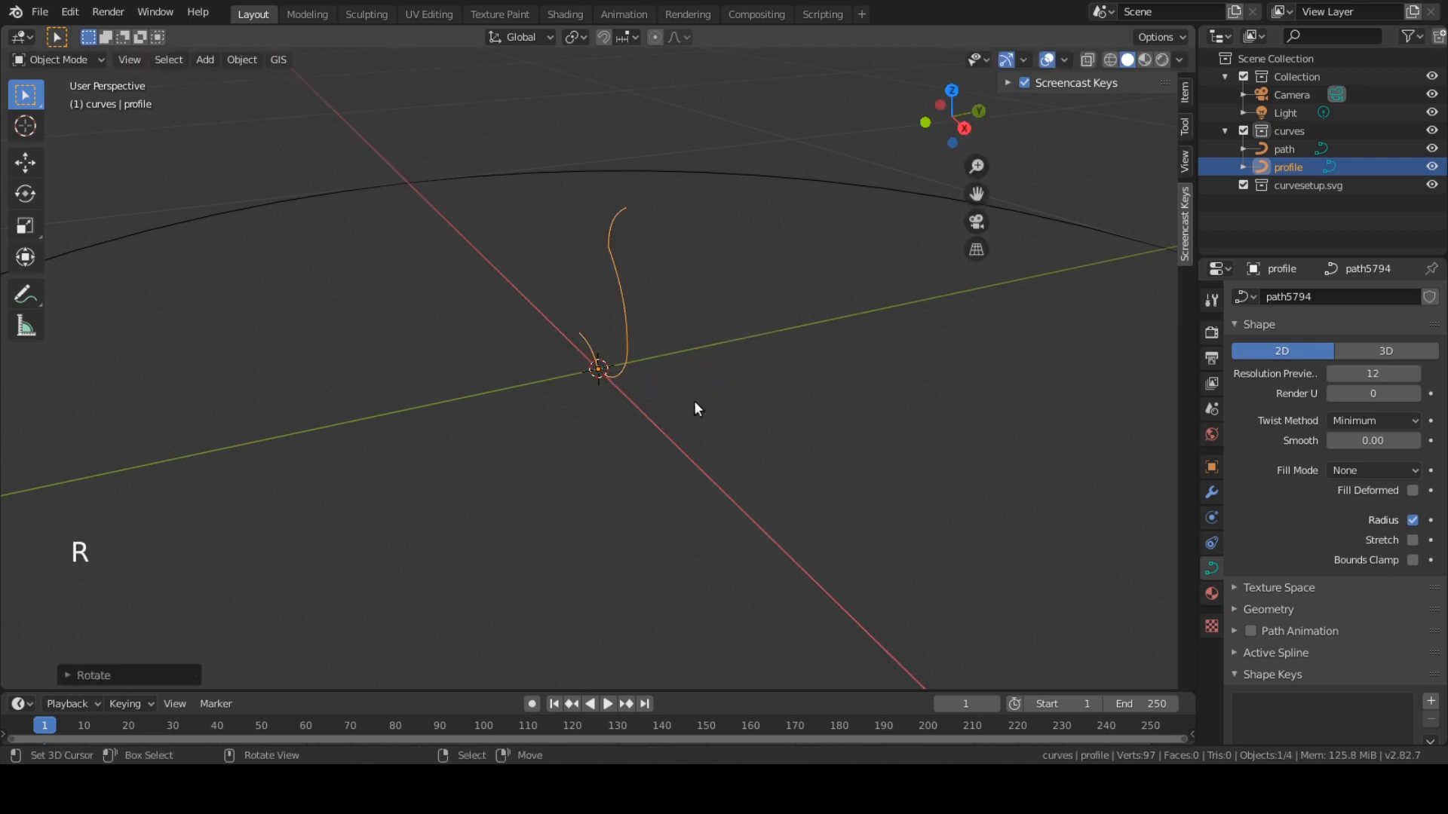
{"action": "scroll", "scroll_direction": "down", "scroll_amount": 3}
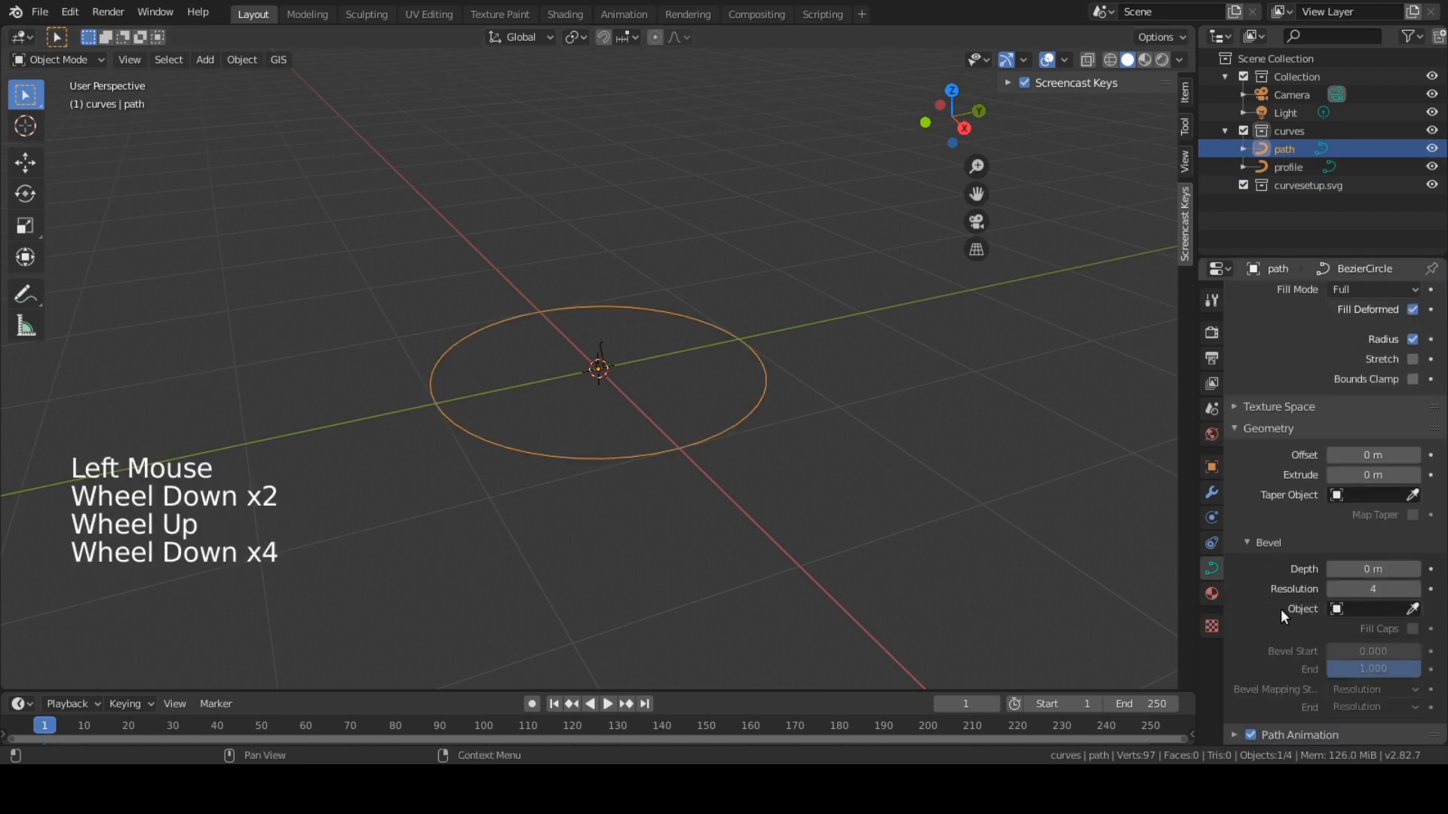
Set the profile as the circle path's Bevel Object and view the ring from the front
{"action": "left_click", "coordinate": [1372, 607]}
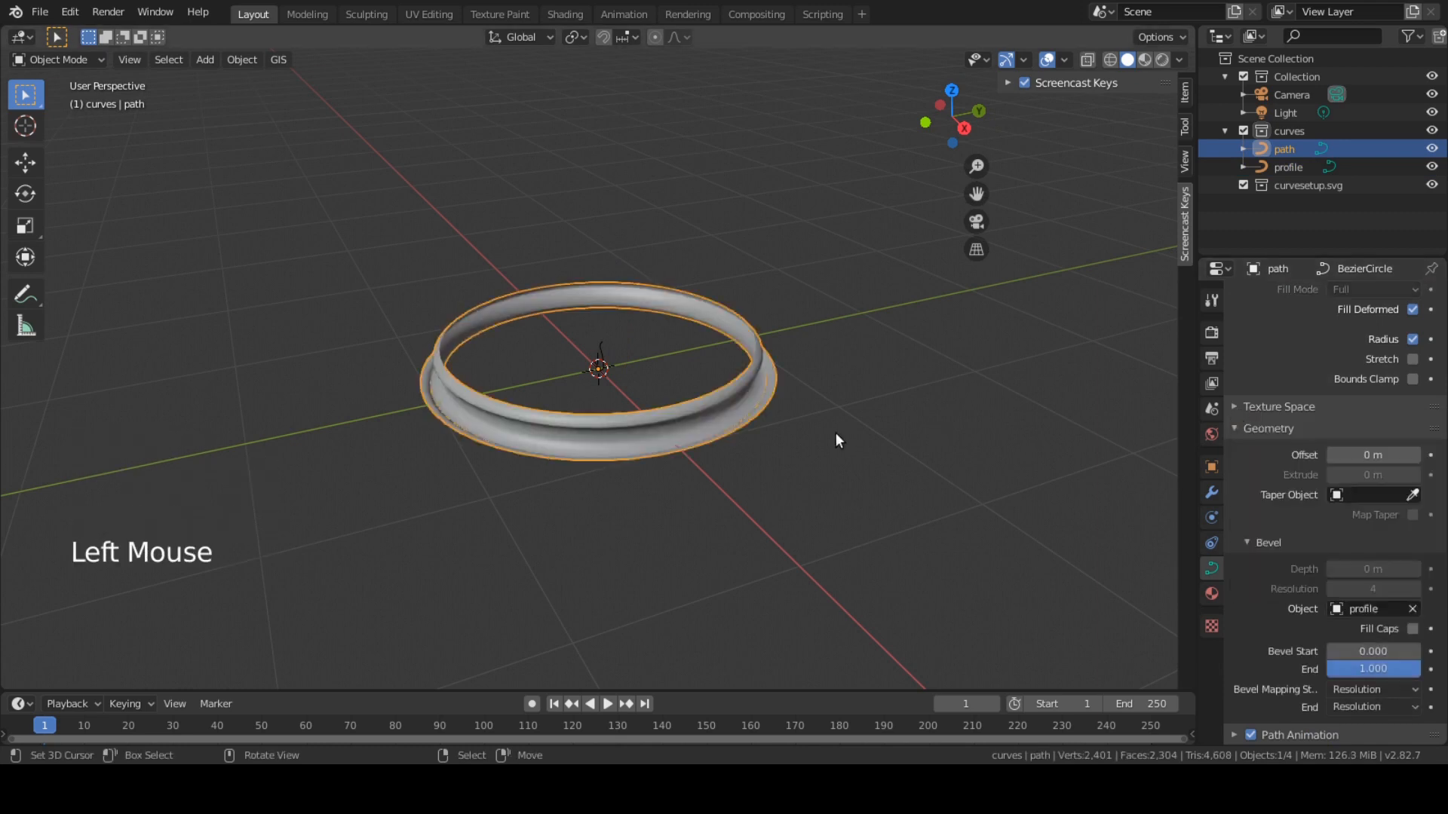
{"action": "key", "text": "Tab"}
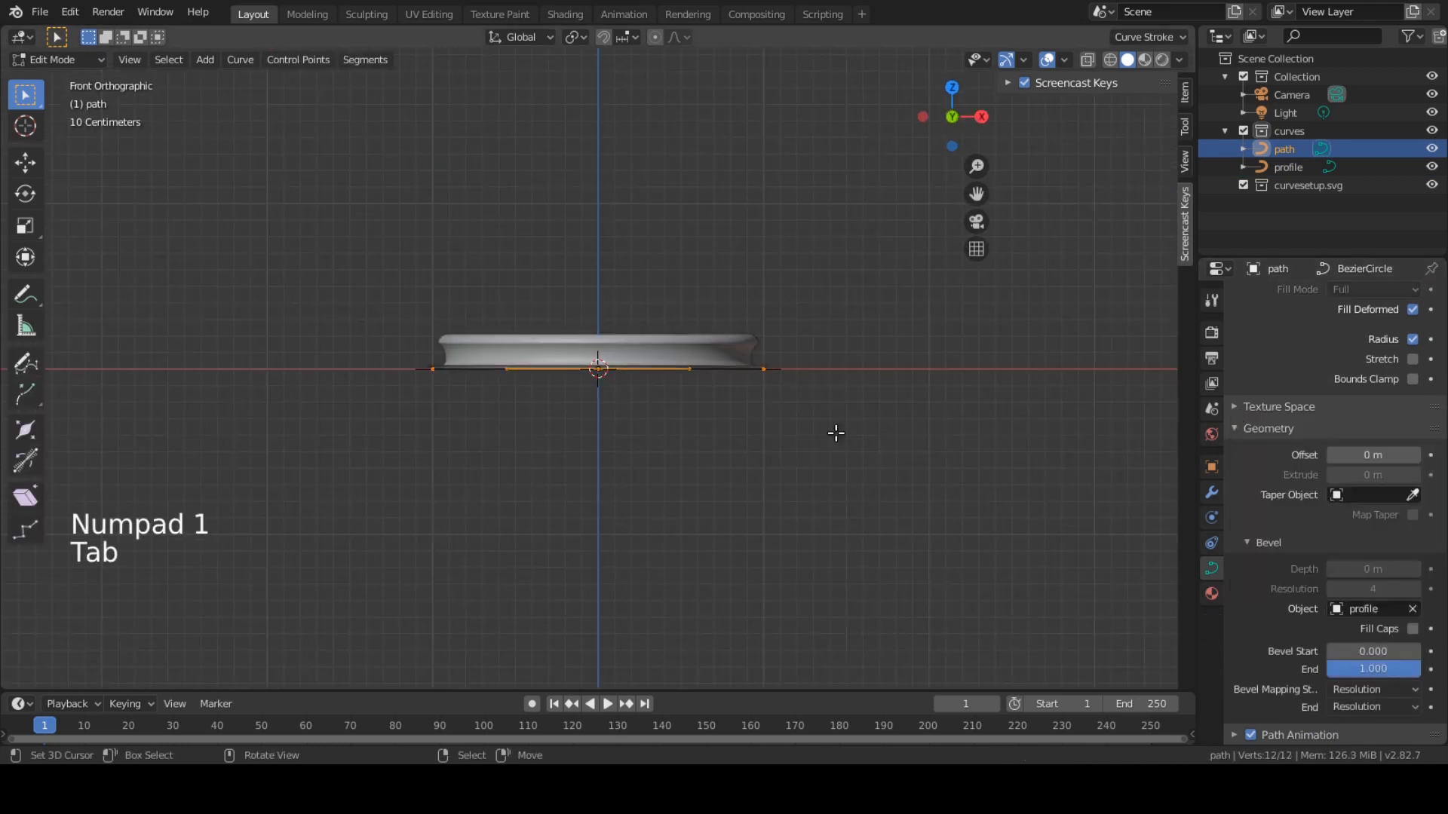
{"action": "key", "text": "Tab"}
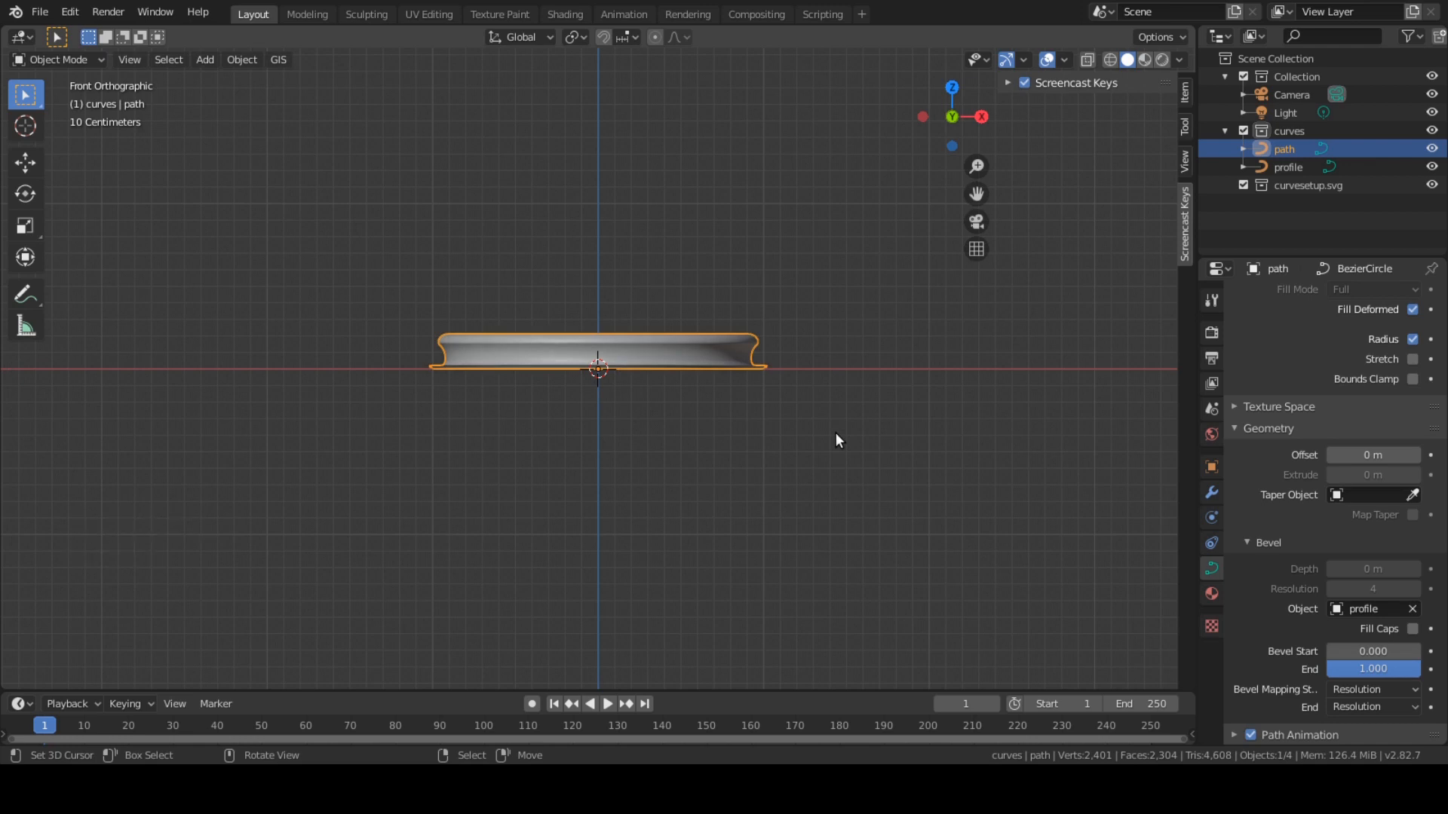
{"action": "key", "text": "r"}
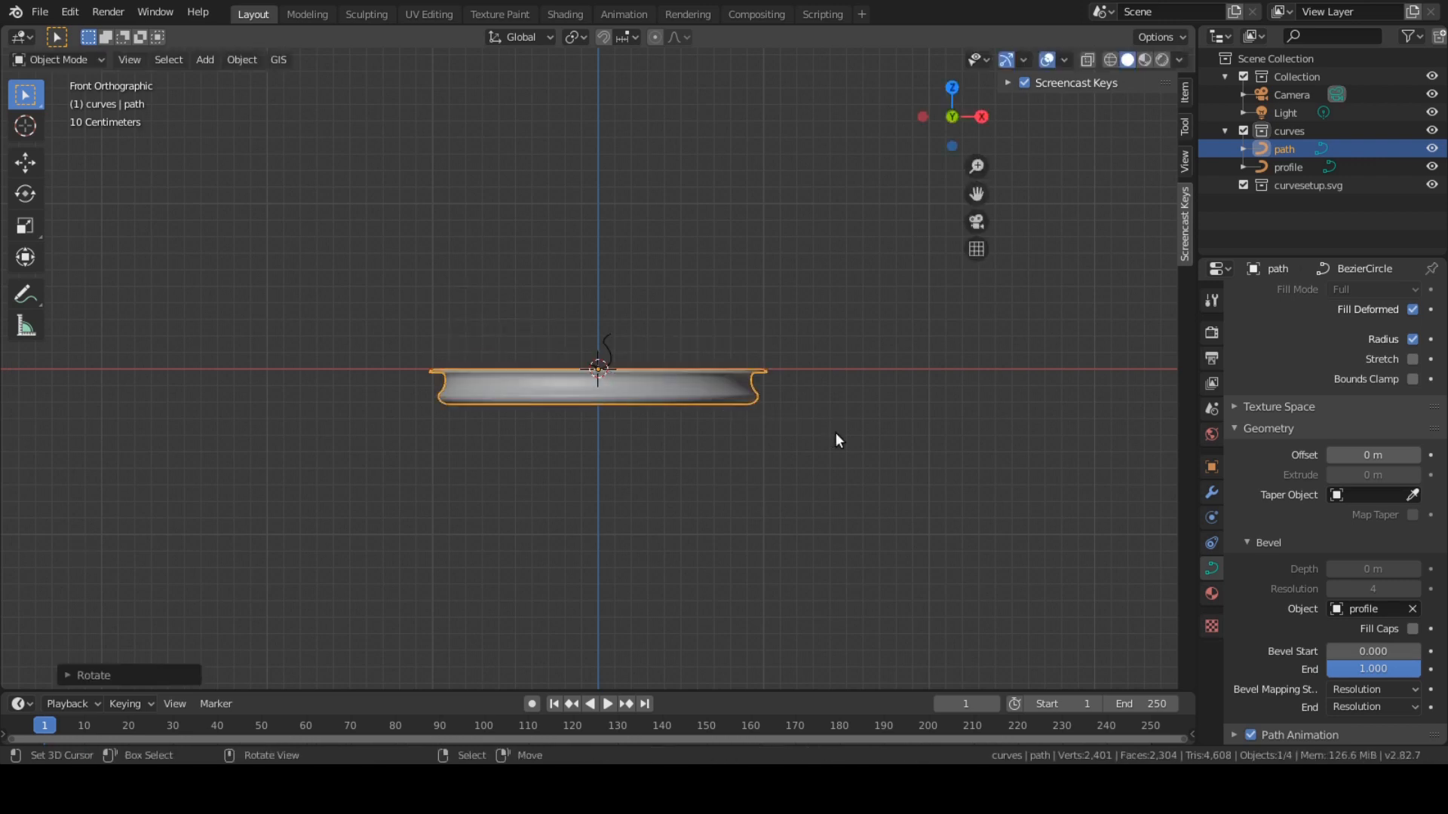
Tilt the path points 180° so the ring's cross-section sits the right way up
{"action": "key", "text": "Tab"}
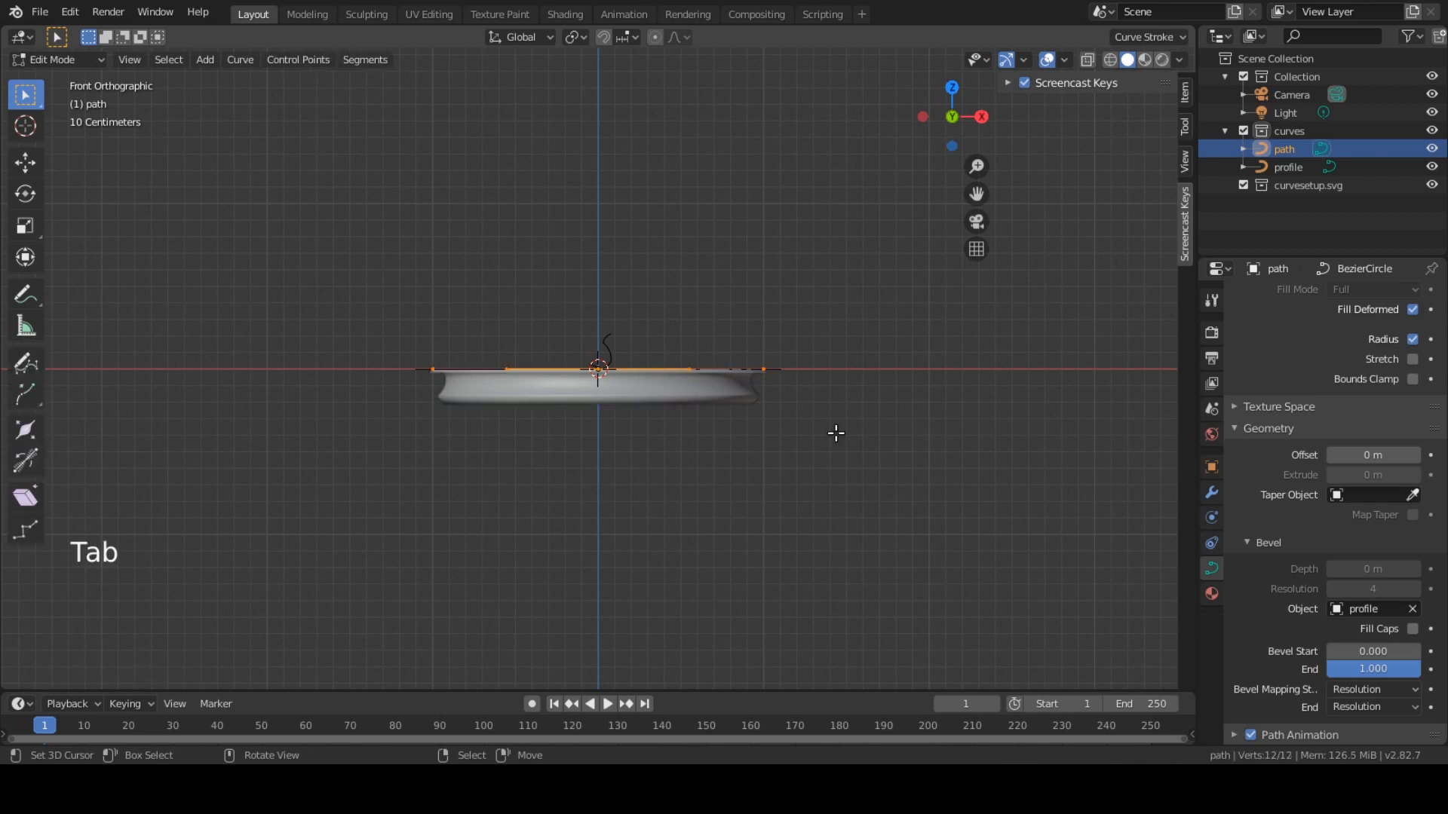
{"action": "key", "text": "ctrl+t"}
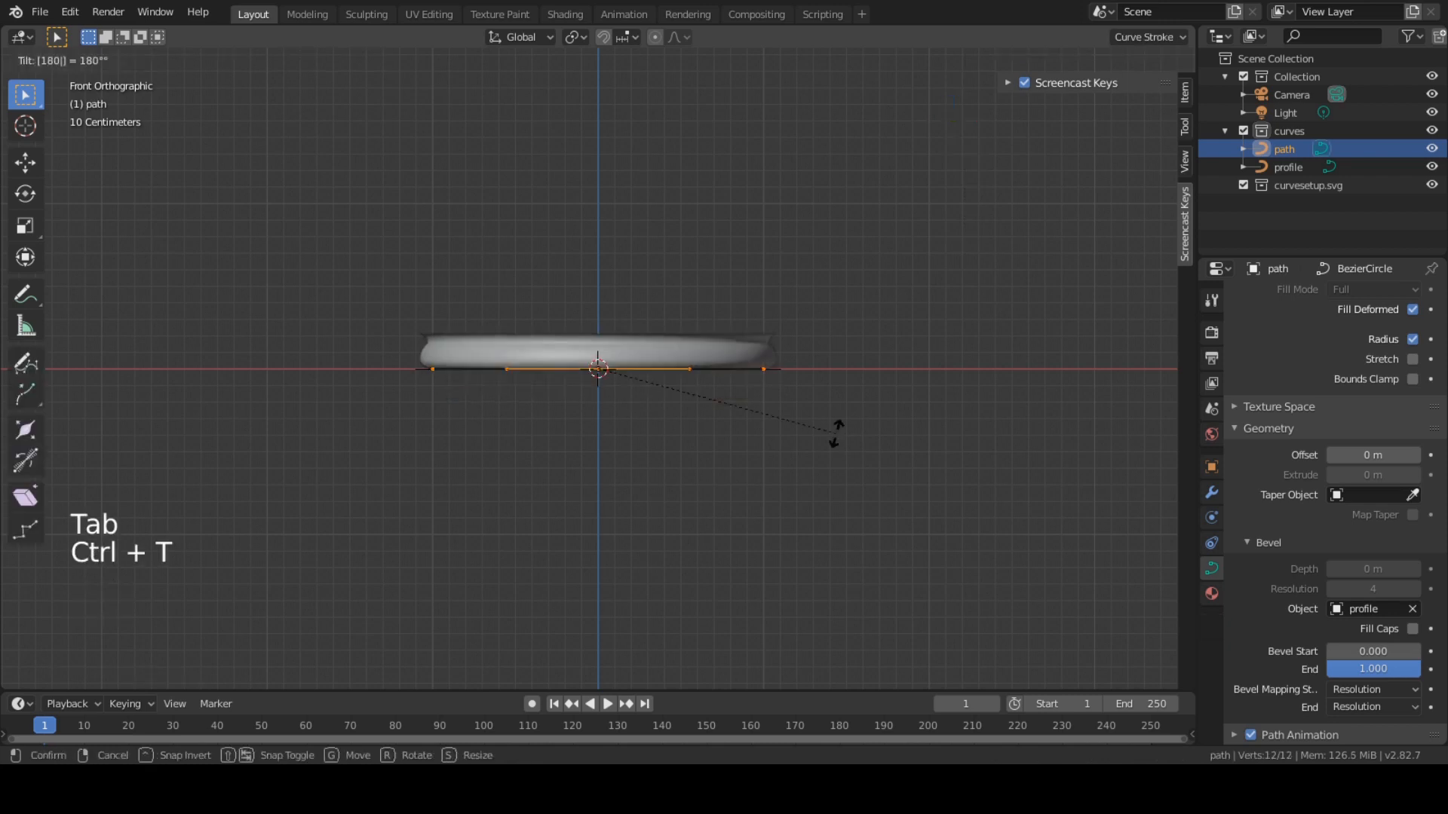
{"action": "key", "text": "Tab"}
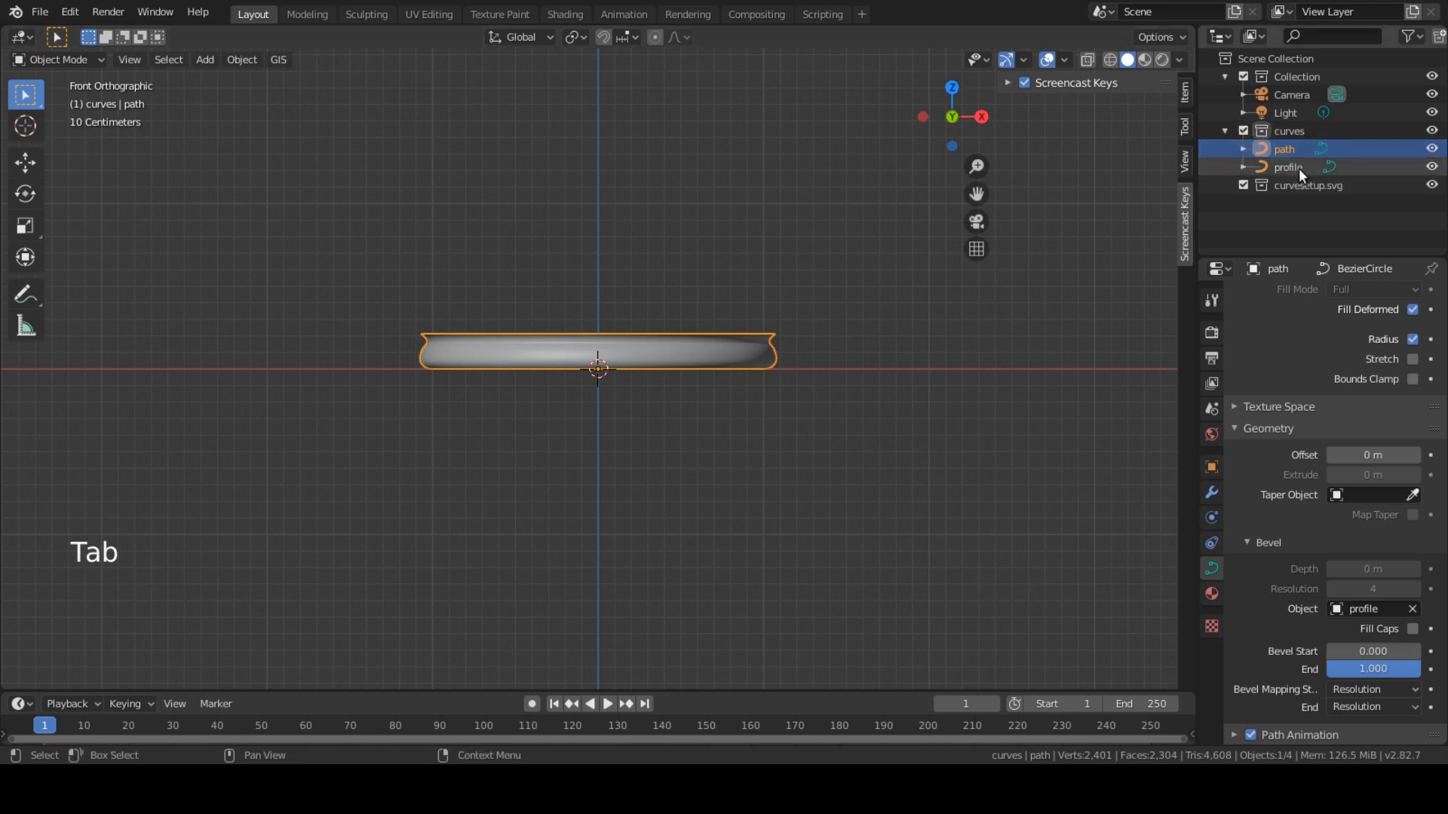
Select the profile, enter Edit Mode and snap the 3D cursor to its bottom end point
{"action": "left_click", "coordinate": [1287, 166]}
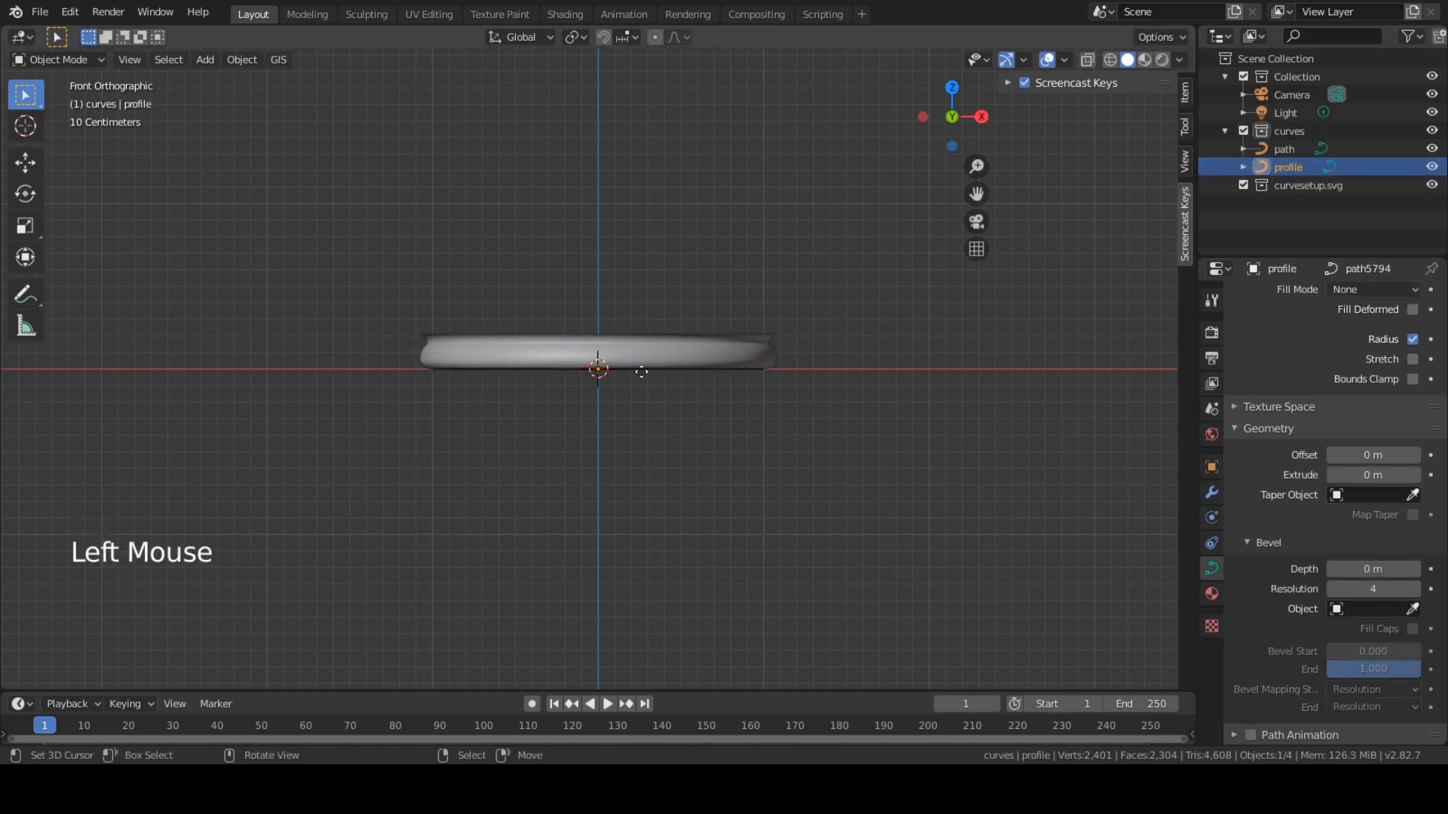
{"action": "key", "text": "g"}
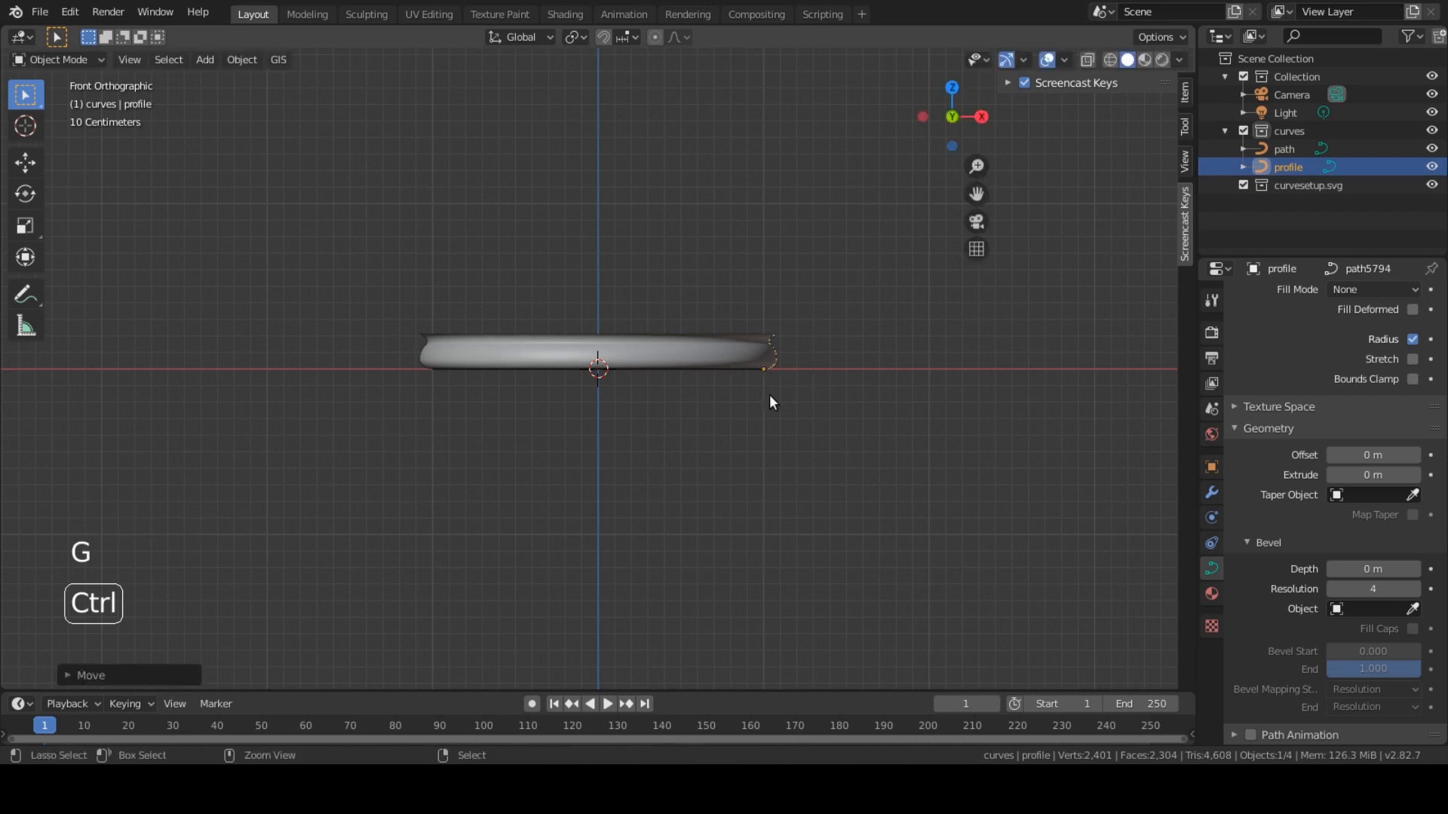
{"action": "scroll", "scroll_direction": "up", "scroll_amount": 3}
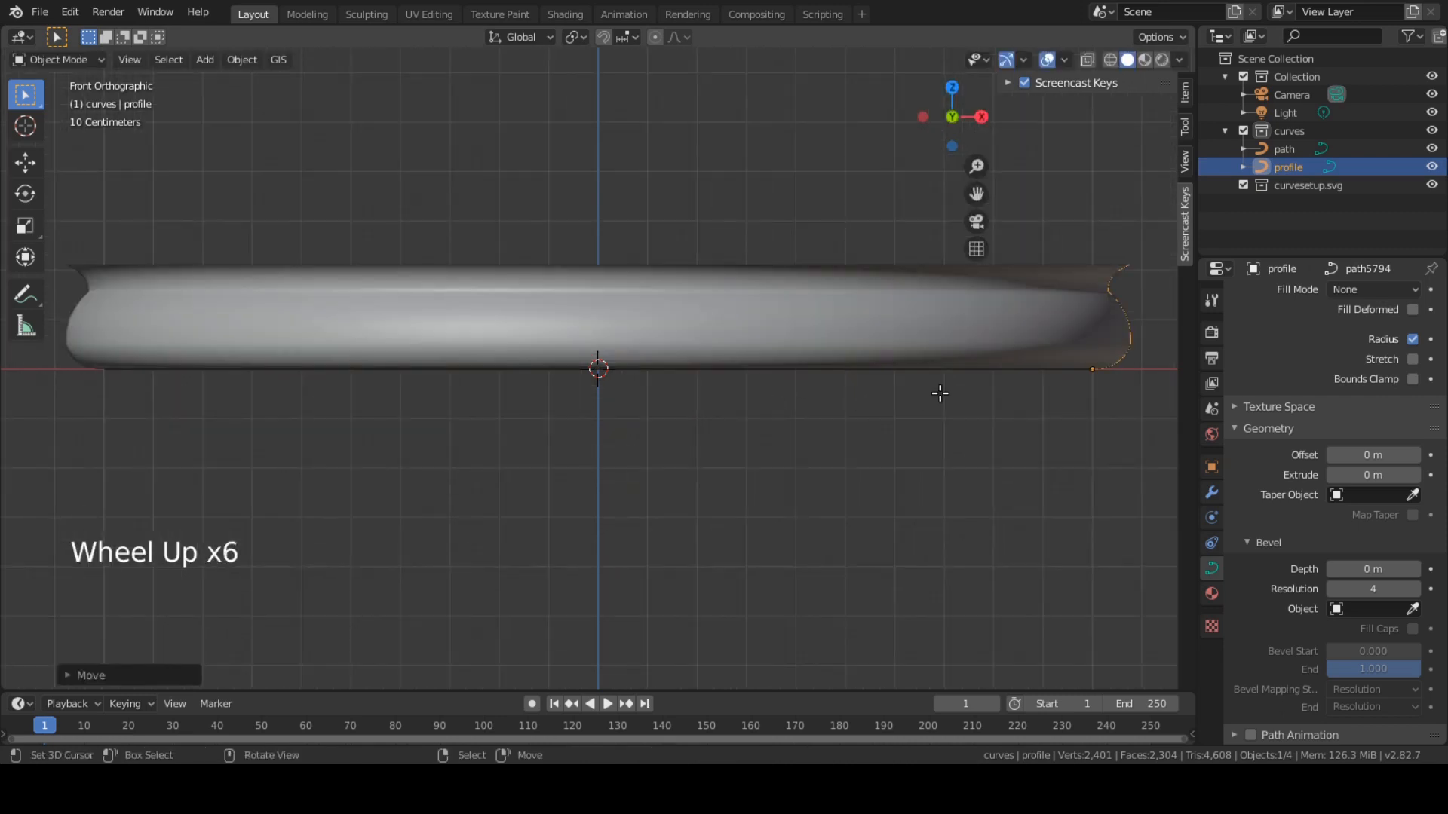
{"action": "key", "text": "Tab"}
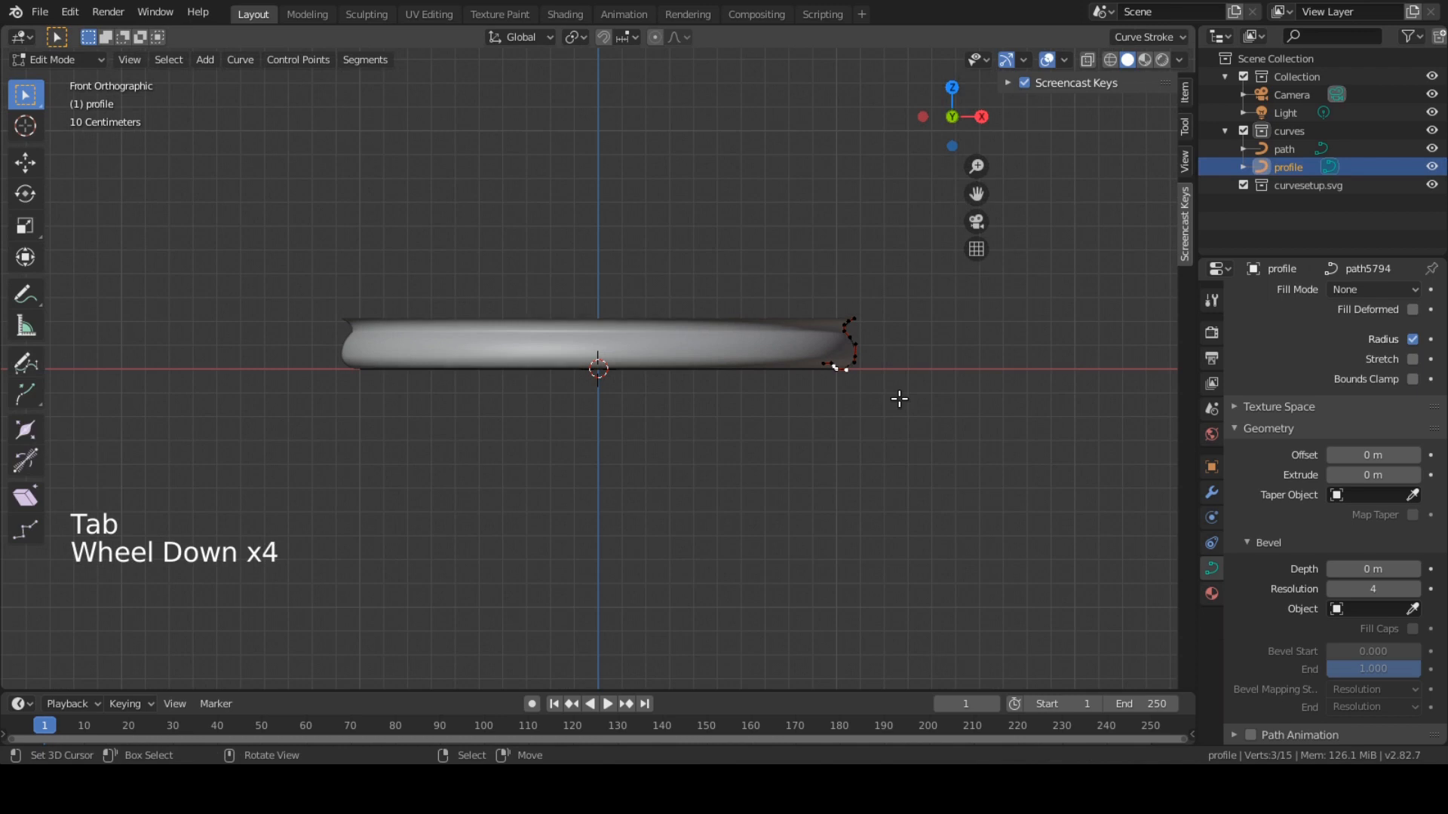
{"action": "scroll", "scroll_direction": "down", "scroll_amount": 3}
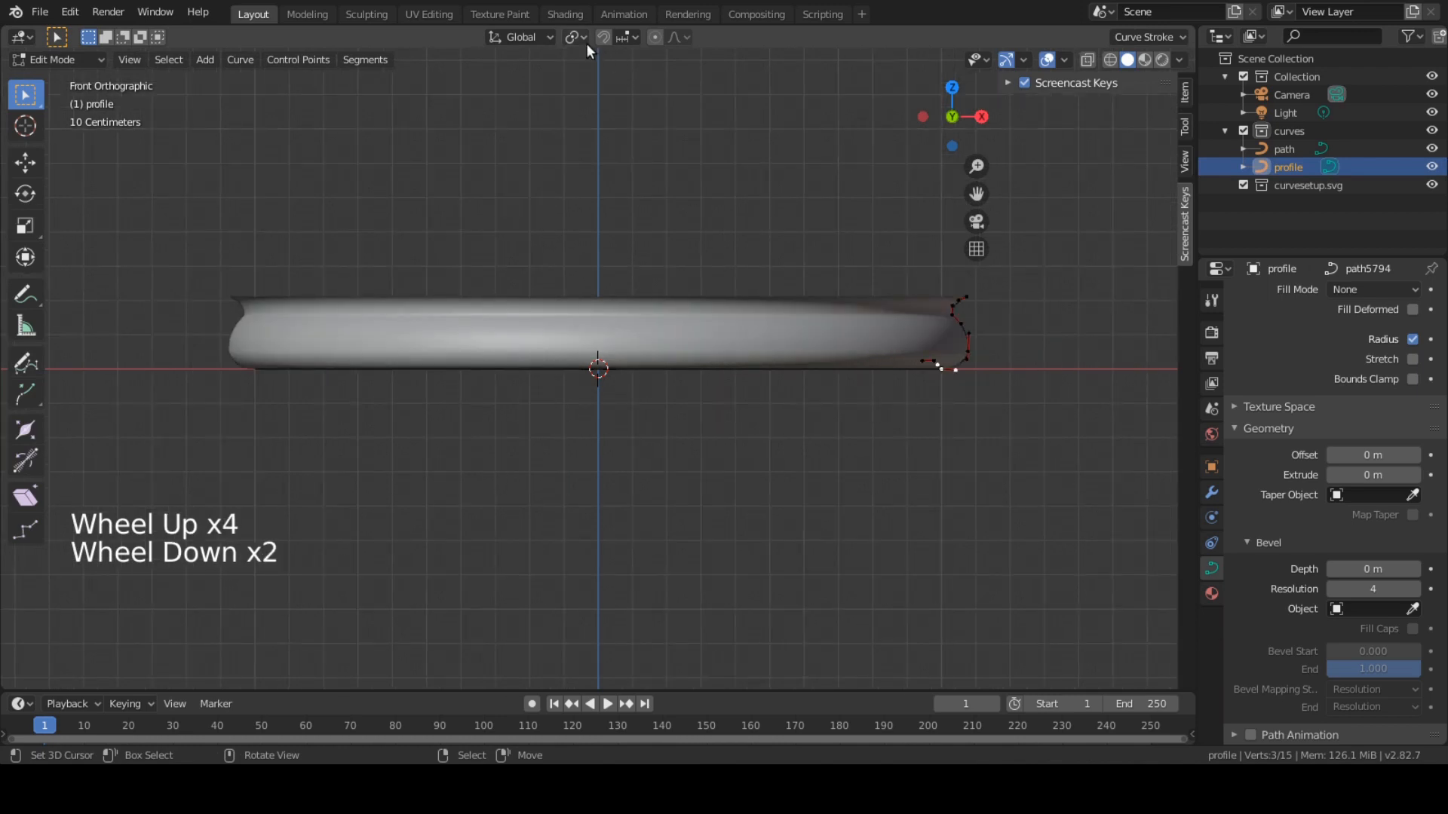
{"action": "key", "text": "shift+s"}
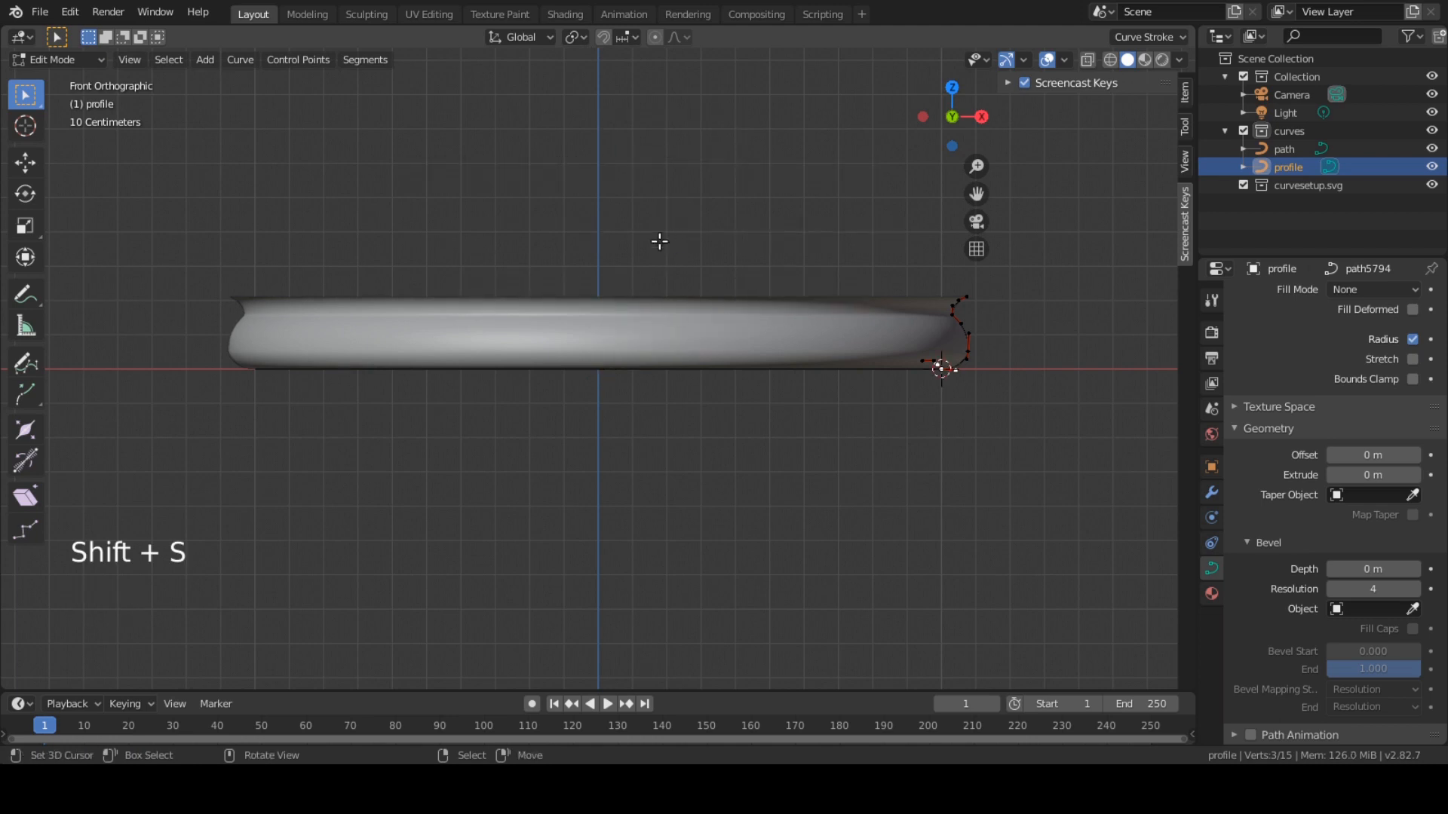
{"action": "left_click", "coordinate": [573, 36]}
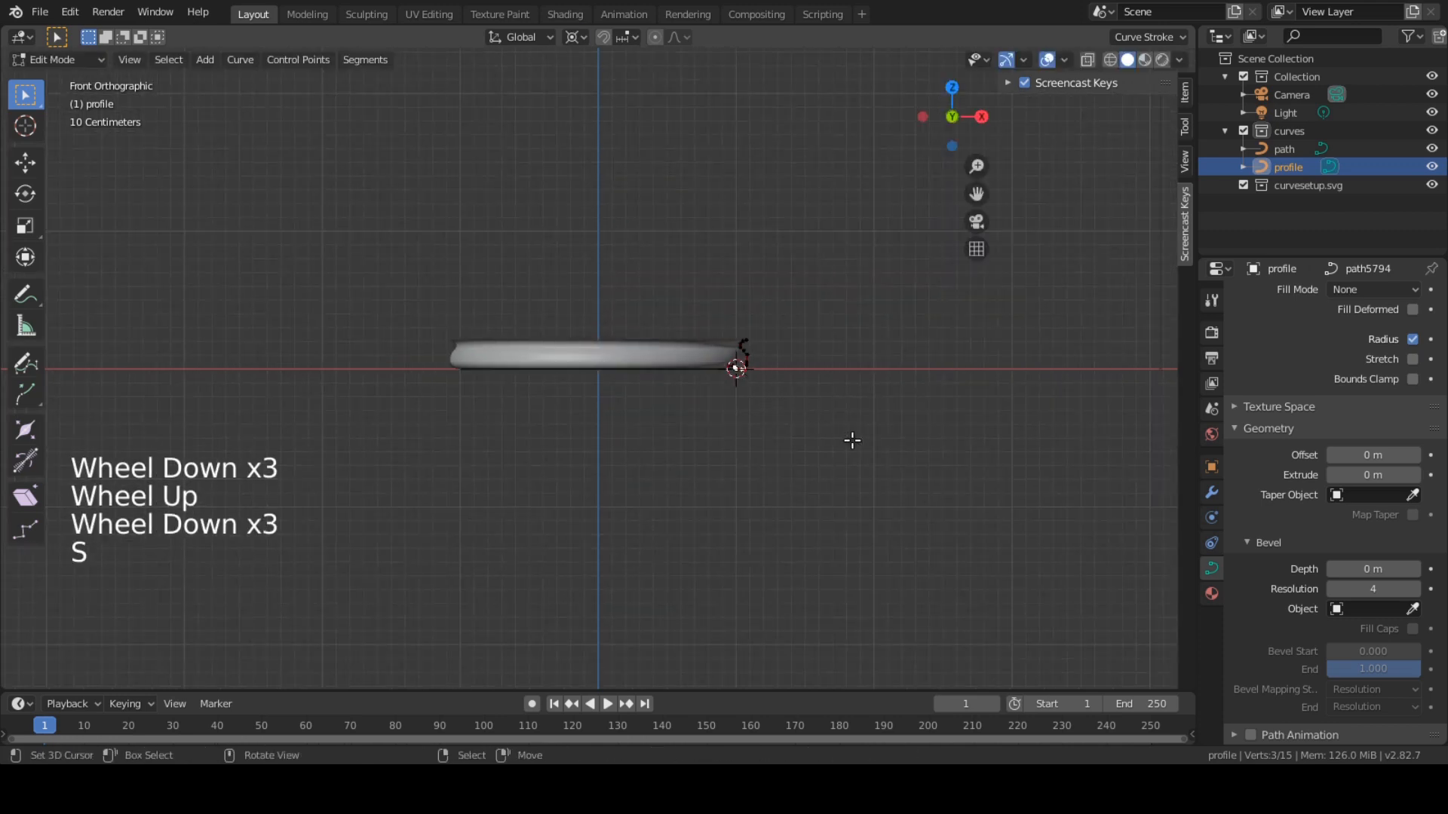
Select all profile points and scale them up around the 3D cursor
{"action": "key", "text": "s"}
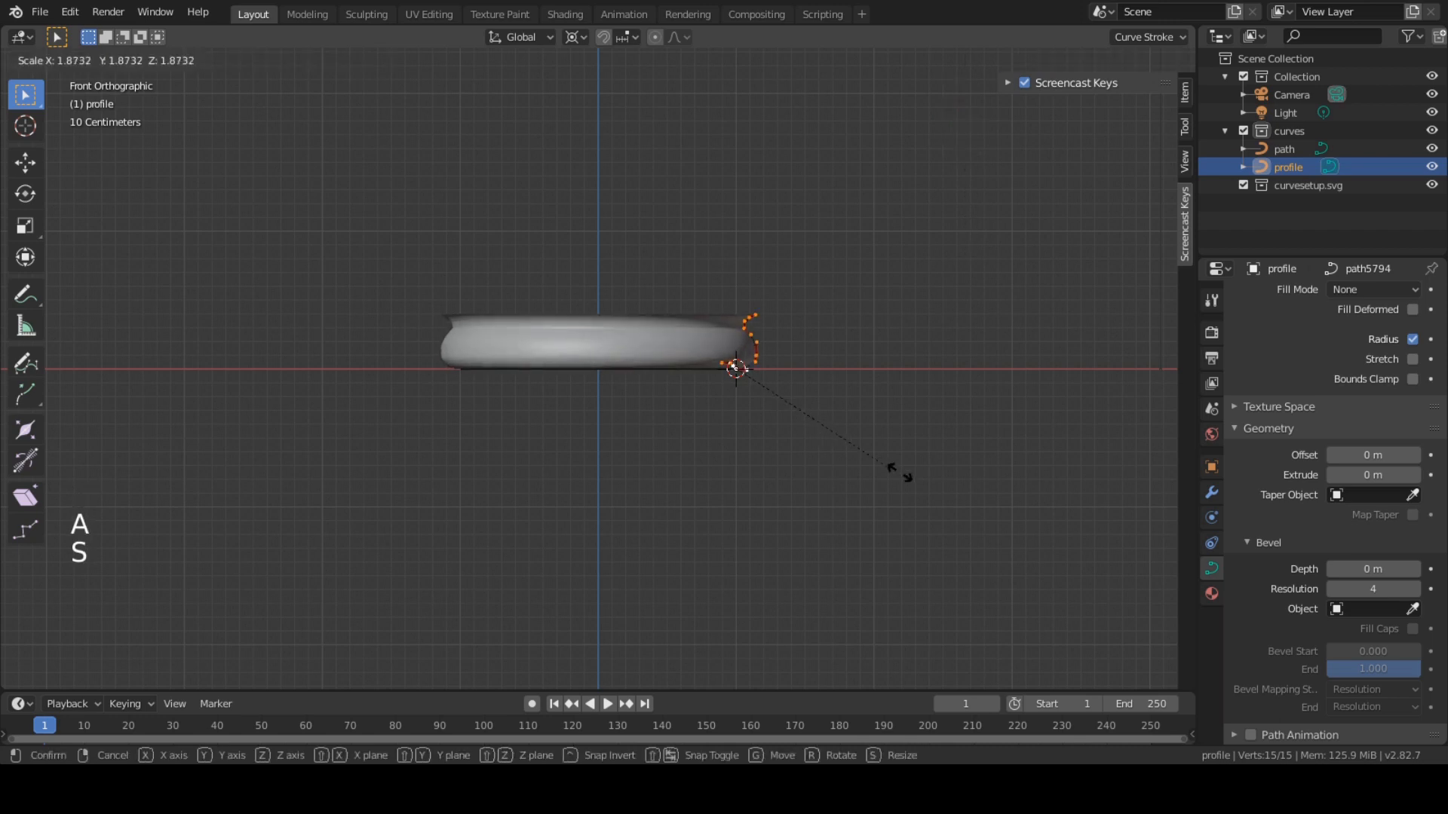
{"action": "scroll", "scroll_direction": "down", "scroll_amount": 3}
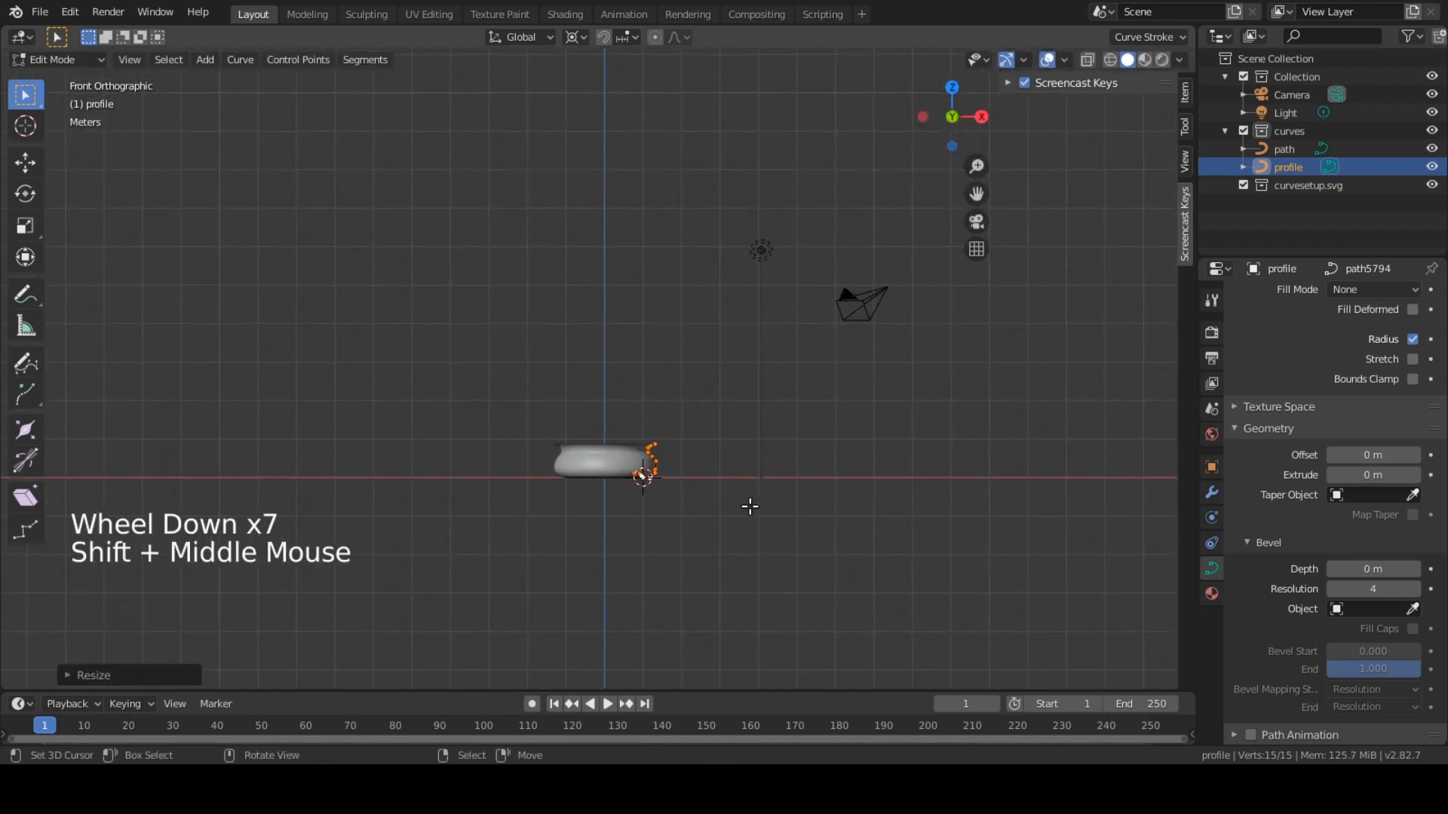
Scale the profile up further so the pot becomes much larger, then look down into it
{"action": "key", "text": "s"}
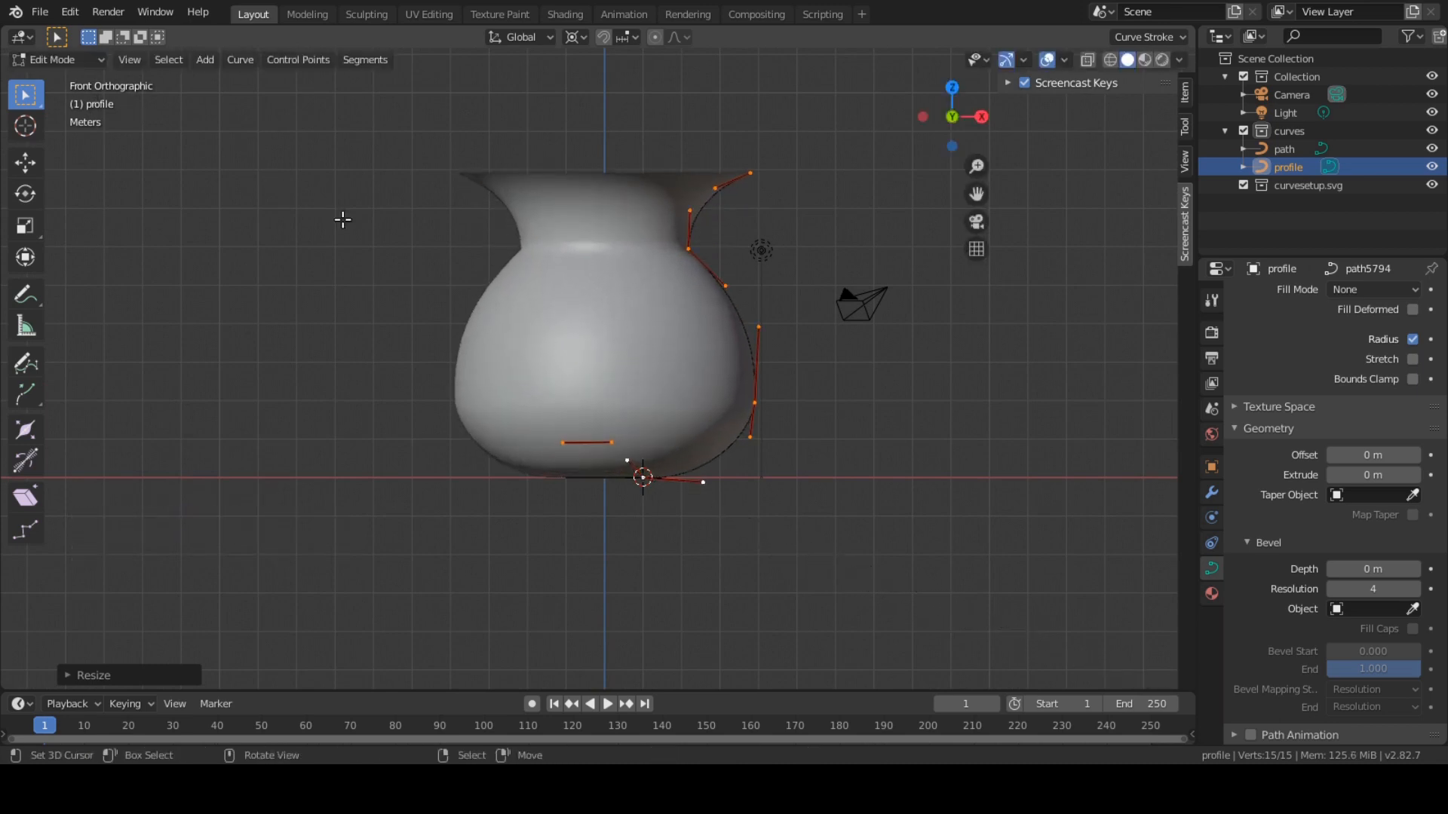
{"action": "scroll", "scroll_direction": "up", "scroll_amount": 3}
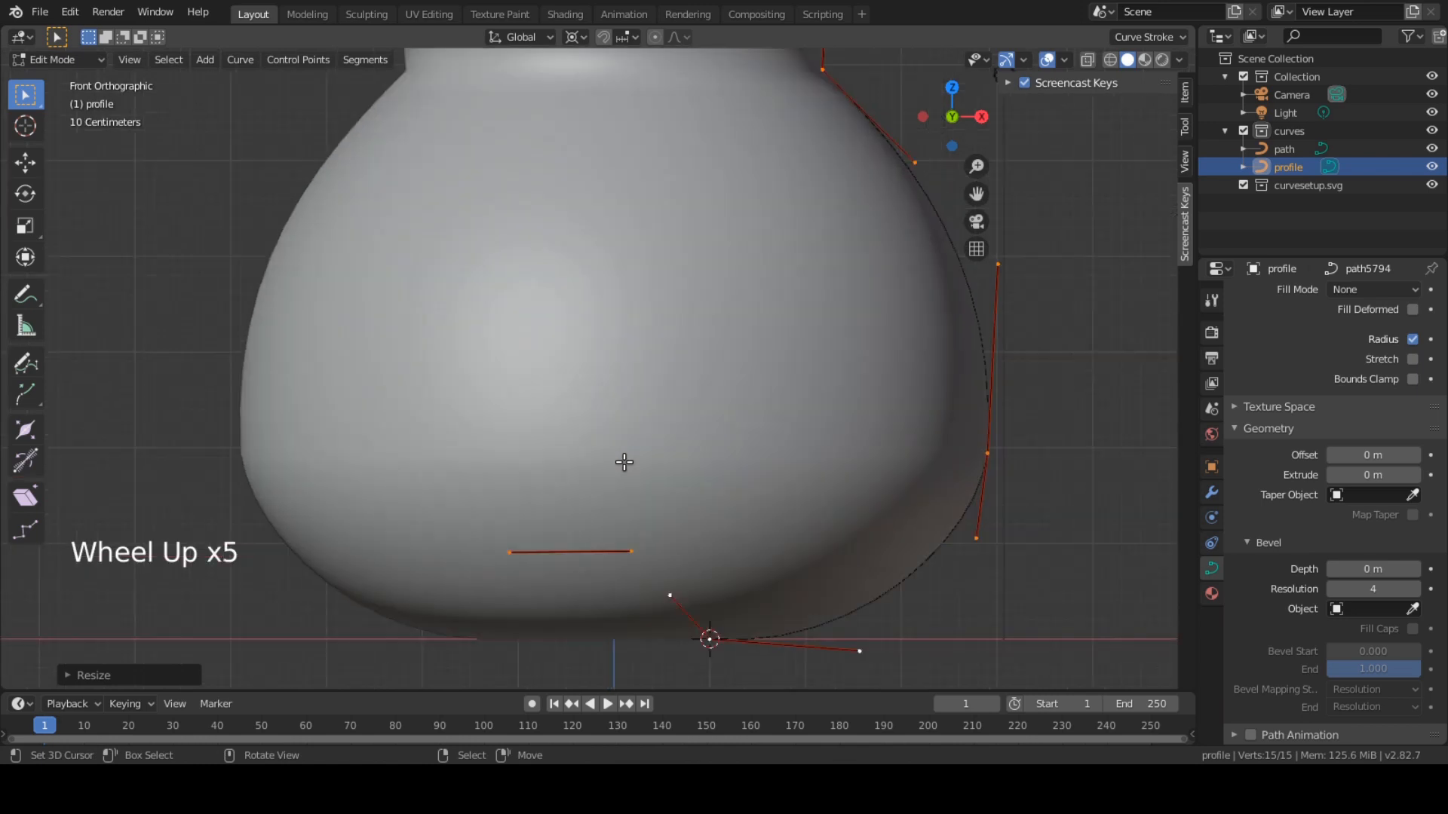
{"action": "scroll", "scroll_direction": "down", "scroll_amount": 3}
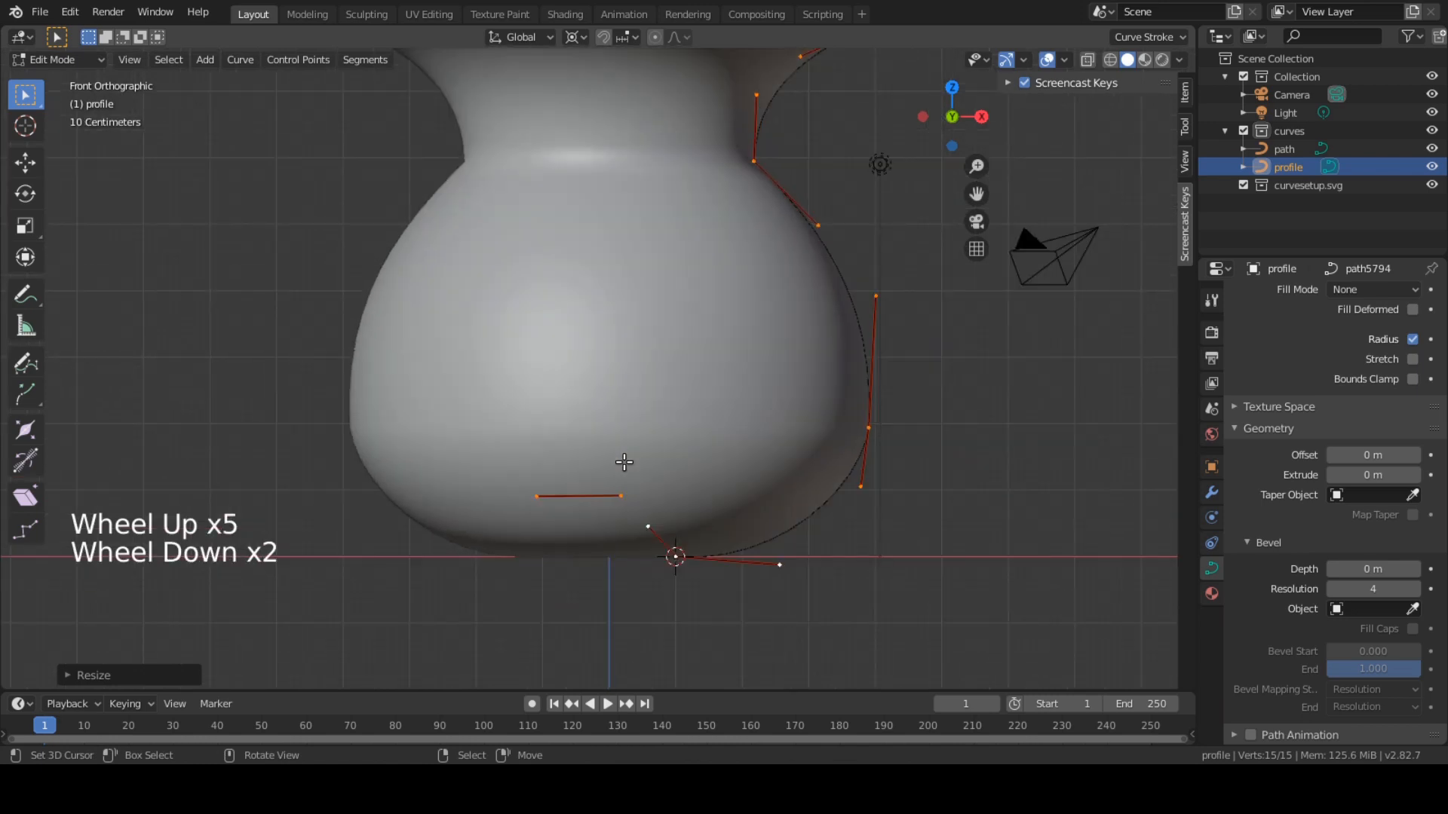
{"action": "left_click_drag", "start_coordinate": [623, 461], "coordinate": [600, 596]}
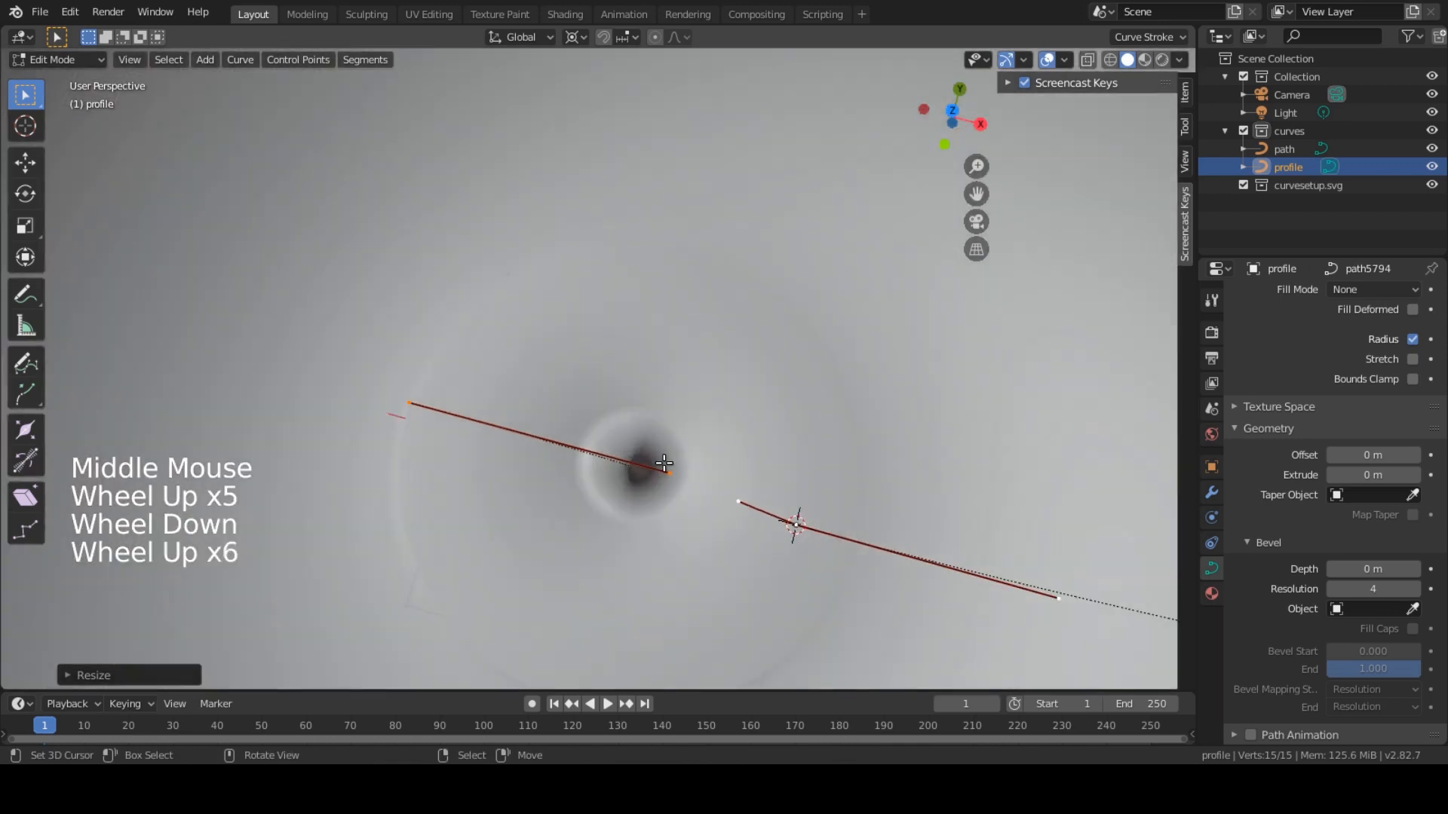
Shrink the inner floor points toward the centre and return to Object Mode
{"action": "key", "text": "s"}
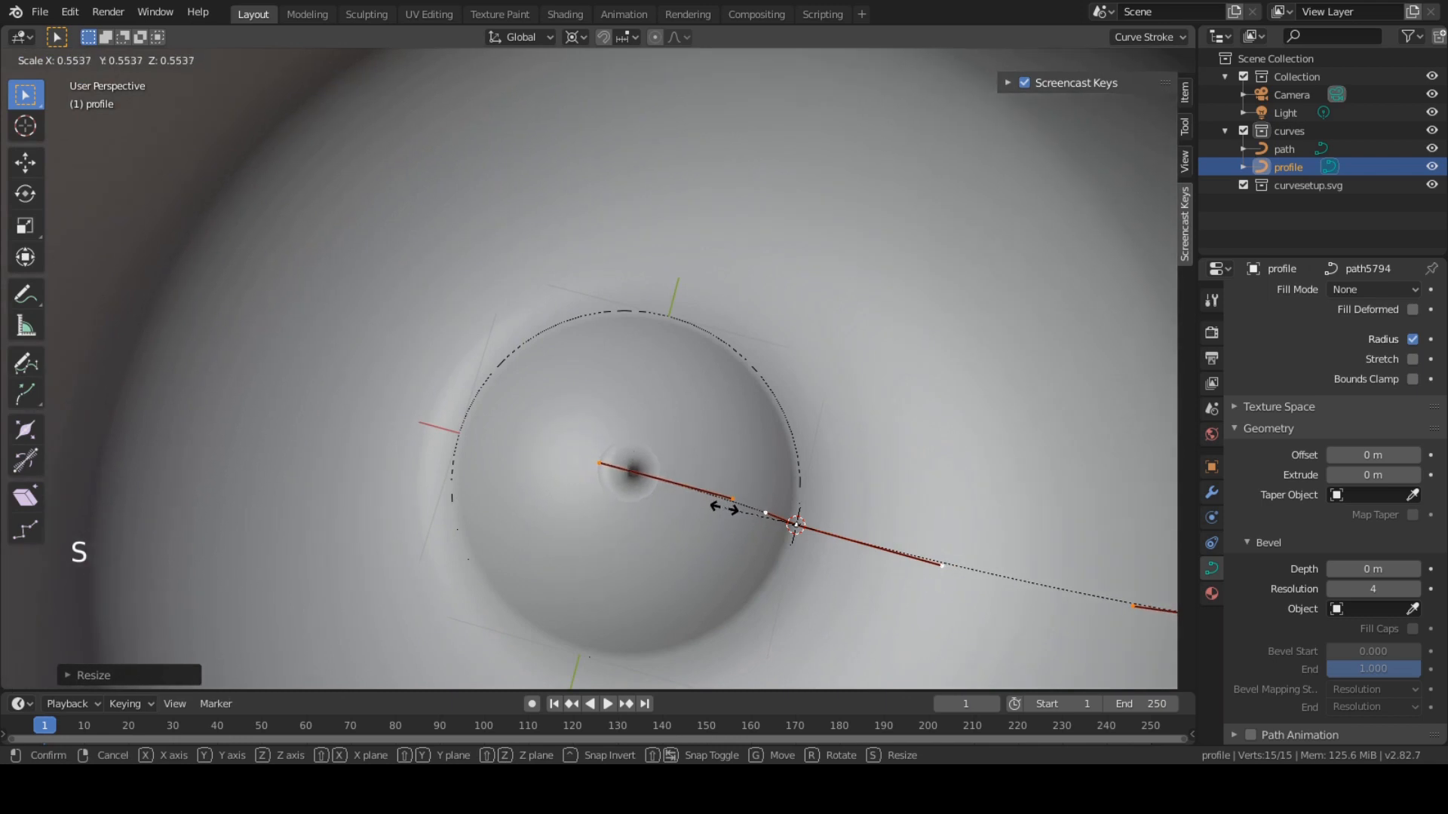
{"action": "mouse_move", "coordinate": [737, 518]}
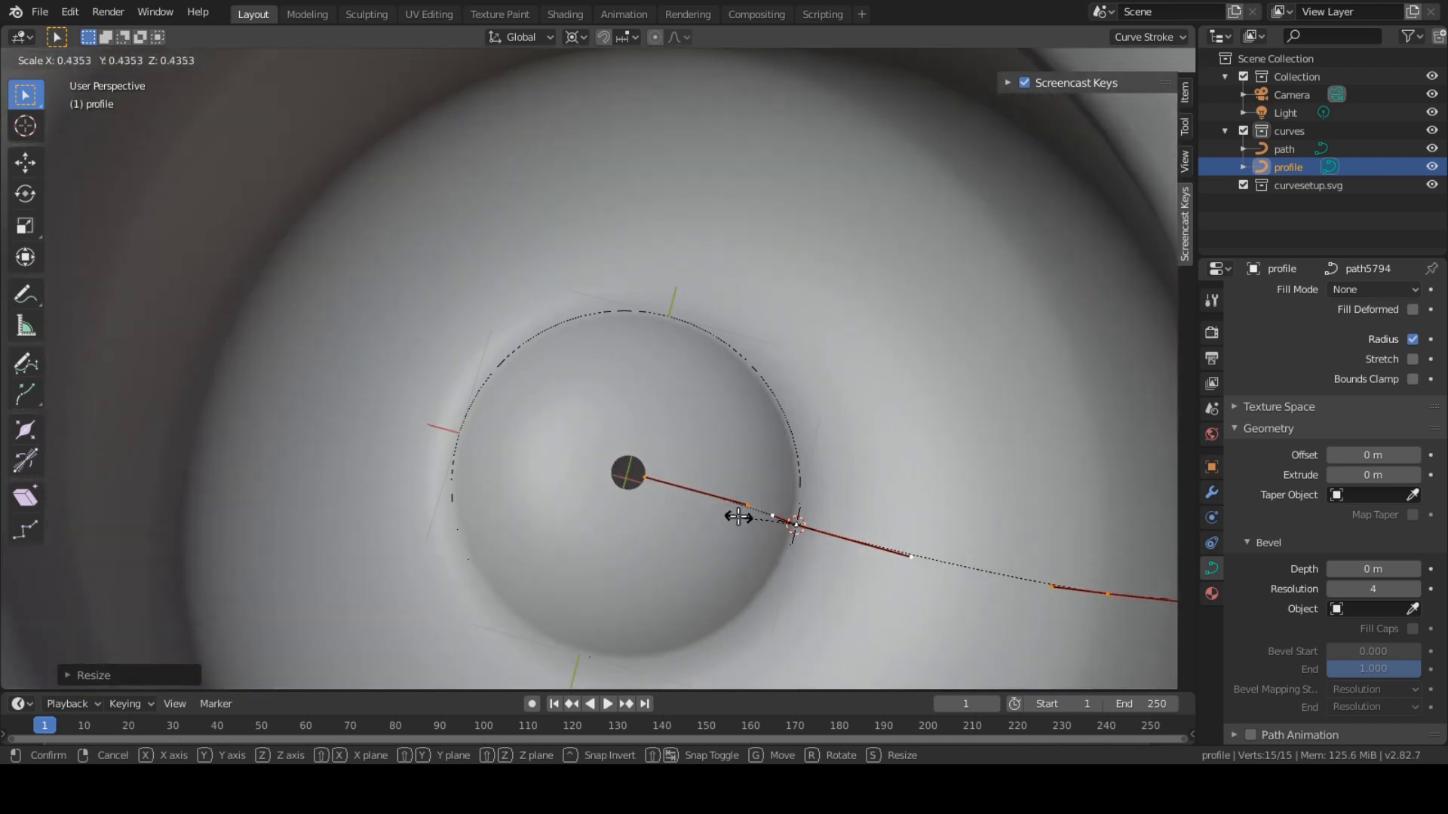
{"action": "scroll", "scroll_direction": "down", "scroll_amount": 3}
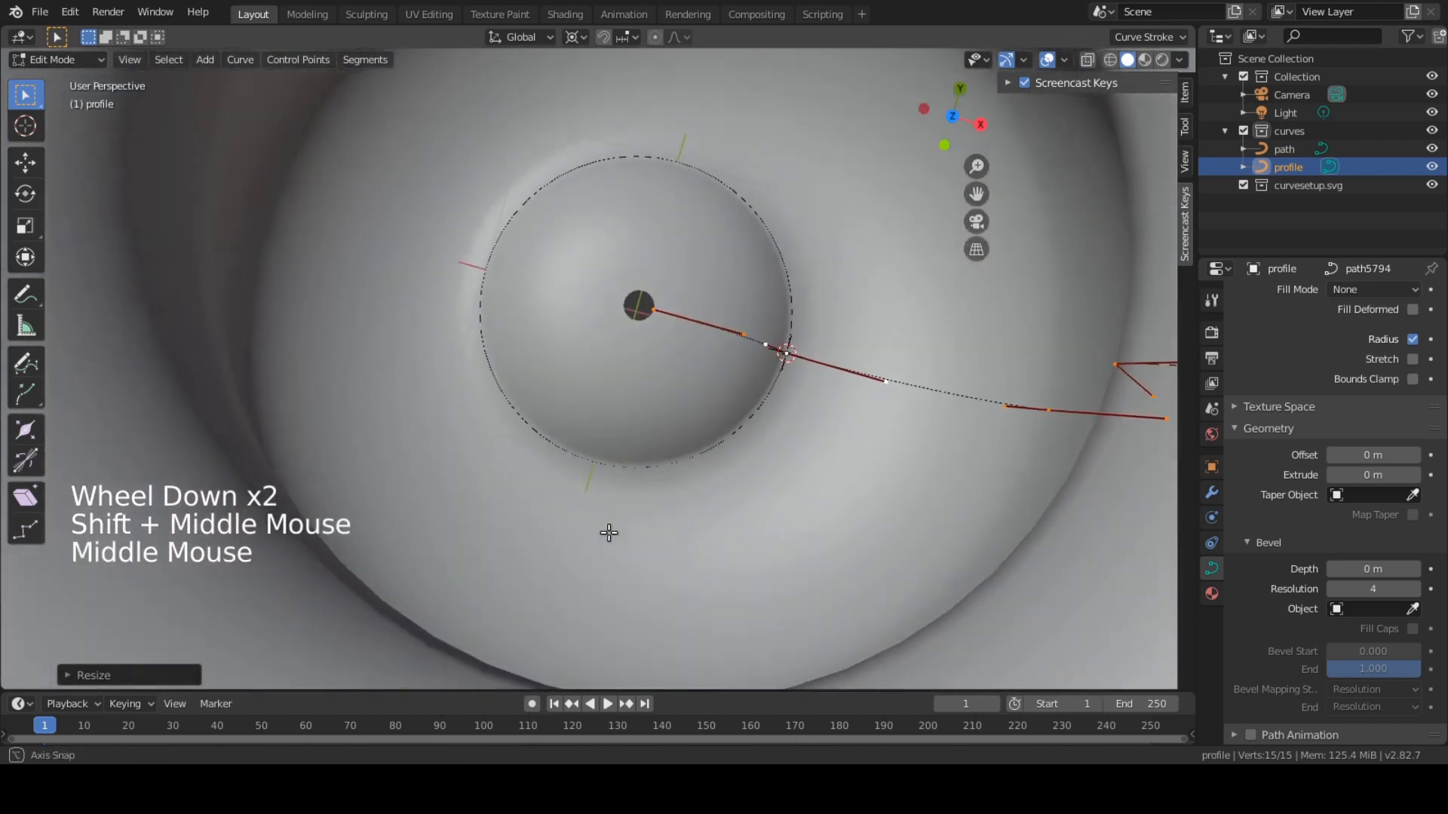
{"action": "key", "text": "Tab"}
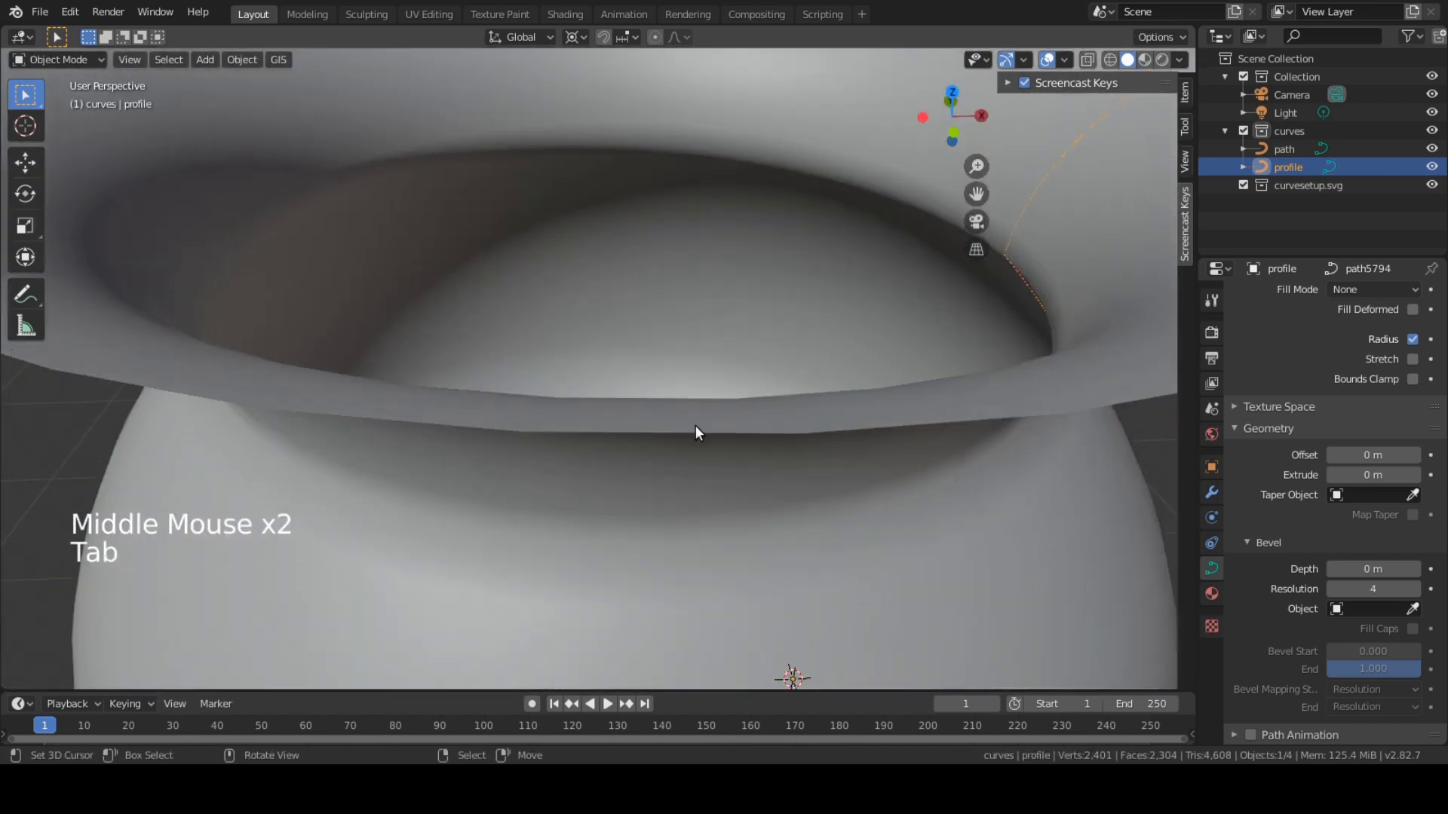
{"action": "scroll", "scroll_direction": "down", "scroll_amount": 3}
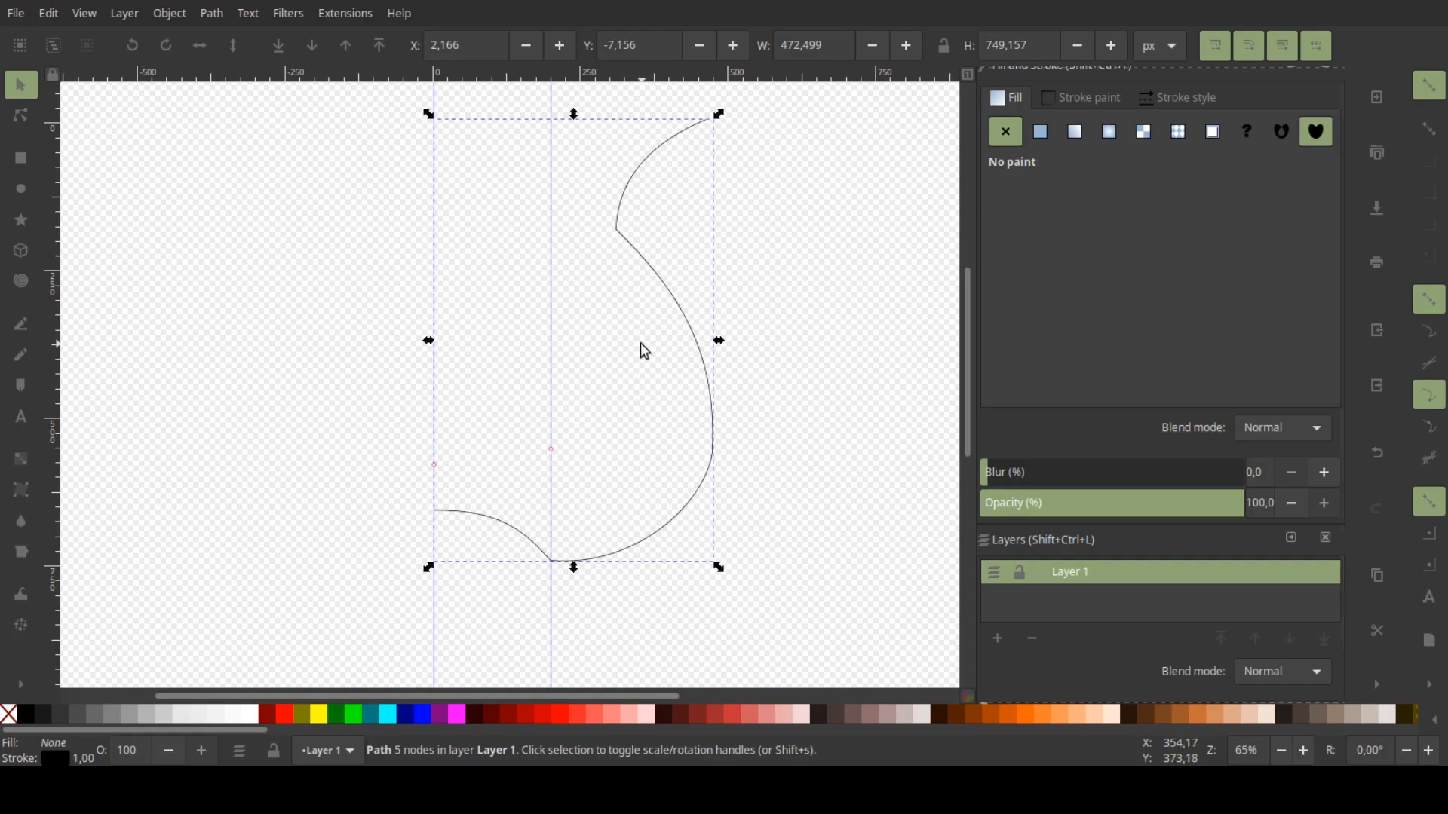
Start a new straight-segment pen path from a point on the vertical guide
{"action": "scroll", "scroll_direction": "down", "scroll_amount": 3}
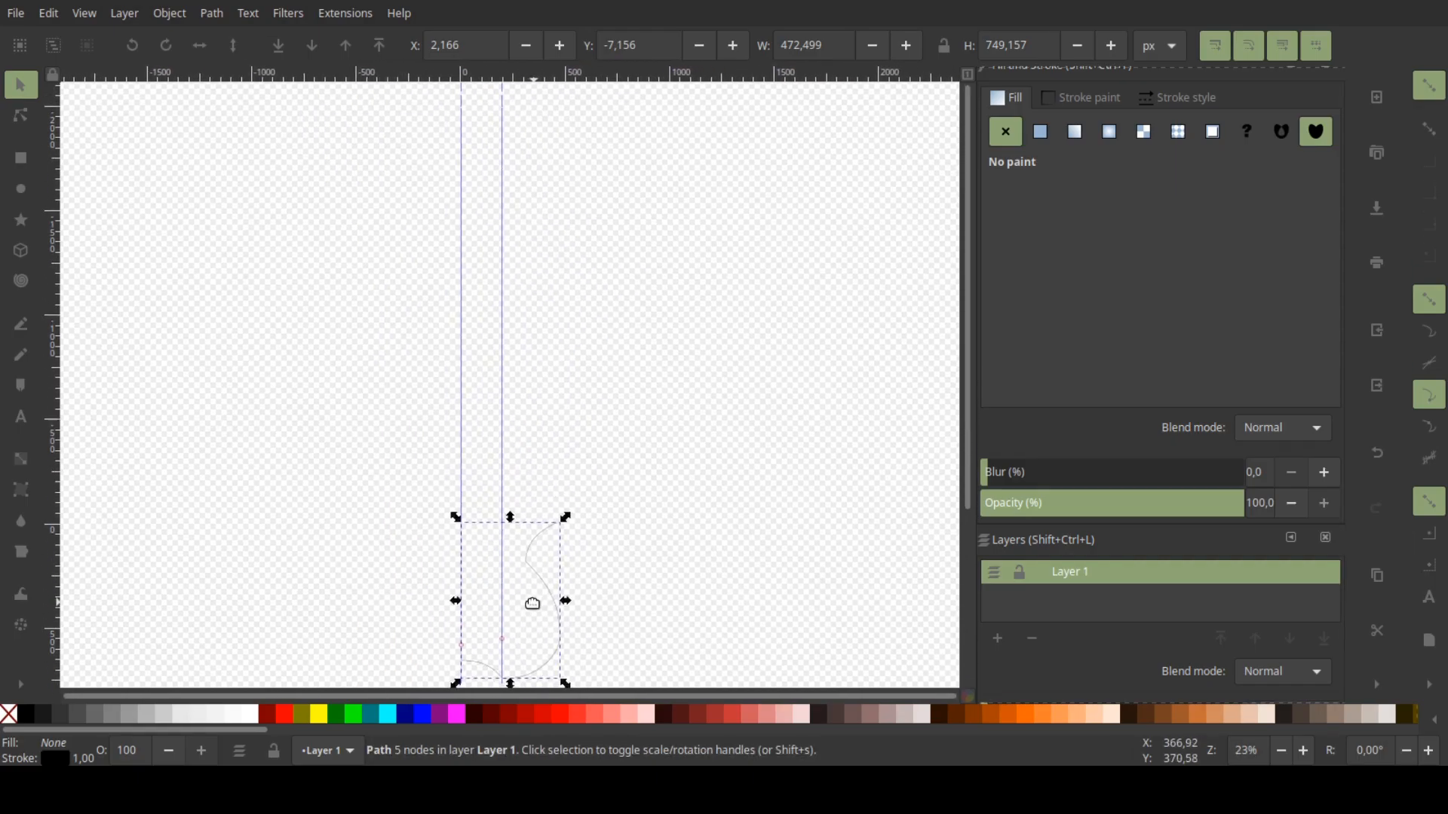
{"action": "left_click", "coordinate": [20, 347]}
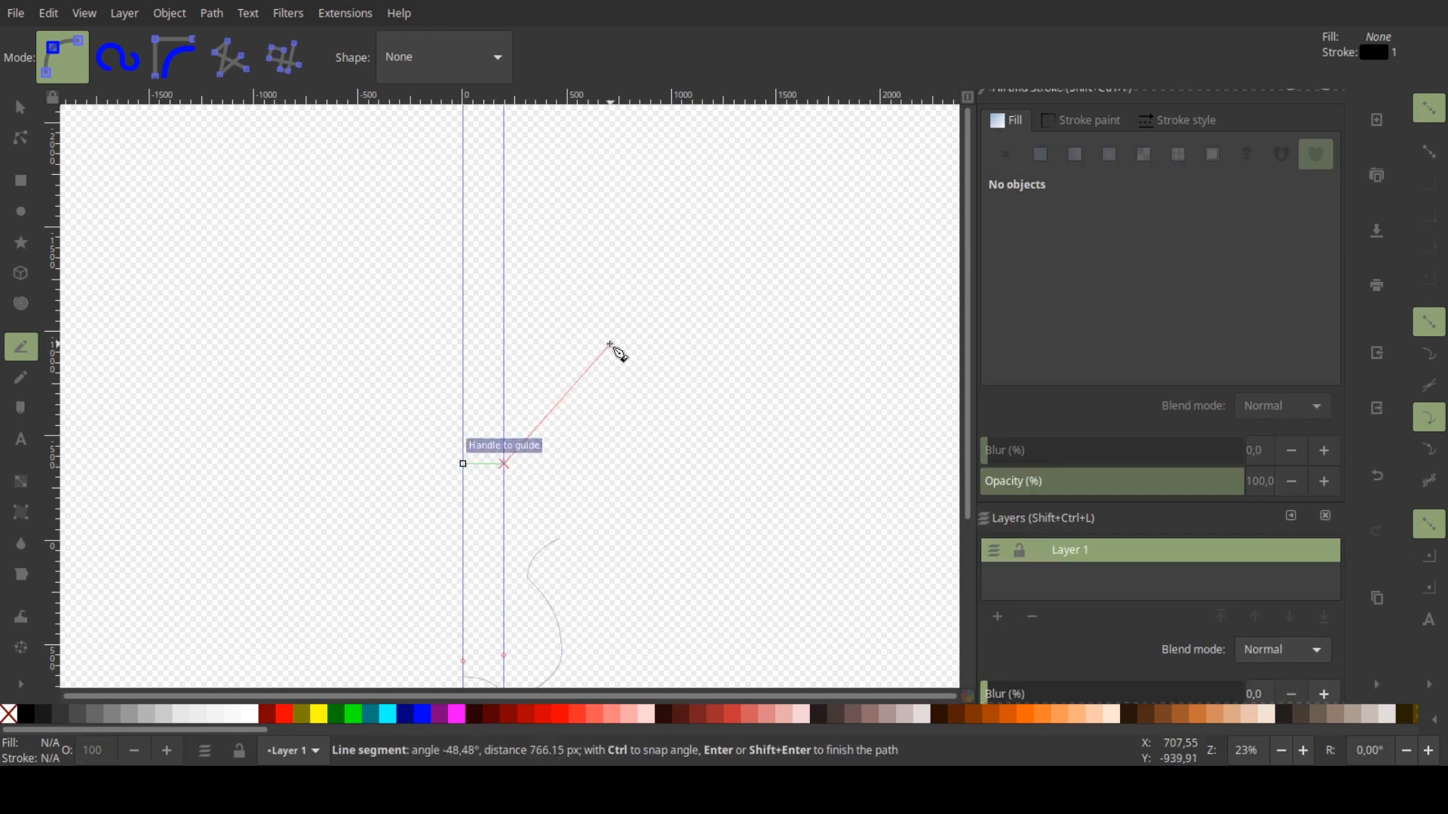
{"action": "mouse_move", "coordinate": [626, 175]}
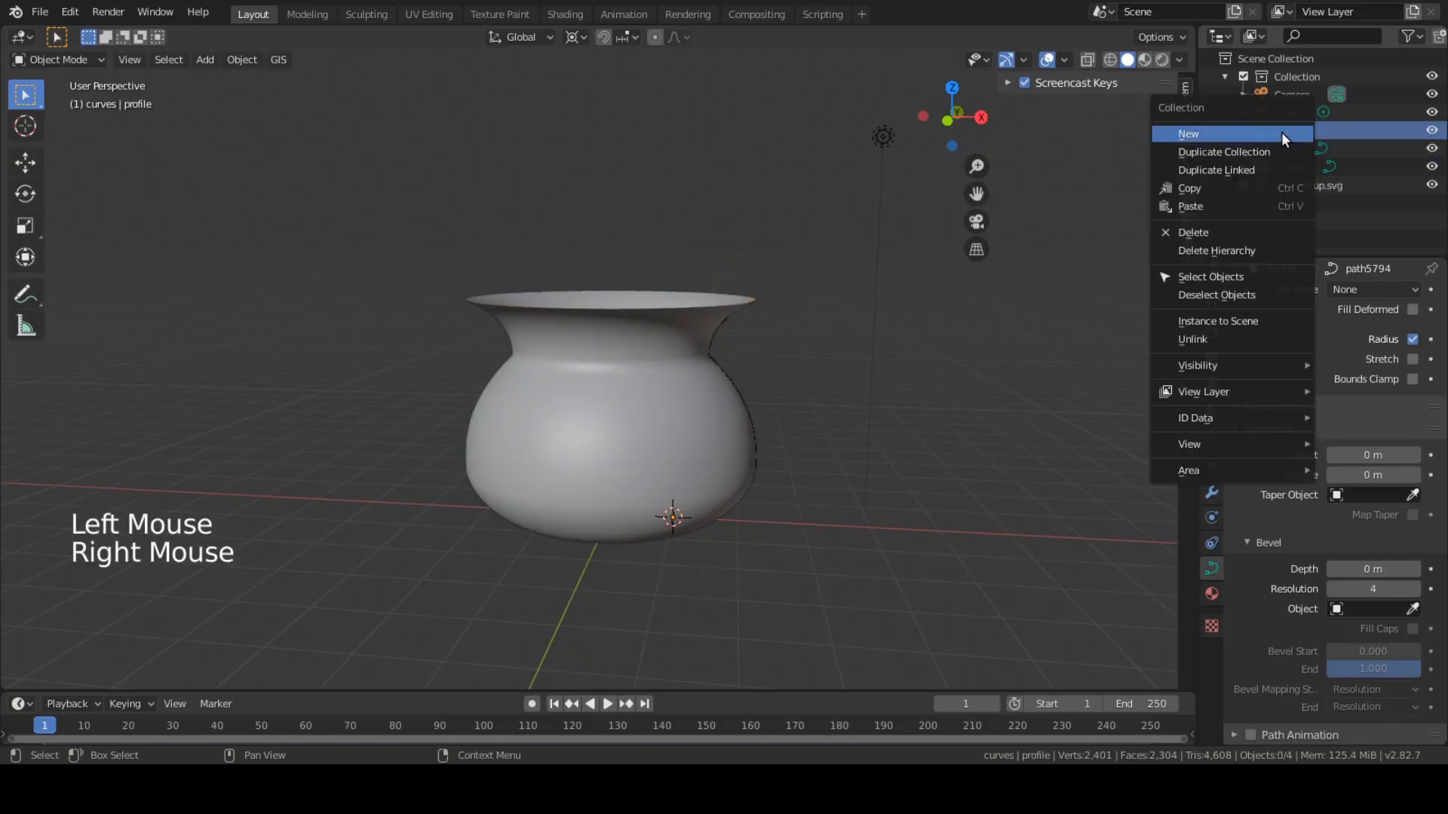
Duplicate the curves collection and delete the copied profile curve, keeping path.001
{"action": "left_click", "coordinate": [1187, 133]}
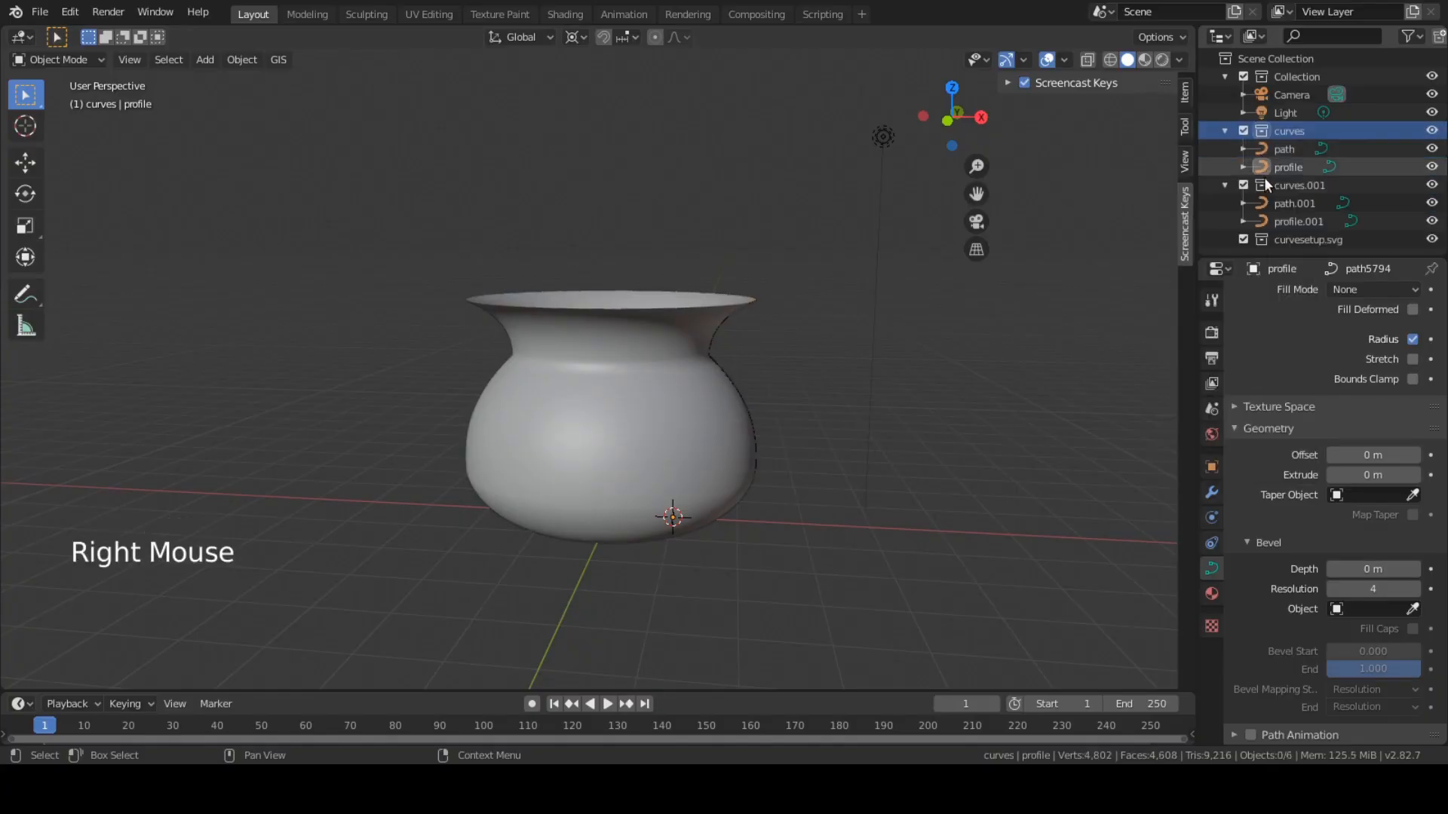
{"action": "left_click", "coordinate": [1299, 220]}
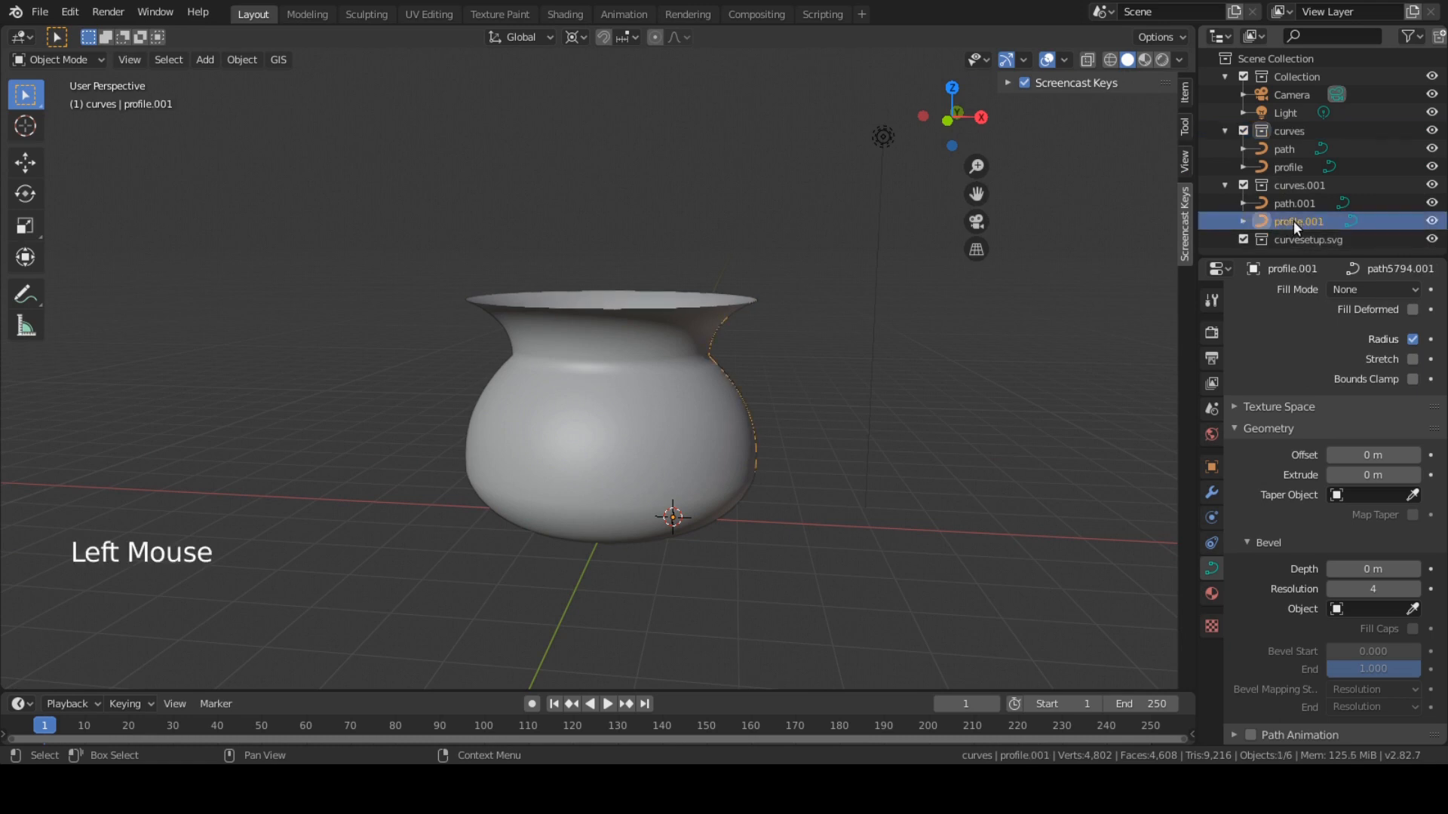
{"action": "right_click", "coordinate": [1298, 220]}
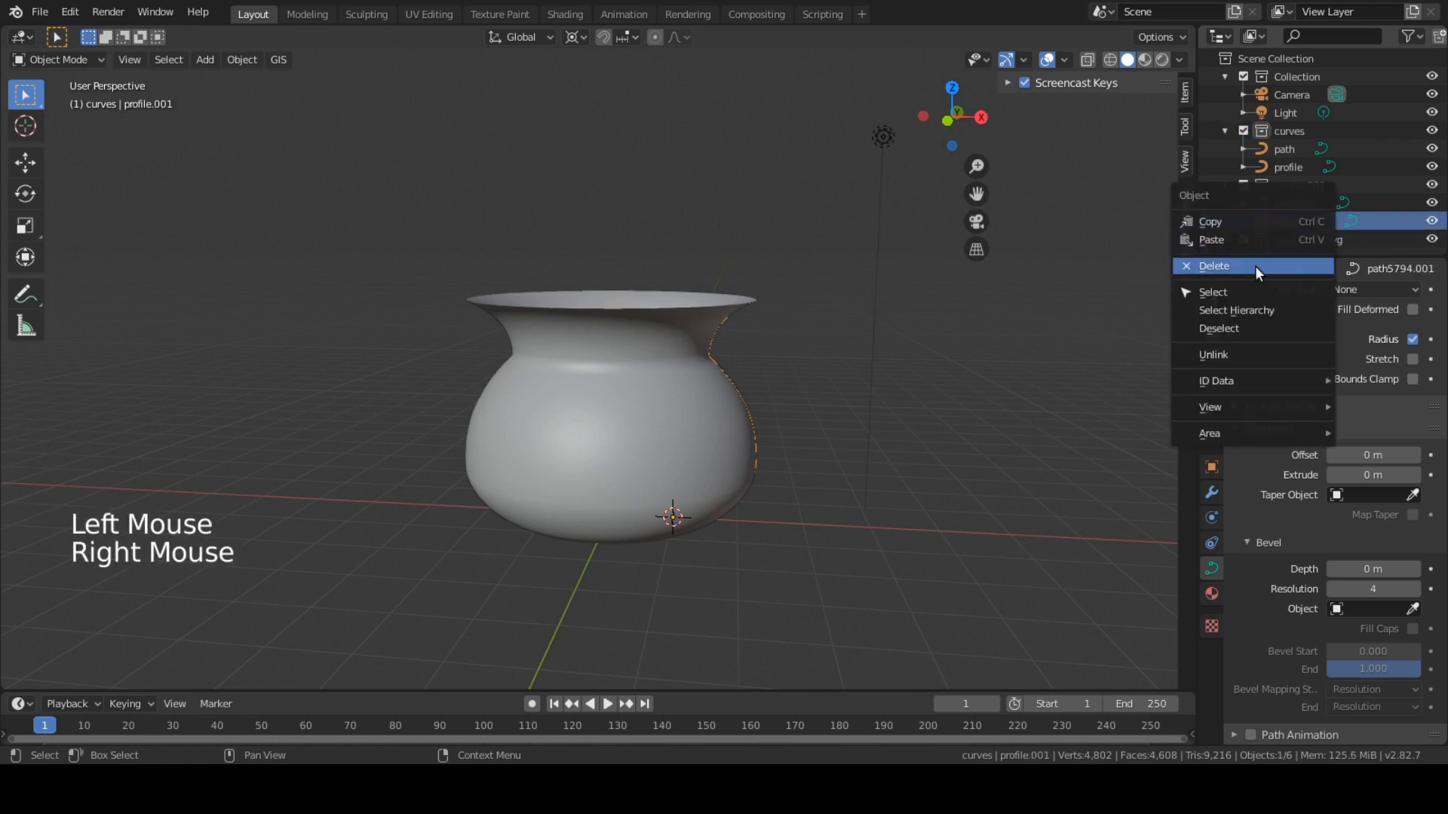
{"action": "left_click", "coordinate": [1214, 265]}
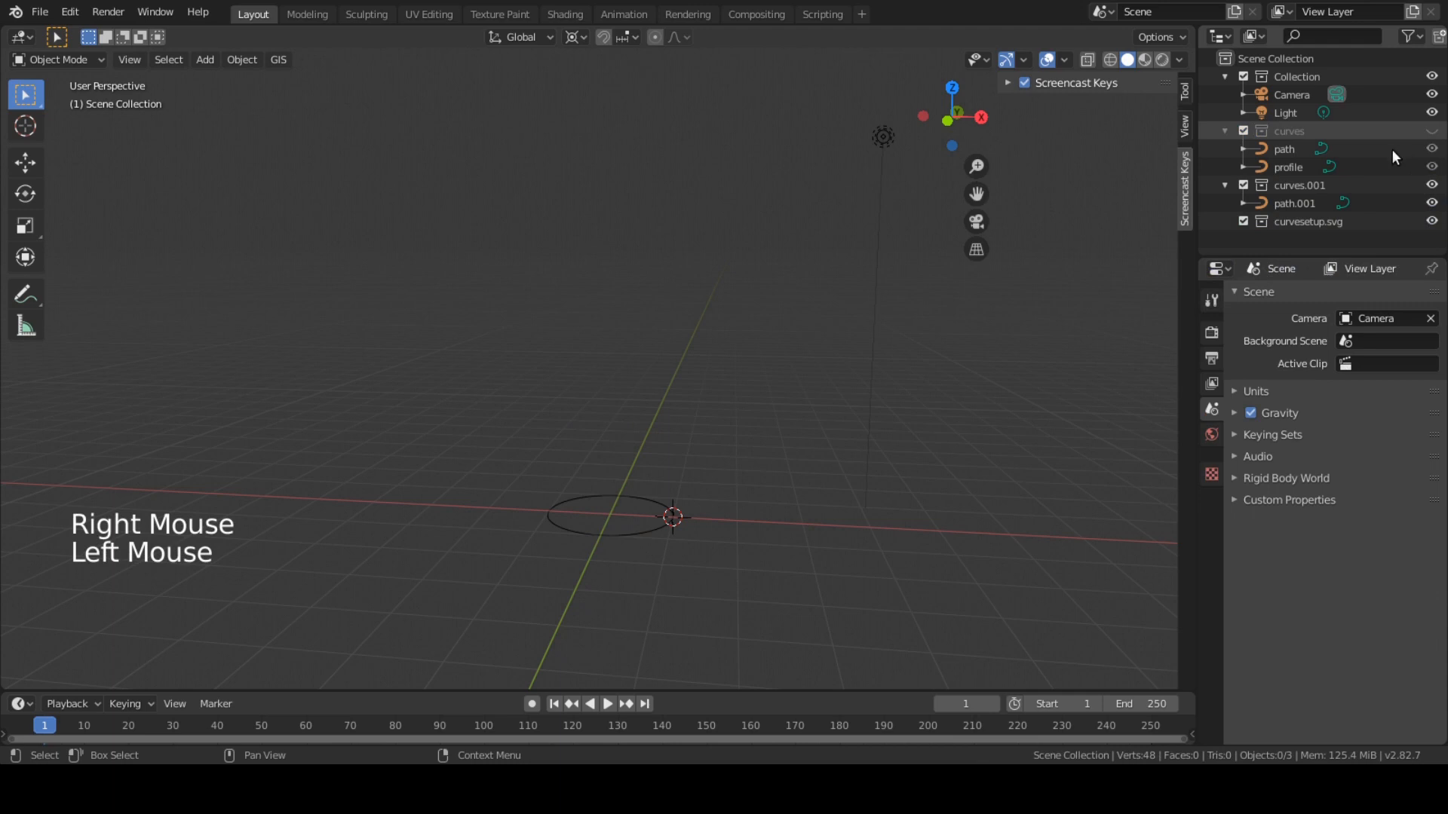
Rename the duplicated collection to 'more curves'
{"action": "double_click", "coordinate": [1299, 184]}
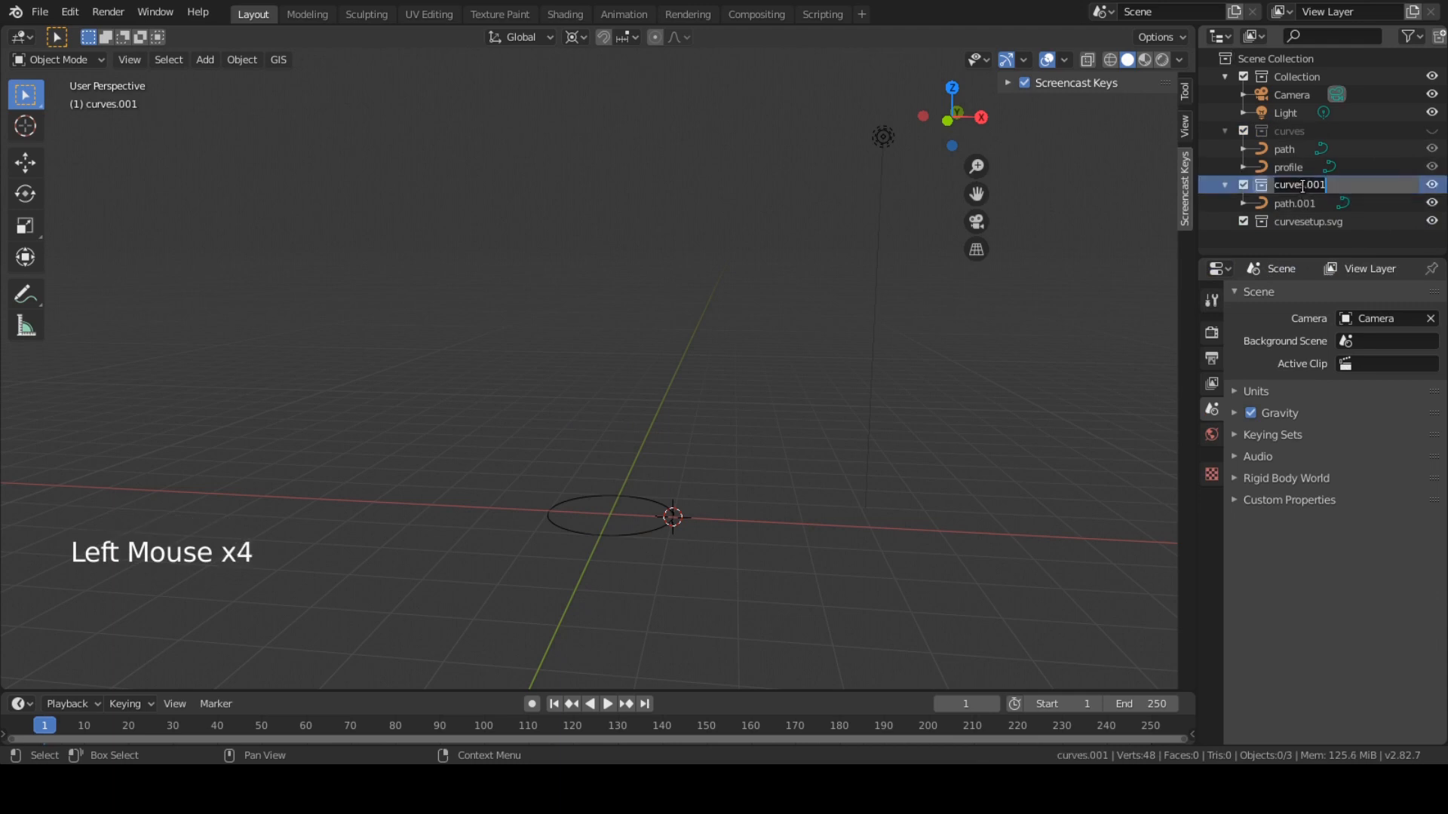
{"action": "type", "text": "doi"}
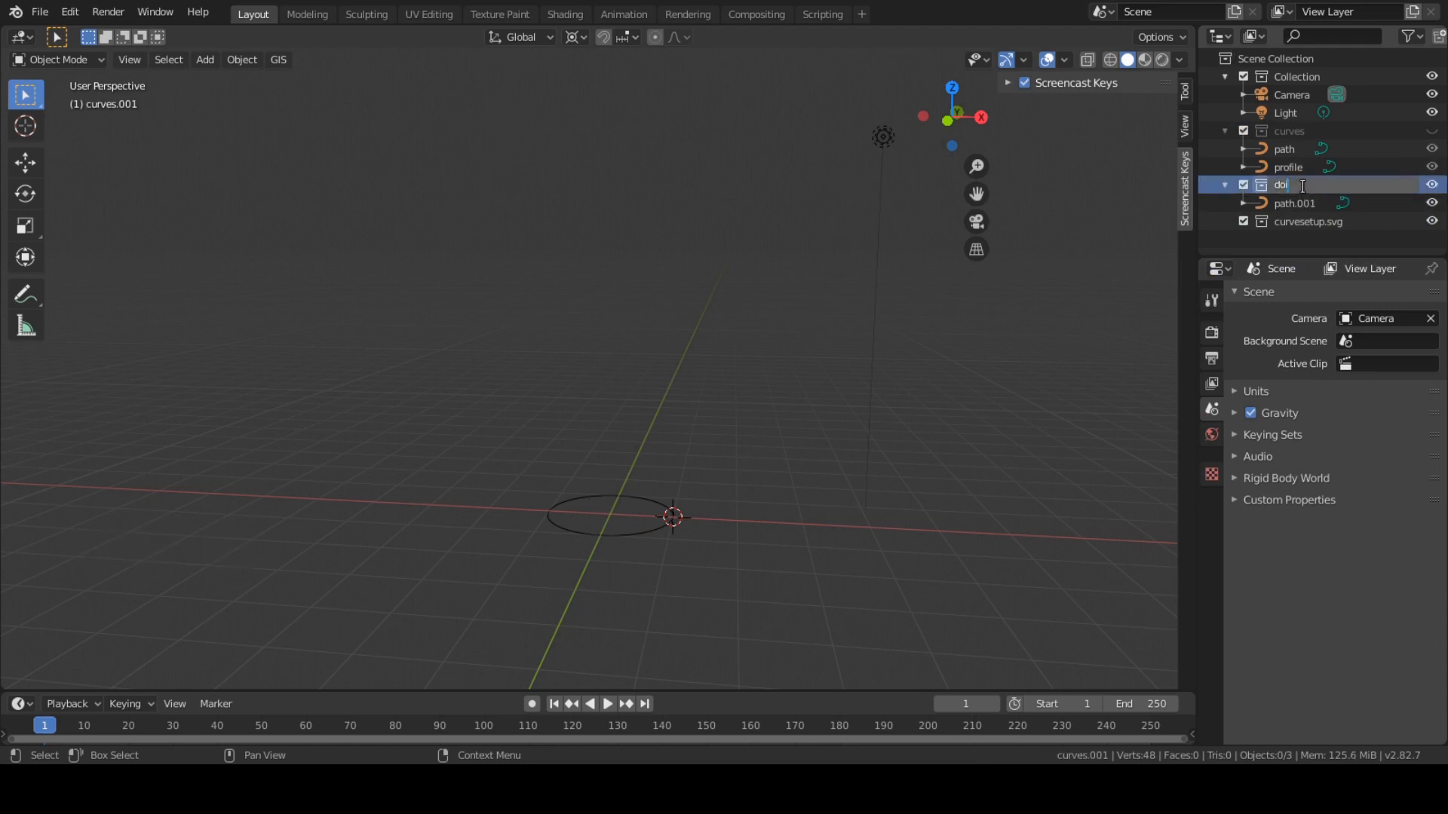
{"action": "key", "text": "backspace"}
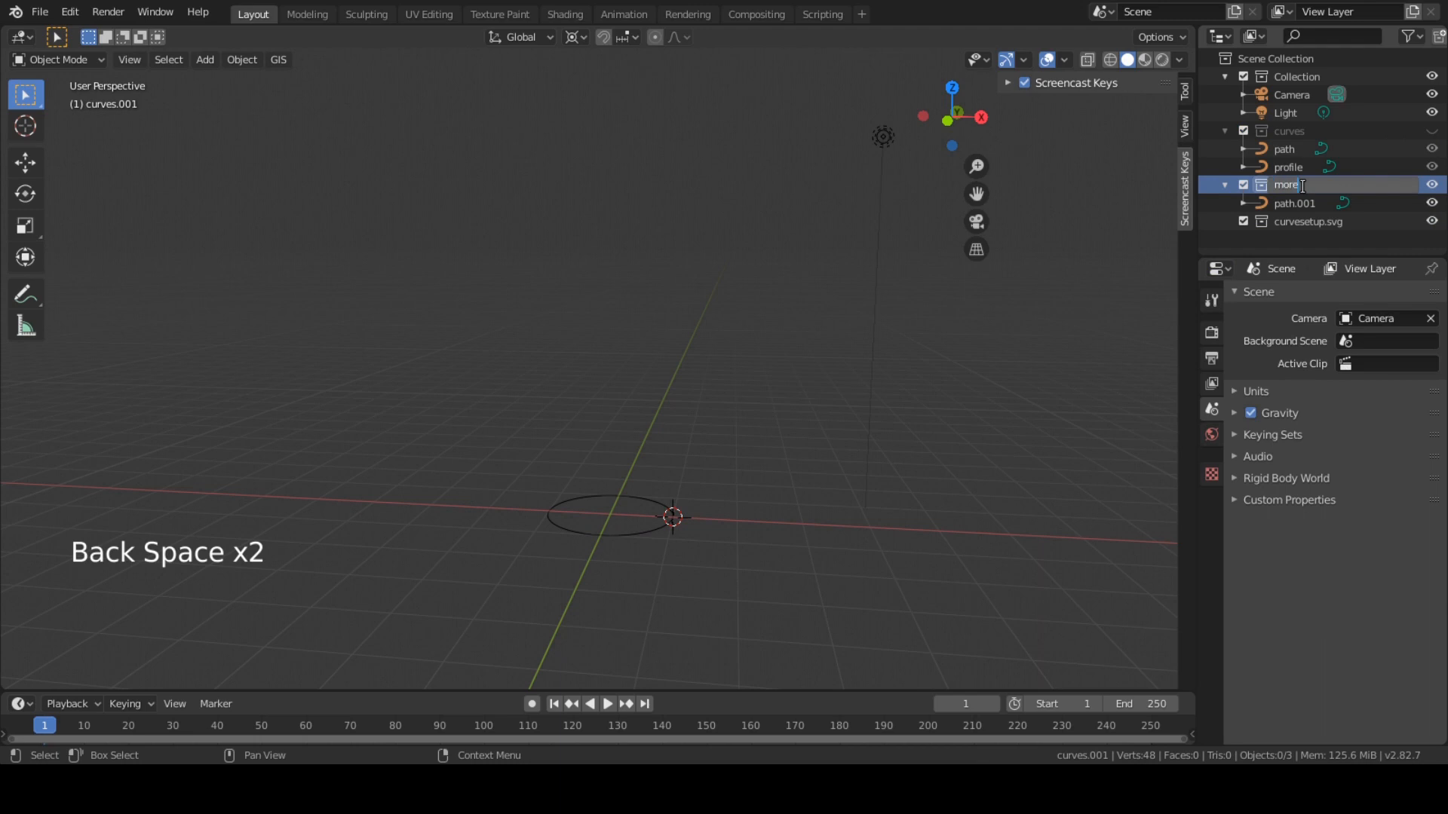
{"action": "type", "text": "curves"}
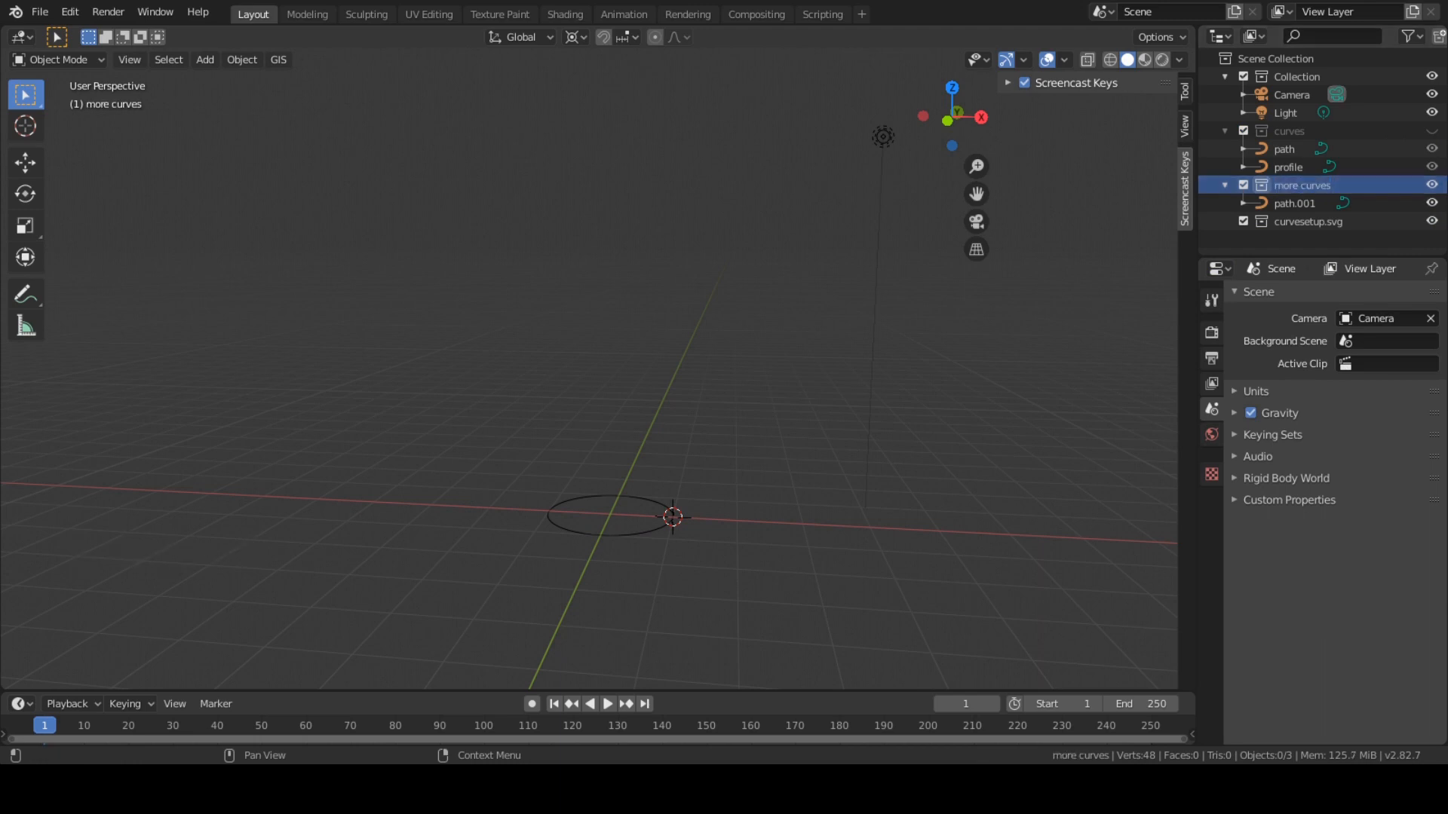
Snap the 3D cursor to the world origin and start importing curvesetup2.svg via File > Import > SVG
{"action": "key", "text": "shift+a"}
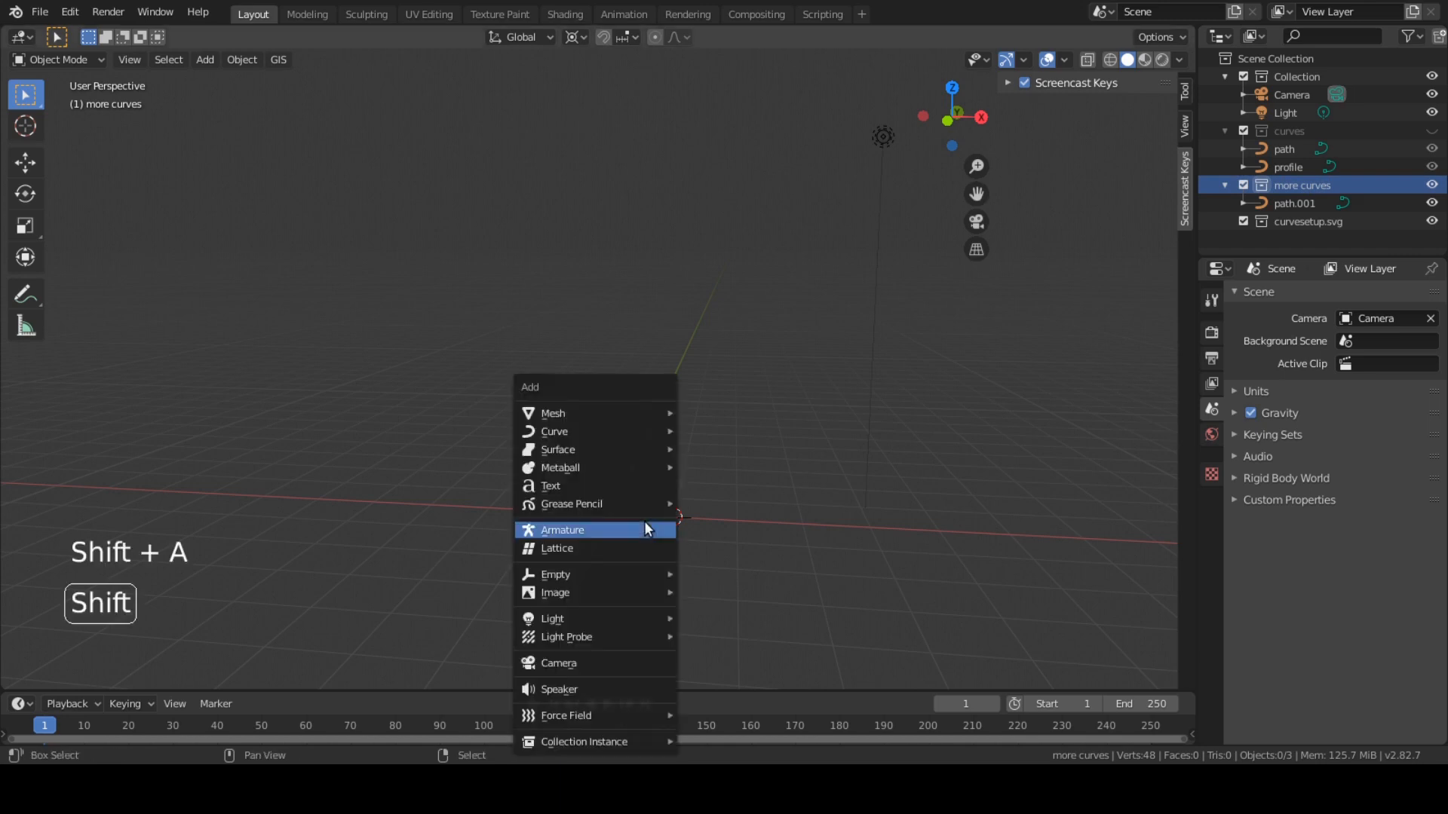
{"action": "key", "text": "shift+s"}
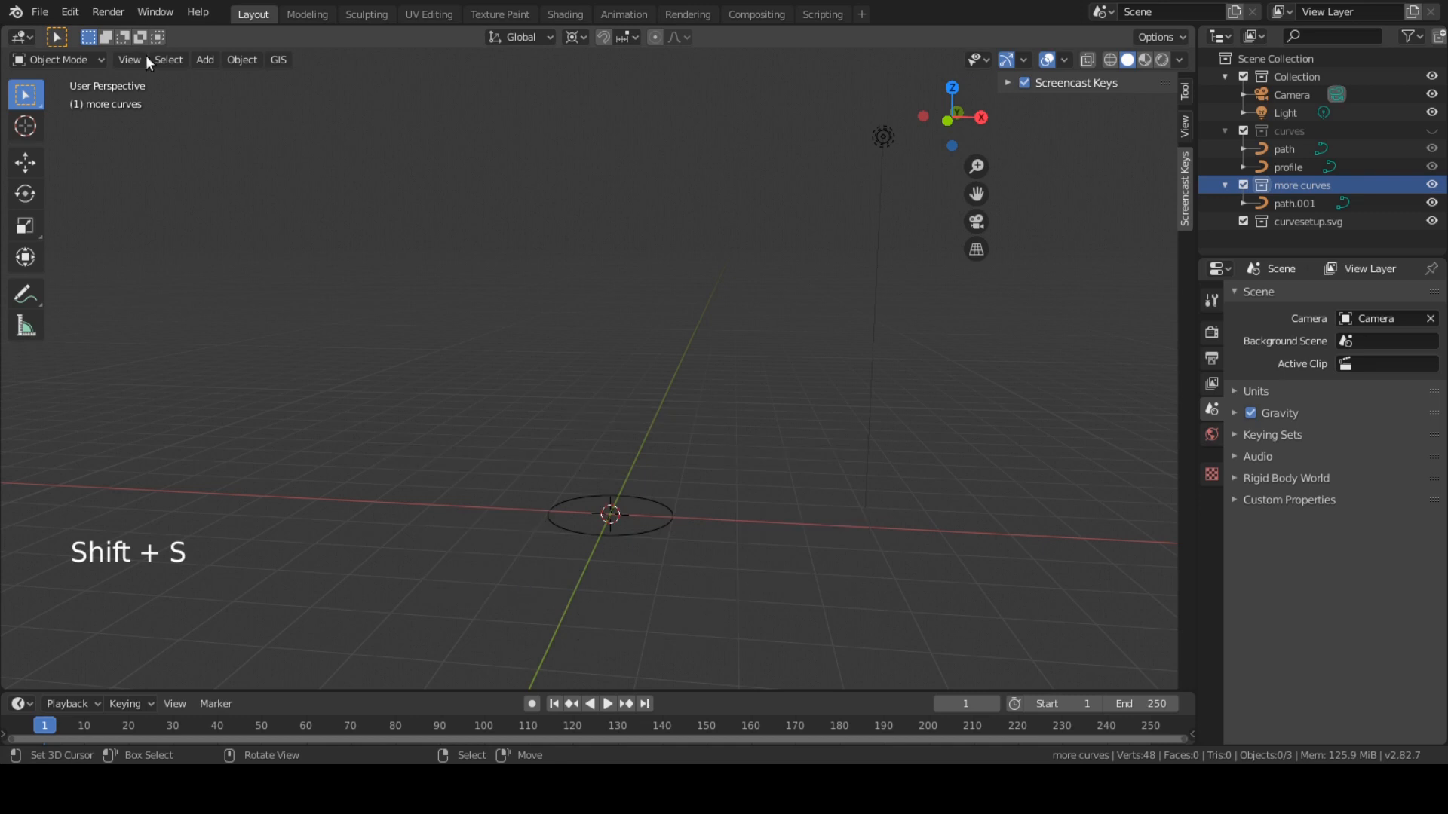
{"action": "left_click", "coordinate": [39, 12]}
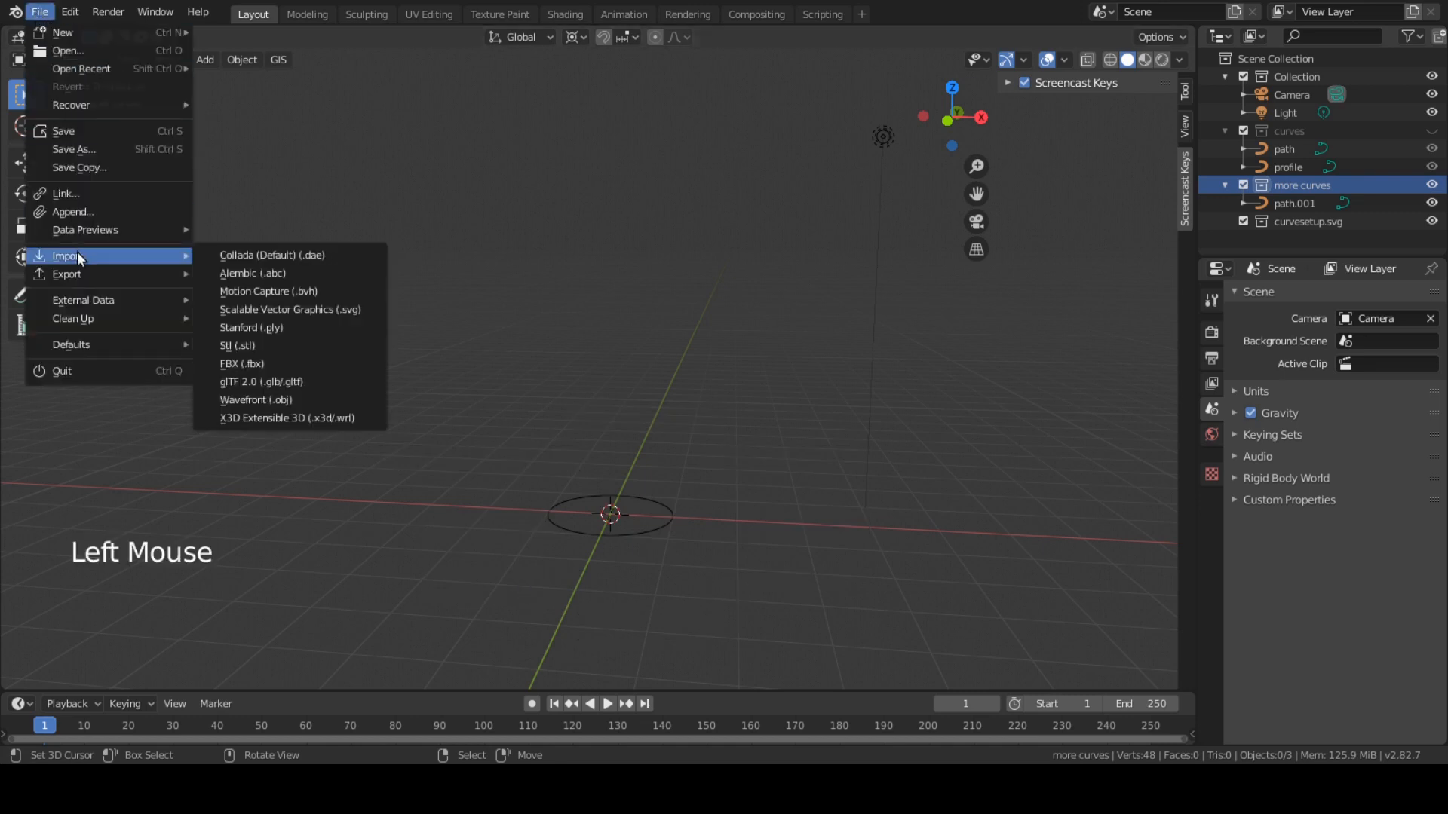
{"action": "left_click", "coordinate": [254, 312]}
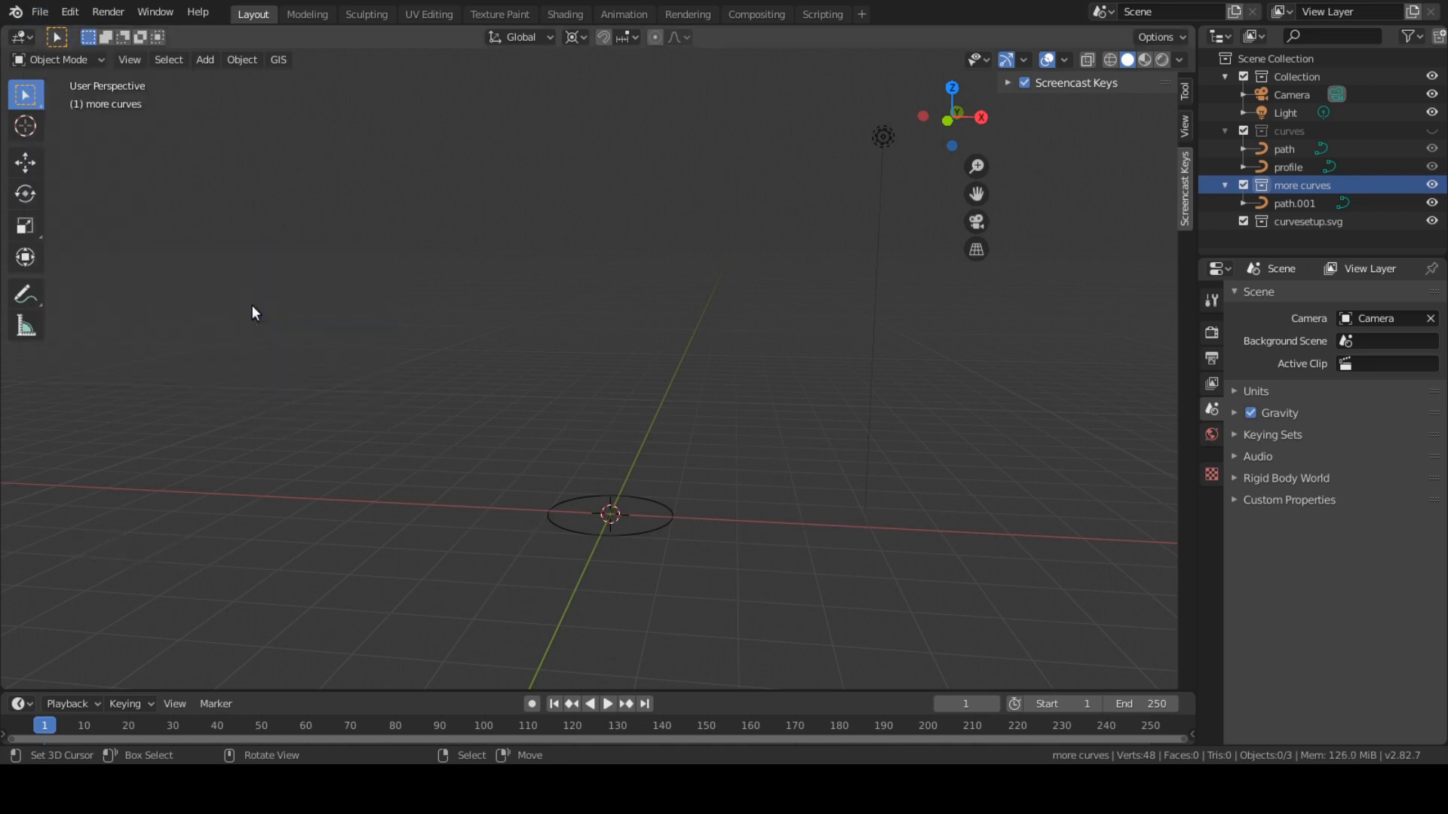
{"action": "mouse_move", "coordinate": [472, 402]}
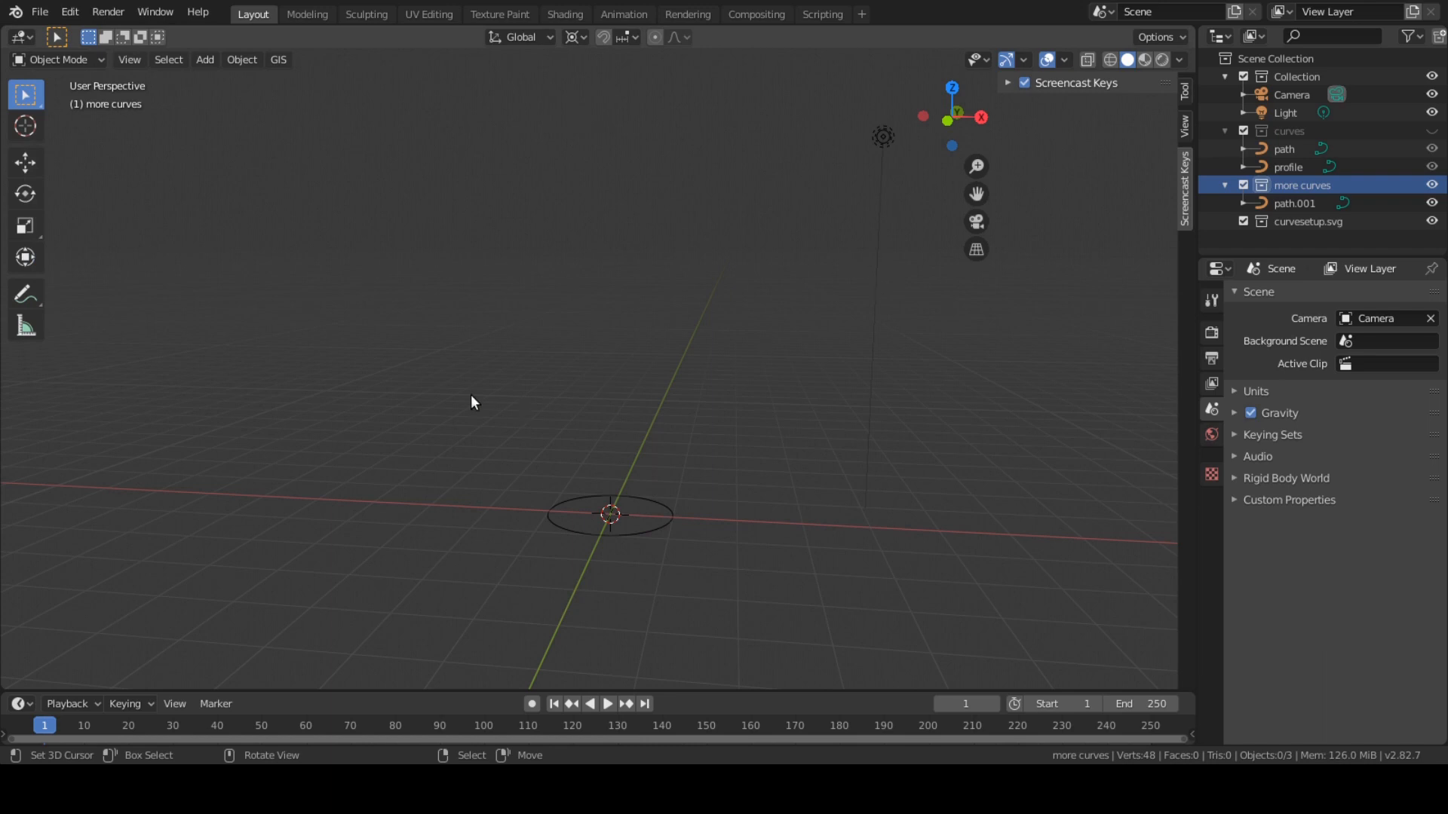
{"action": "mouse_move", "coordinate": [1196, 673]}
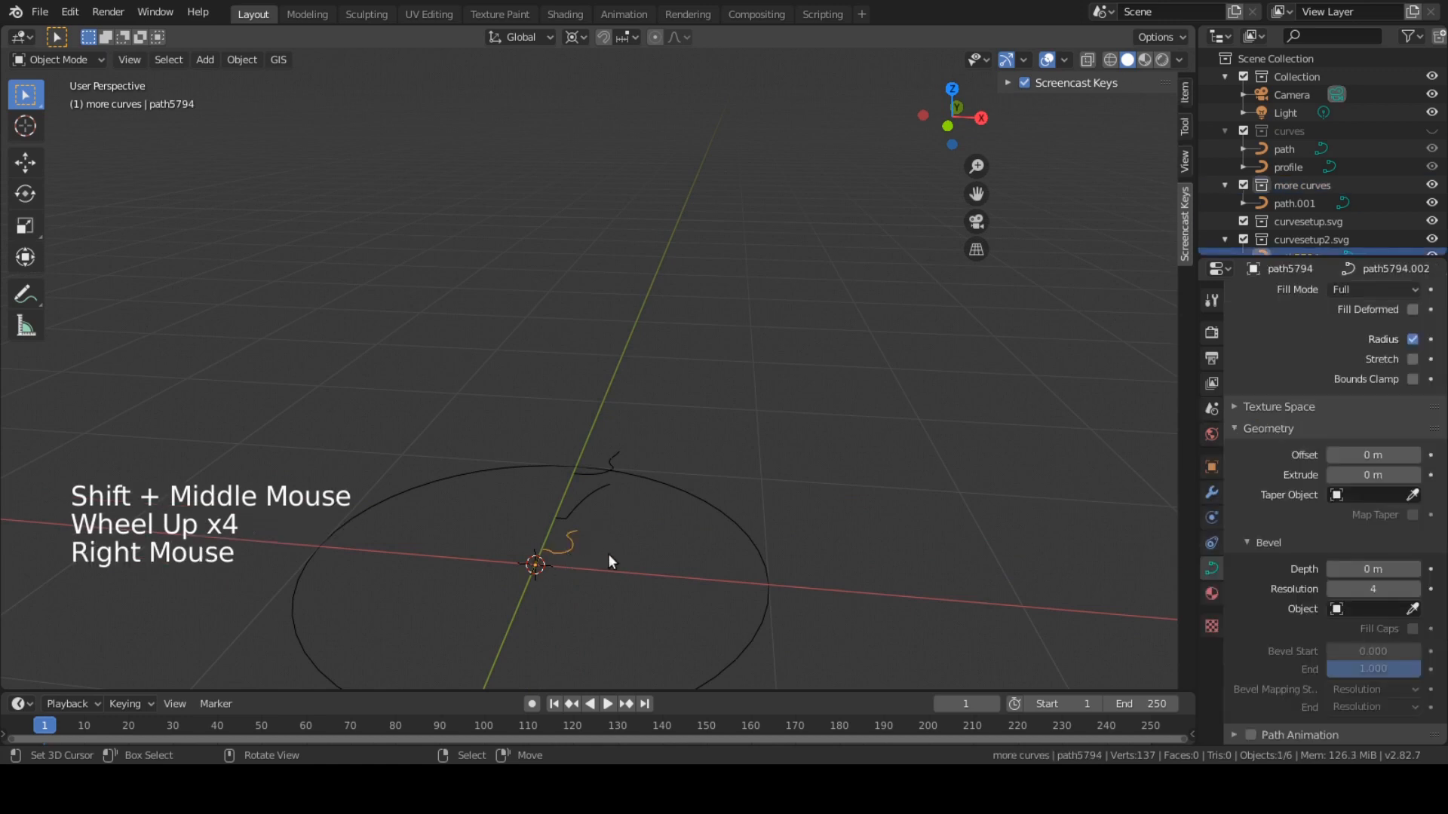
Enter point editing on the imported path5816 curve and view it from directly above
{"action": "key", "text": "Tab"}
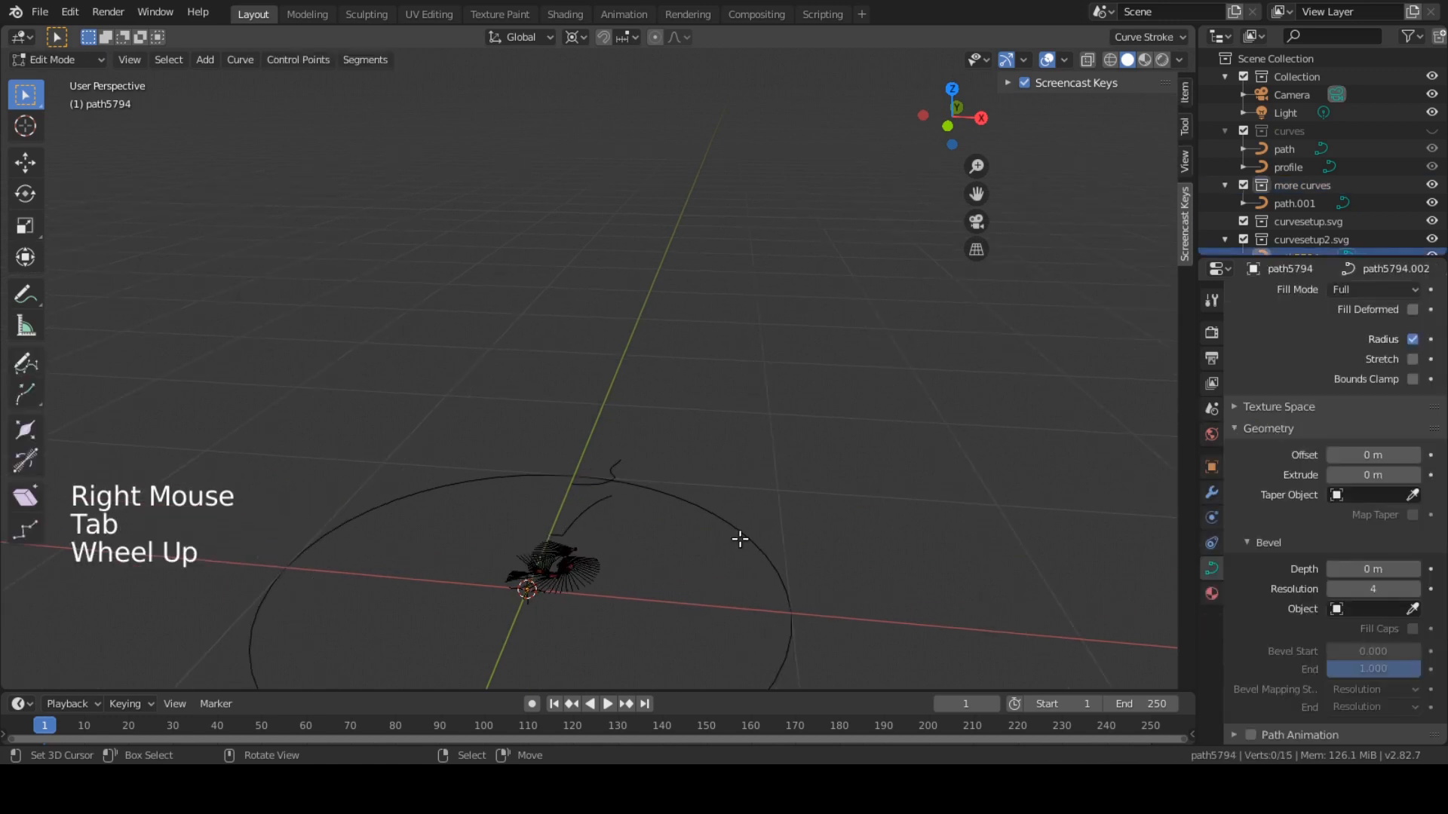
{"action": "key", "text": "Tab"}
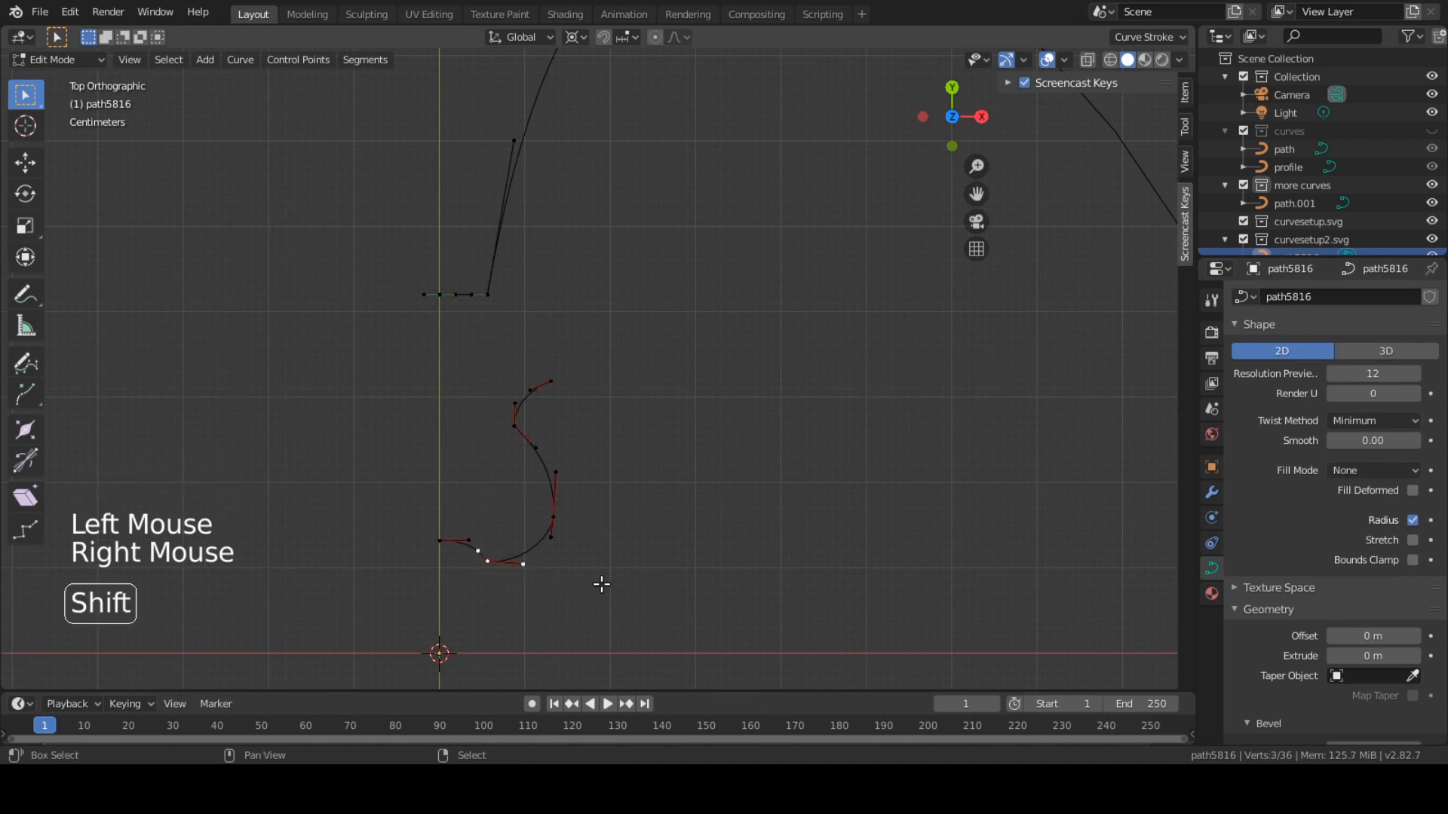
Put the 3D cursor on the selected bottom point and set path5816's origin to it
{"action": "key", "text": "shift+s"}
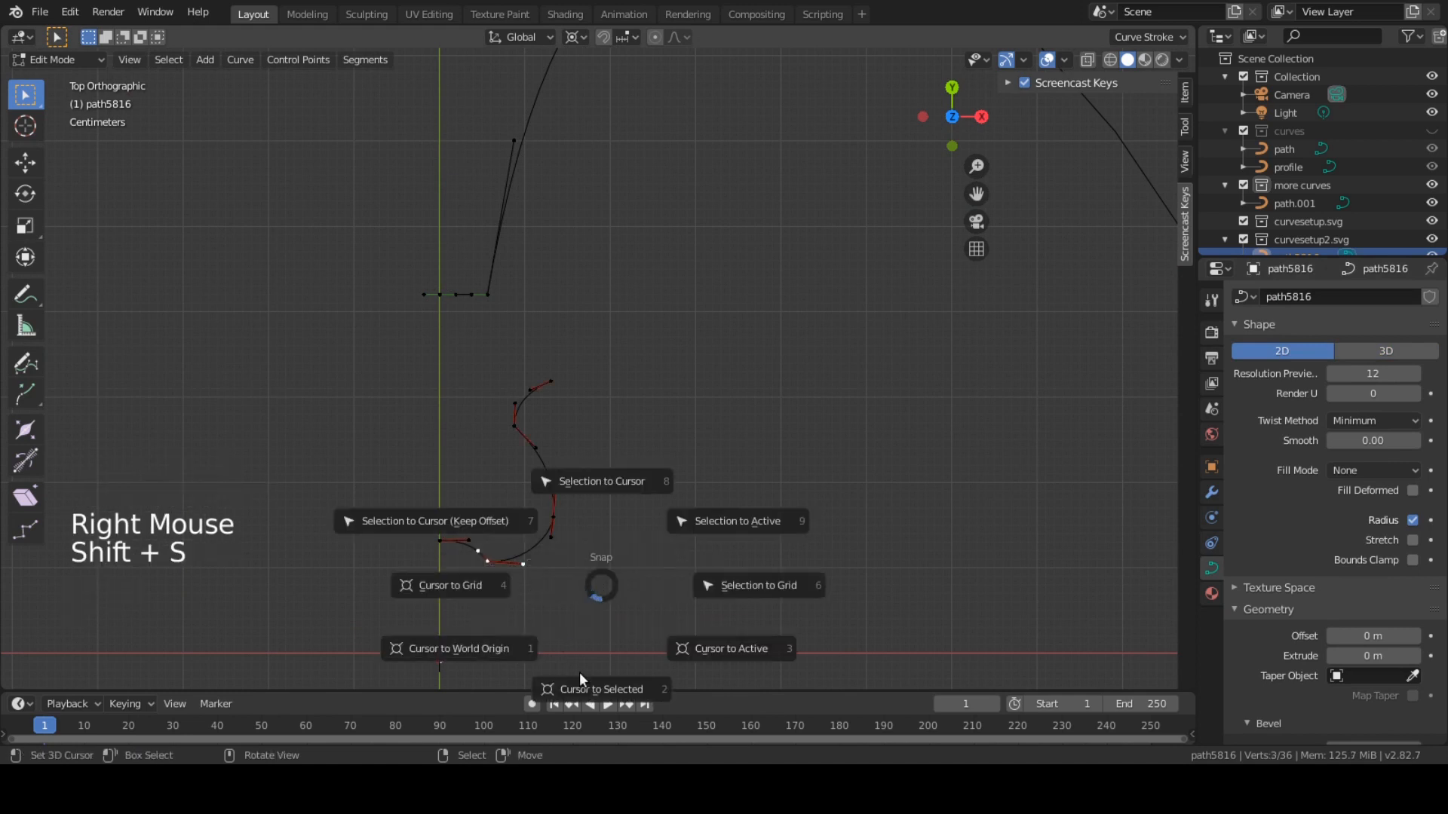
{"action": "key", "text": "Tab"}
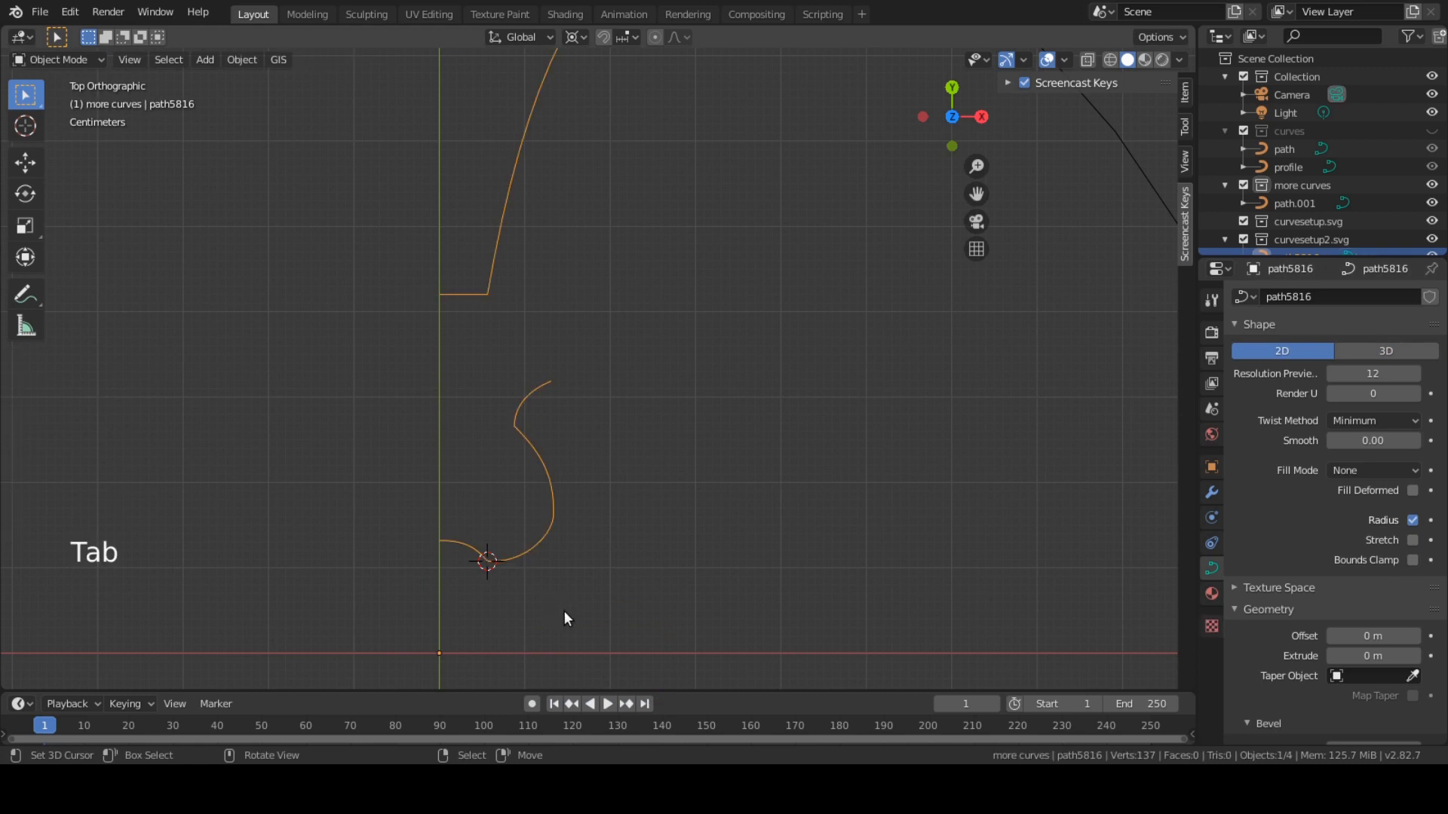
{"action": "left_click", "coordinate": [241, 59]}
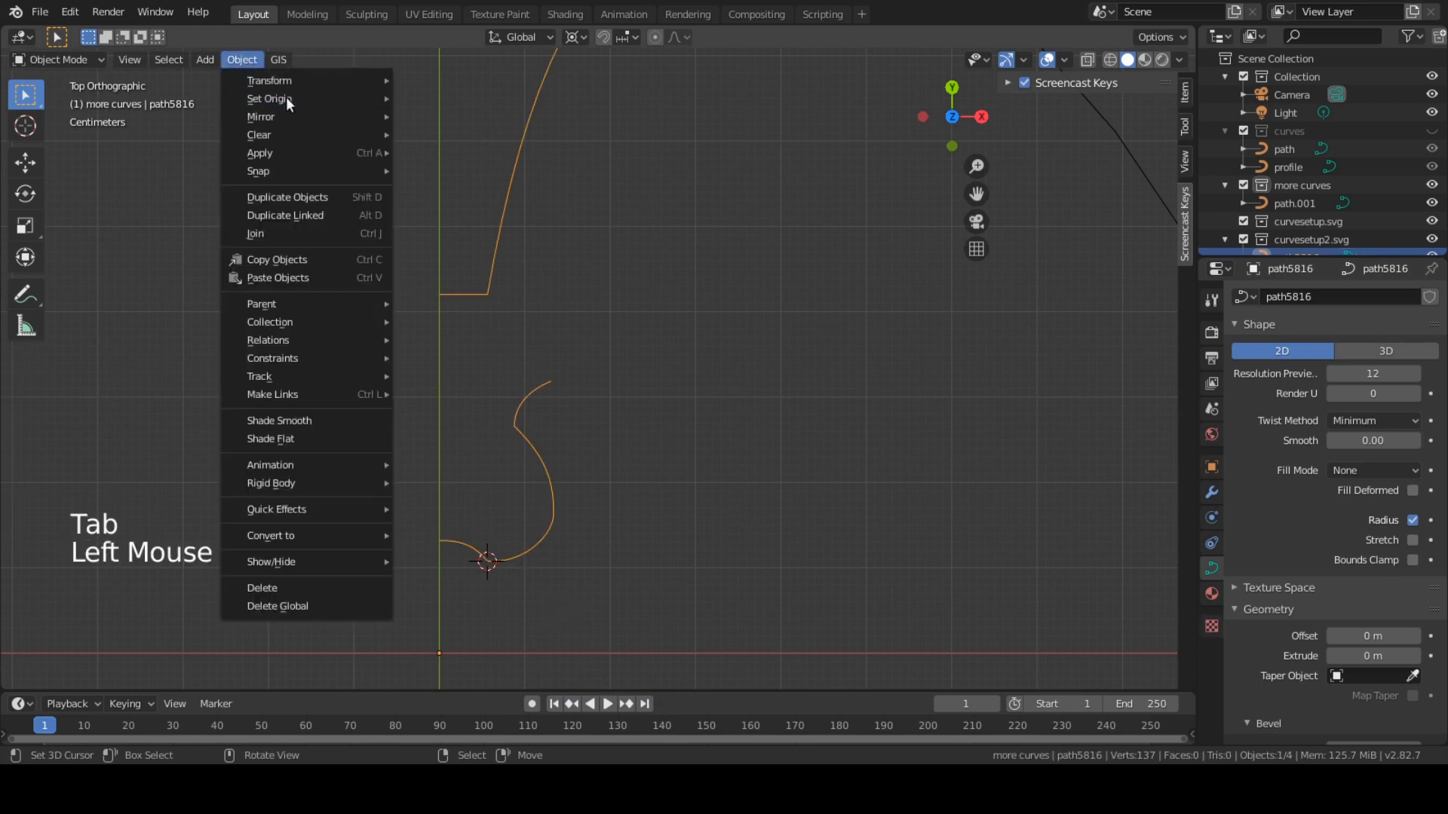
{"action": "left_click", "coordinate": [268, 99]}
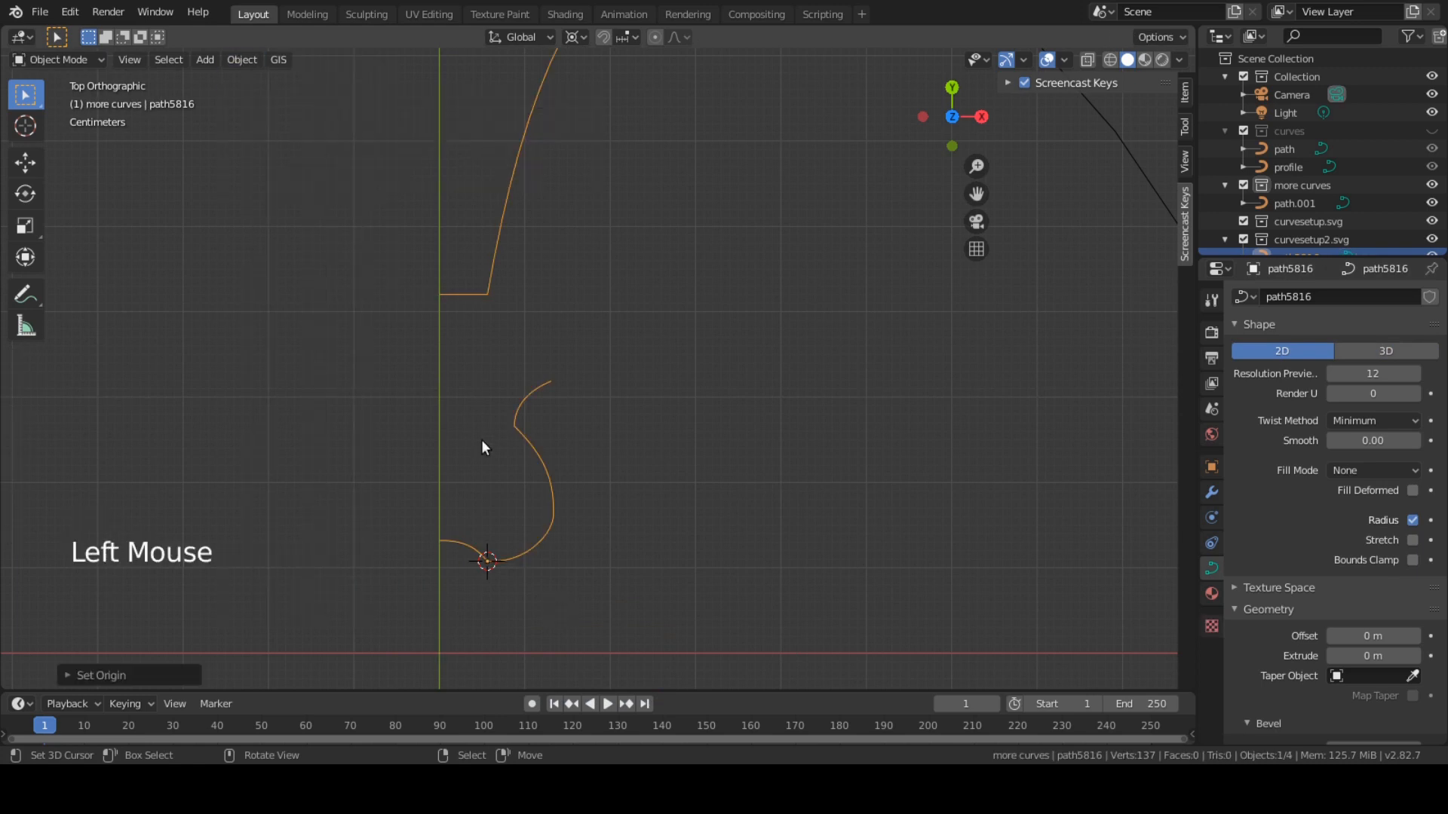
Snap path5816 to the world origin and file it under the more curves collection
{"action": "key", "text": "shift+s"}
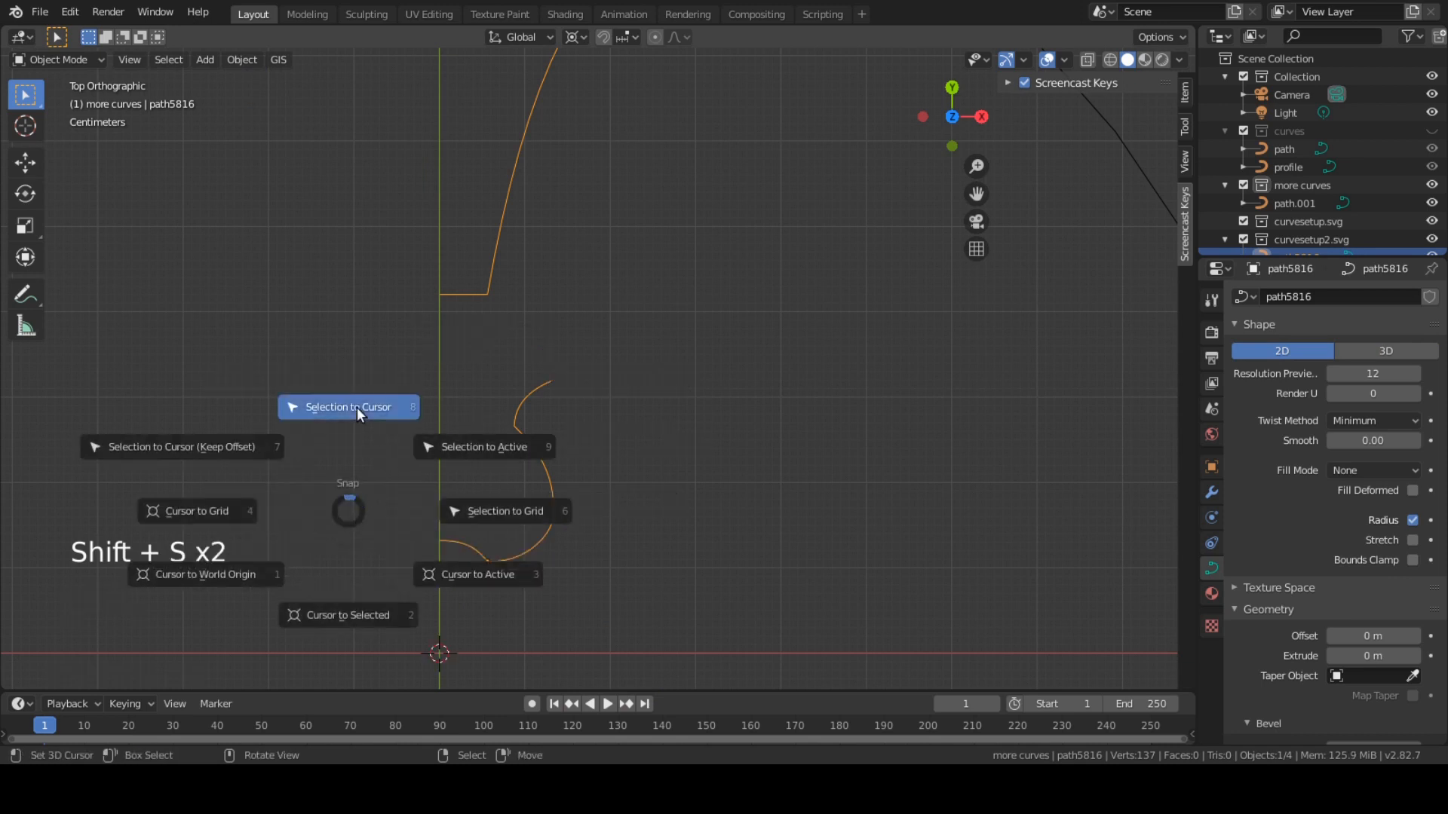
{"action": "scroll", "scroll_direction": "down", "scroll_amount": 3}
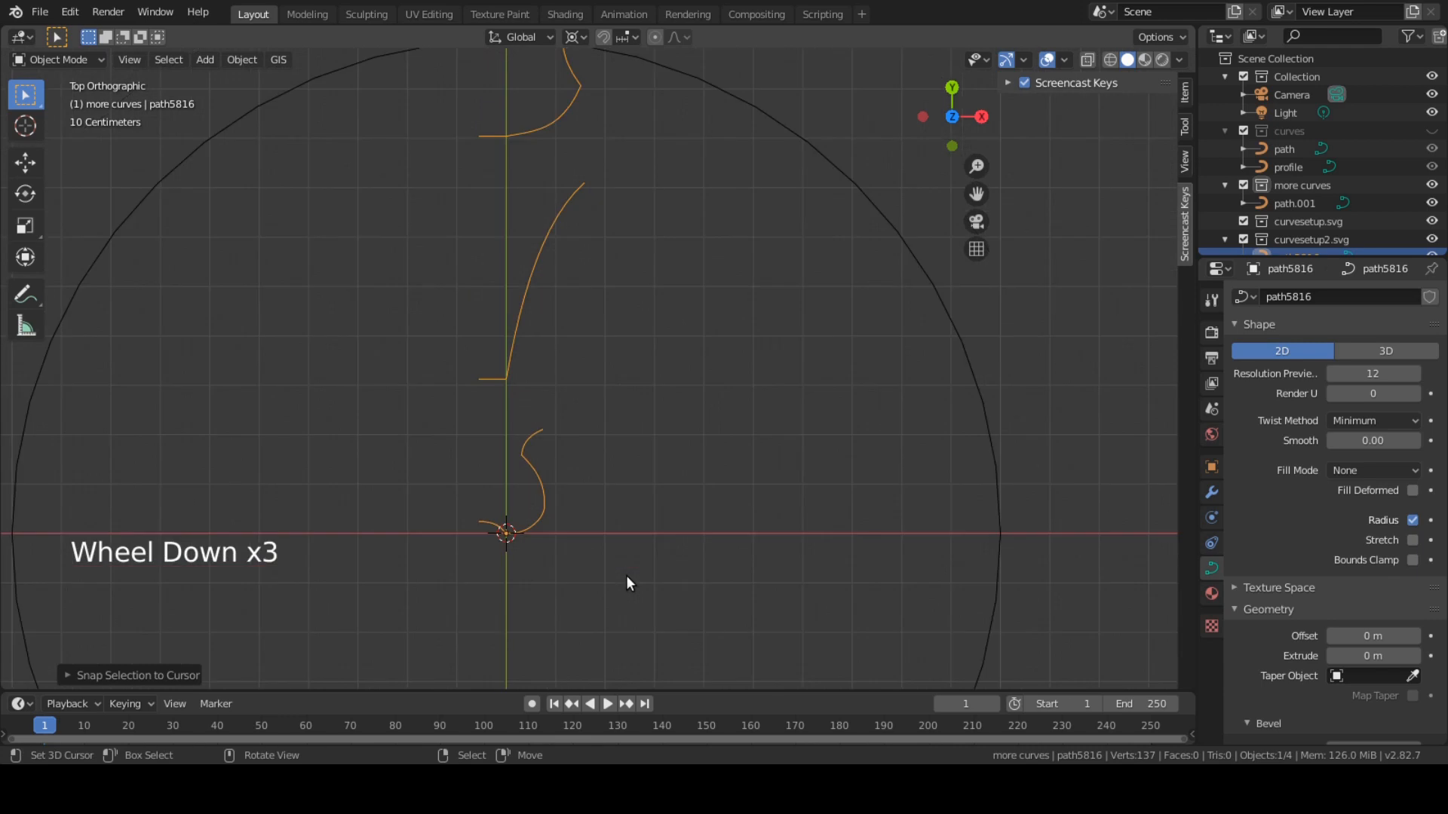
{"action": "scroll", "scroll_direction": "down", "scroll_amount": 3}
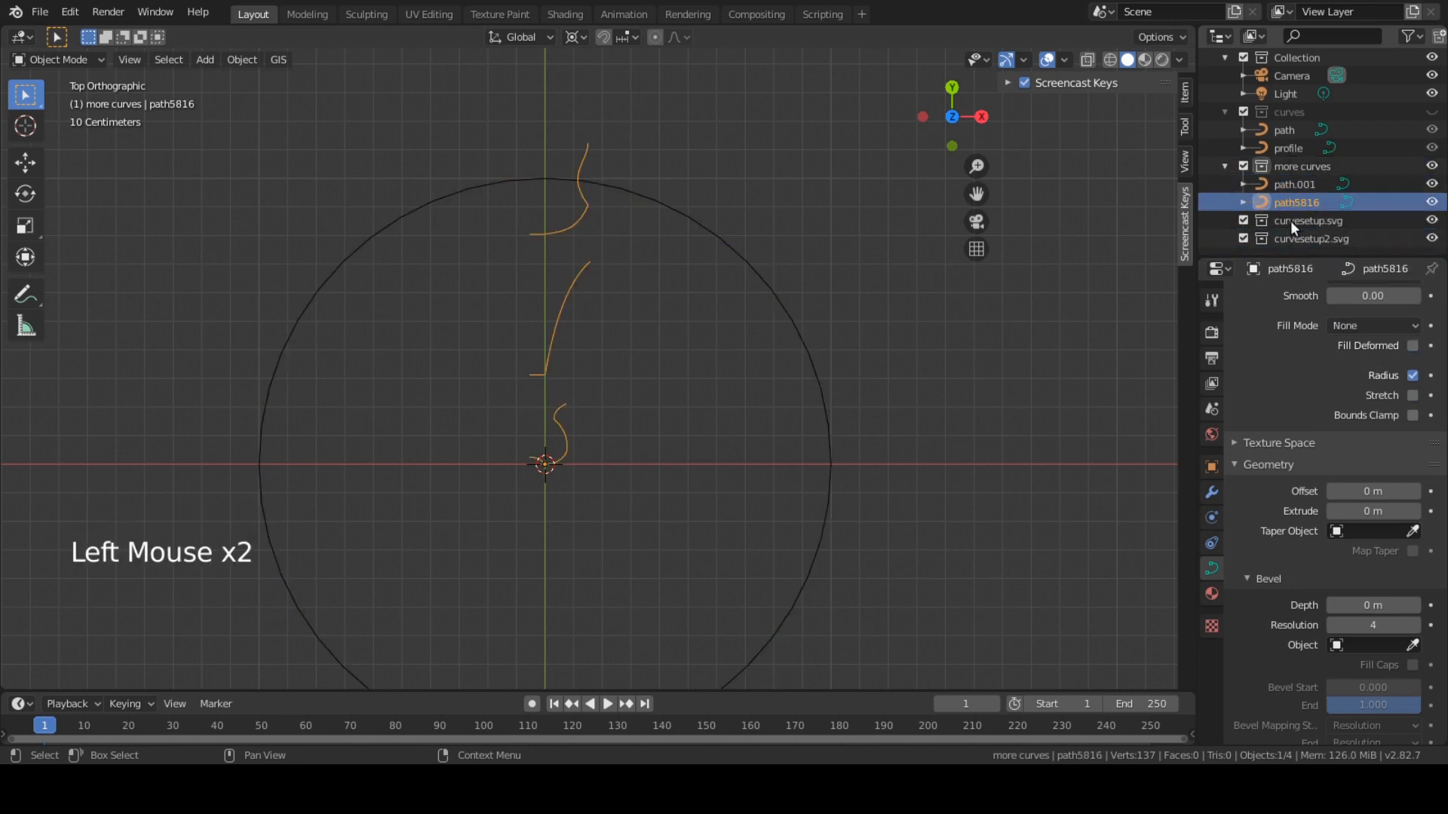
Remove the leftover SVG collections and rename path5816 to profile.001
{"action": "right_click", "coordinate": [1305, 220]}
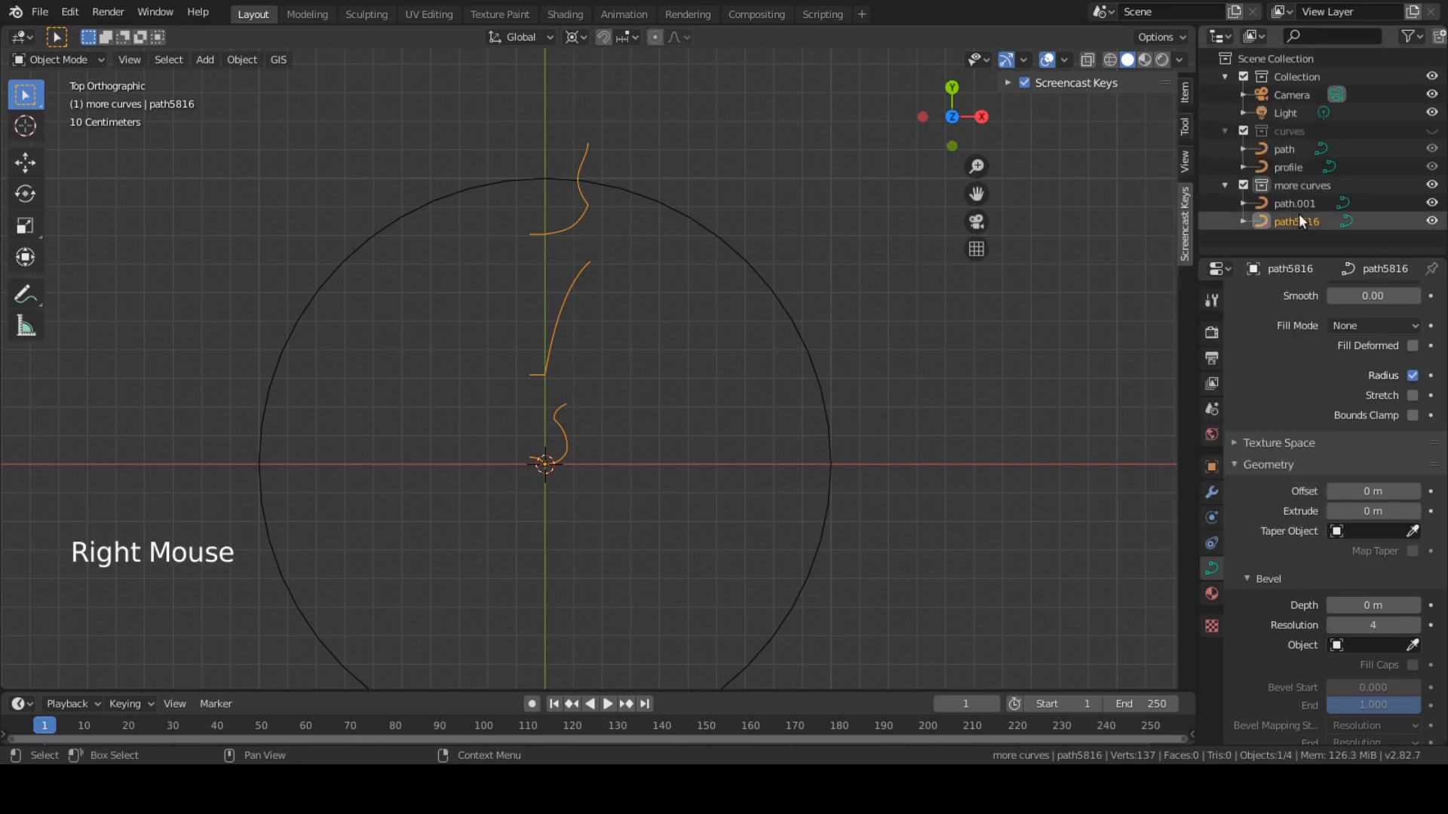
{"action": "double_click", "coordinate": [1296, 220]}
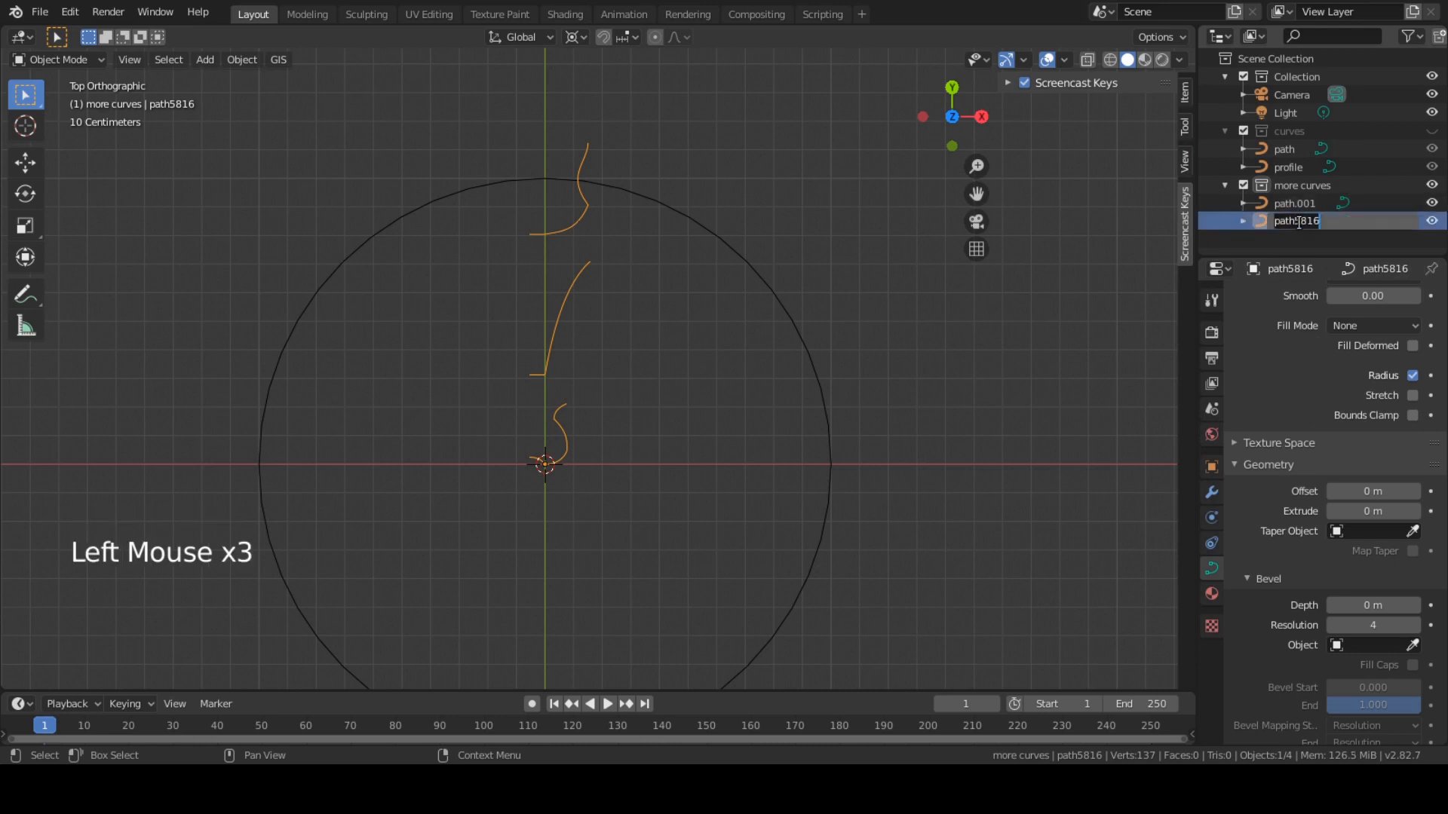
{"action": "type", "text": "profile.001"}
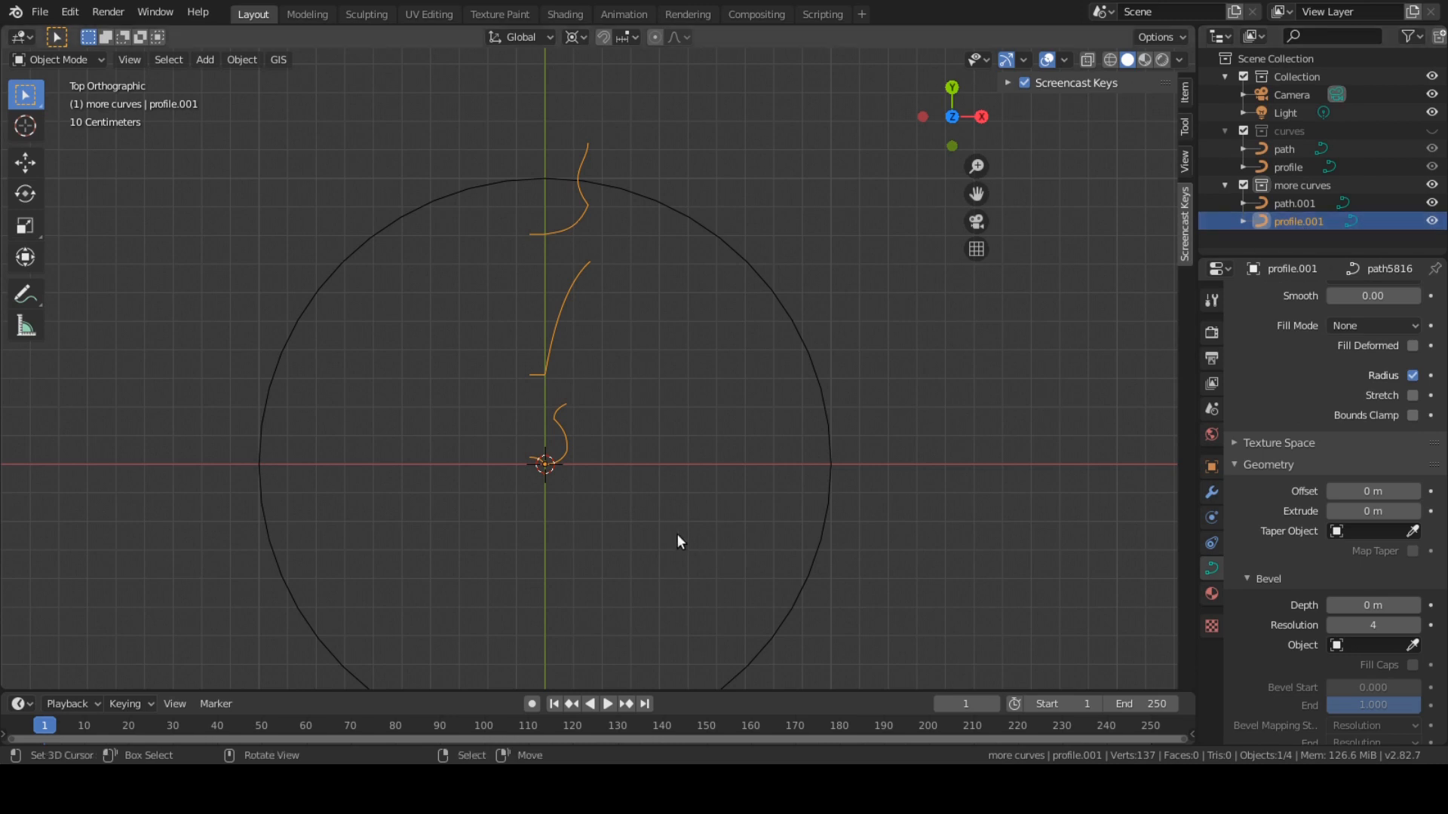
{"action": "mouse_move", "coordinate": [823, 546]}
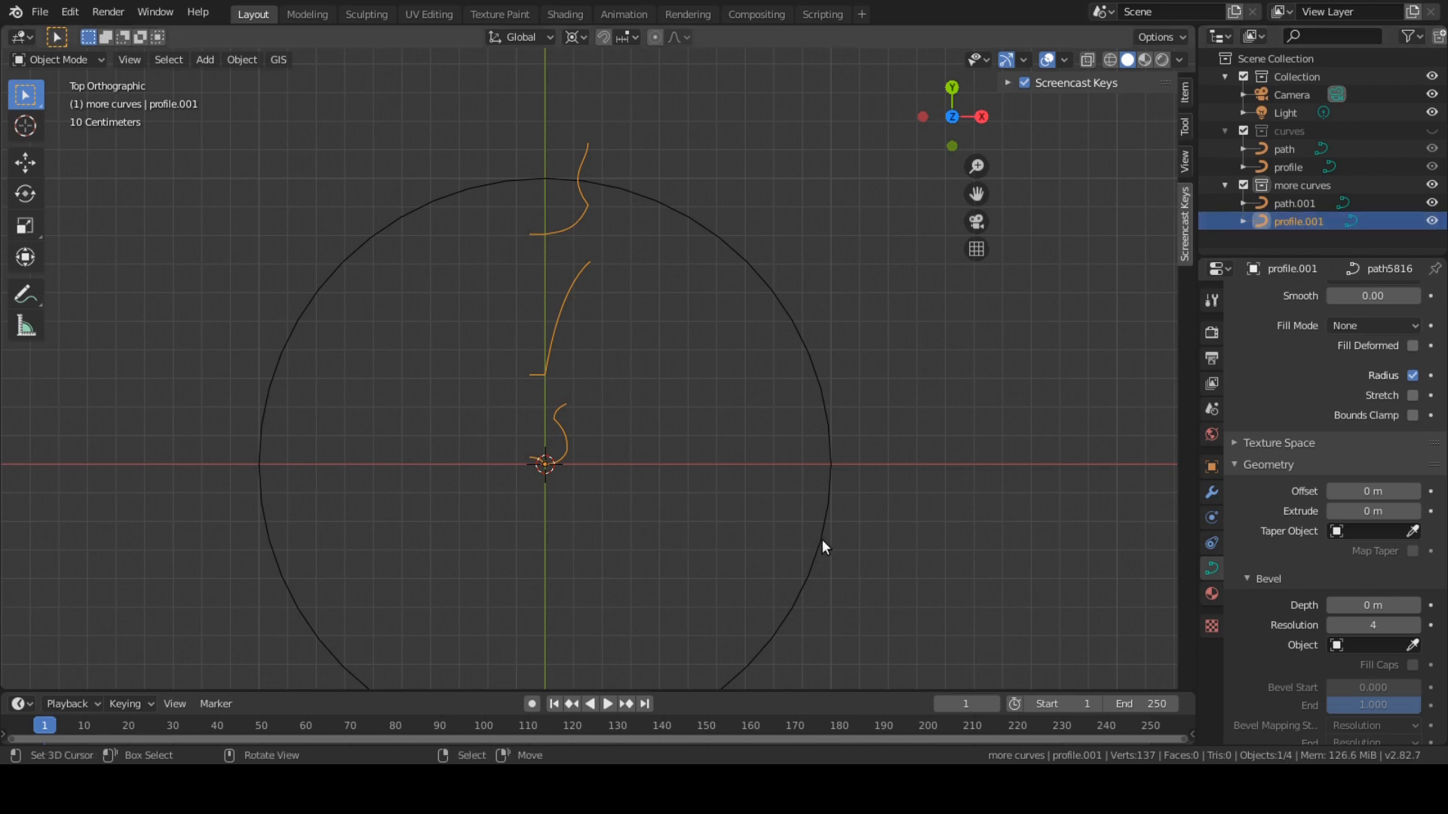
Use profile.001 as path.001's bevel object, hide path.001 and begin rotating the profile 90° on X
{"action": "right_click", "coordinate": [825, 546]}
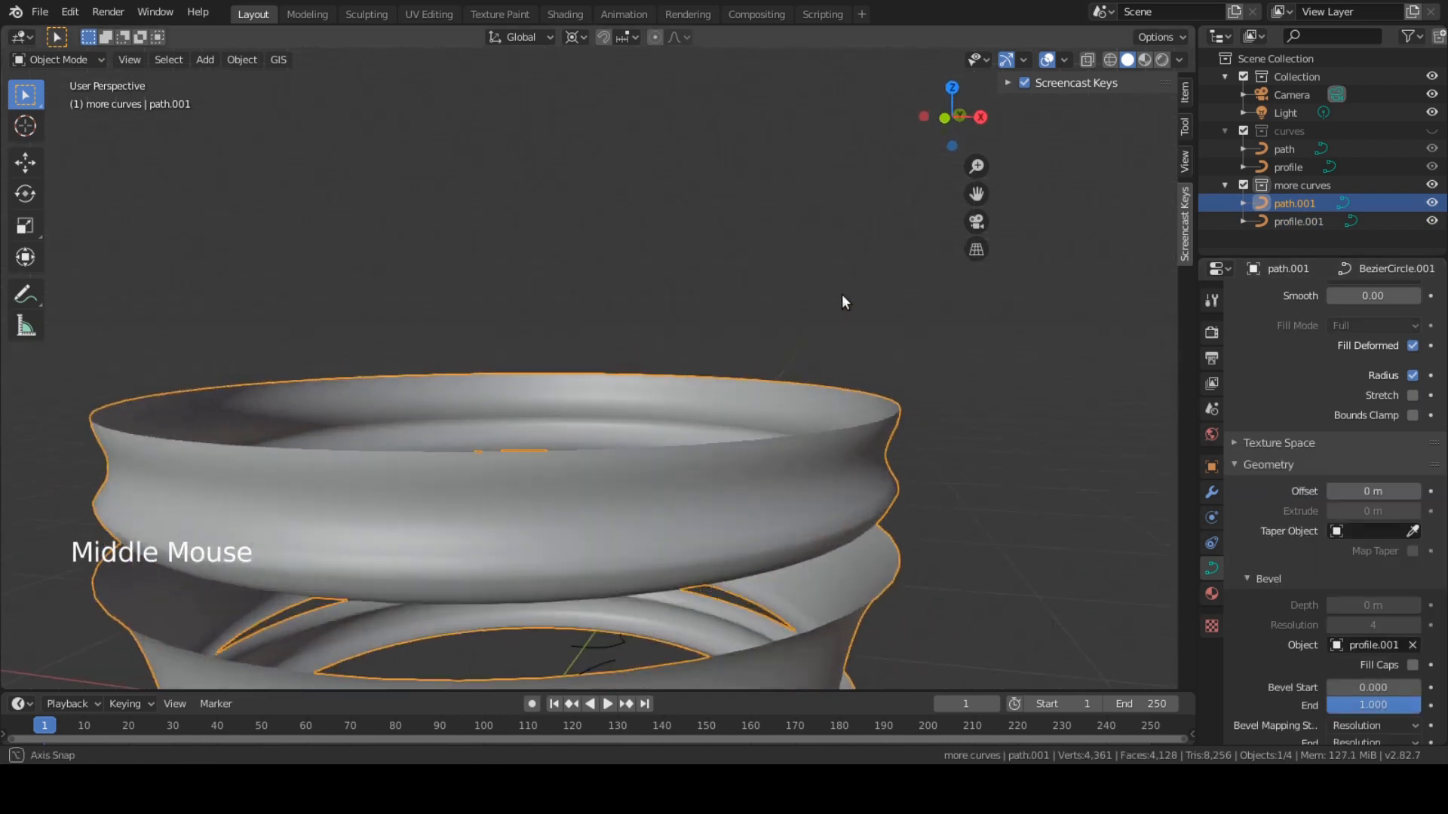
{"action": "scroll", "scroll_direction": "down", "scroll_amount": 3}
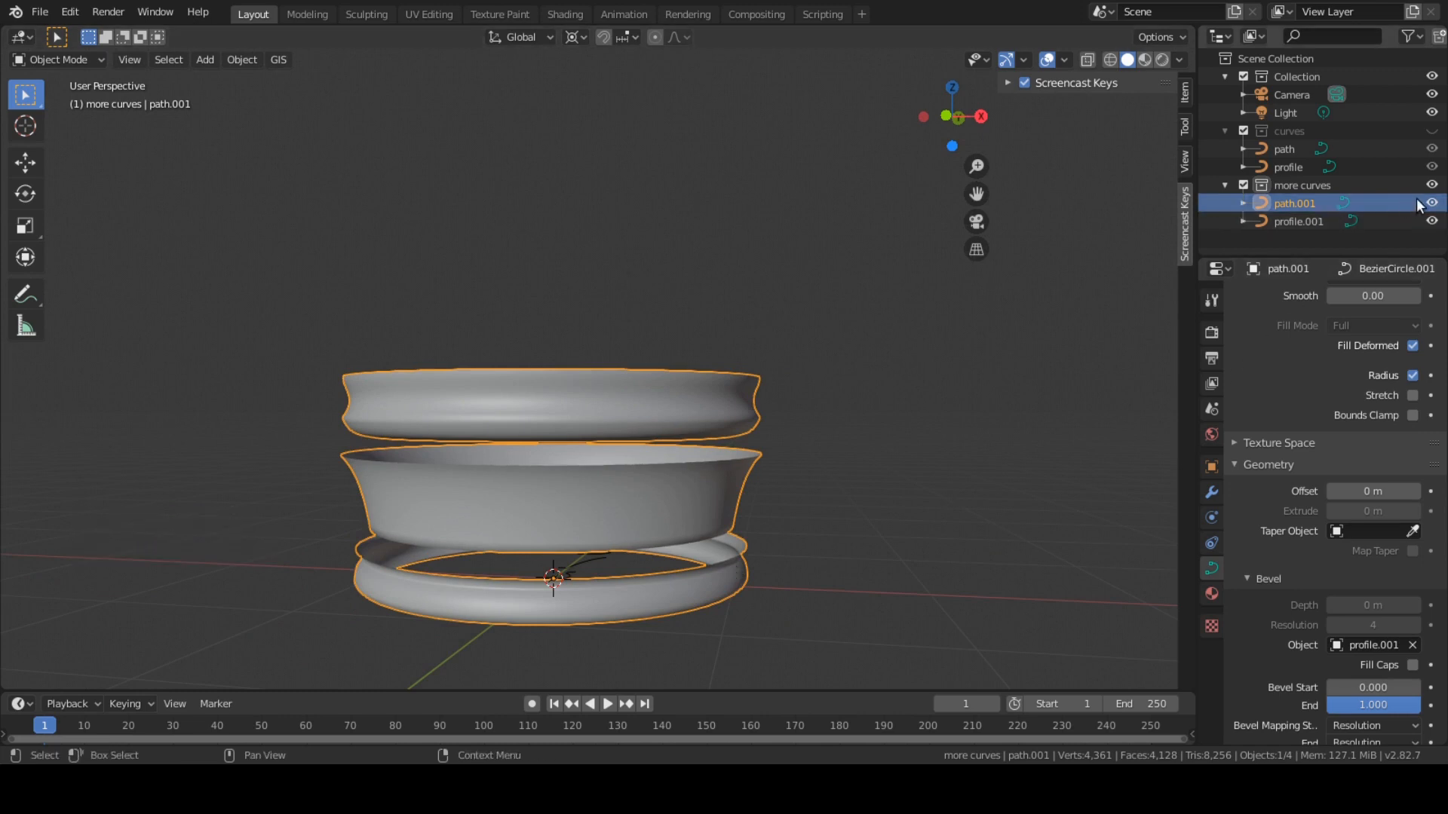
{"action": "left_click", "coordinate": [1432, 202]}
{"action": "type", "text": "90"}
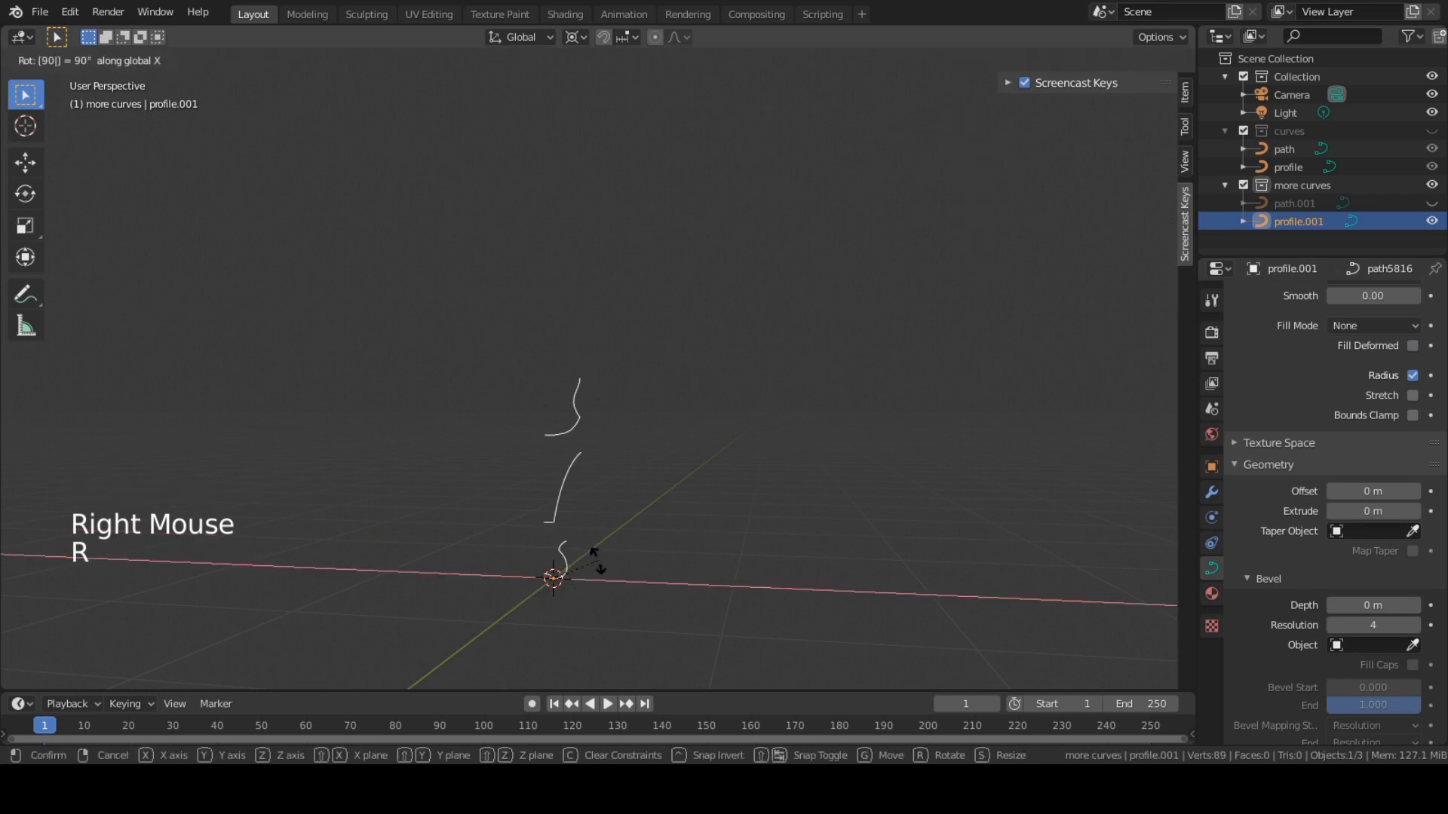
View the upright profile.001 from the front, adjust its position and enter point editing
{"action": "key", "text": "KP_1"}
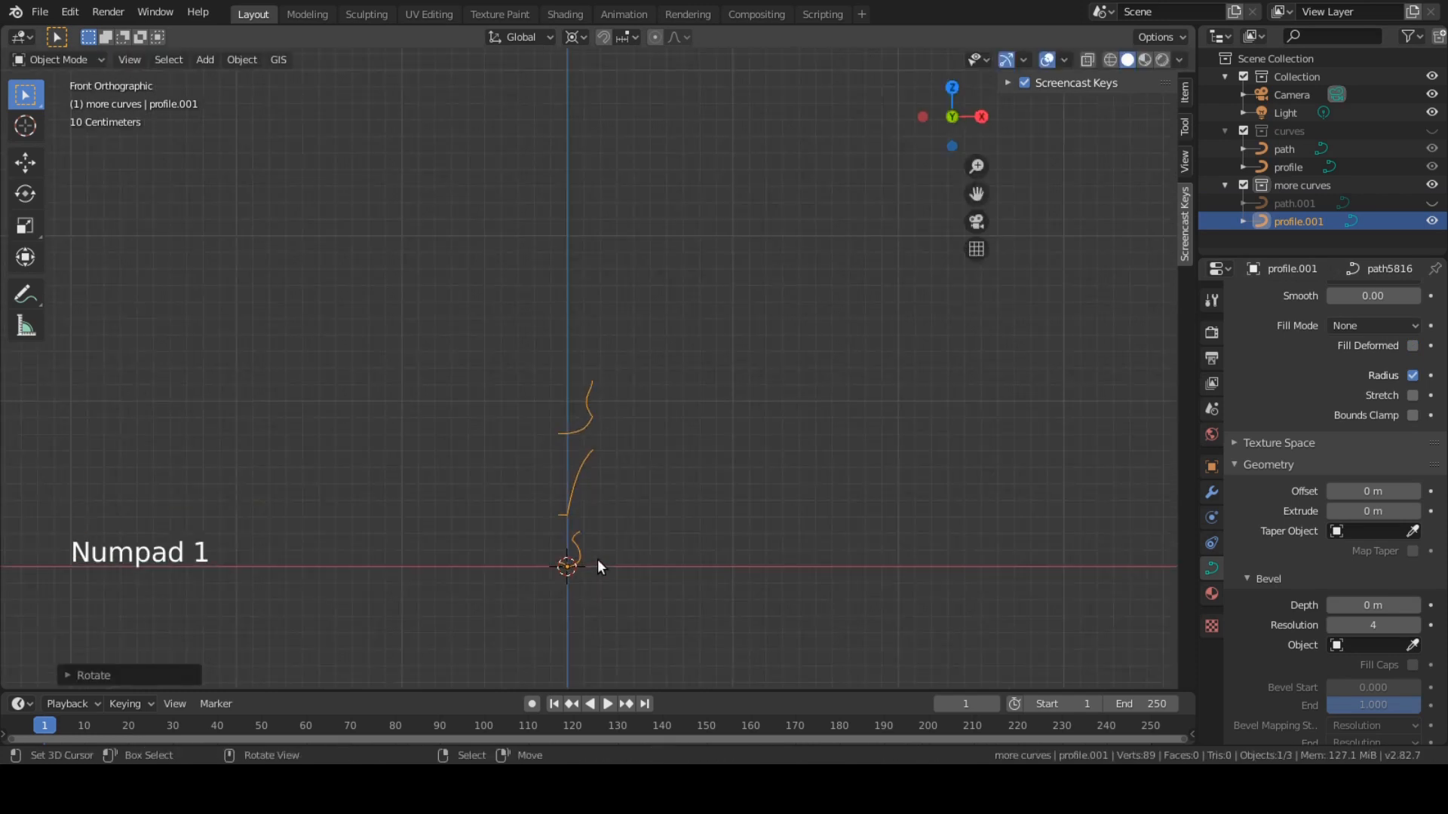
{"action": "key", "text": "g"}
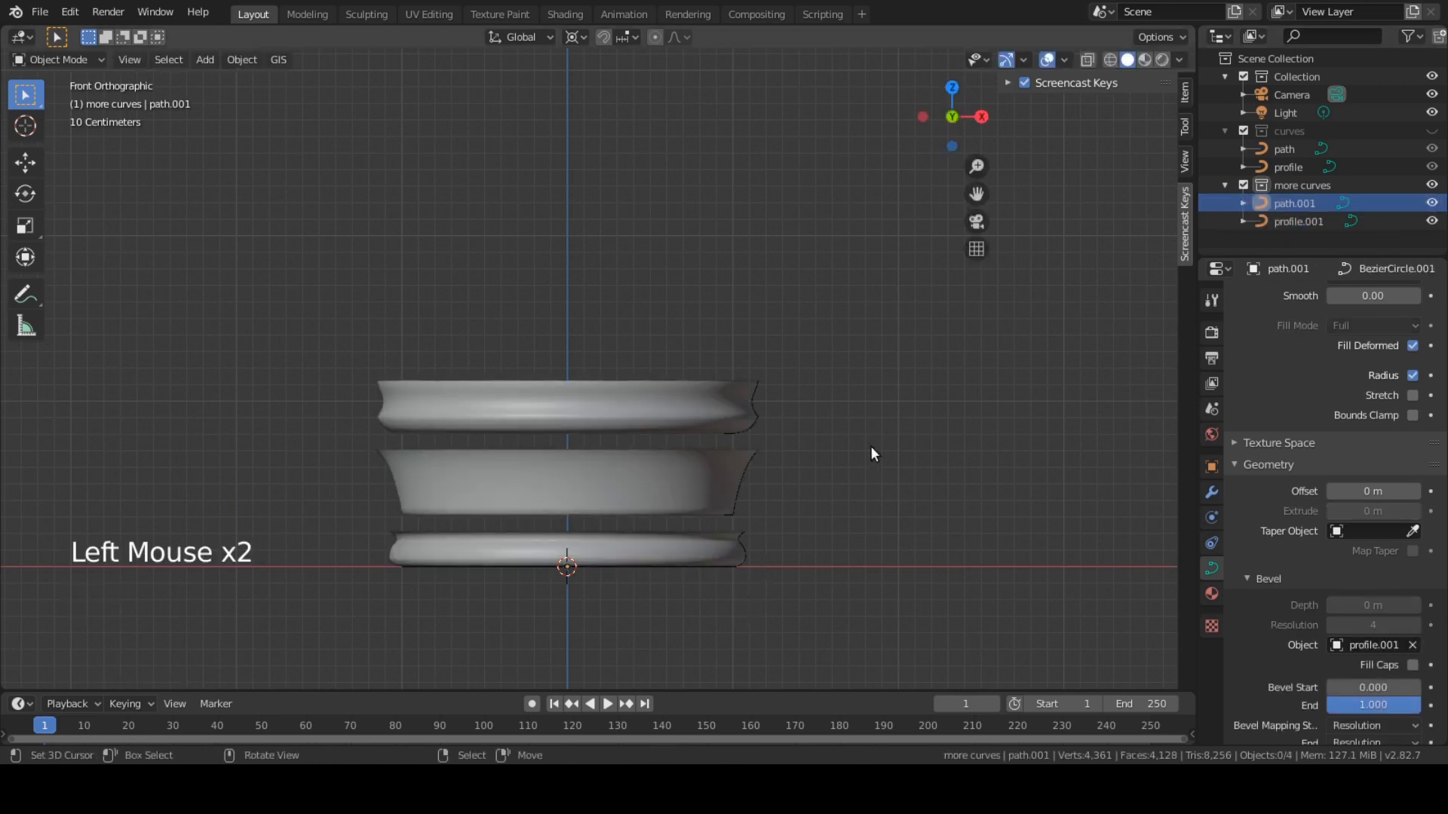
{"action": "key", "text": "Tab"}
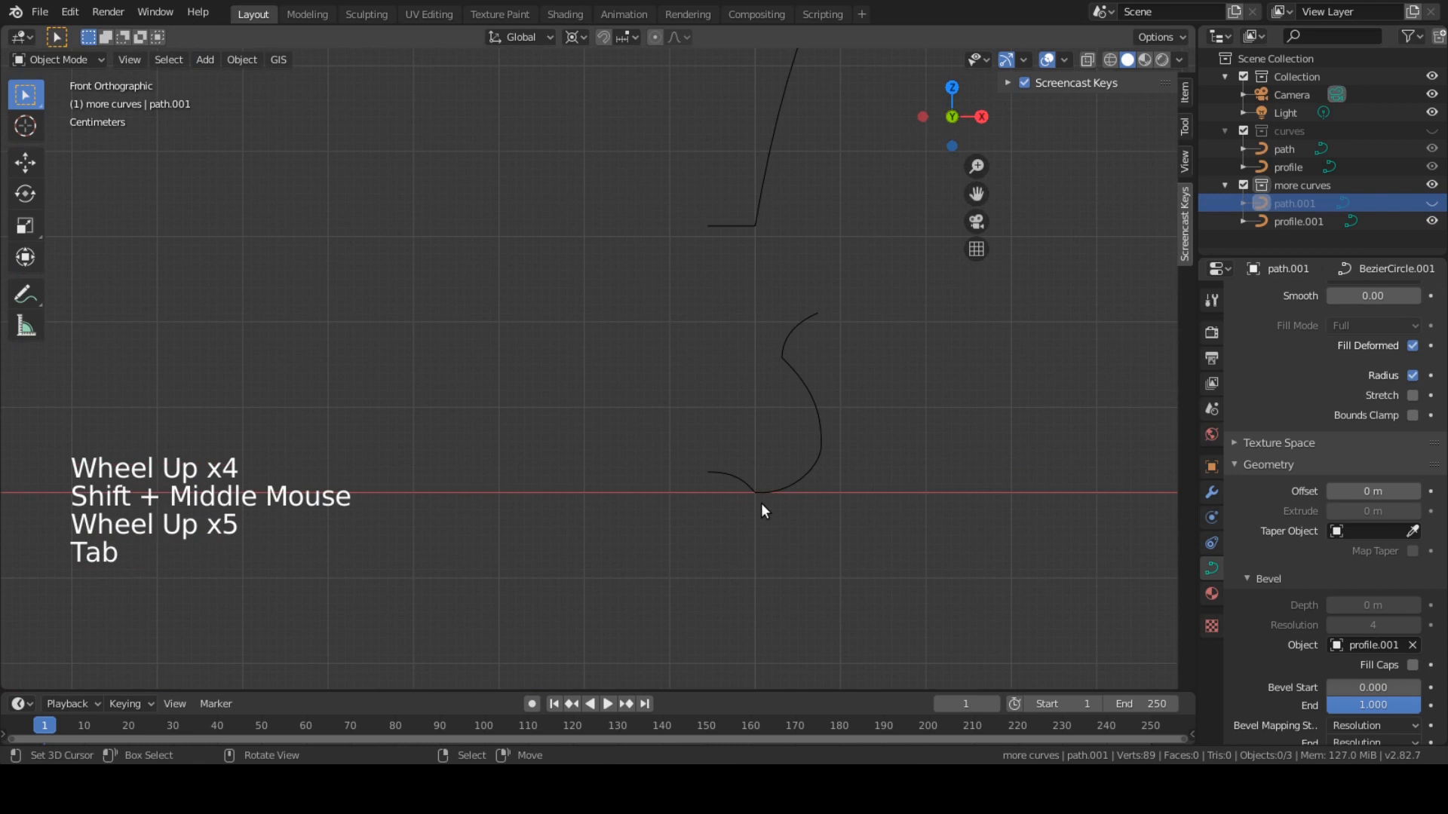
{"action": "key", "text": "Tab"}
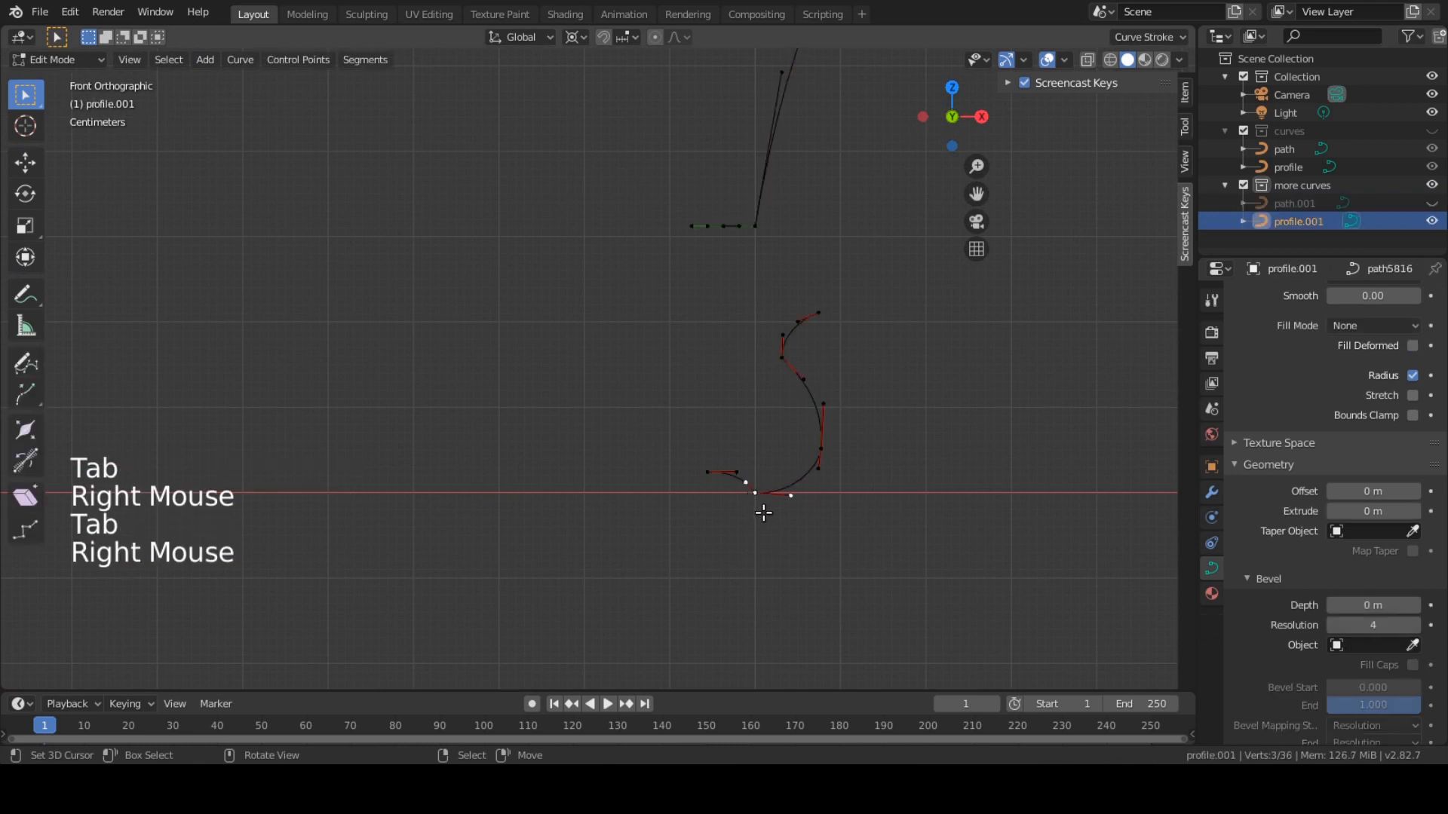
Snap the 3D cursor to the profile's bottom end point and return to editing all its points
{"action": "key", "text": "shift+s"}
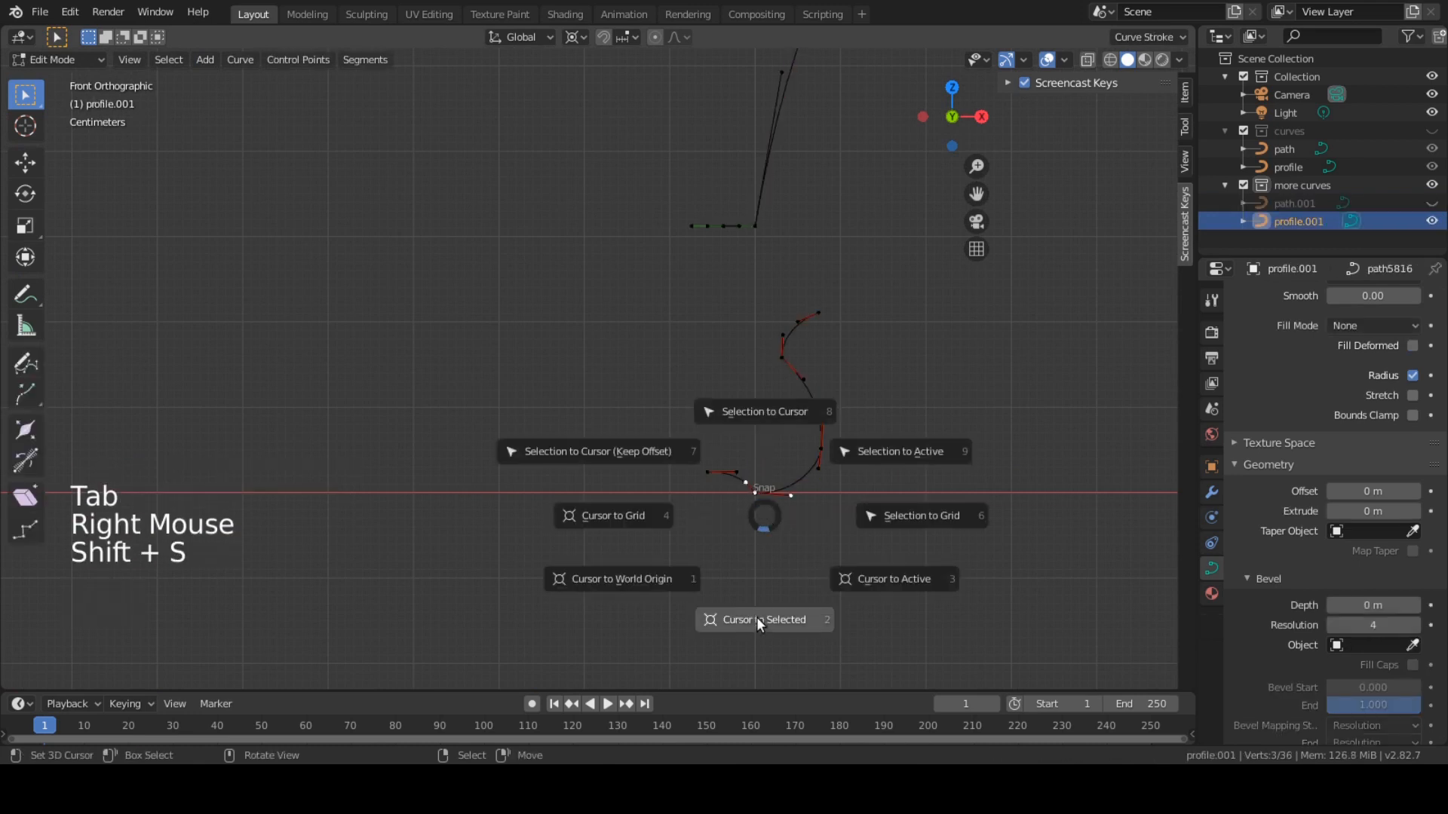
{"action": "key", "text": "Tab"}
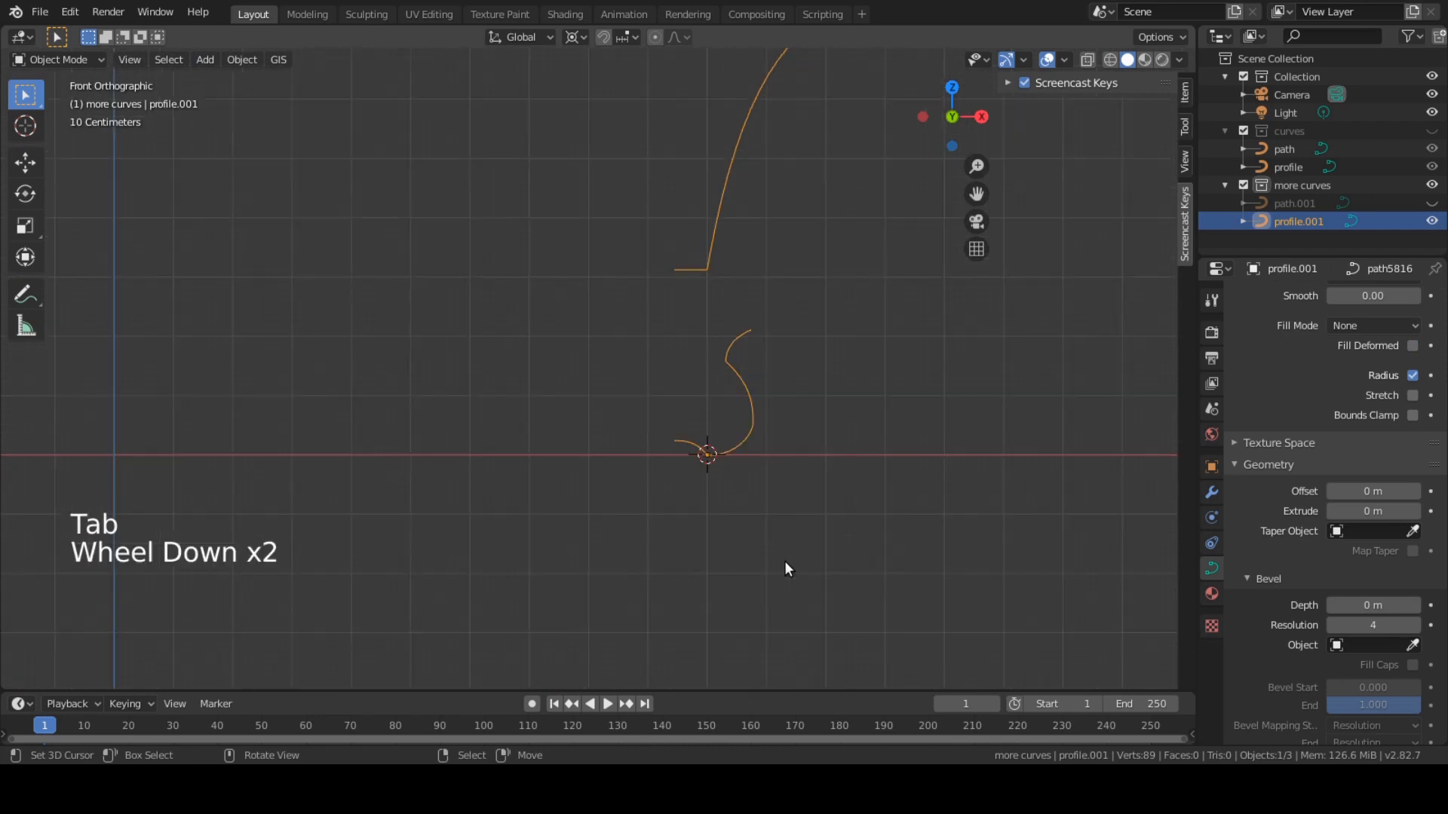
{"action": "scroll", "scroll_direction": "down", "scroll_amount": 3}
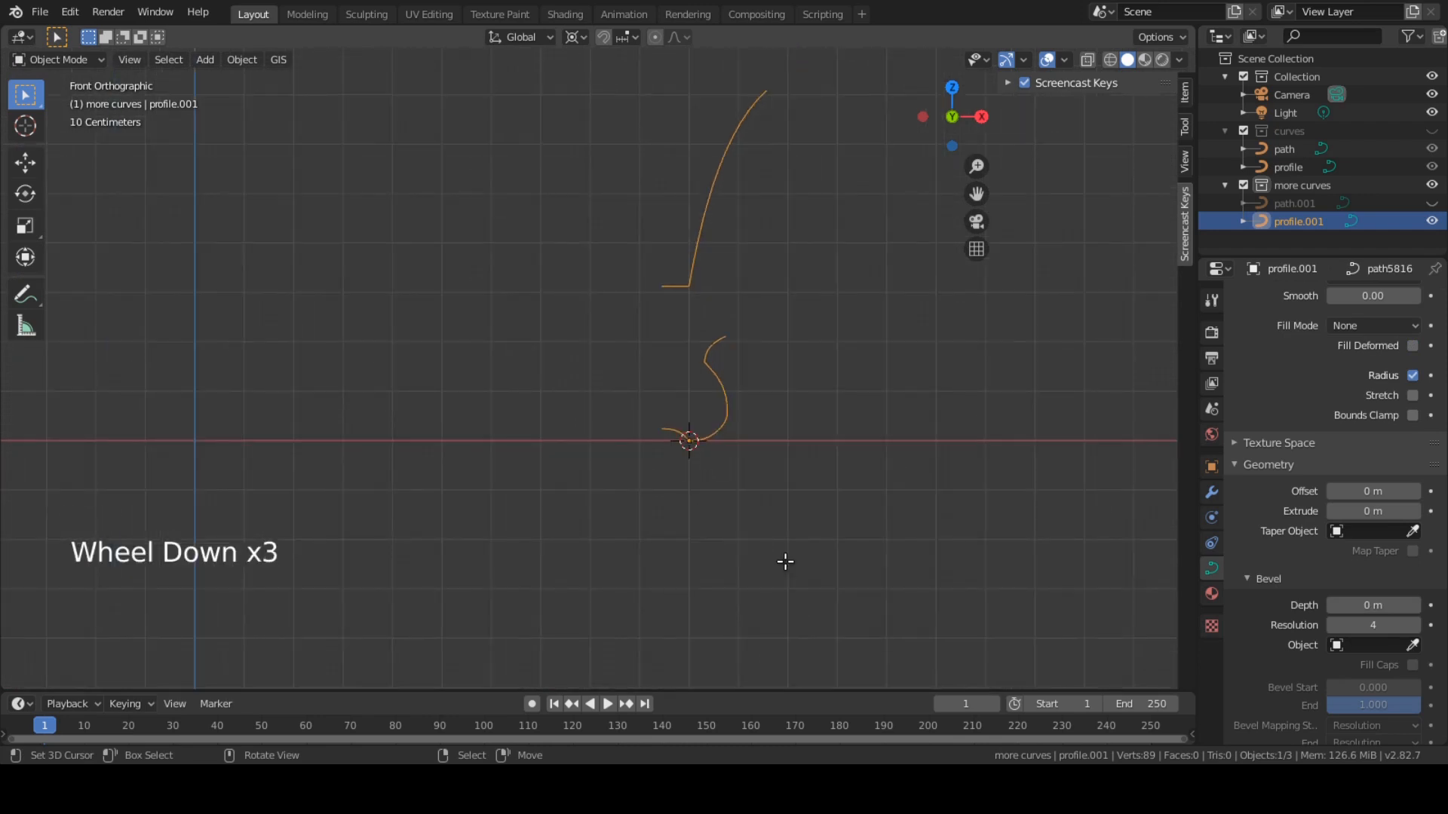
{"action": "key", "text": "Tab"}
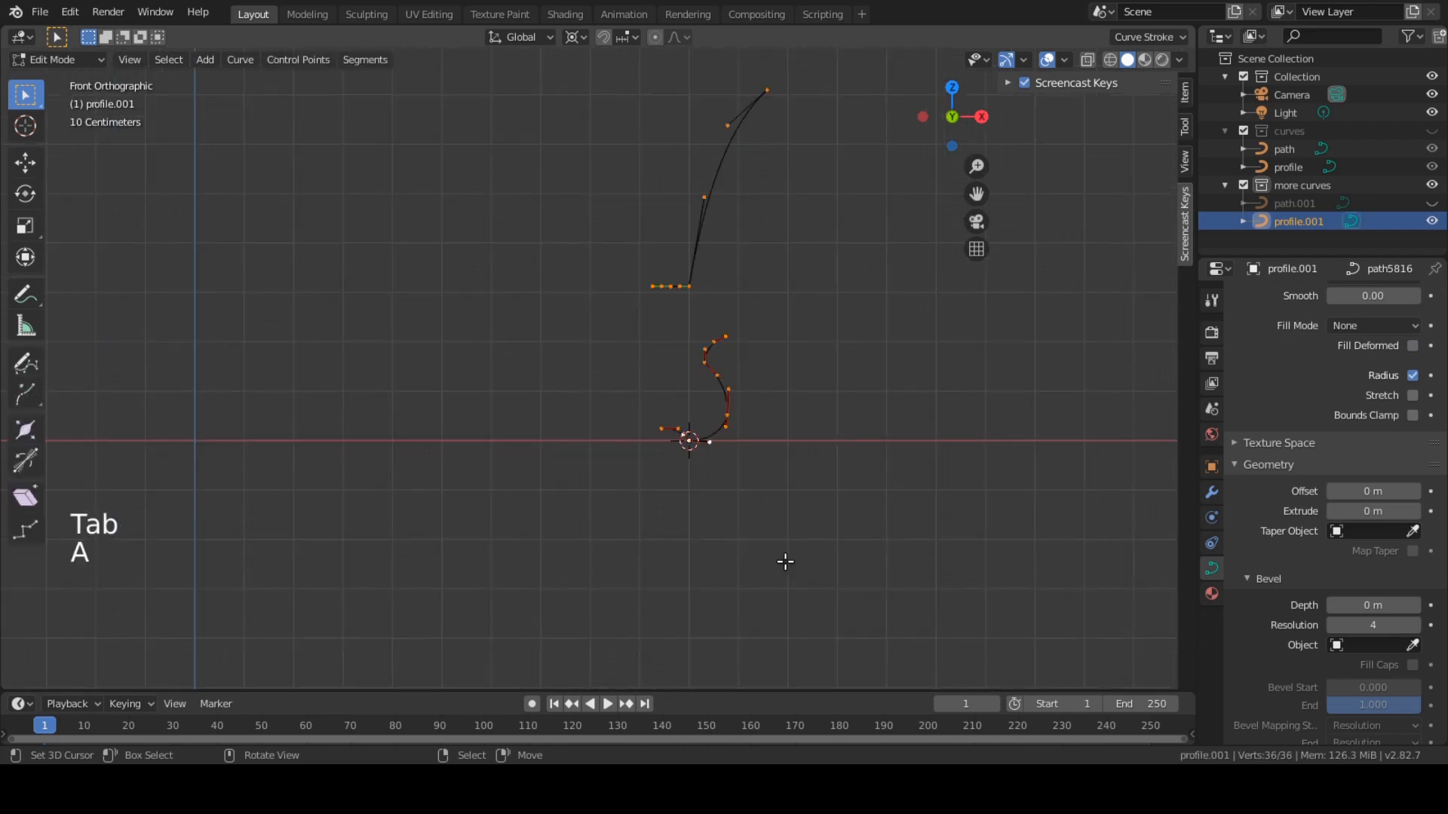
Scale all of profile.001's points to size its revolved pot shape, then leave Edit Mode
{"action": "scroll", "scroll_direction": "down", "scroll_amount": 3}
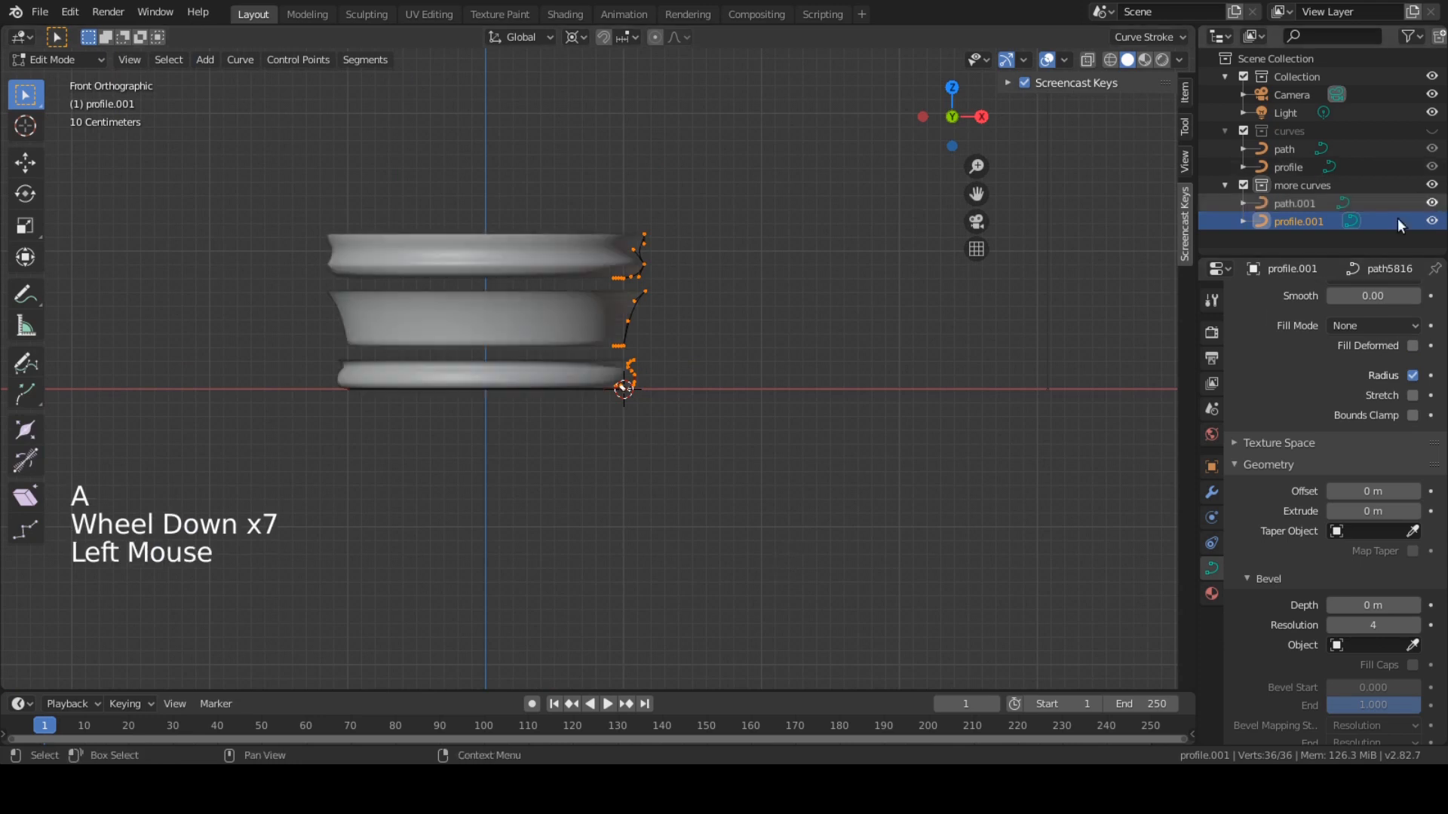
{"action": "key", "text": "s"}
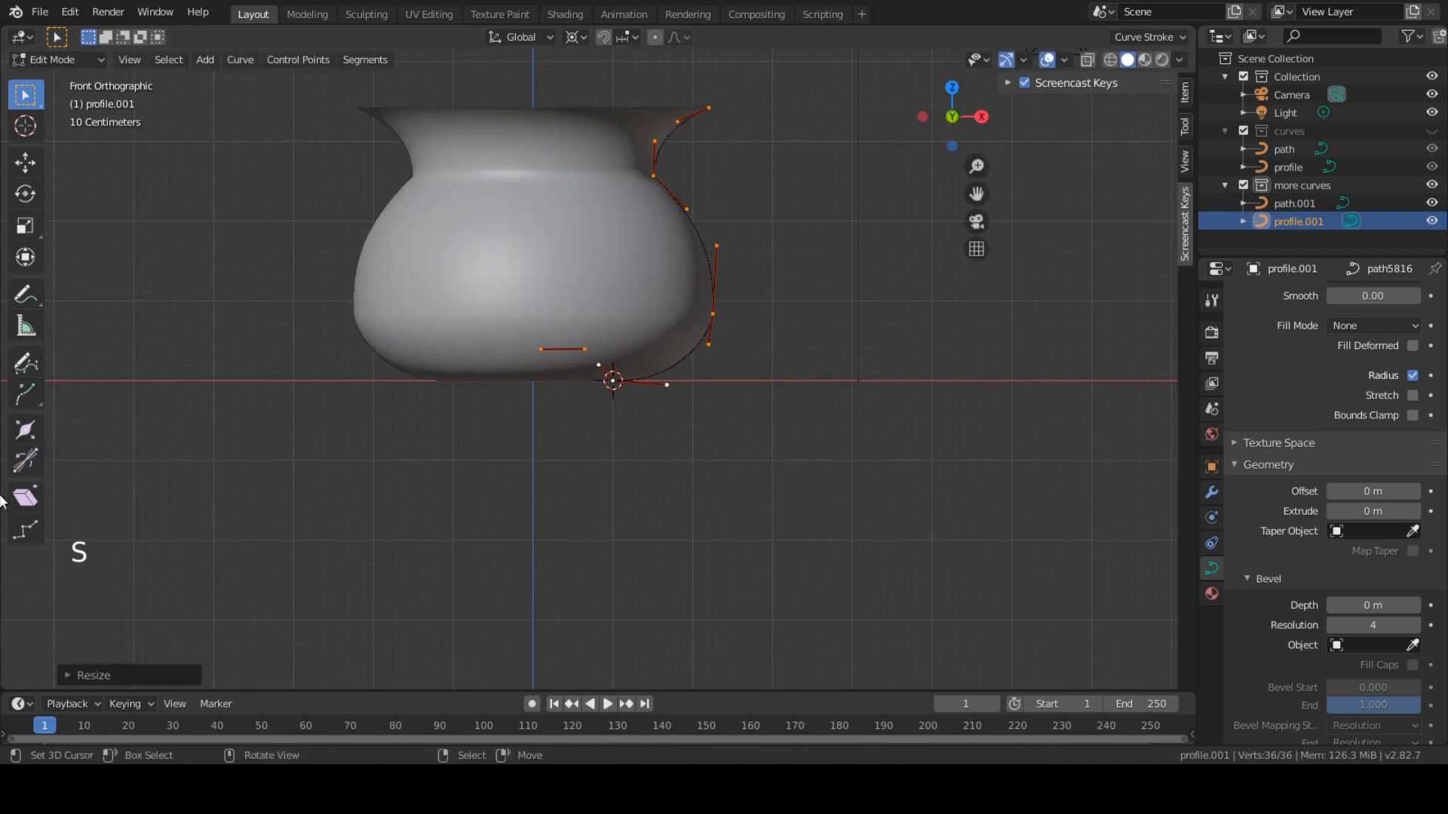
{"action": "scroll", "scroll_direction": "down", "scroll_amount": 3}
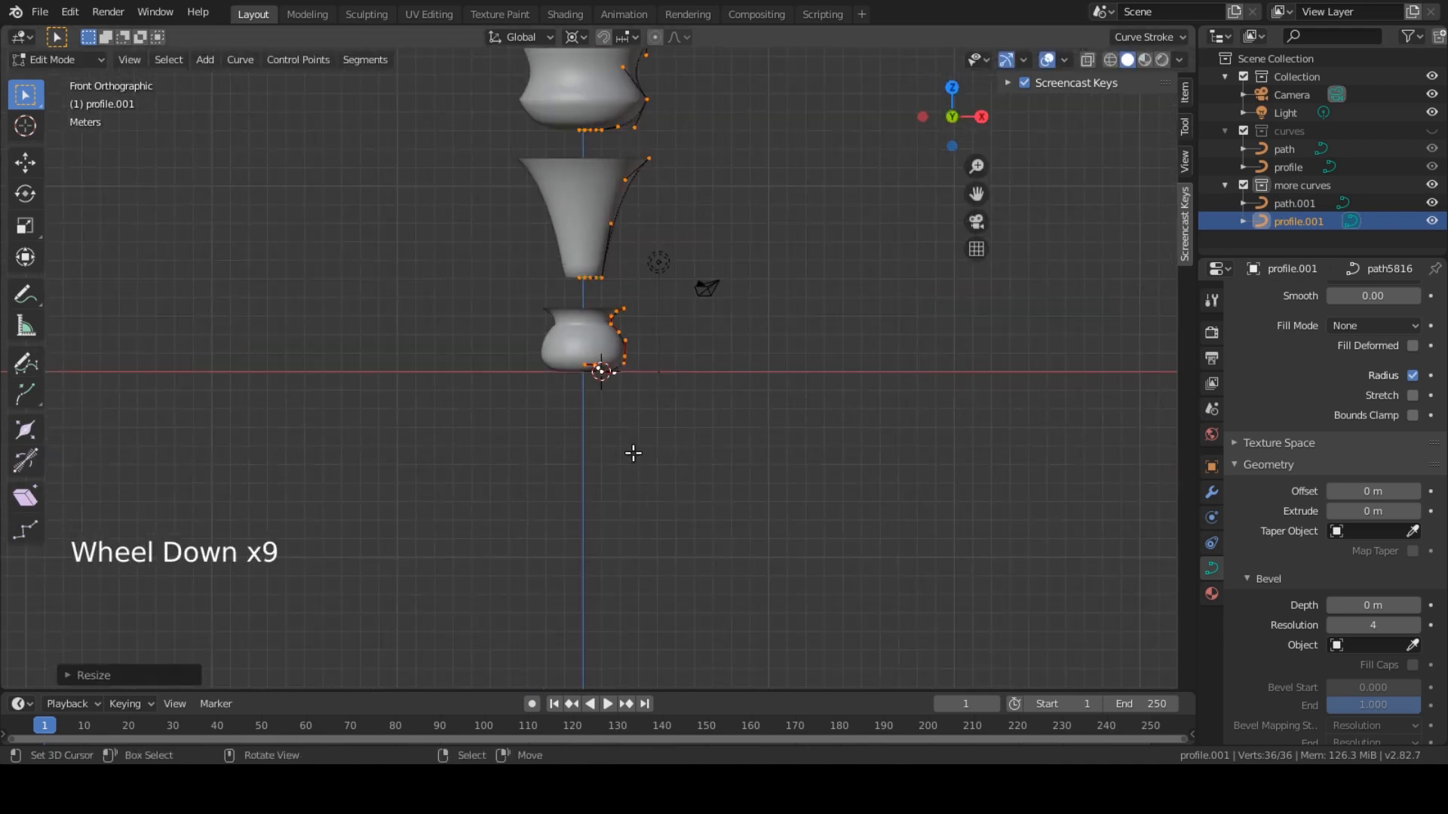
{"action": "key", "text": "s"}
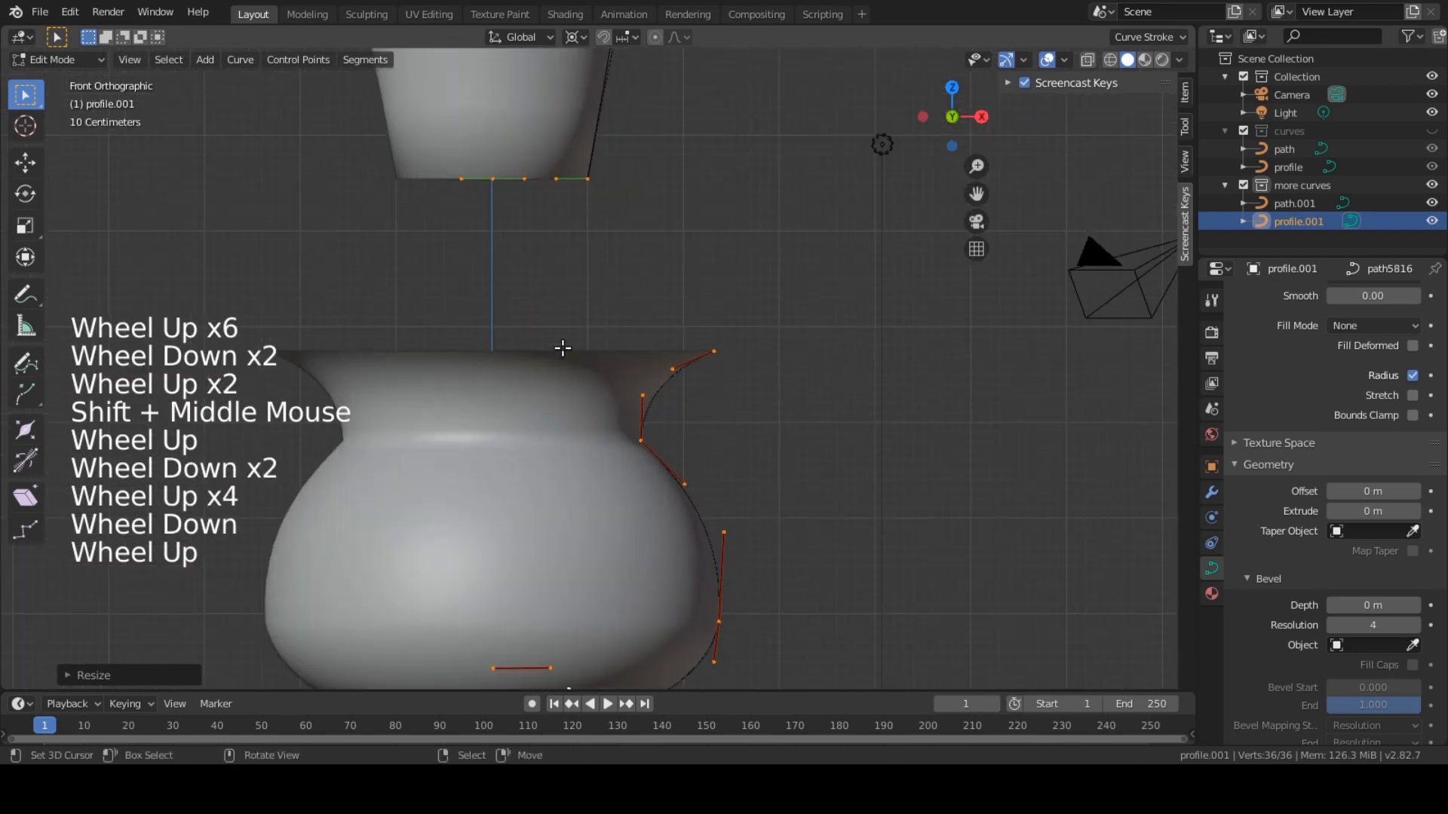
{"action": "key", "text": "s"}
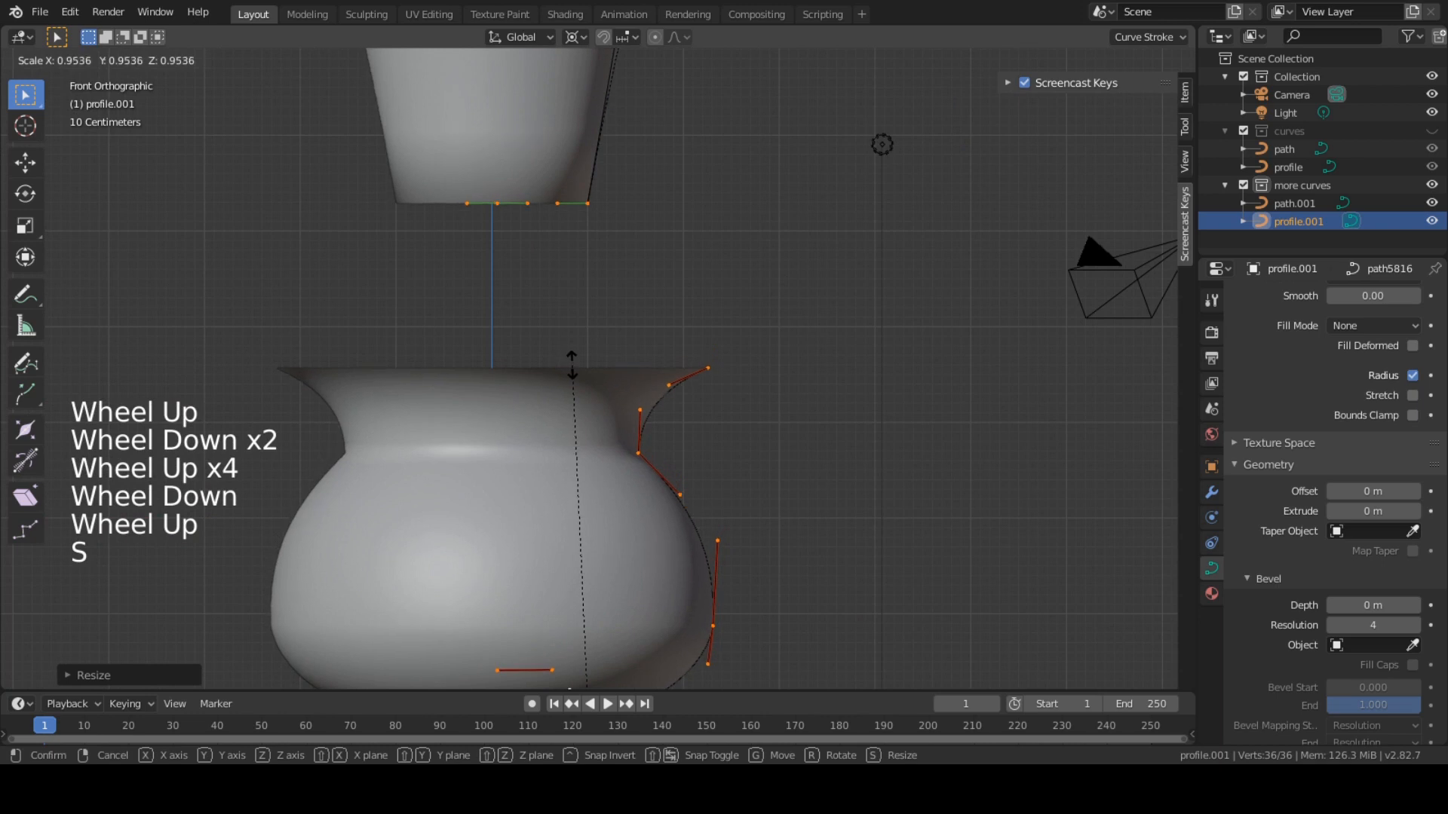
{"action": "key", "text": "Tab"}
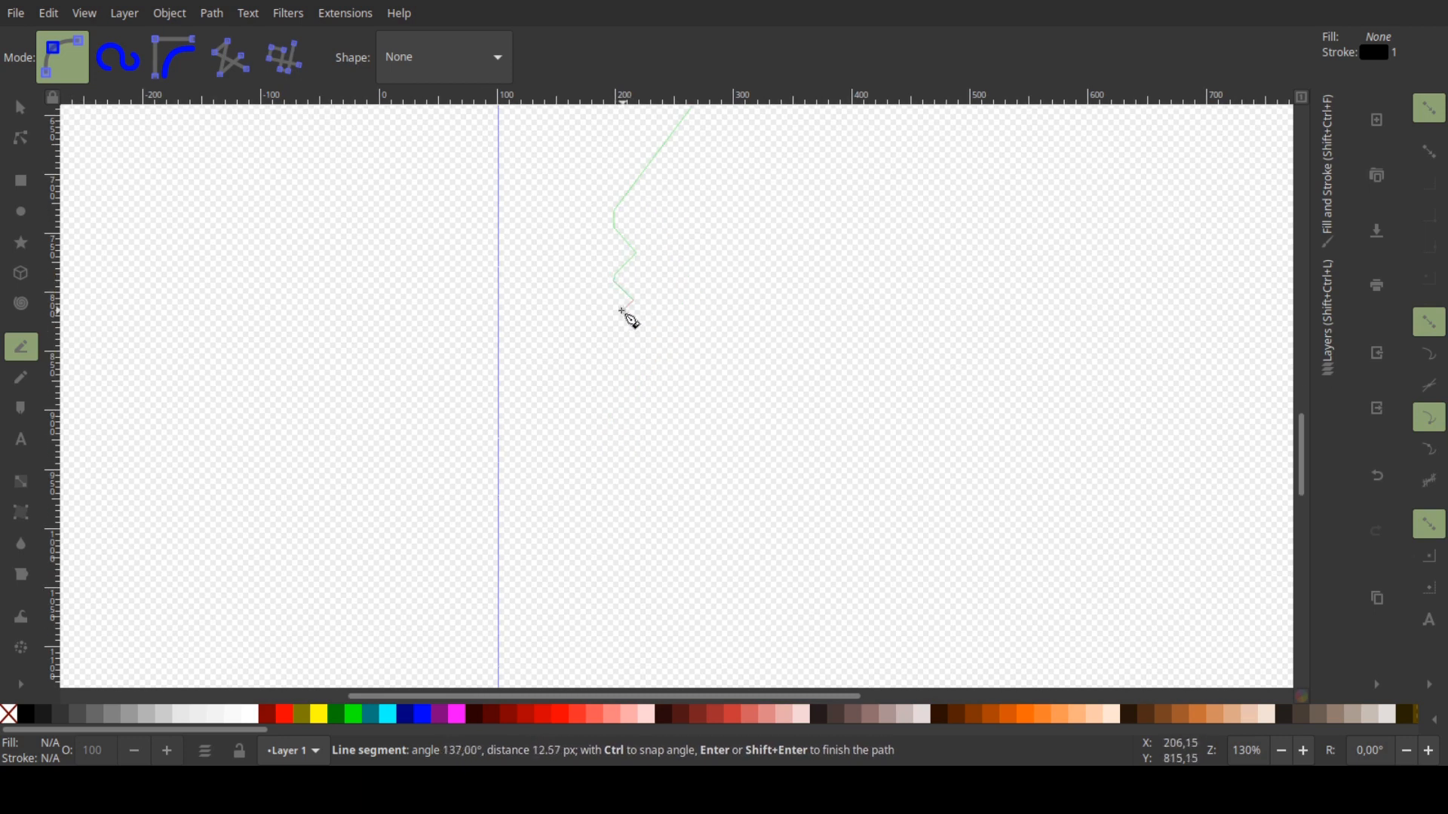
Add the next corner point to the zigzag straight-segment profile path
{"action": "left_click", "coordinate": [715, 508]}
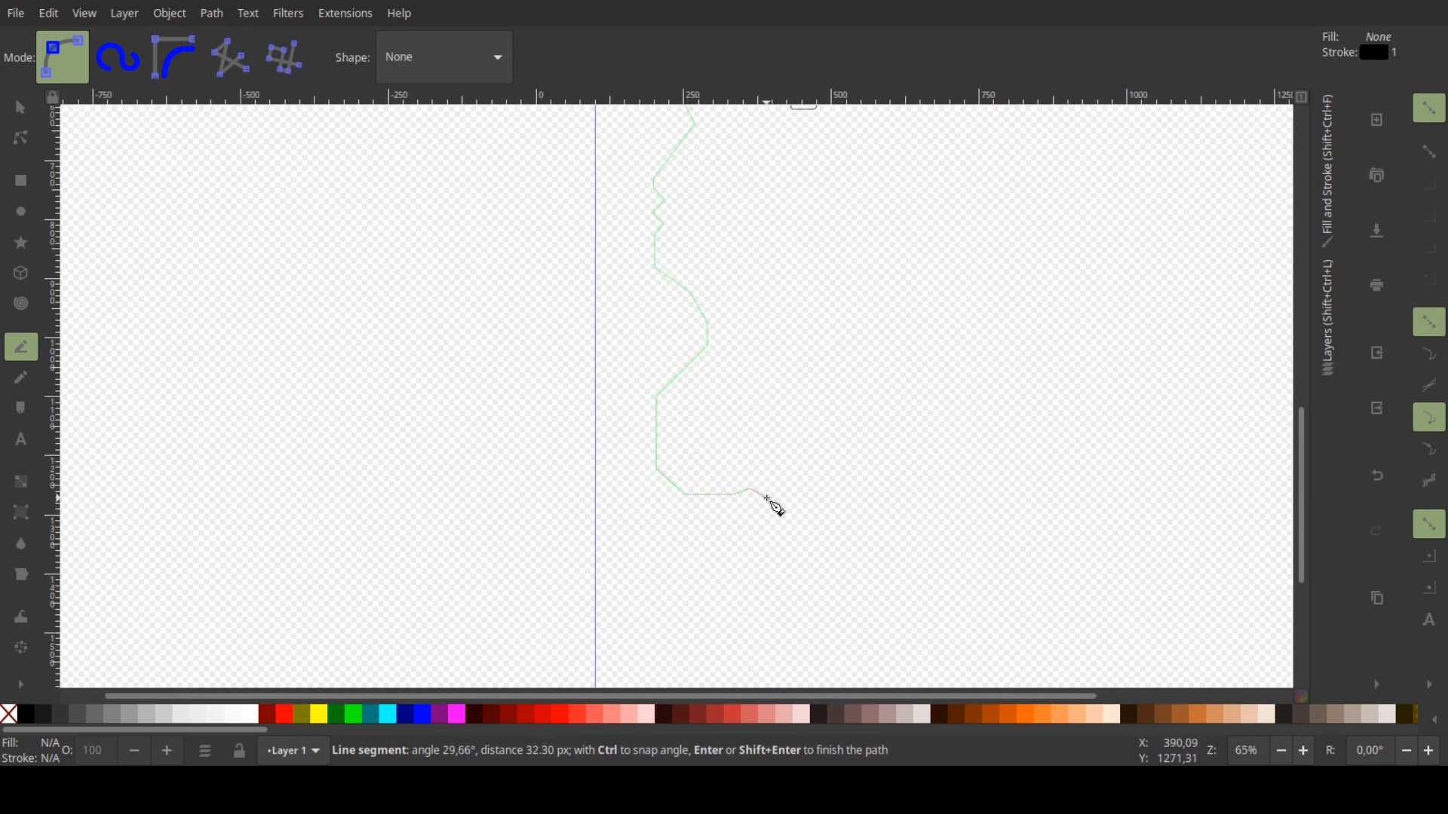
{"action": "mouse_move", "coordinate": [599, 539]}
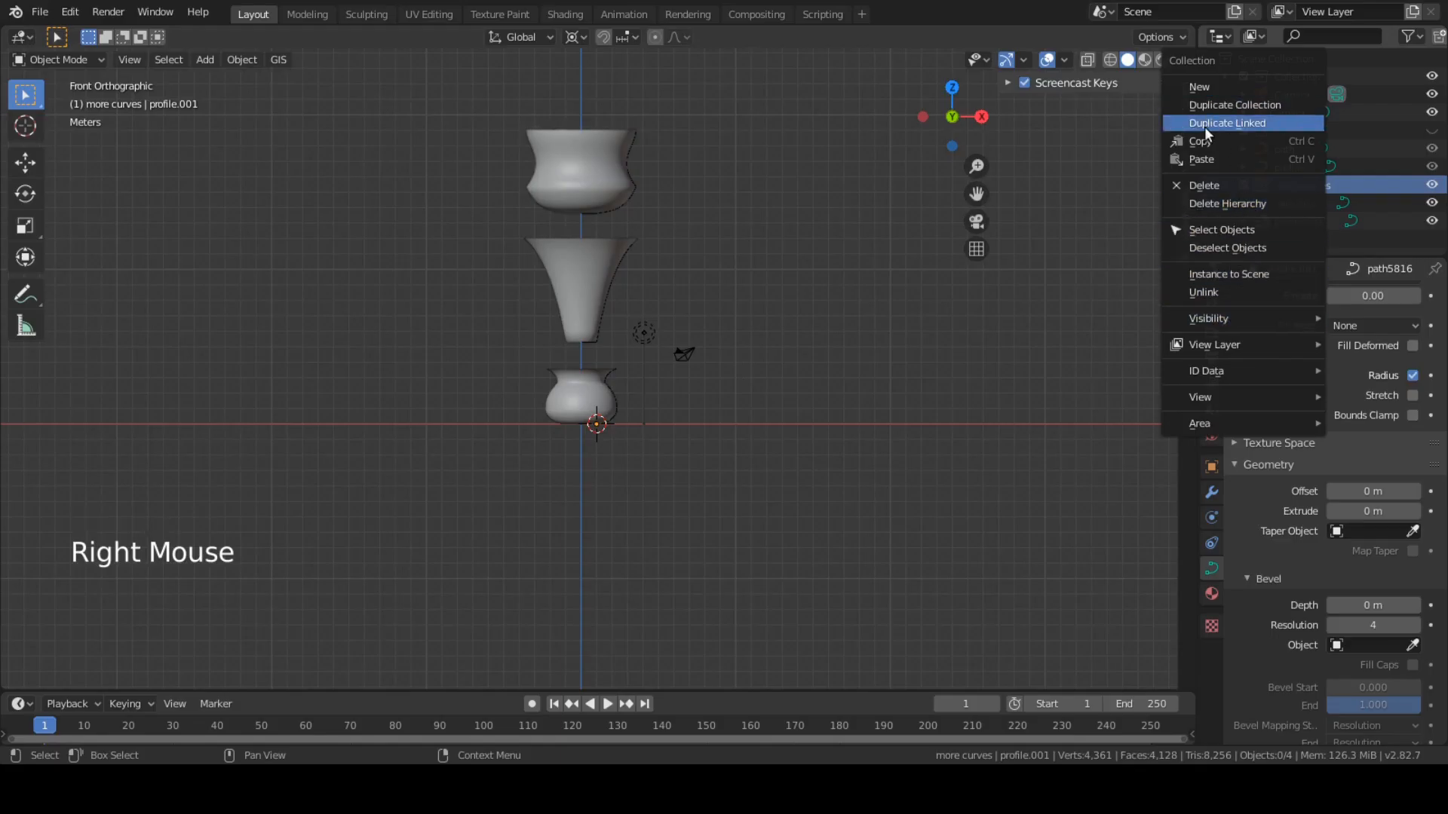
Duplicate the more curves collection and rename the copy 'curves and tables'
{"action": "left_click", "coordinate": [1226, 122]}
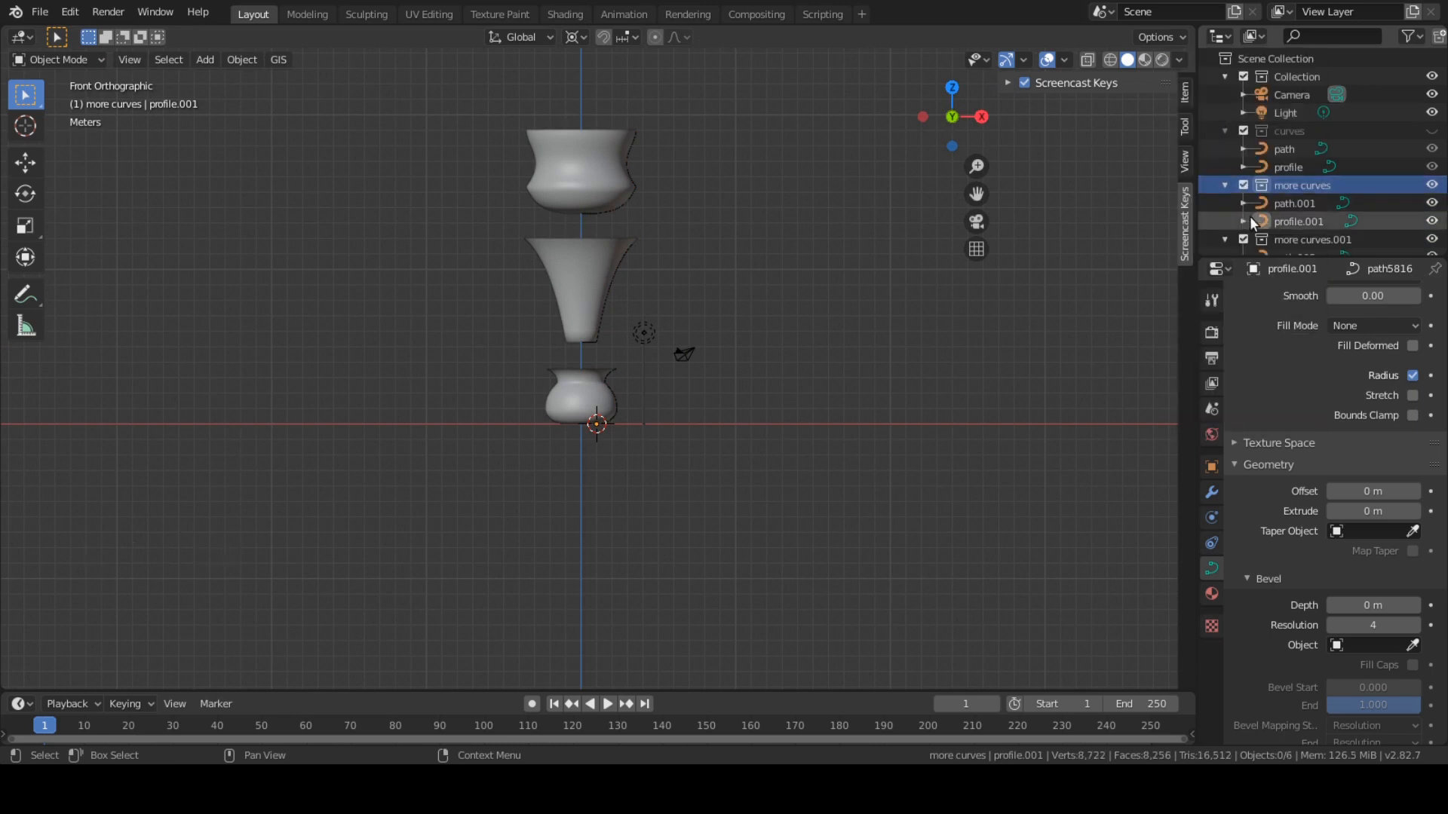
{"action": "double_click", "coordinate": [1312, 240]}
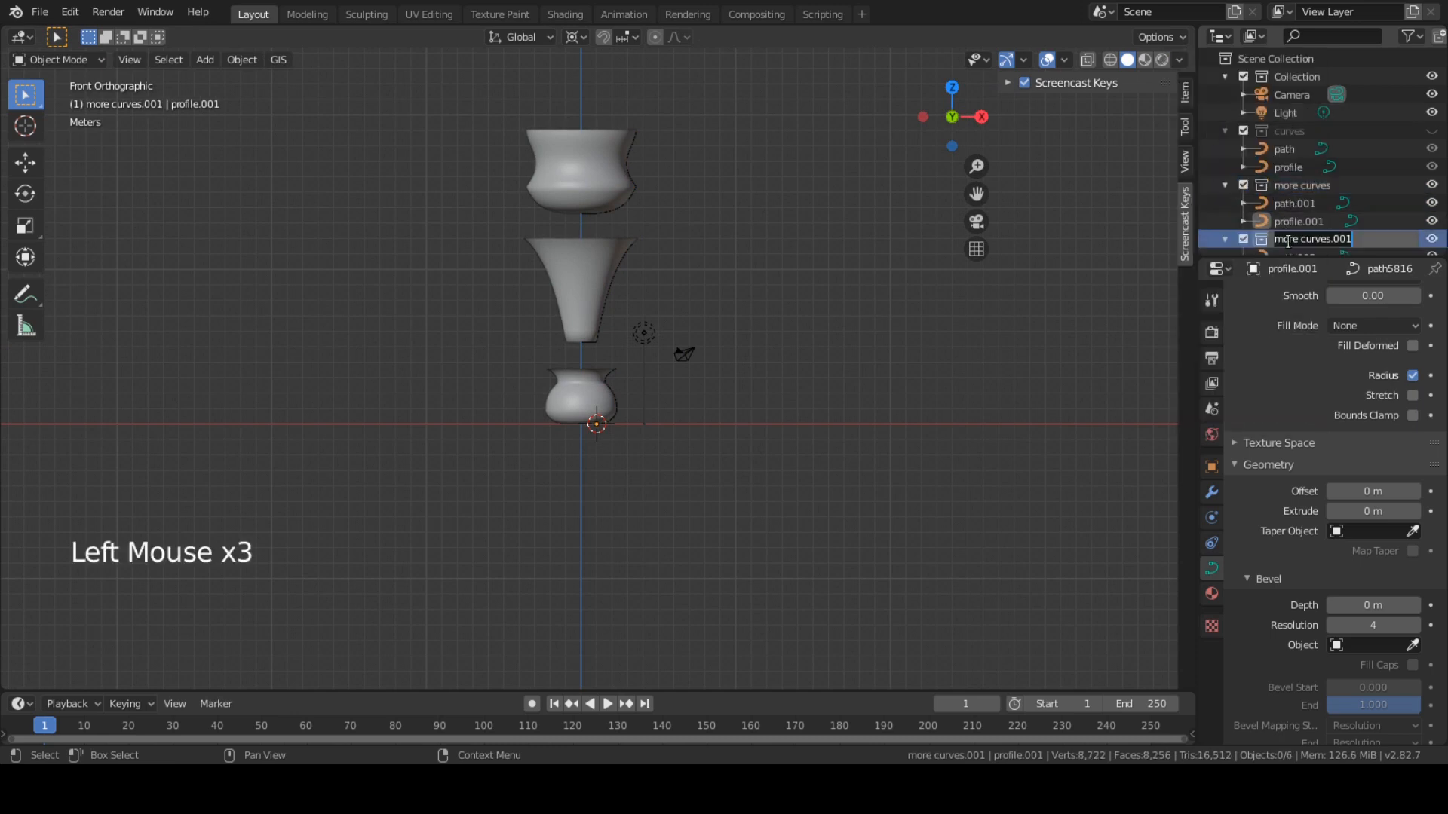
{"action": "type", "text": "curves and t"}
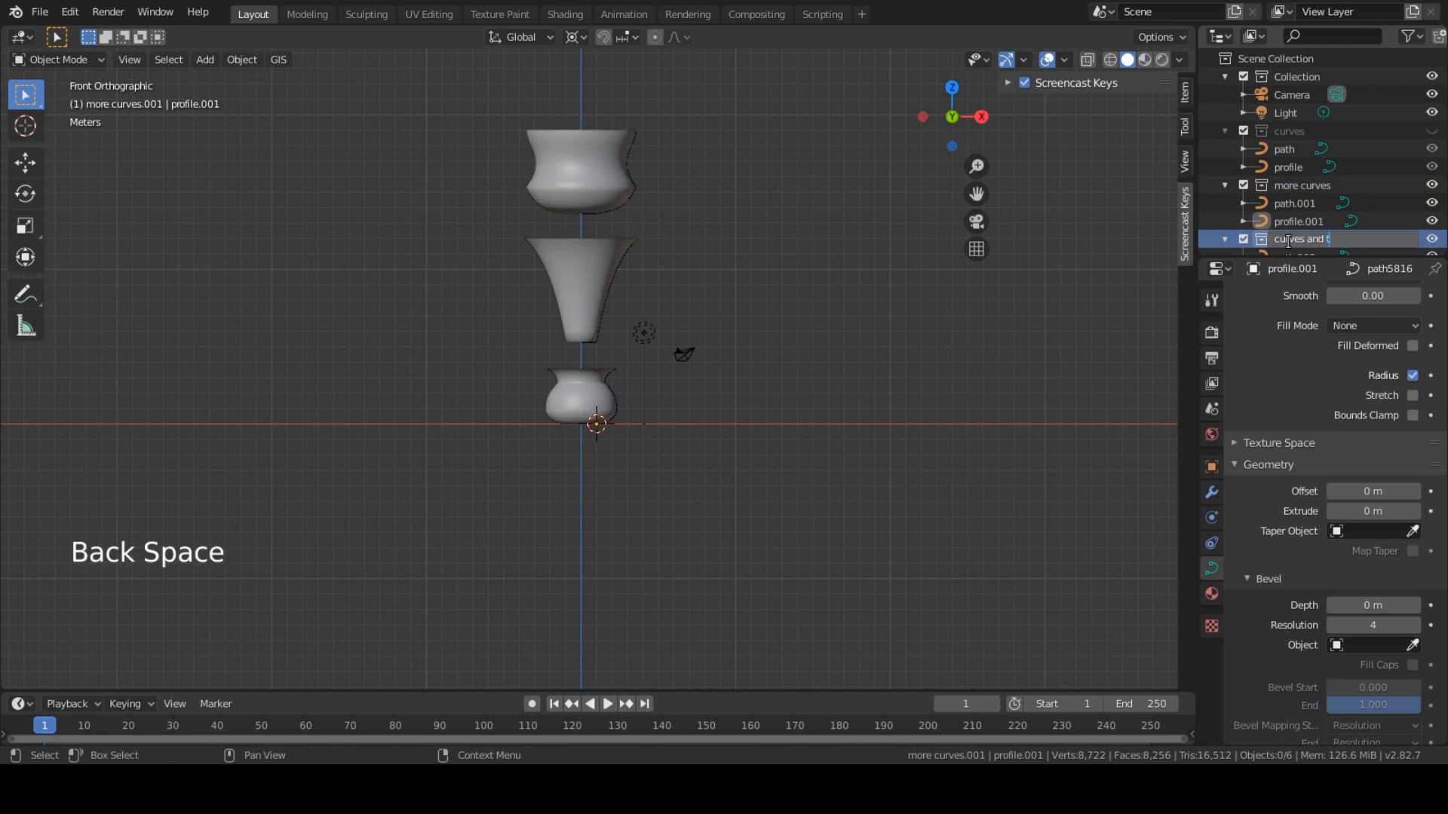
{"action": "type", "text": "ables"}
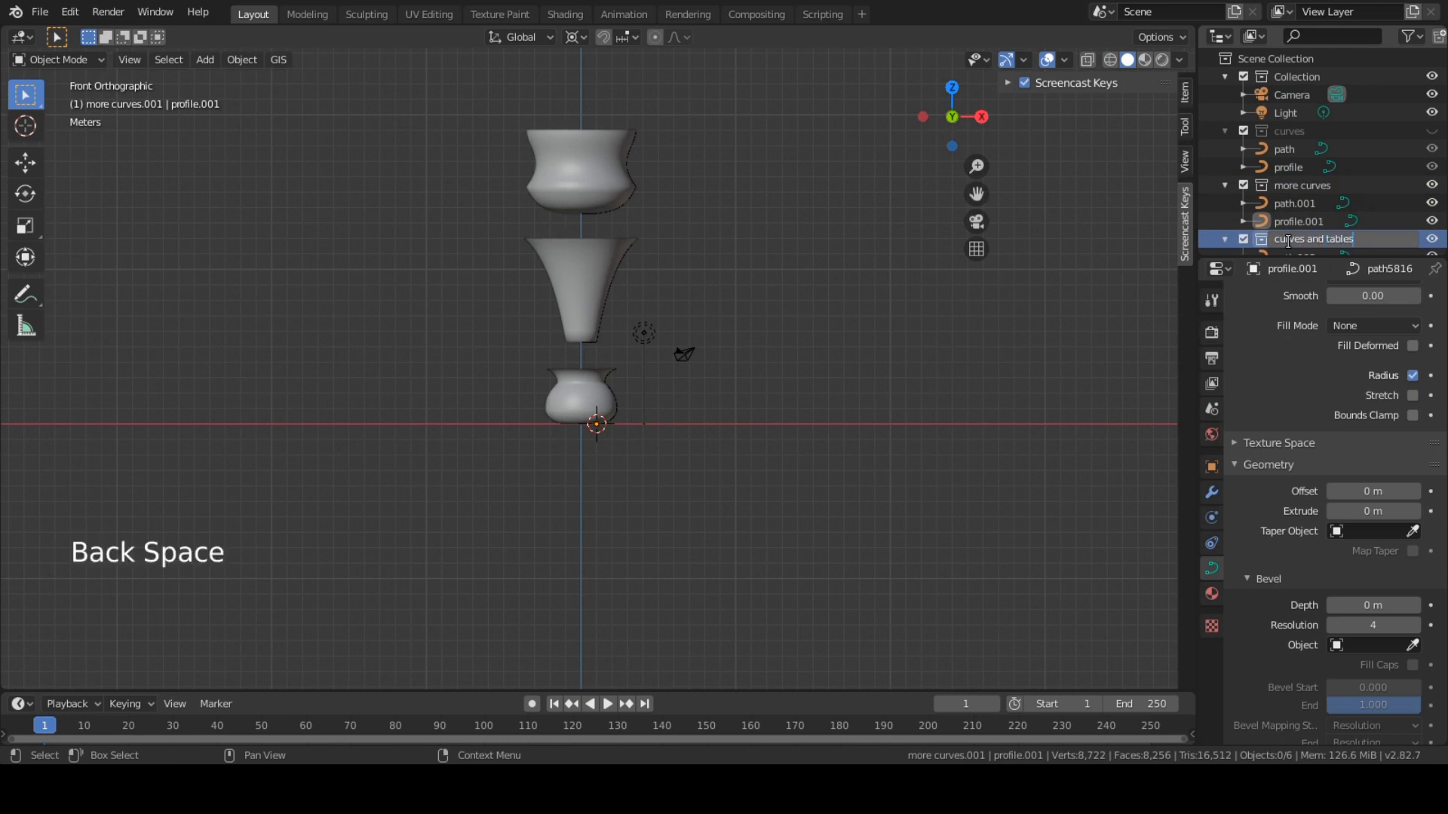
{"action": "scroll", "scroll_direction": "down", "scroll_amount": 3}
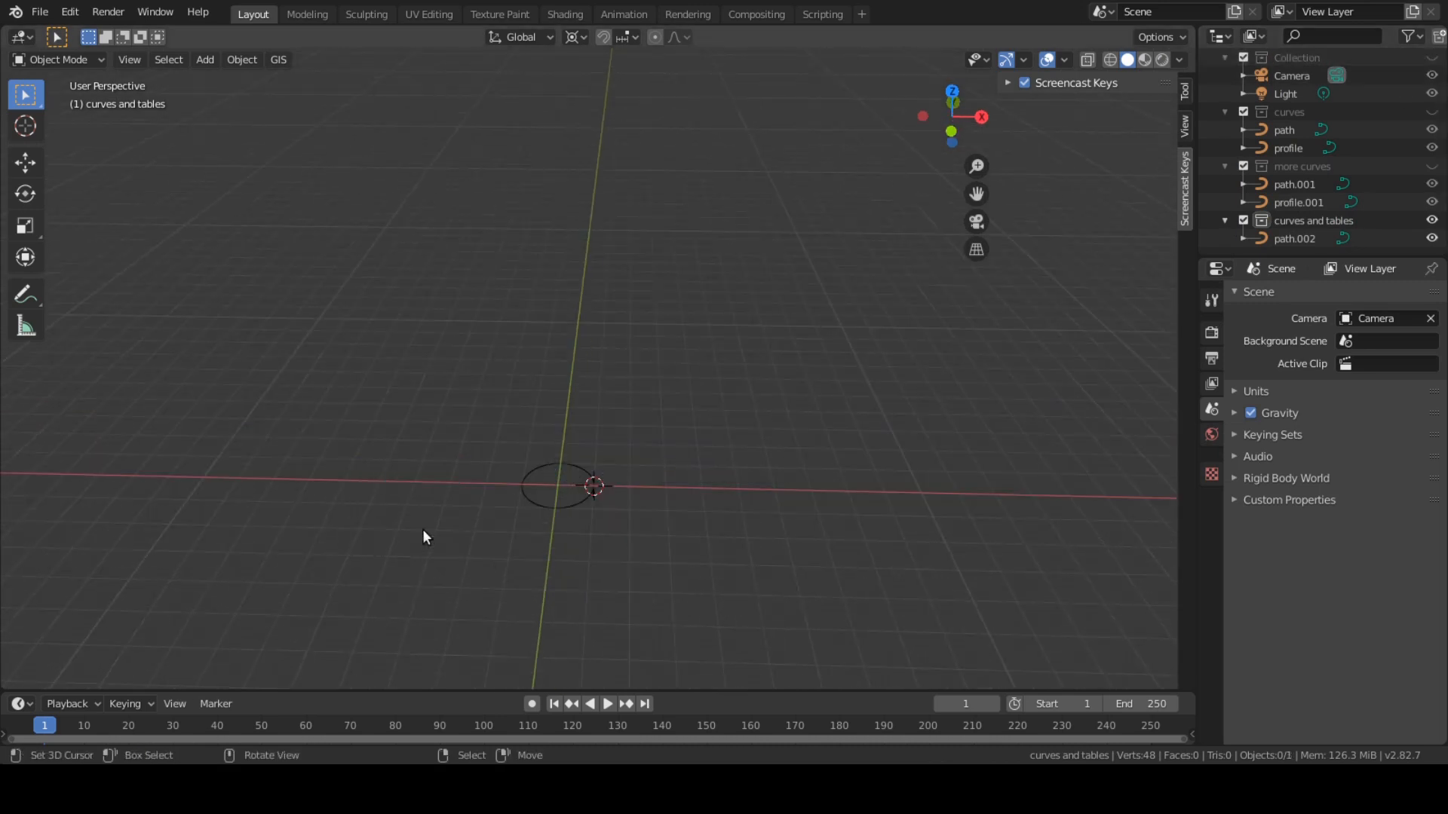
Snap the 3D cursor to the inner bottom corner of the first profile curve from top view
{"action": "left_click", "coordinate": [39, 12]}
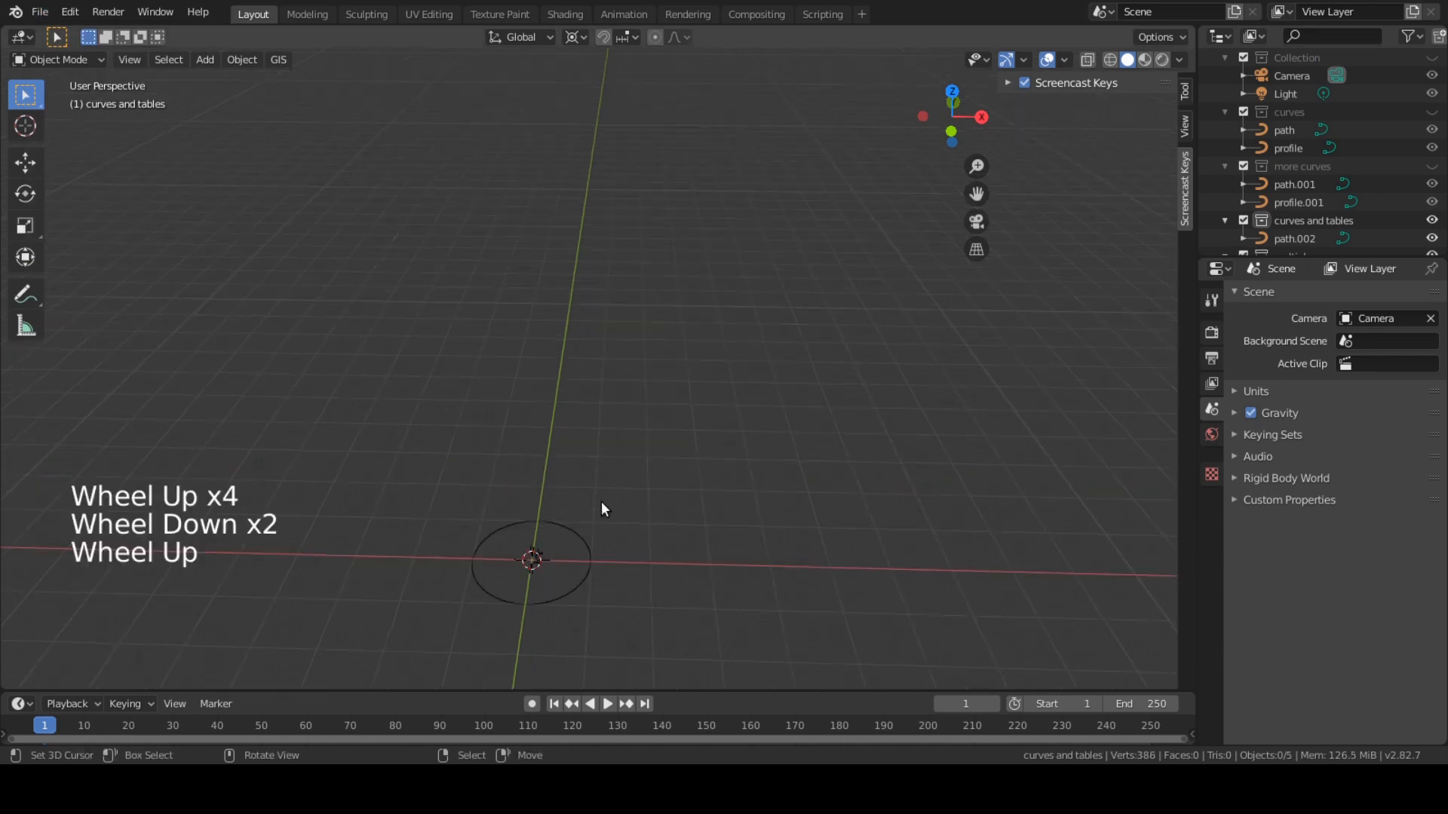
{"action": "key", "text": "KP_7"}
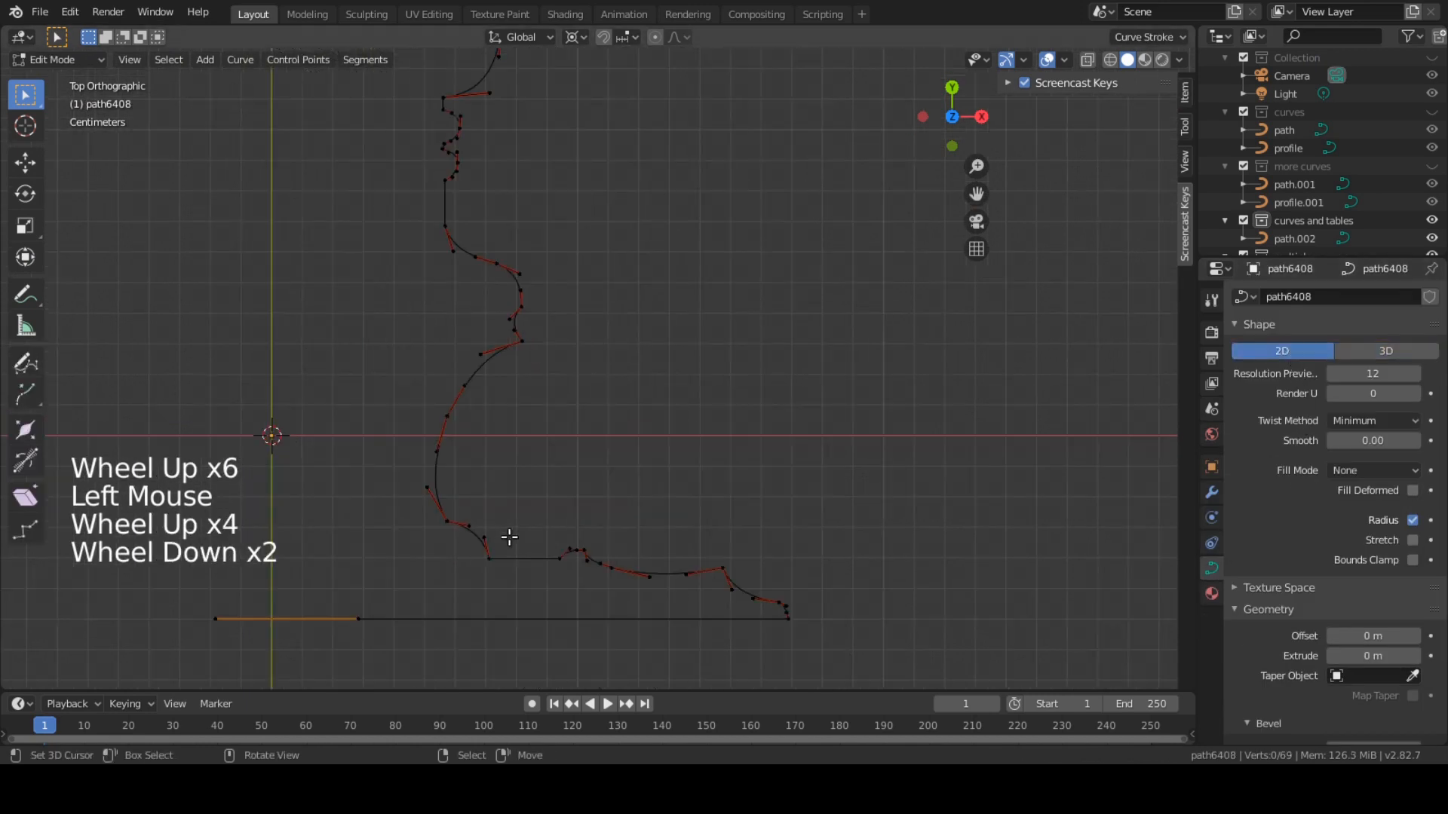
{"action": "left_click", "coordinate": [241, 59]}
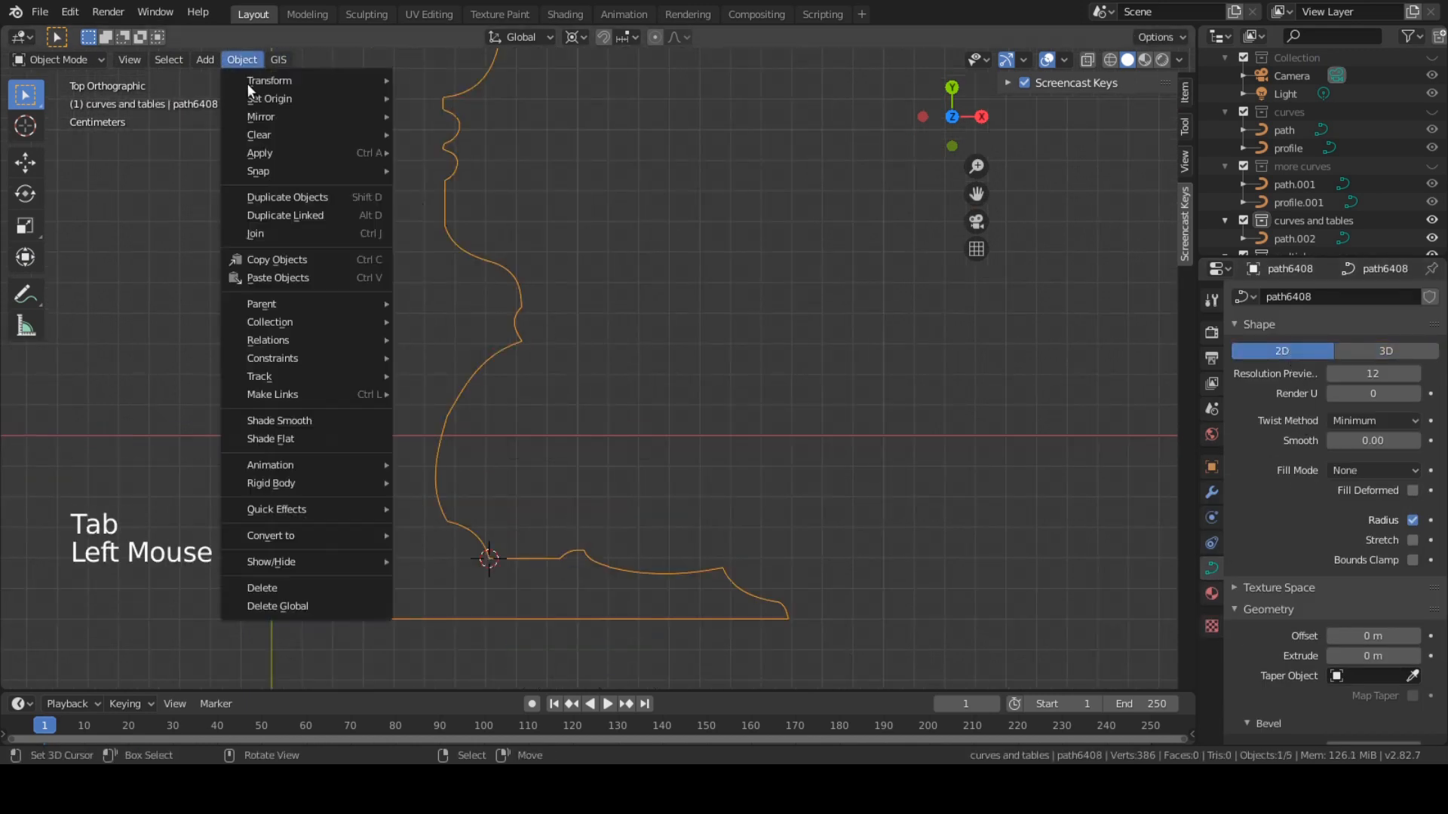
{"action": "key", "text": "shift+s"}
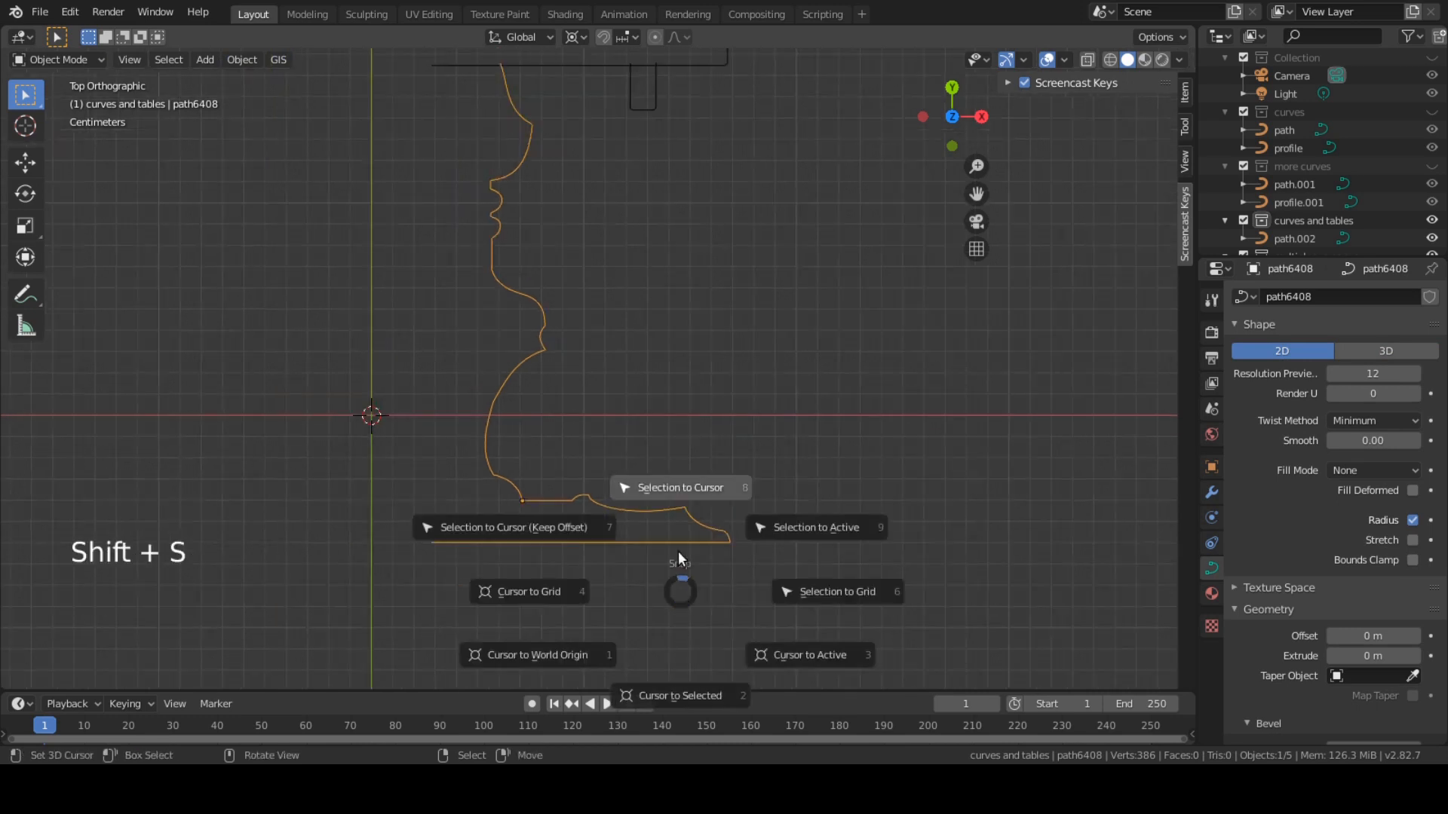
Select the other table profile curve and set its origin to the 3D cursor
{"action": "scroll", "scroll_direction": "down", "scroll_amount": 3}
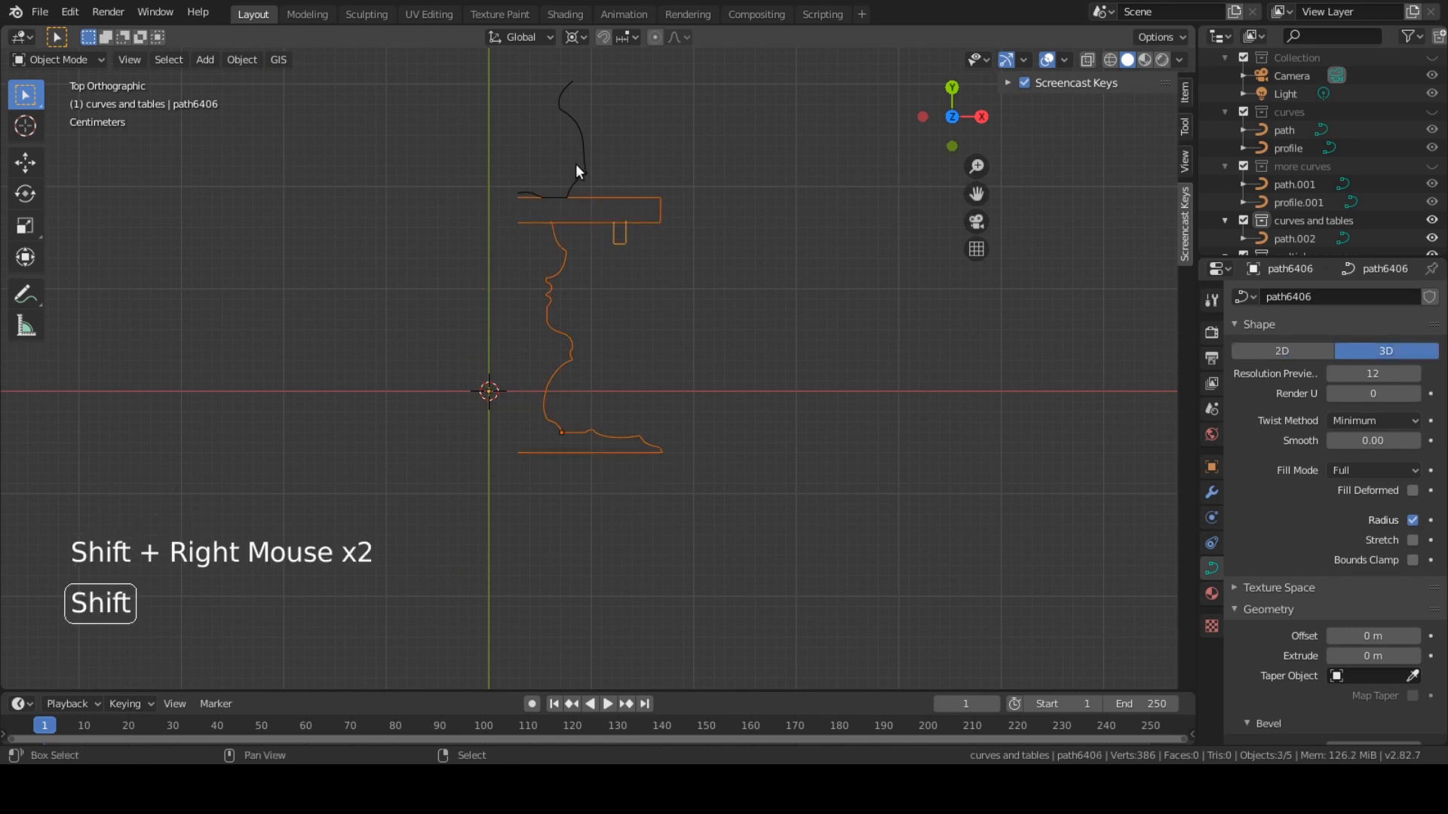
{"action": "left_click", "coordinate": [1281, 351]}
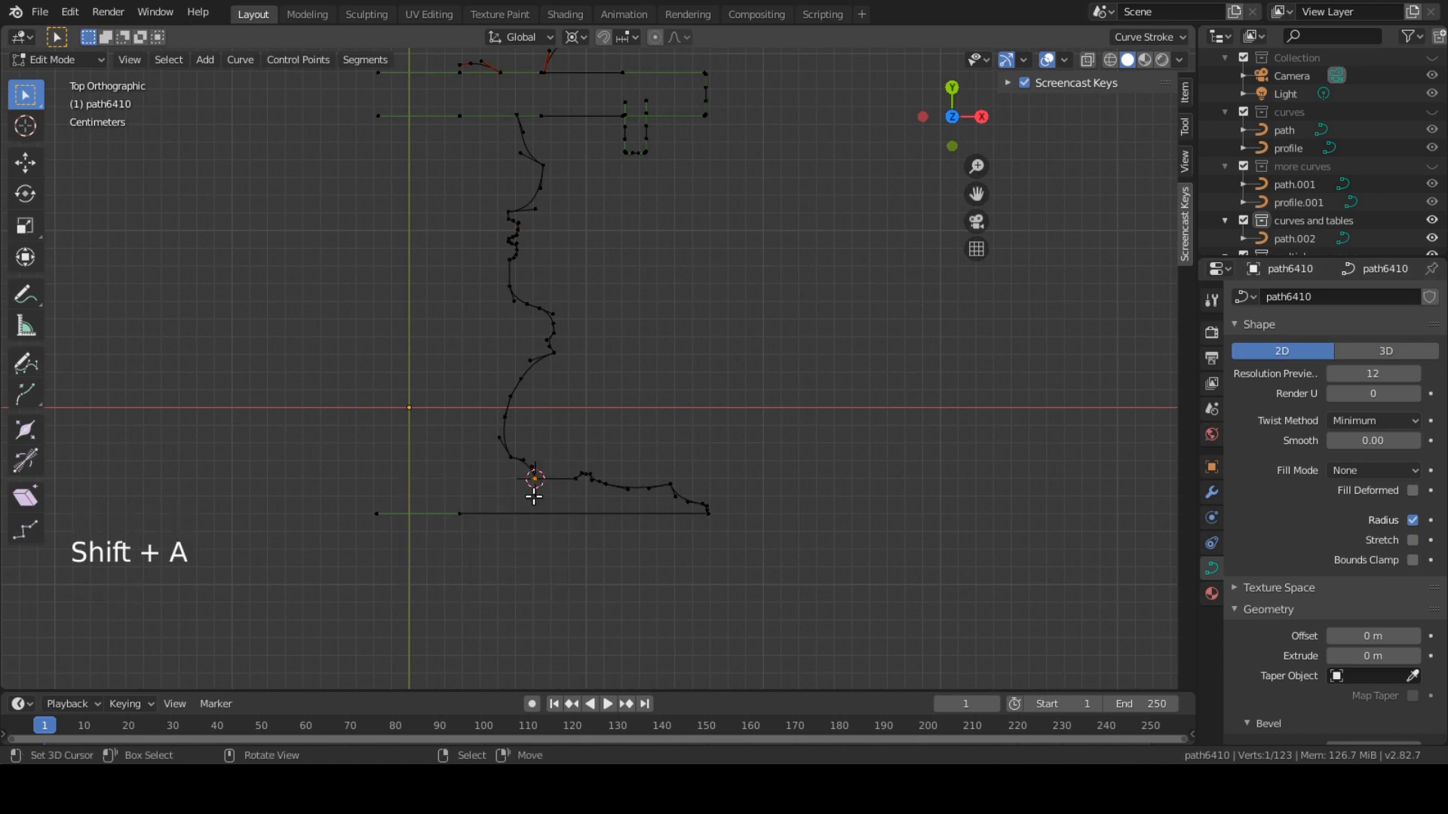
{"action": "key", "text": "Tab"}
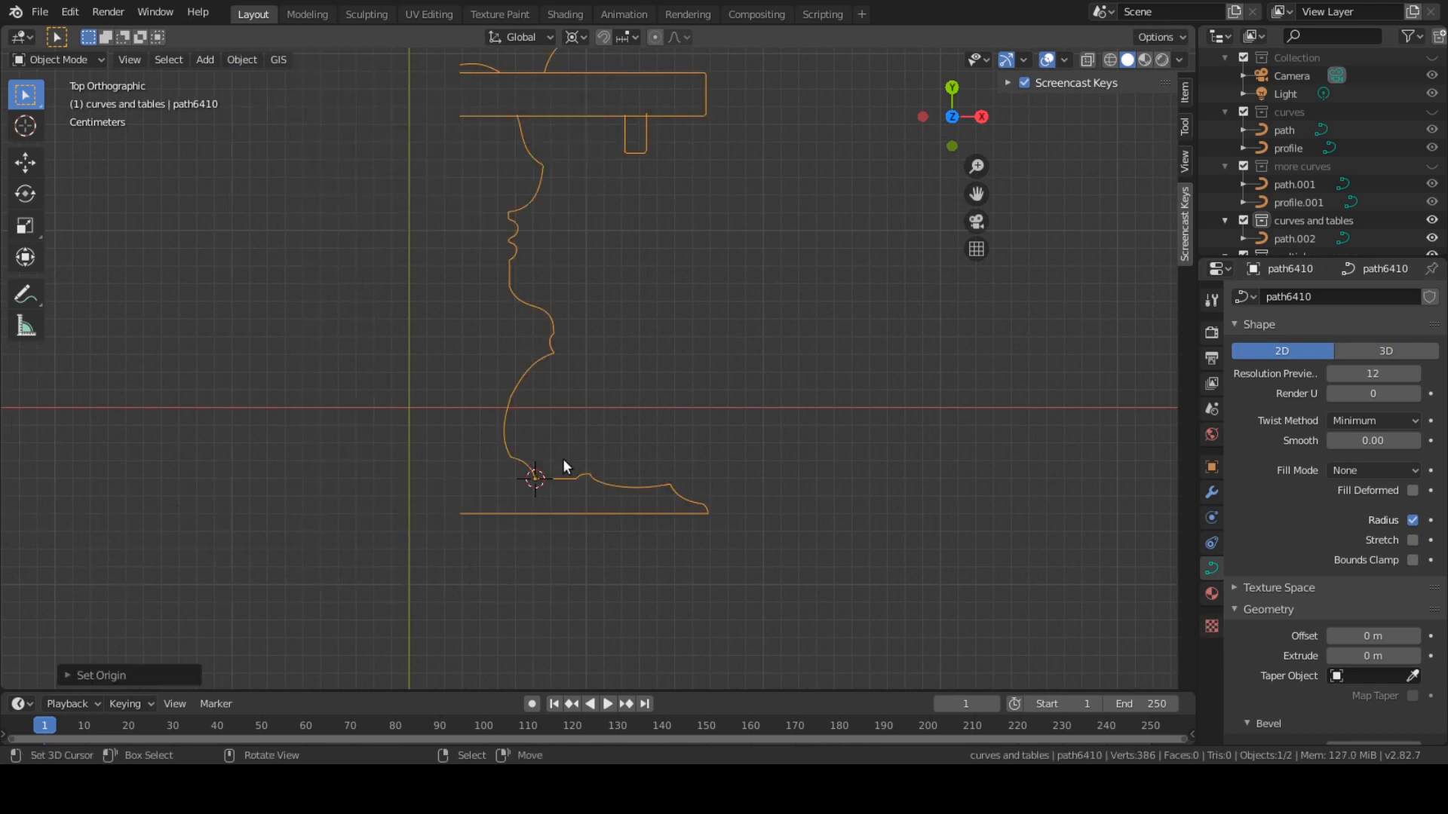
{"action": "key", "text": "shift+s"}
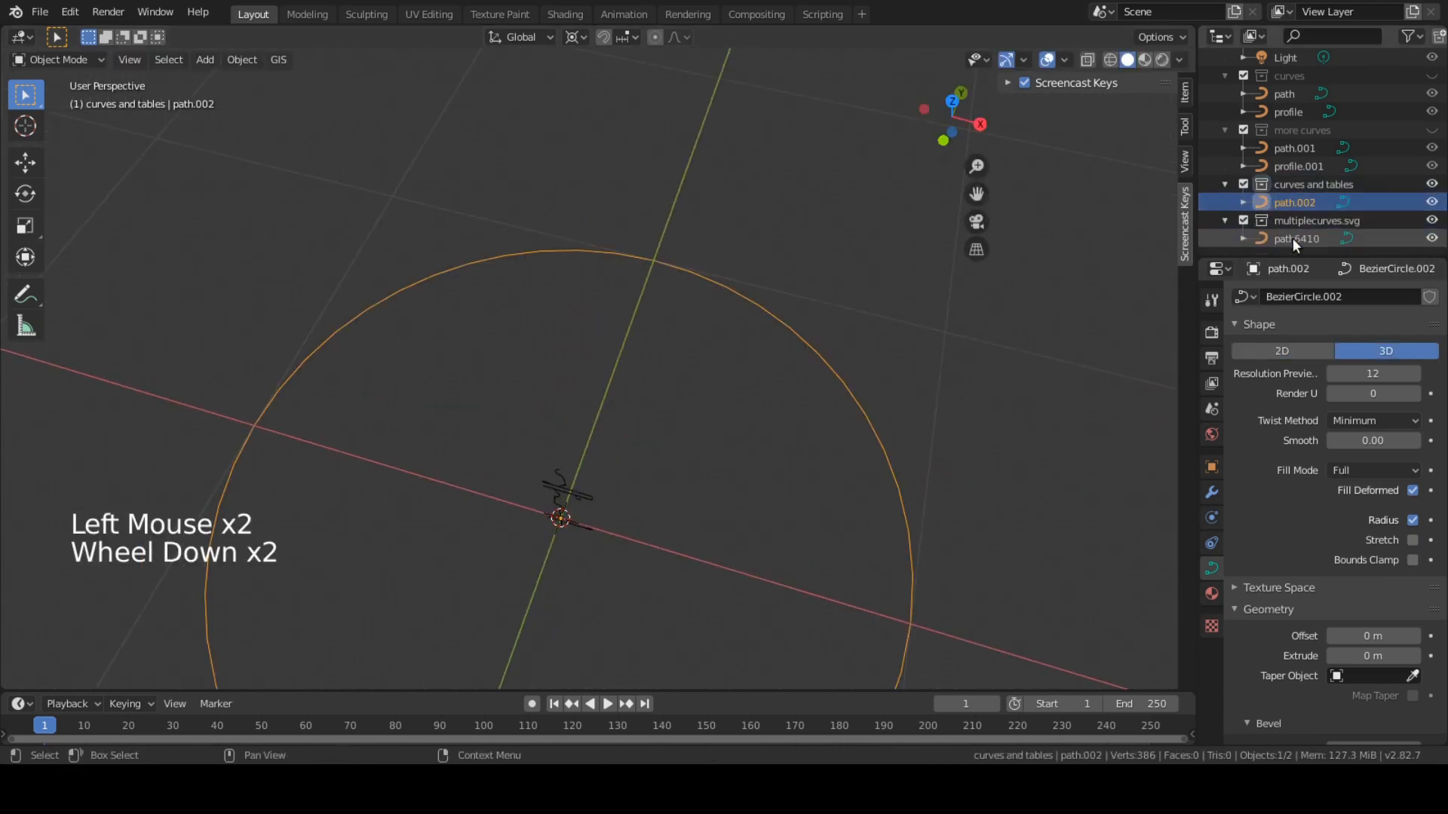
{"action": "right_click", "coordinate": [1321, 220]}
{"action": "type", "text": "profile table"}
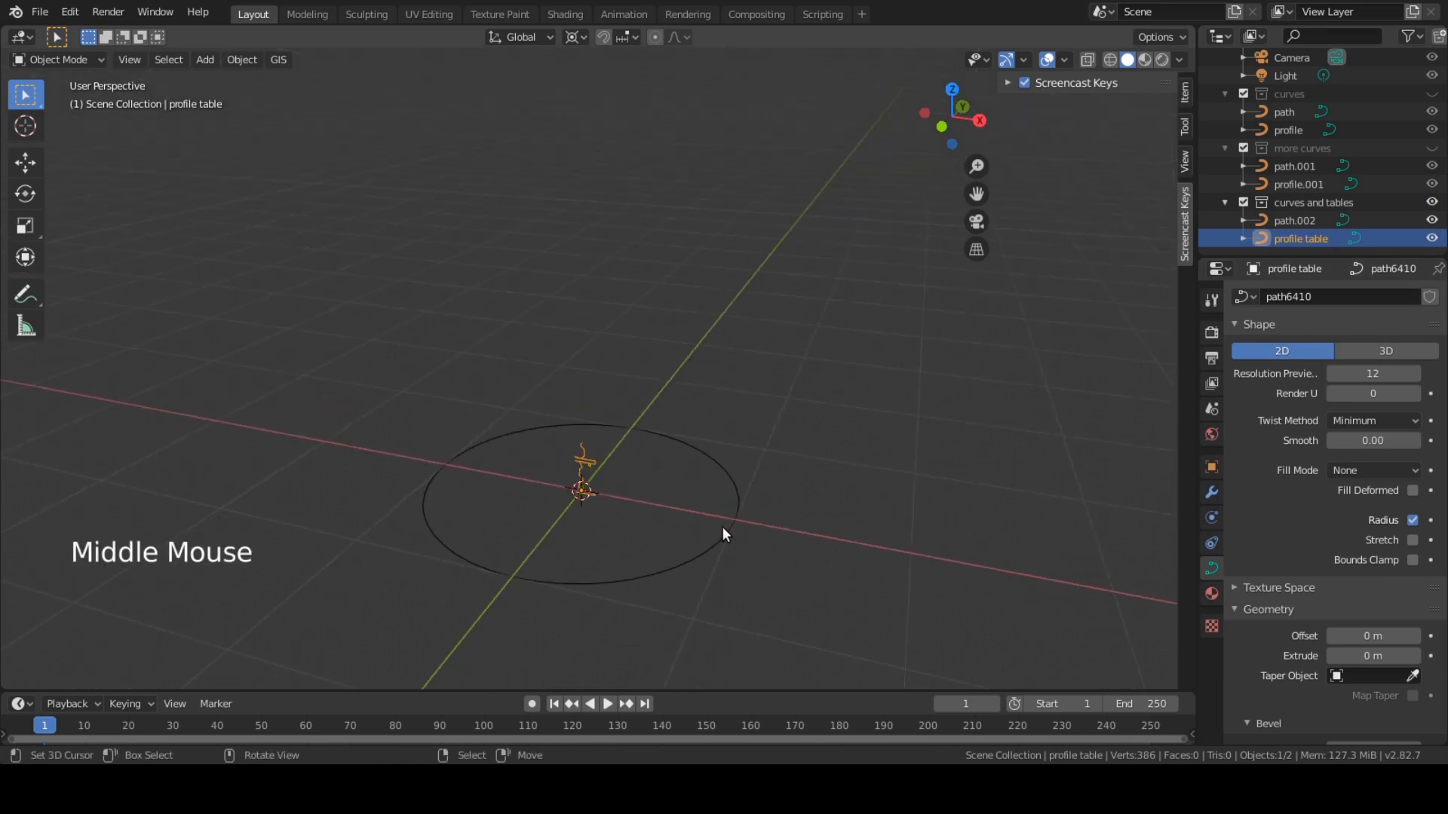
{"action": "left_click", "coordinate": [1296, 220]}
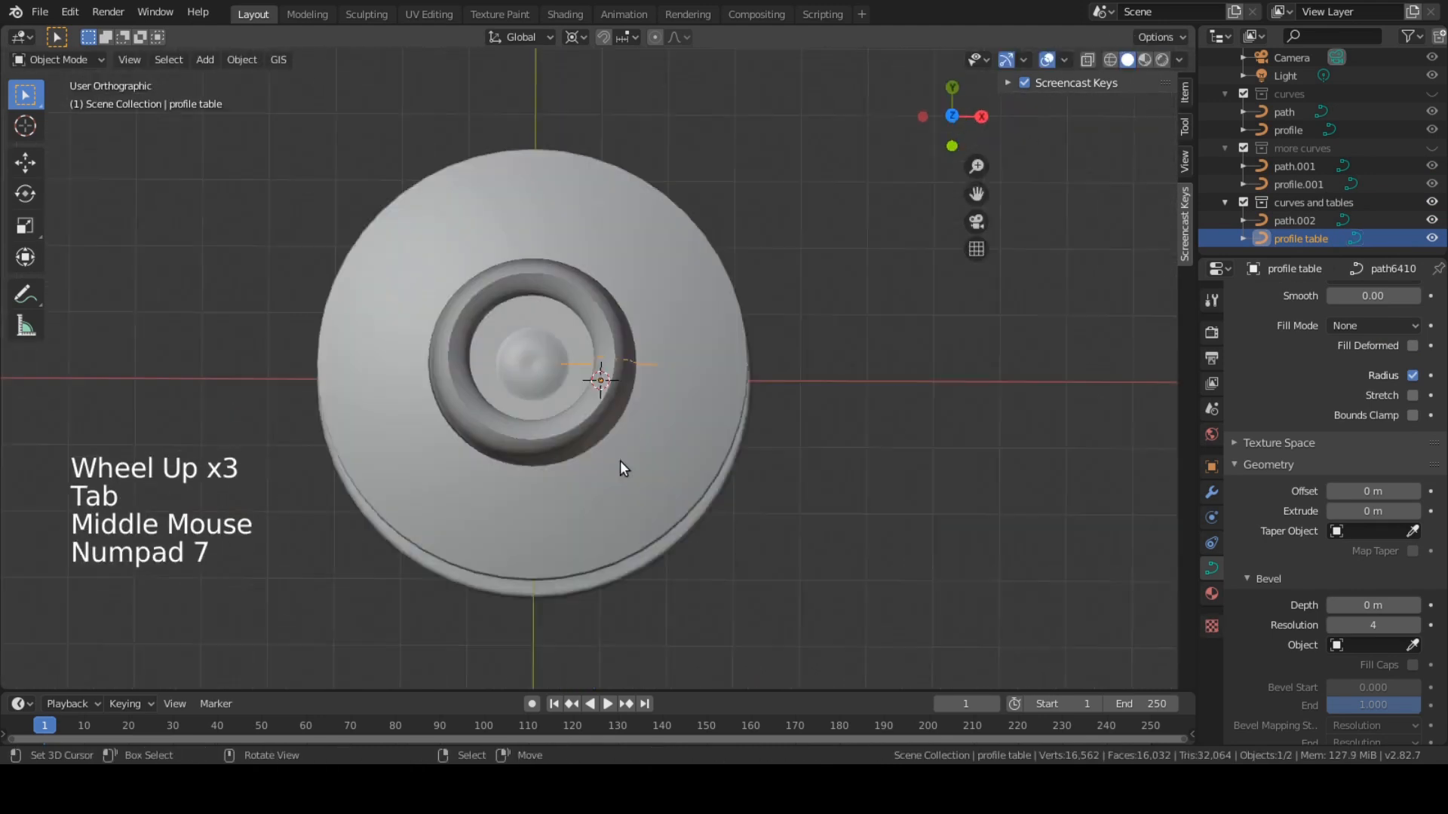
{"action": "left_click_drag", "start_coordinate": [600, 379], "coordinate": [609, 444]}
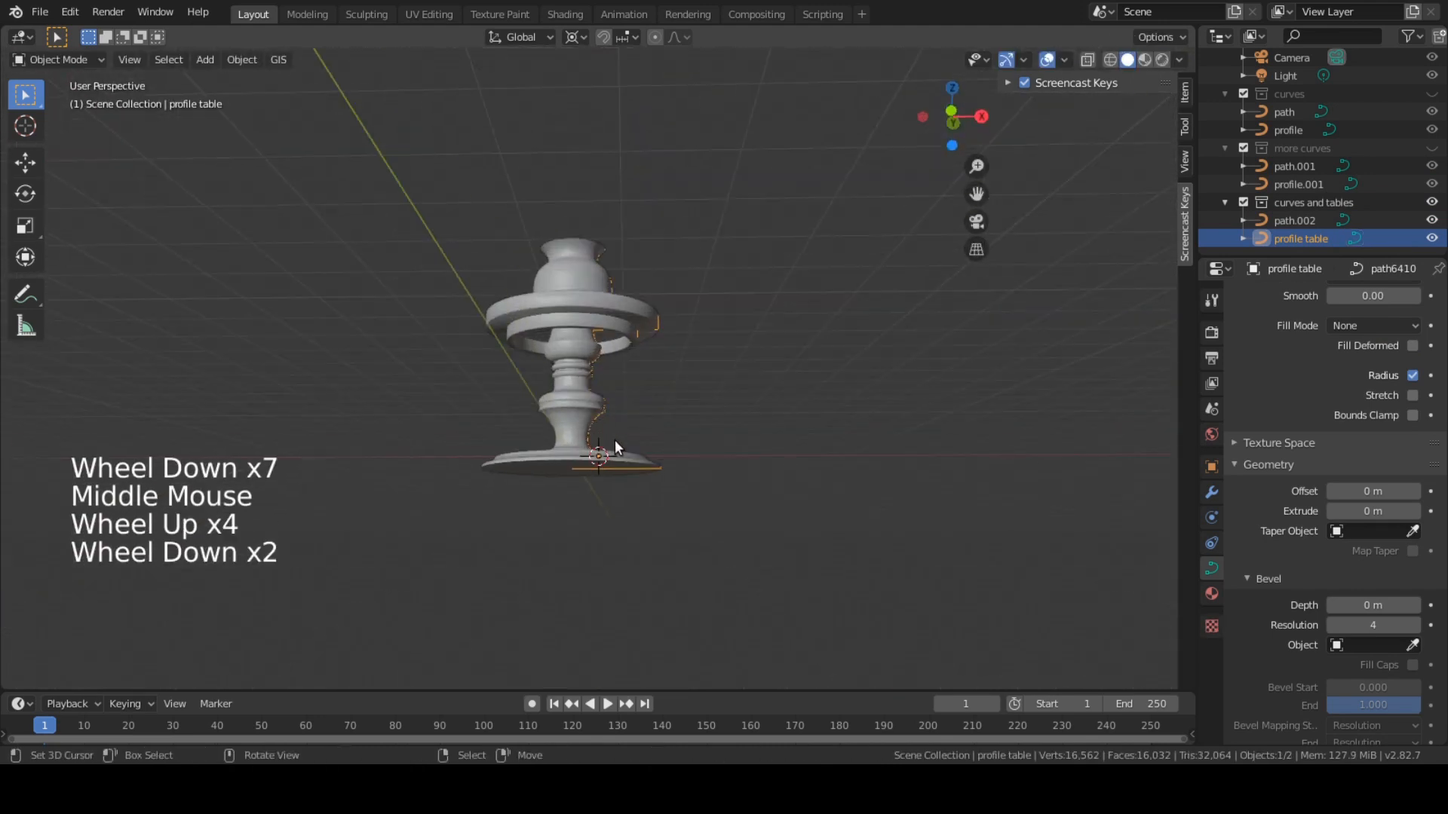
{"action": "left_click_drag", "start_coordinate": [618, 443], "coordinate": [684, 404]}
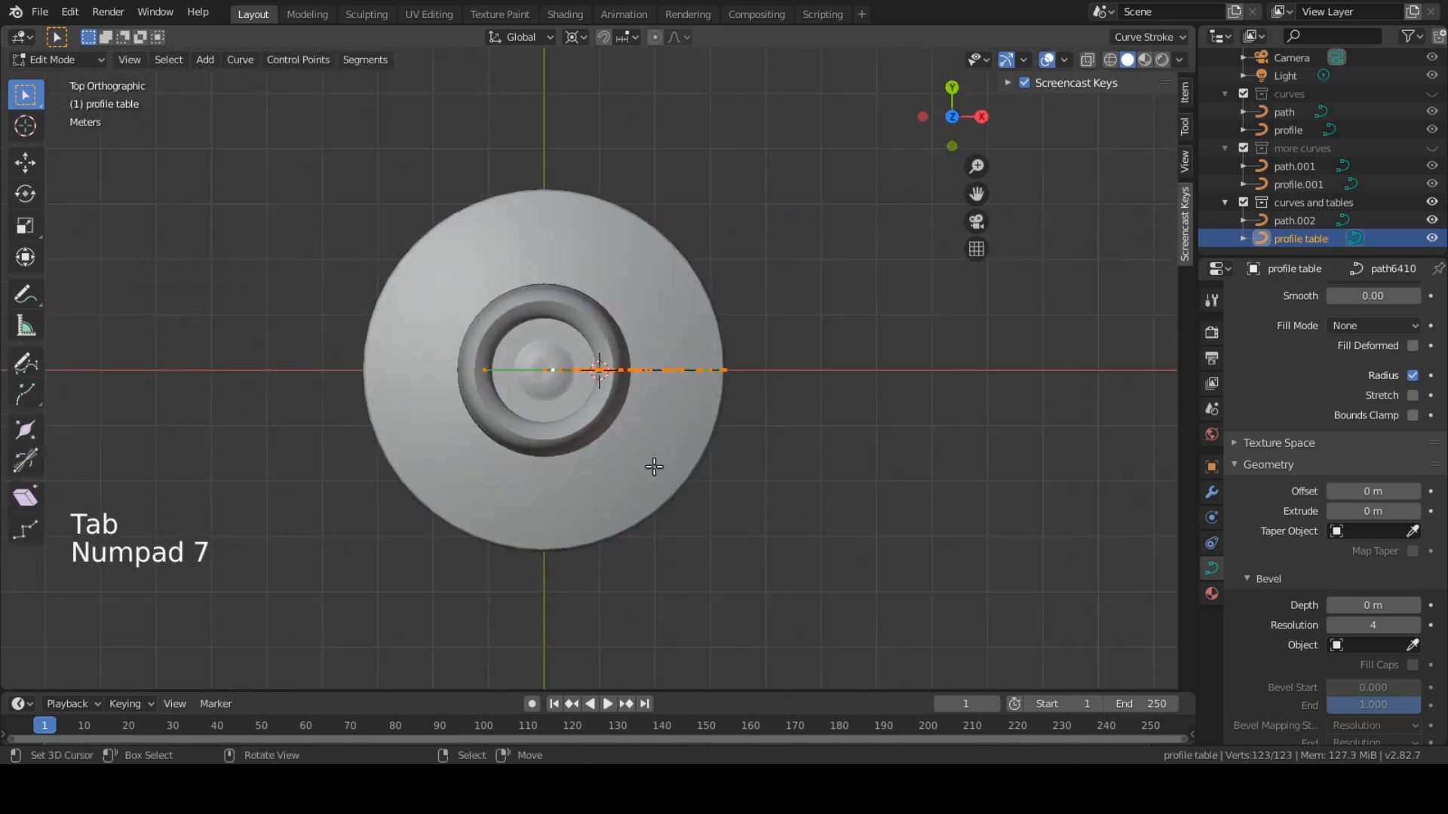
{"action": "key", "text": "Tab"}
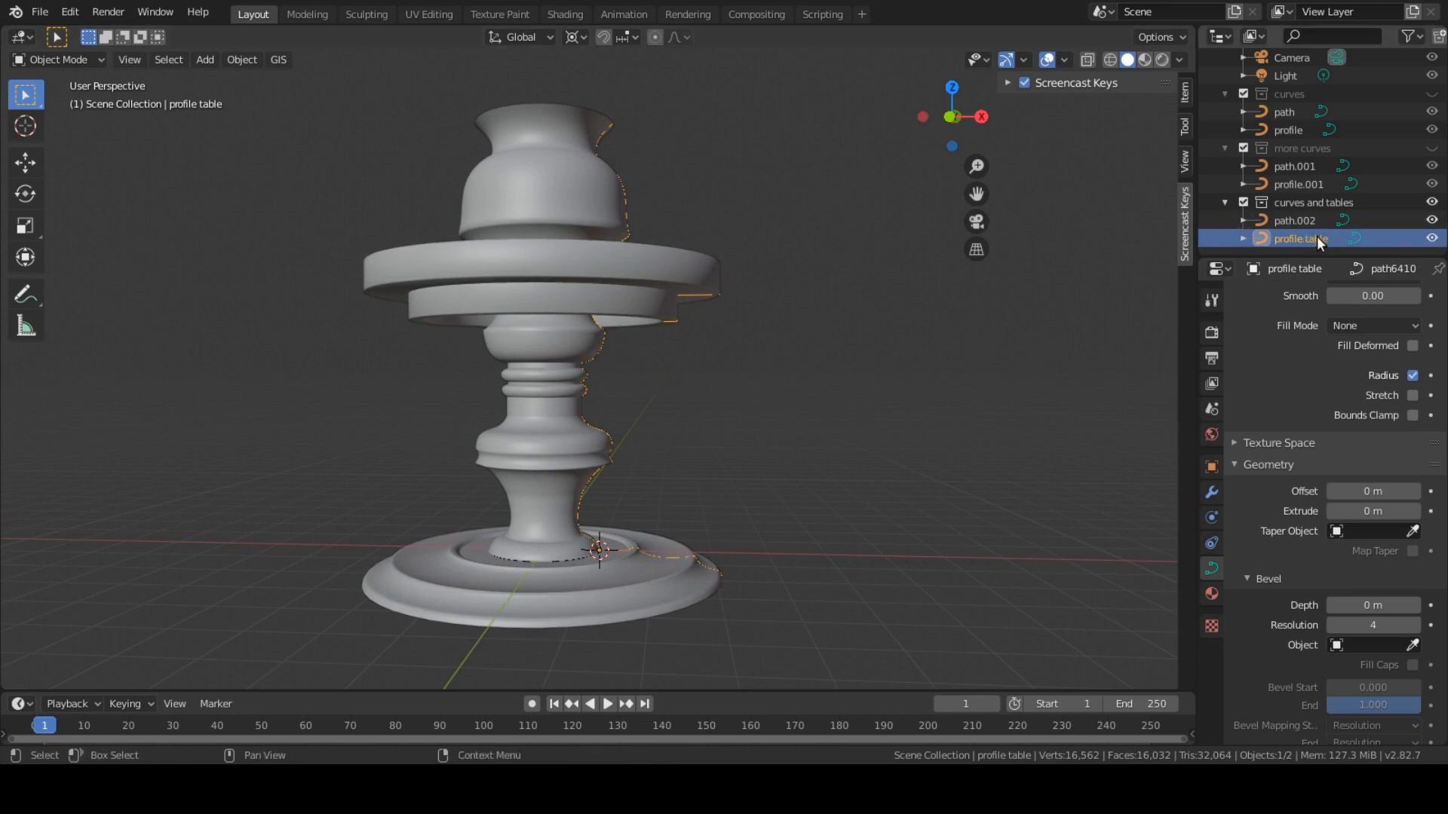
{"action": "left_click", "coordinate": [1310, 202]}
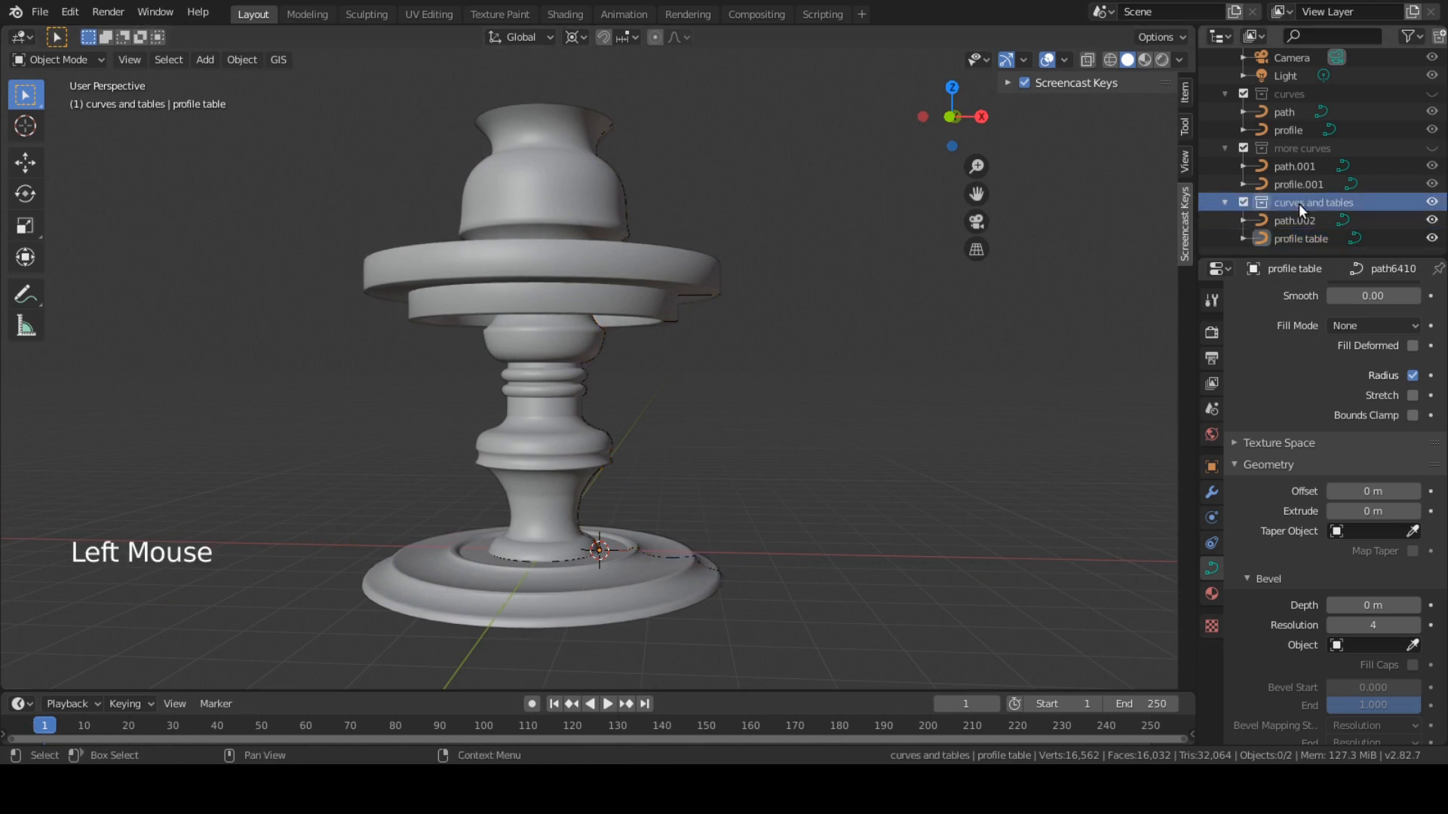
Duplicate the collection, rename it 'curves and tables square', and select path.003
{"action": "right_click", "coordinate": [1311, 202]}
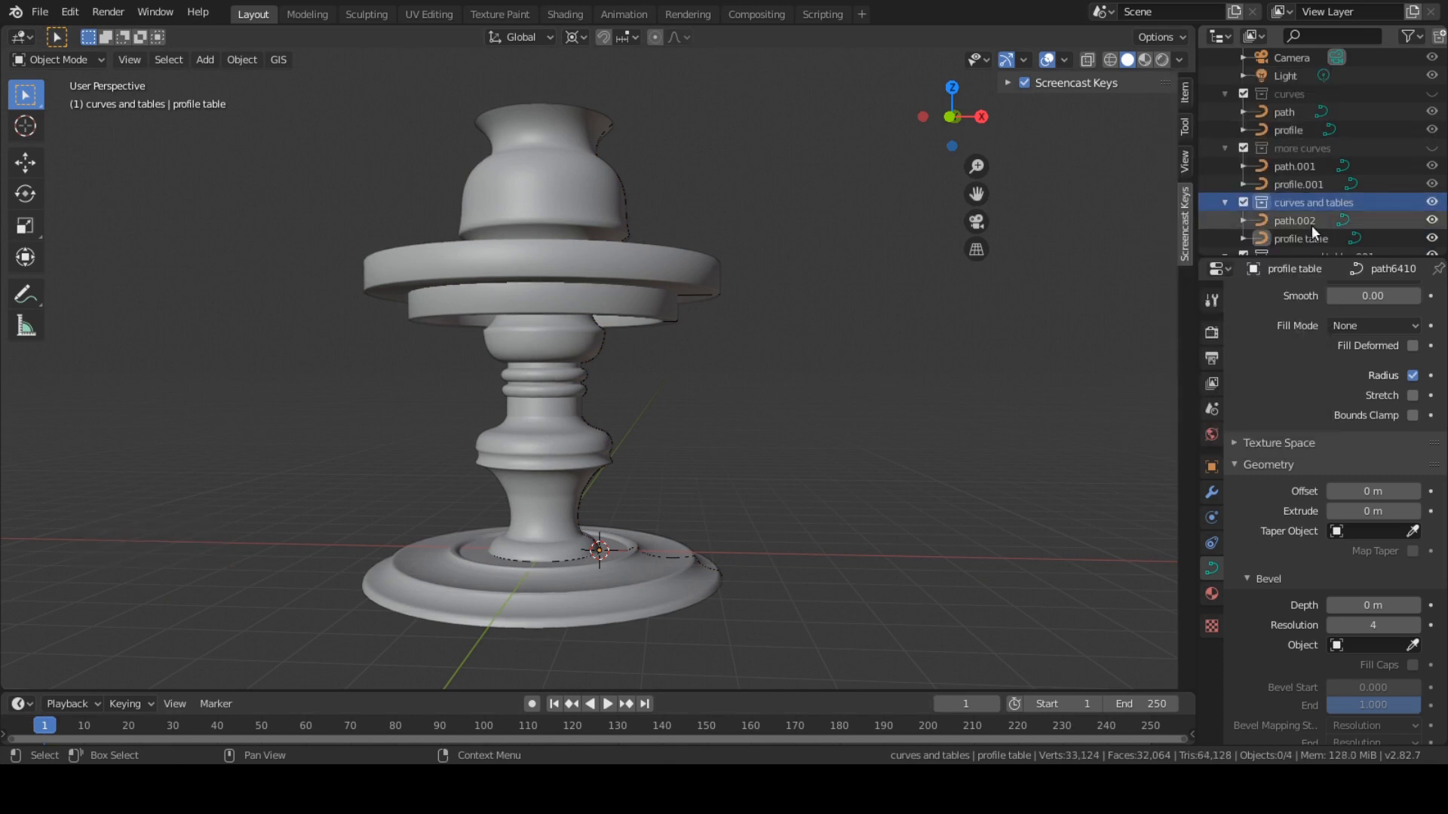
{"action": "scroll", "scroll_direction": "down", "scroll_amount": 3}
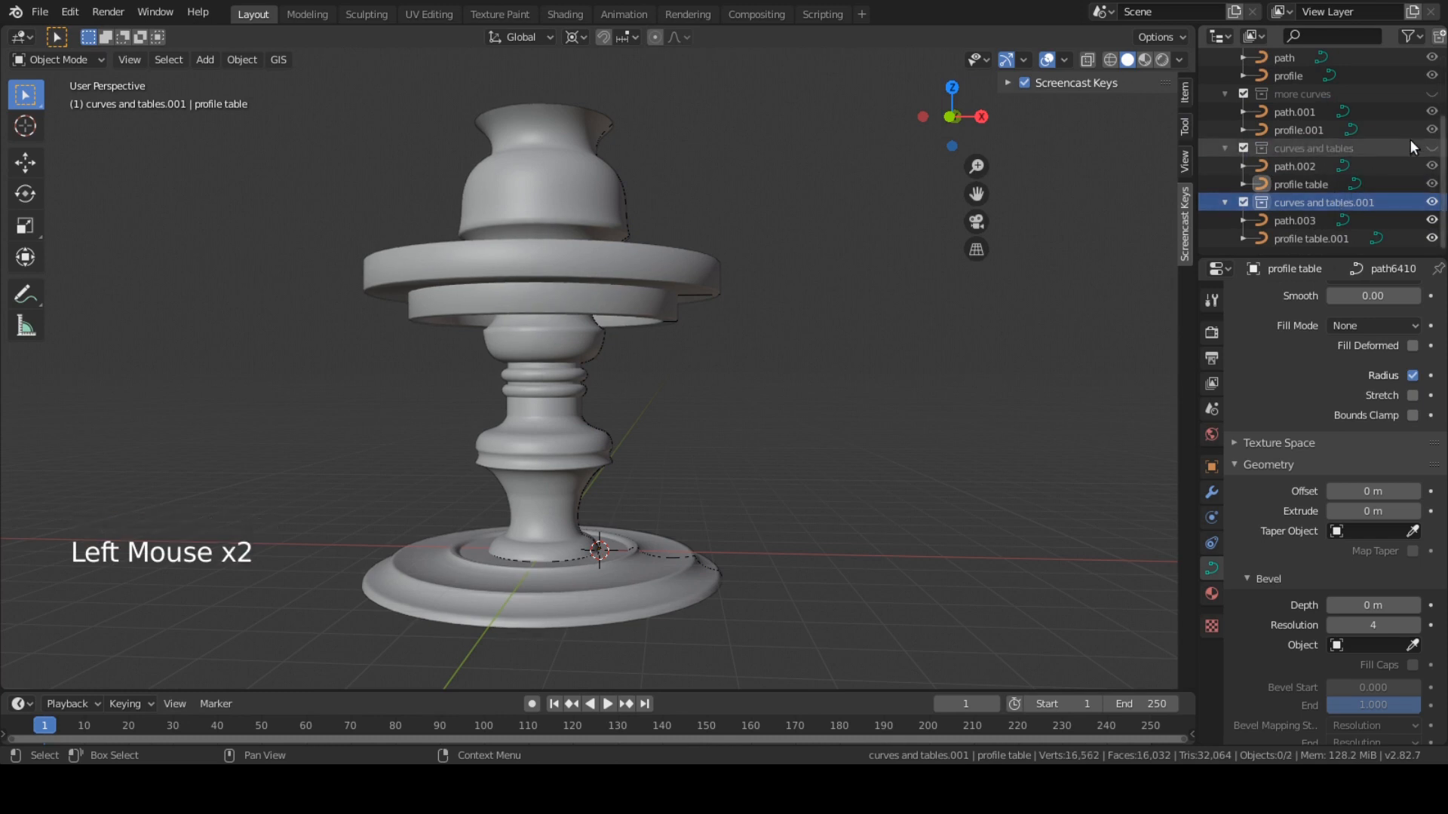
{"action": "double_click", "coordinate": [1324, 201]}
{"action": "type", "text": " square"}
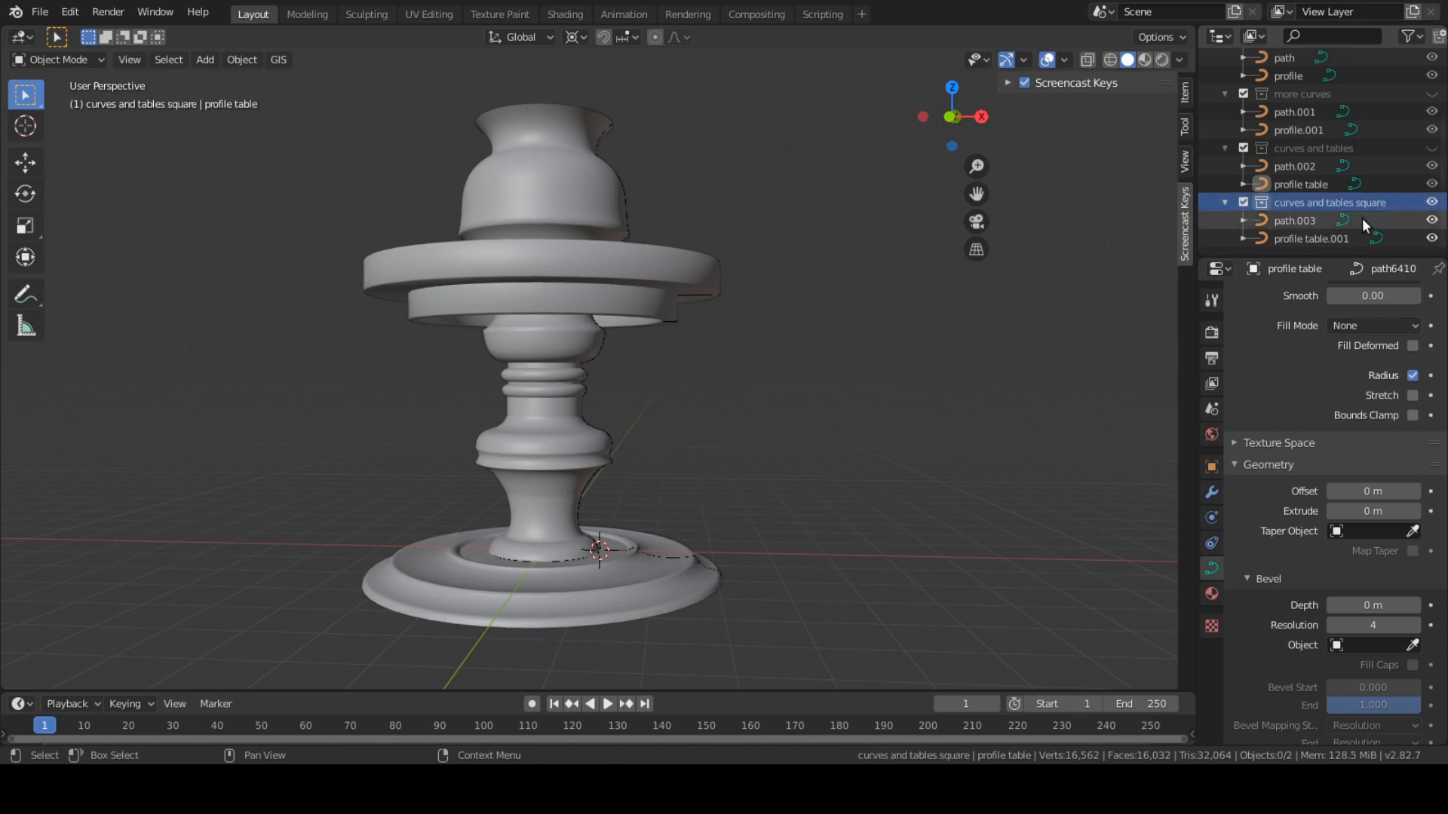
{"action": "left_click", "coordinate": [1294, 220]}
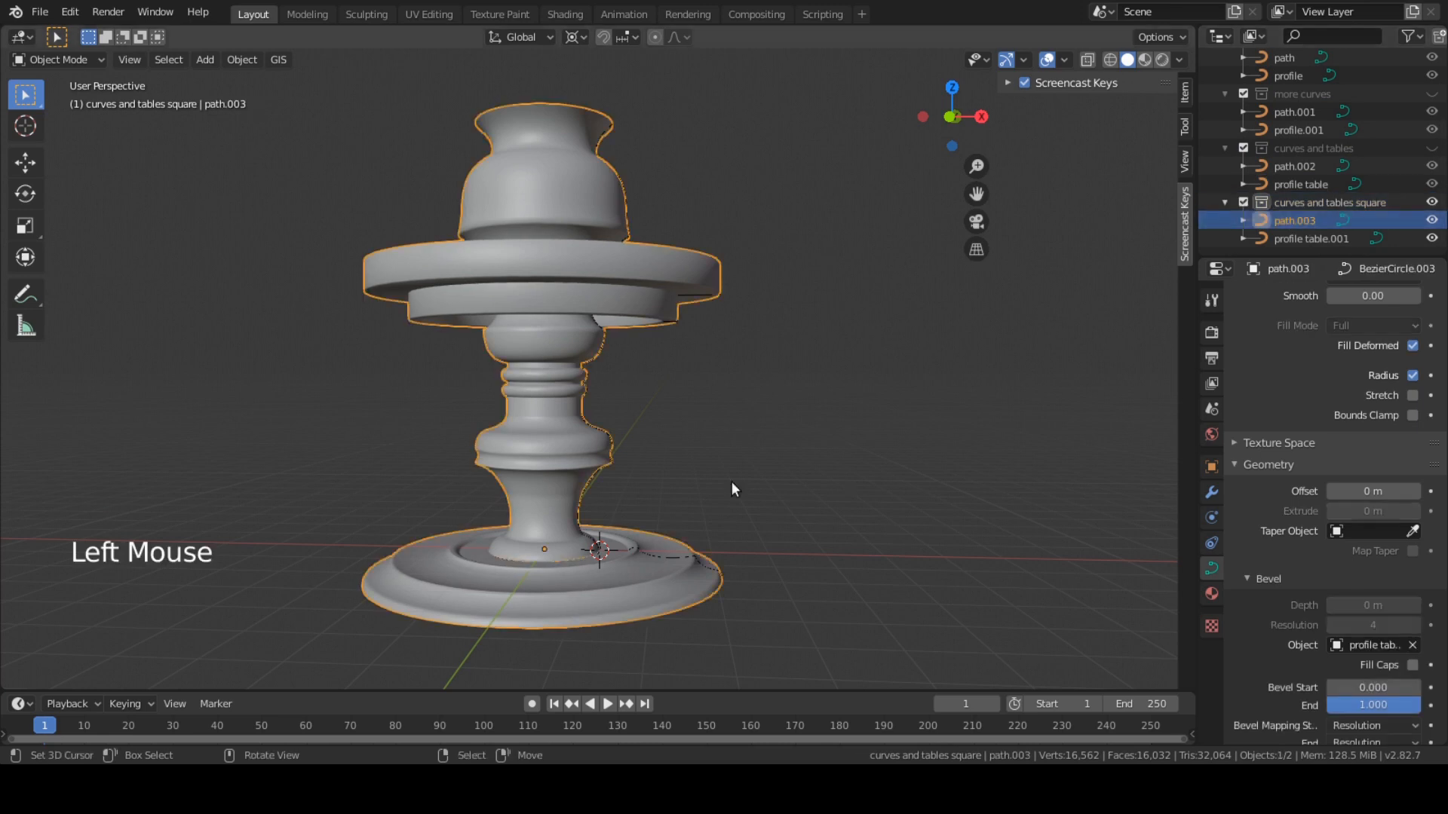
Reshape path.003's control points into a square so it sweeps a square table
{"action": "key", "text": "Tab"}
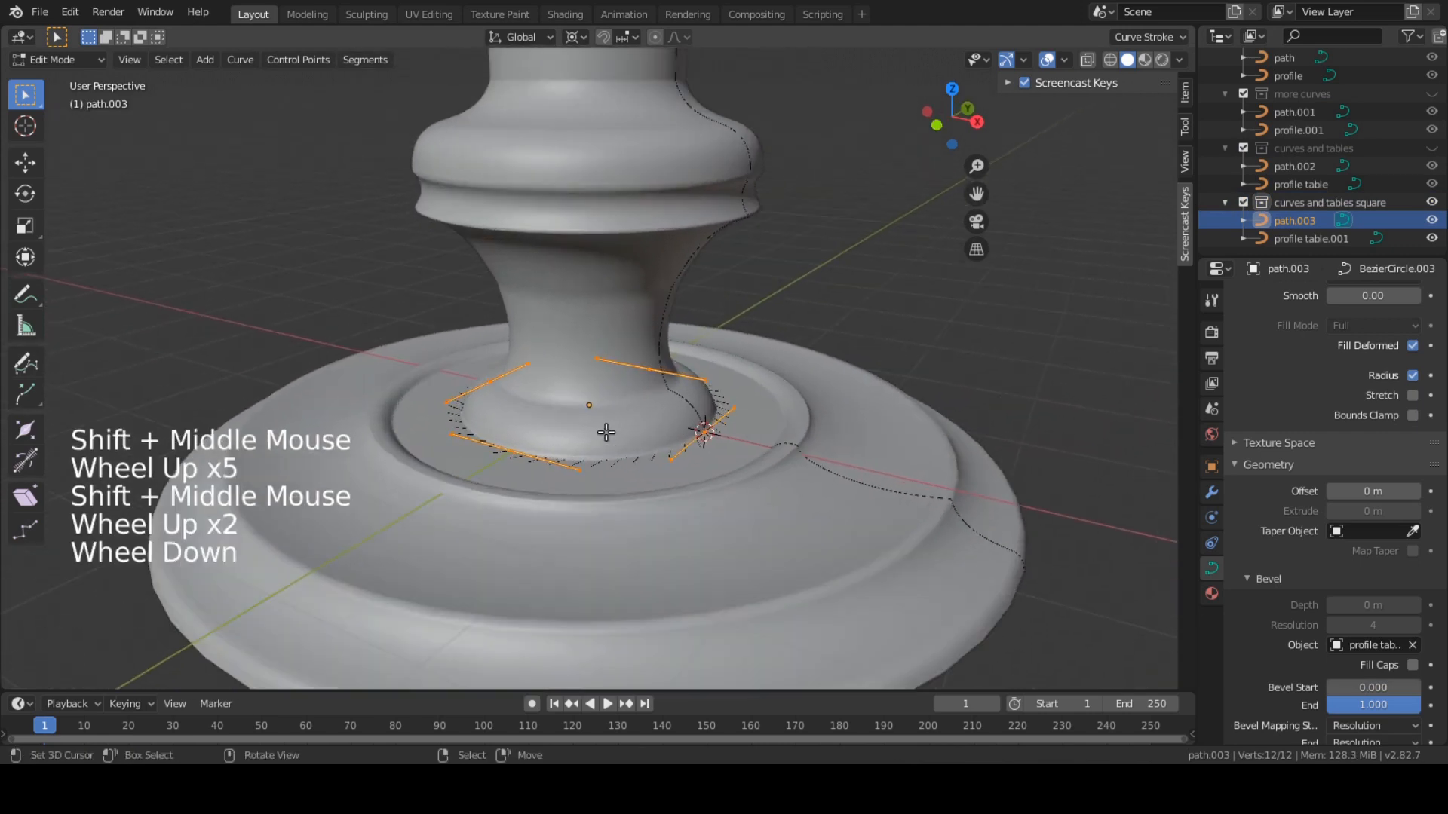
{"action": "scroll", "scroll_direction": "down", "scroll_amount": 3}
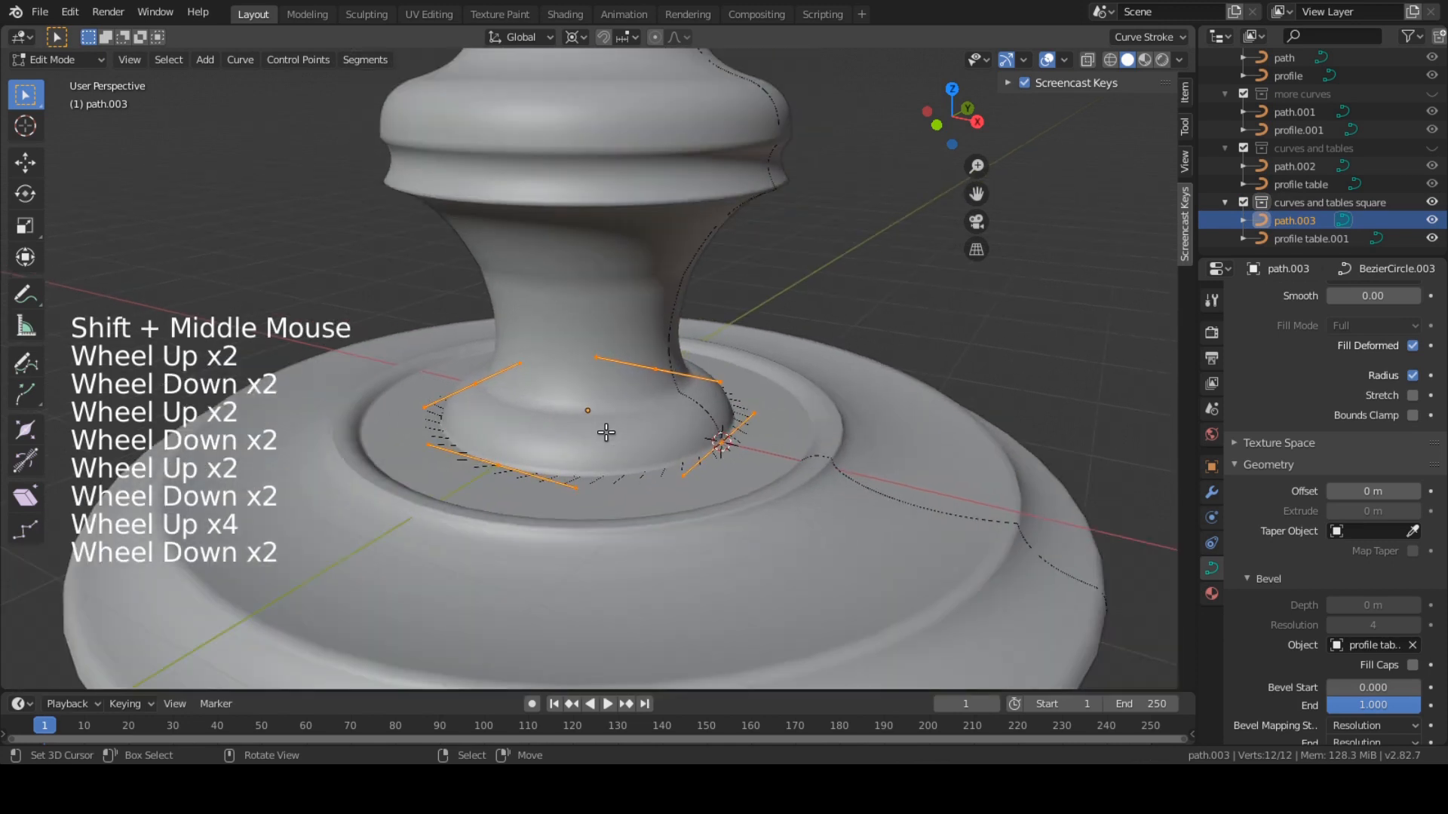
{"action": "key", "text": "v"}
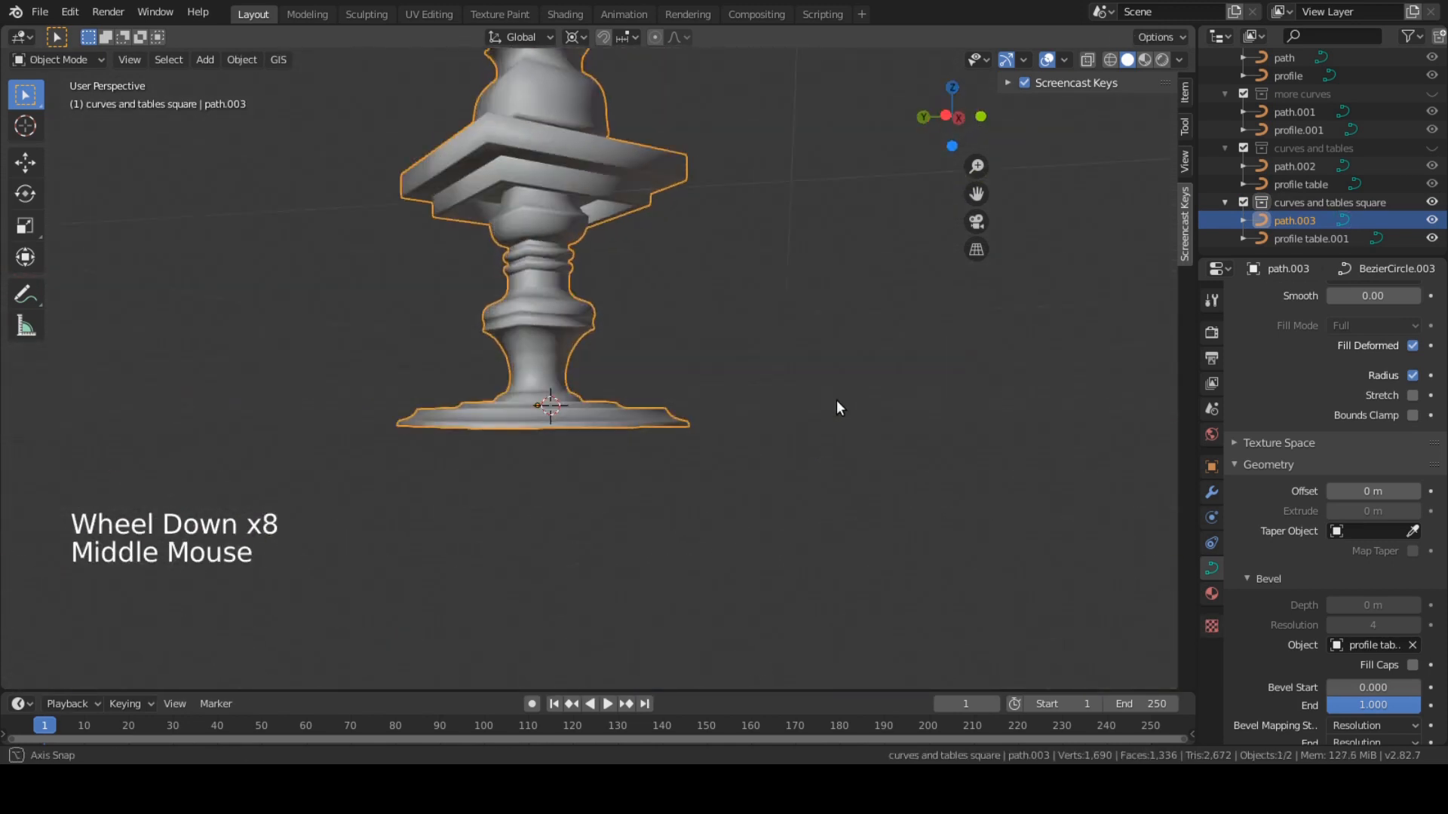
Move the square table sideways in front view so it stands beside the round one
{"action": "key", "text": "KP_1"}
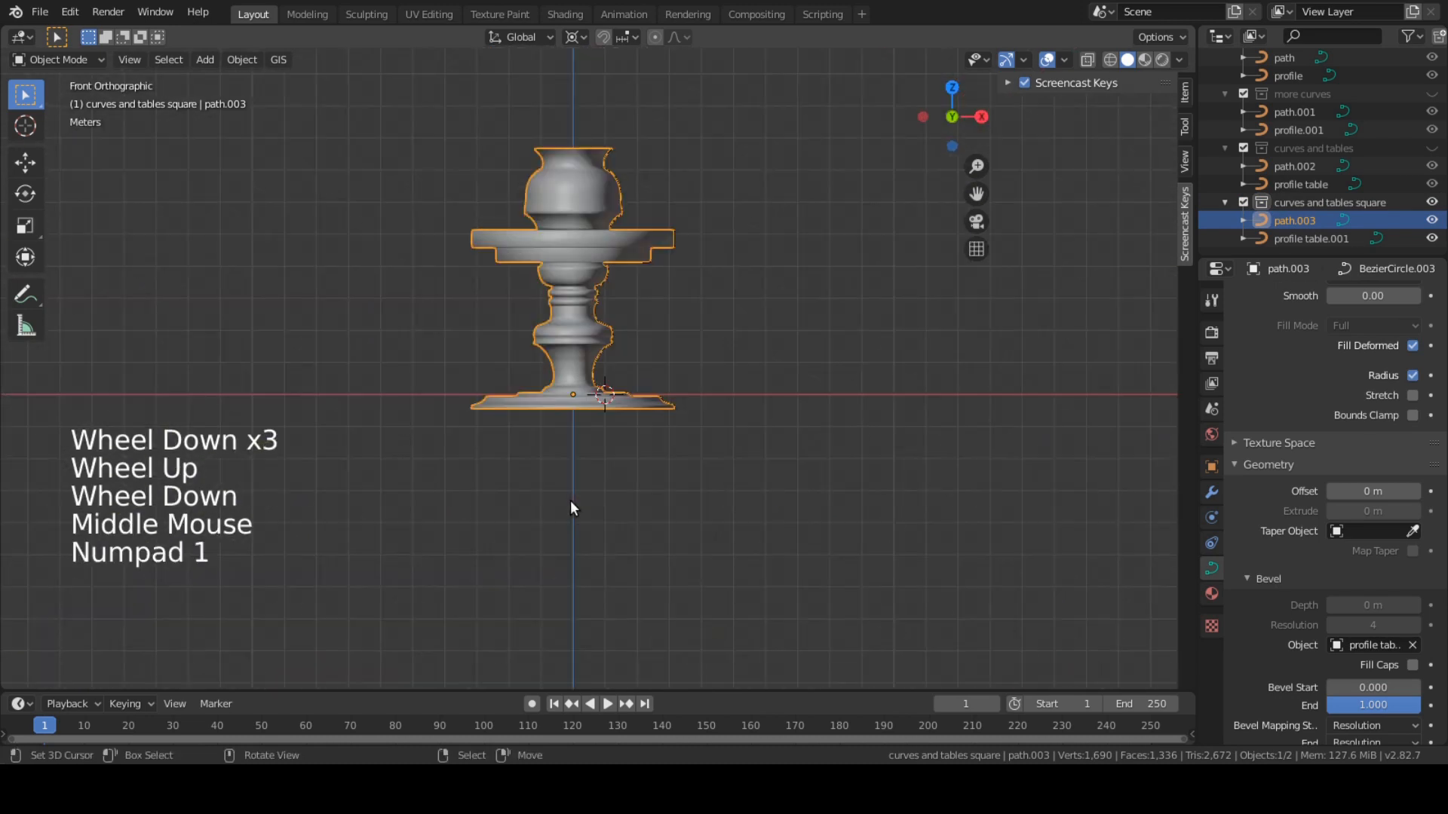
{"action": "key", "text": "g"}
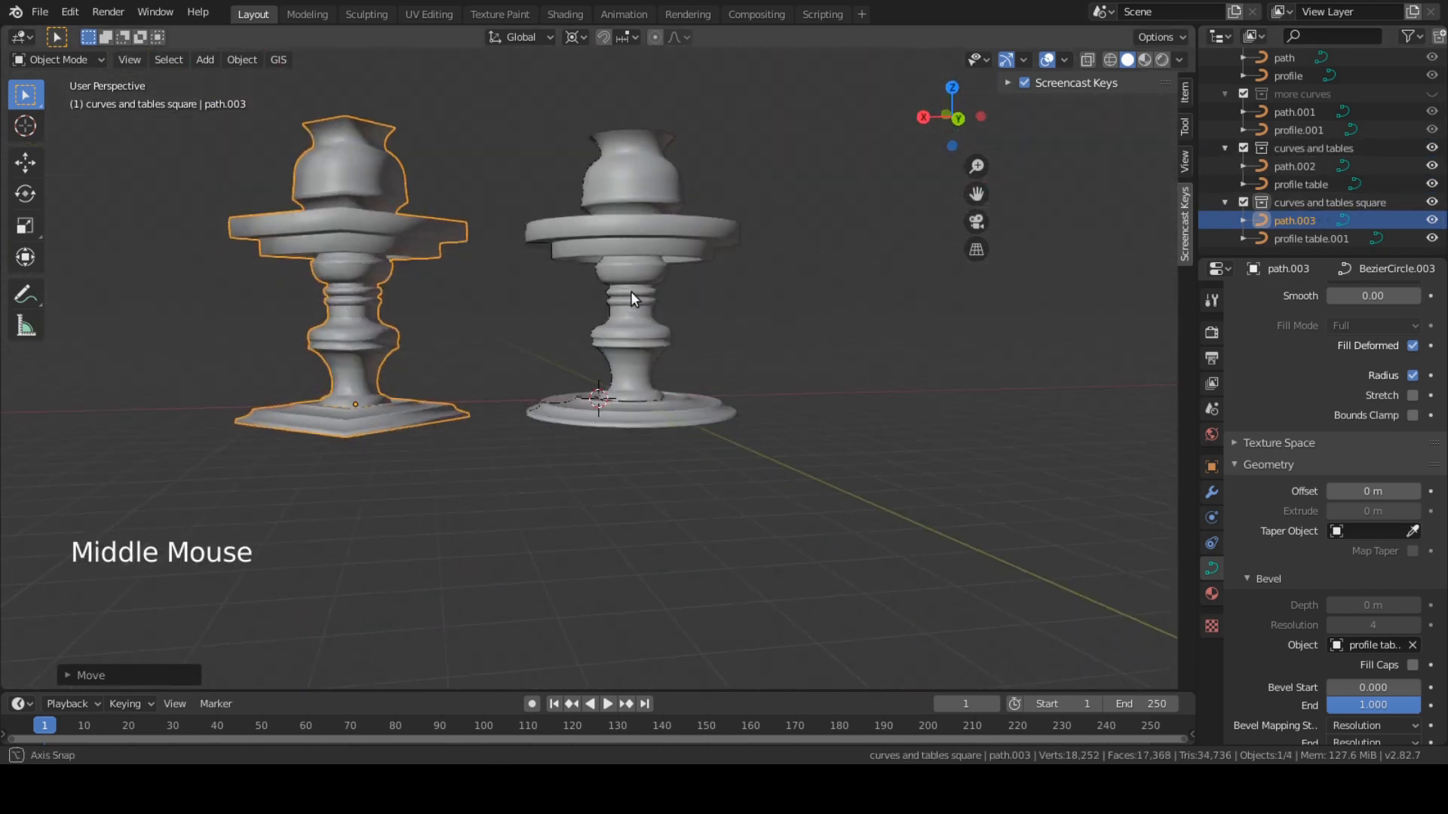
{"action": "left_click_drag", "start_coordinate": [633, 298], "coordinate": [834, 392]}
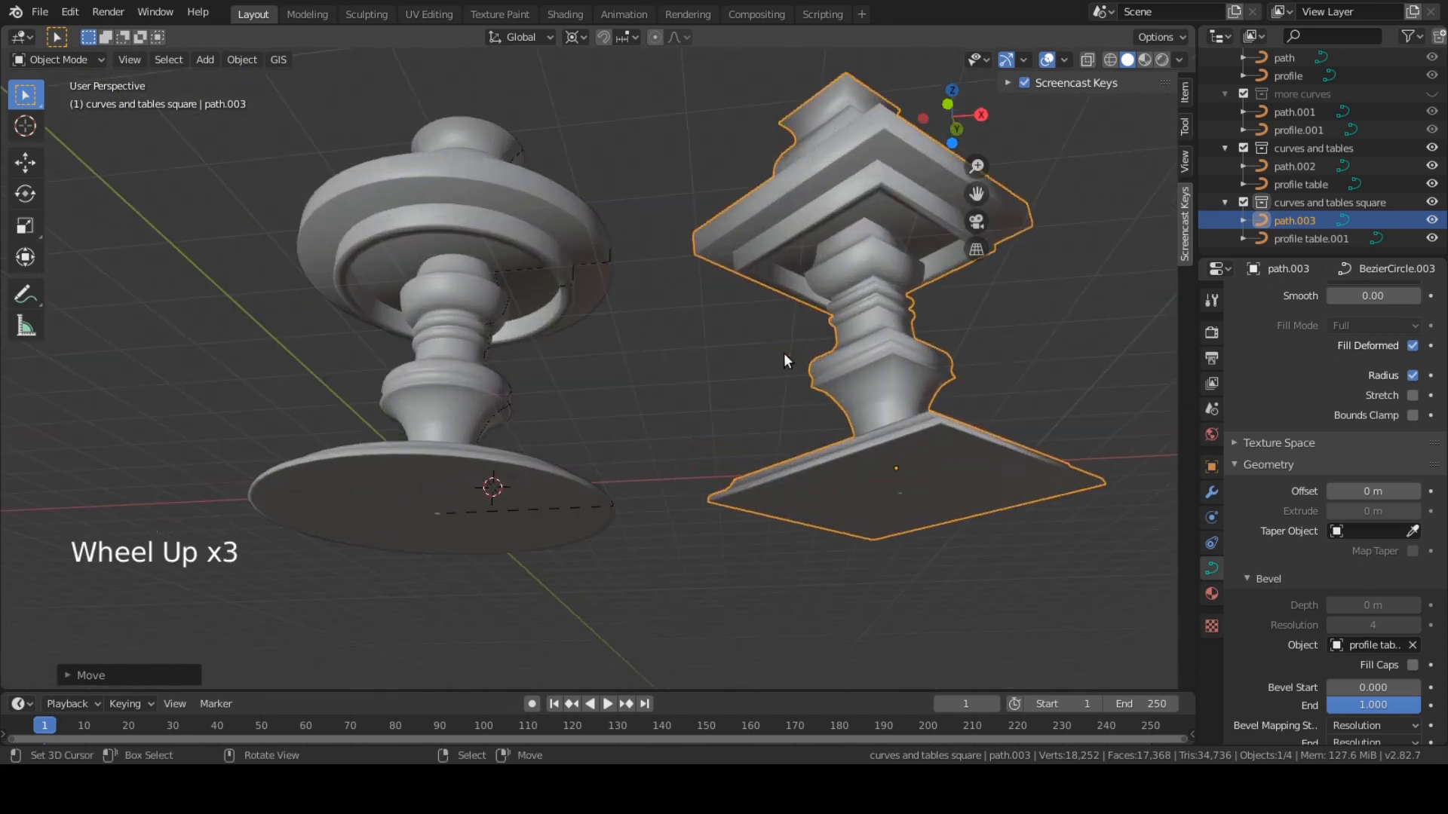
Switch viewport lighting to MatCap with the reddish-brown matcap sphere
{"action": "left_click", "coordinate": [1180, 59]}
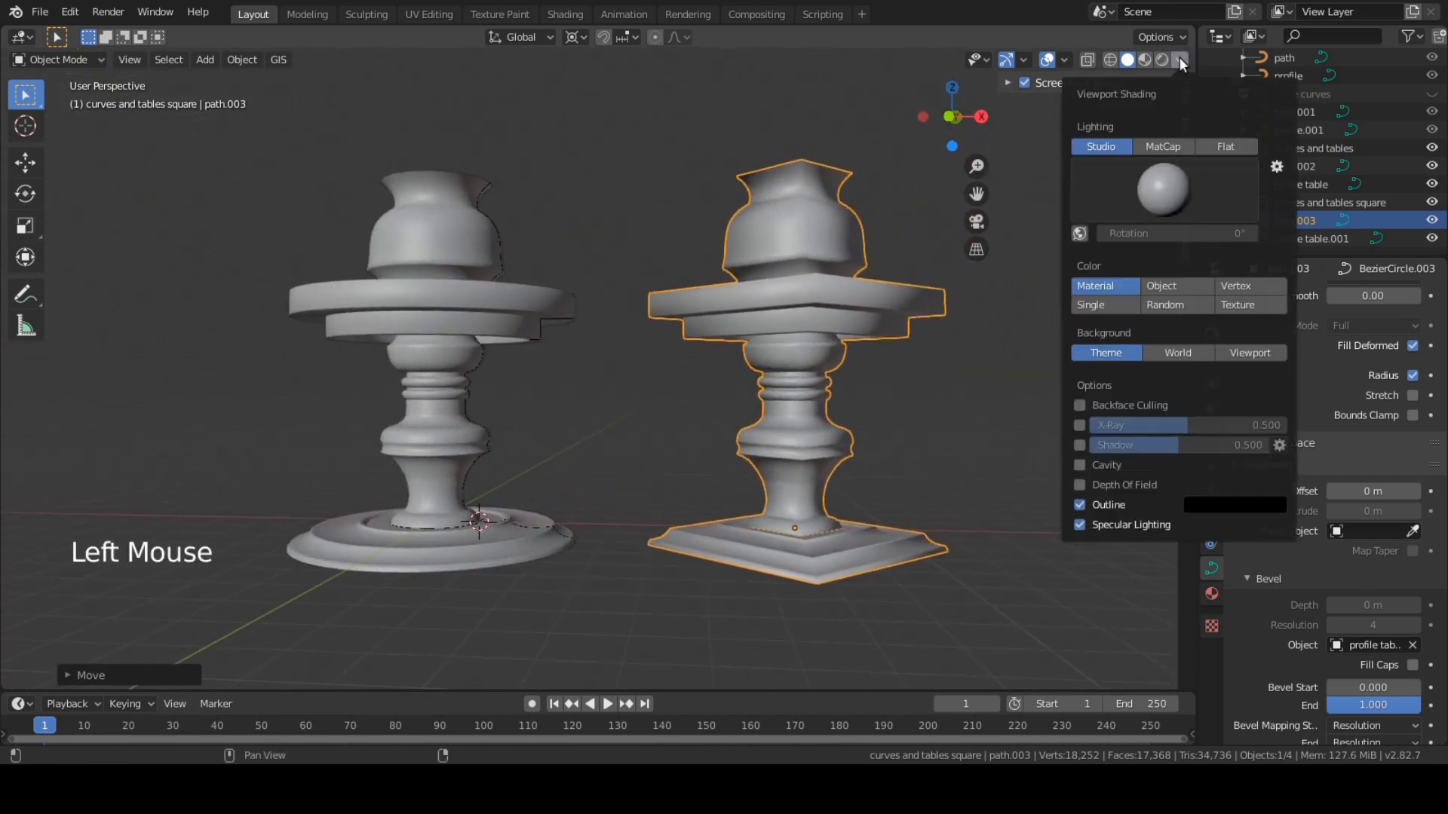
{"action": "left_click", "coordinate": [1161, 146]}
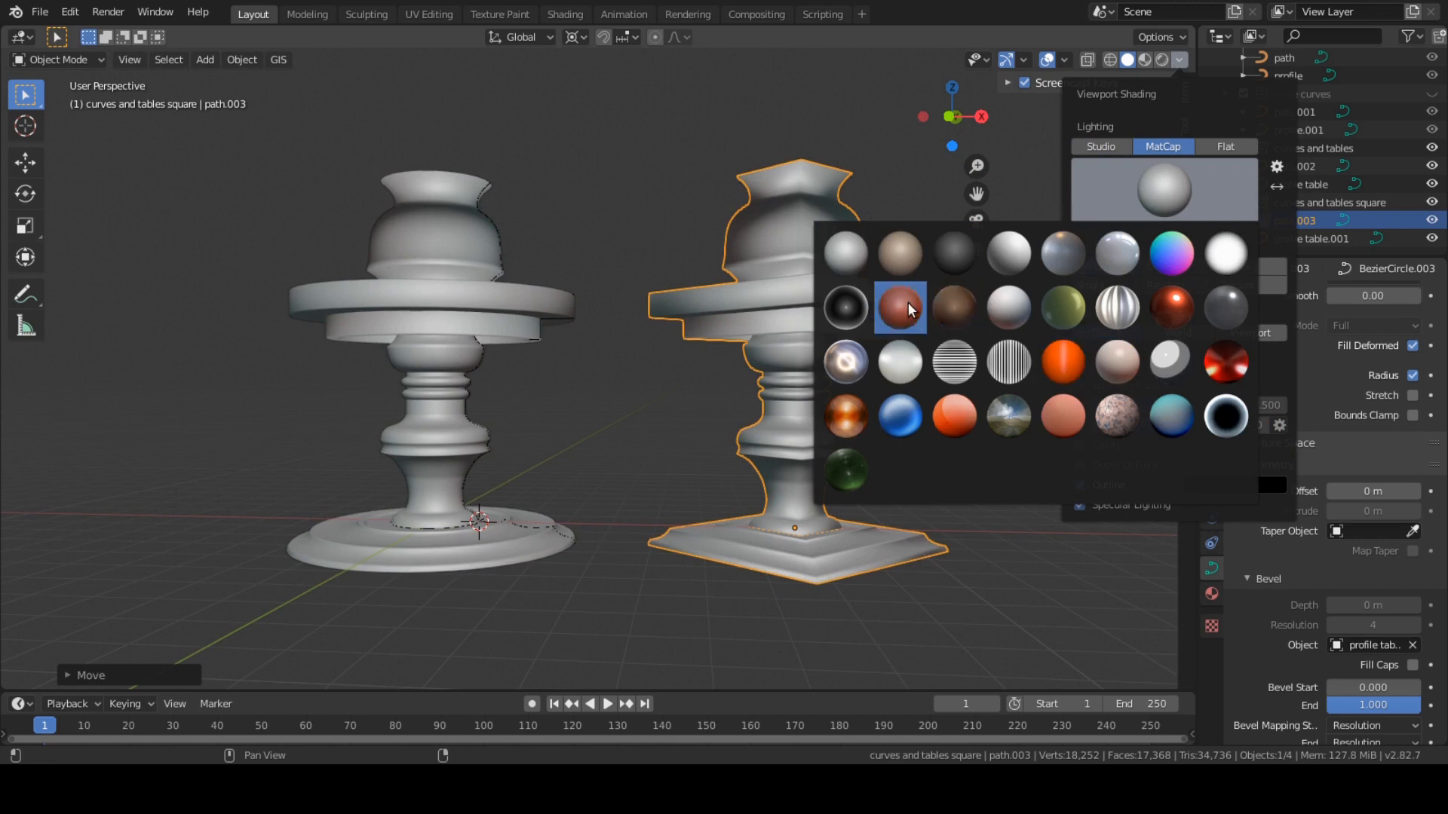
{"action": "left_click", "coordinate": [900, 307]}
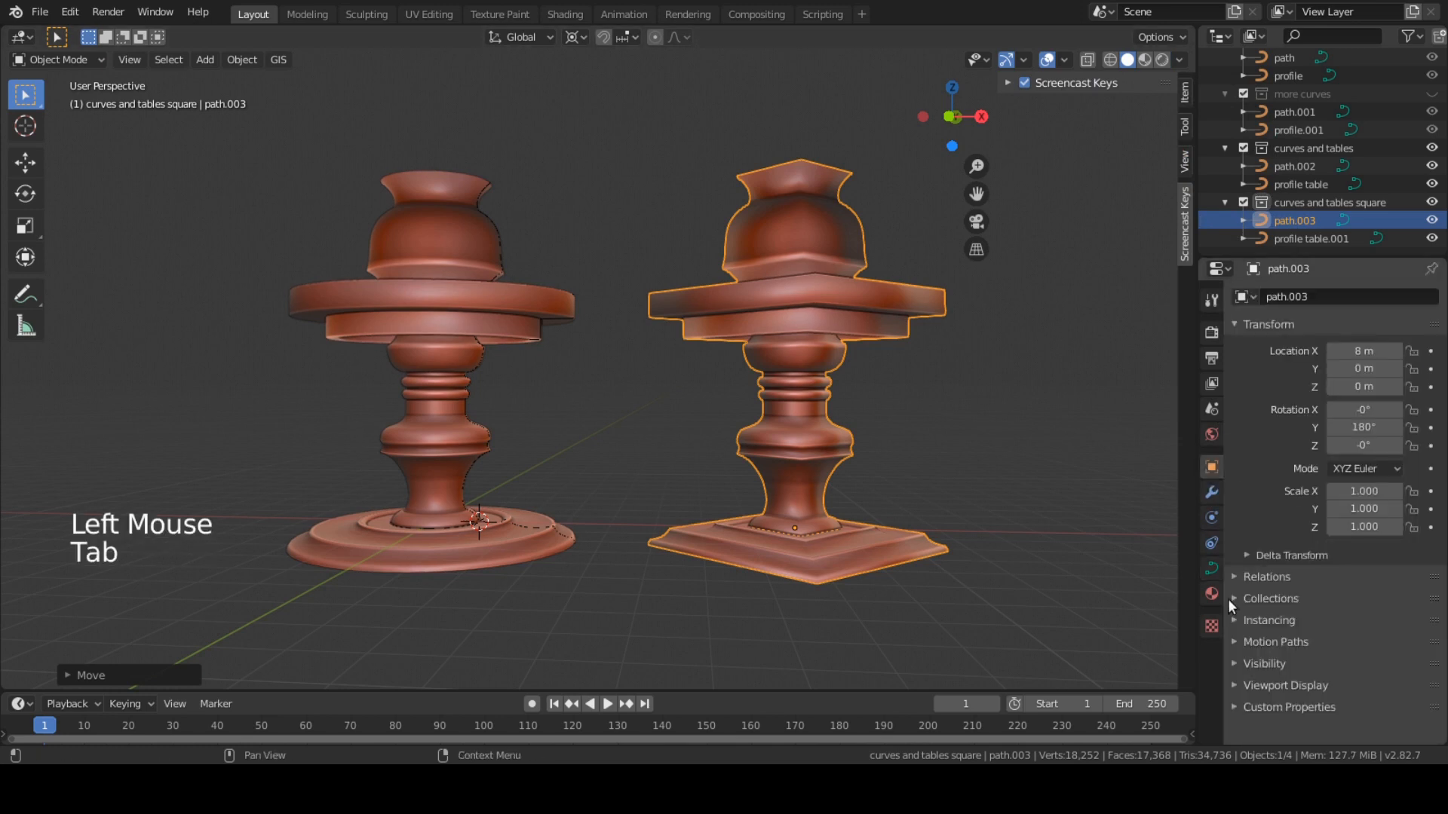
Toggle edit mode on the paths to expose their wireframe over the matcap
{"action": "key", "text": "Tab"}
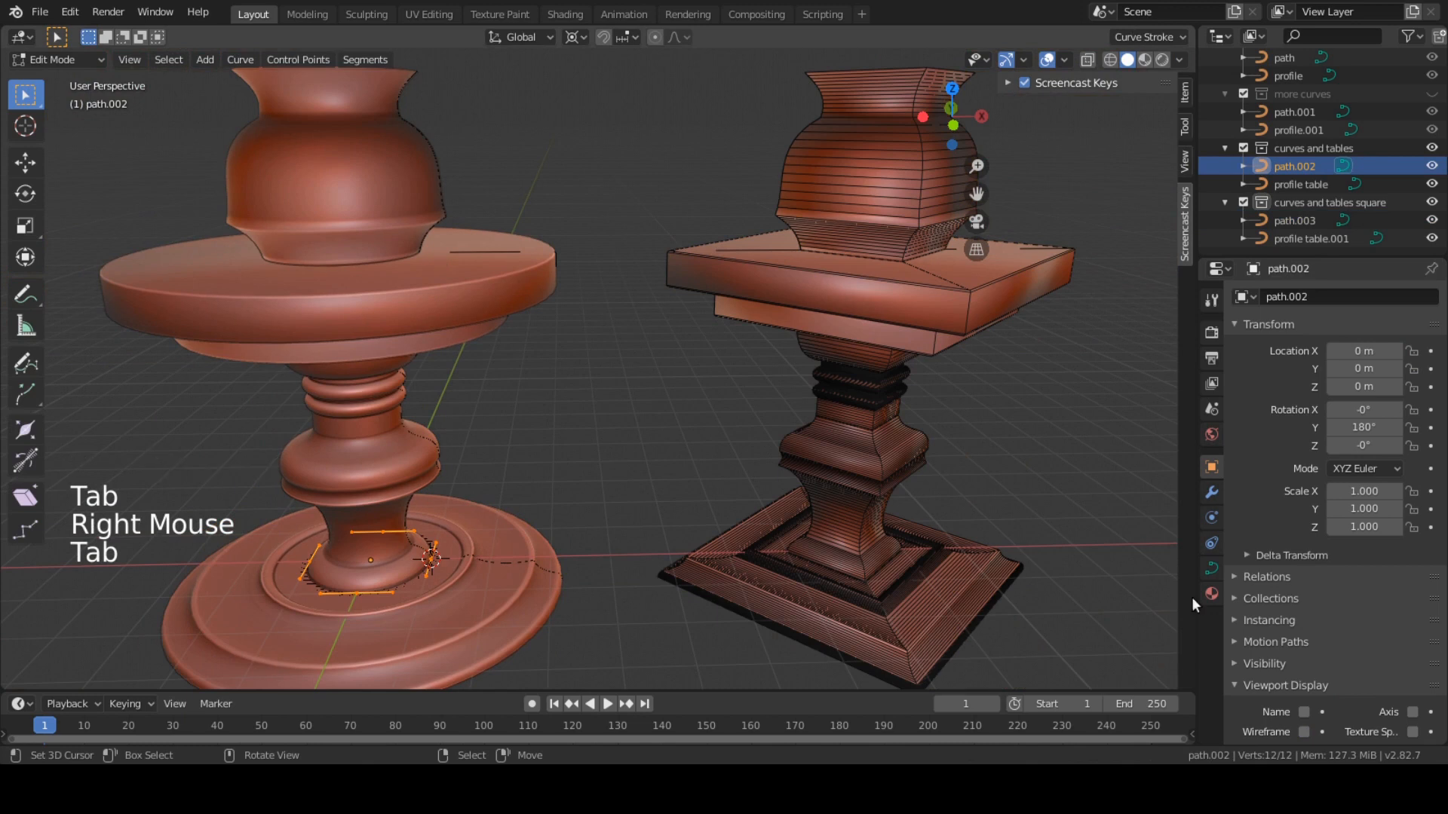
{"action": "key", "text": "Tab"}
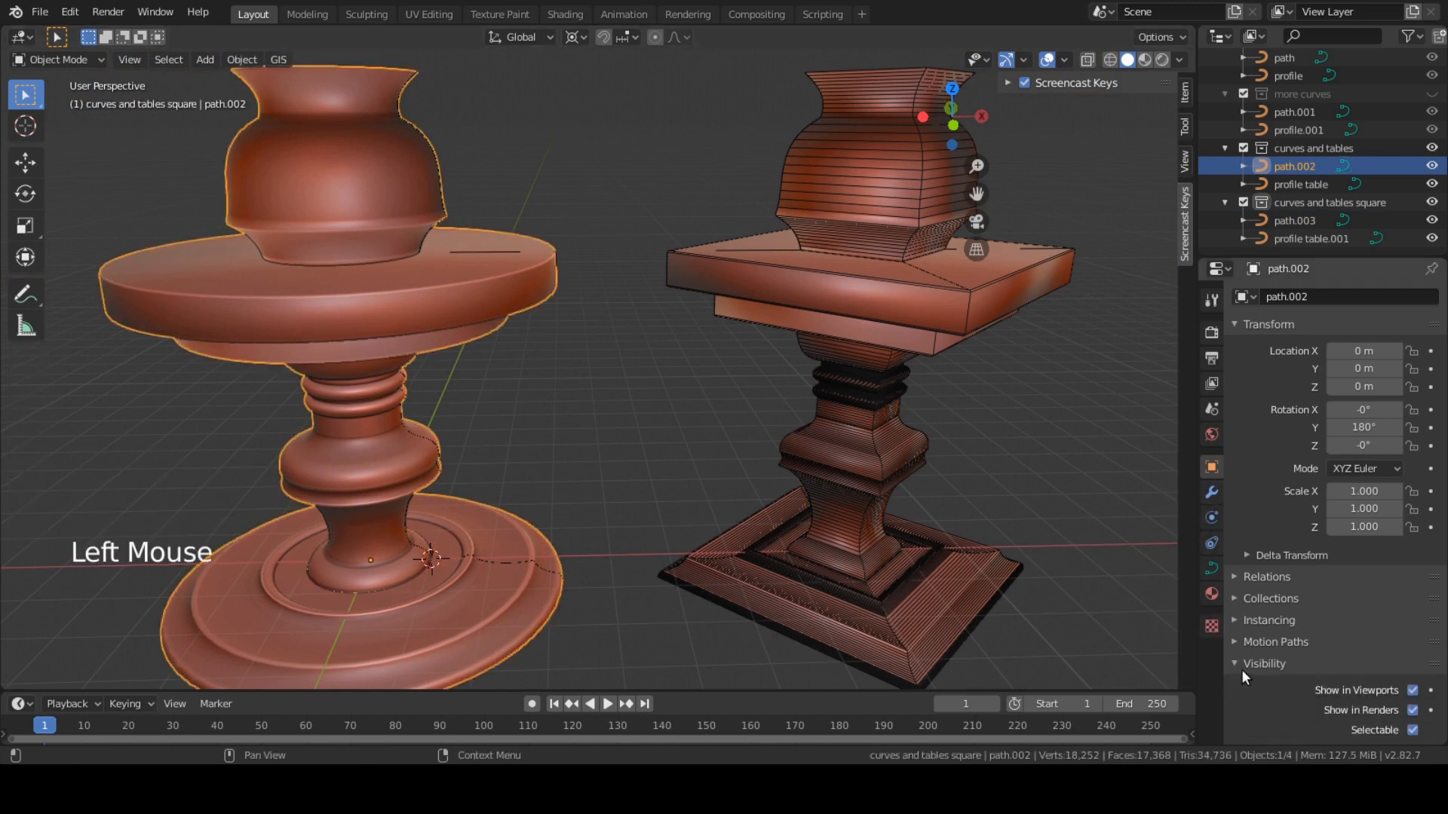
{"action": "key", "text": "Tab"}
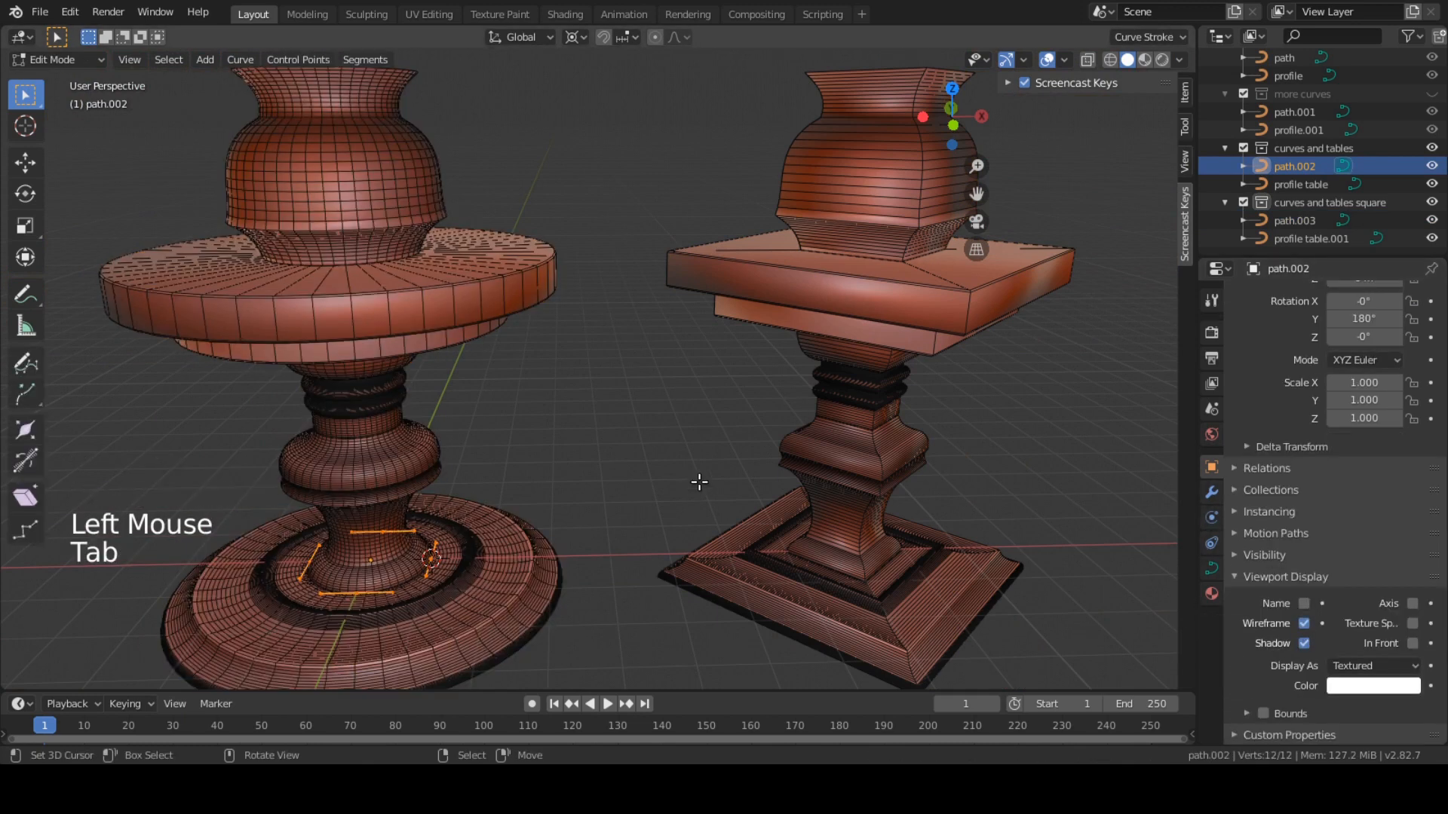
{"action": "key", "text": "Tab"}
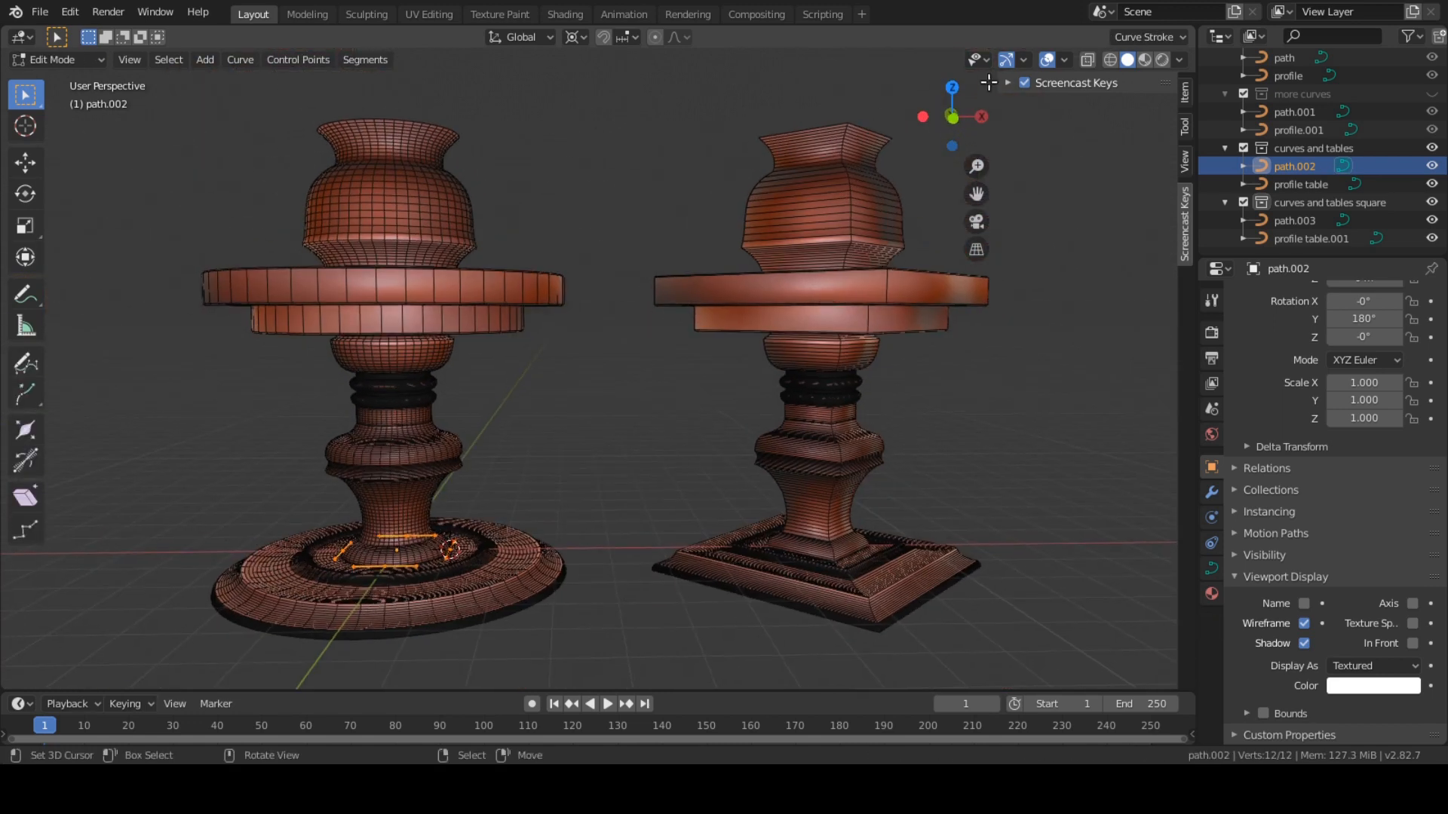
Toggle the floor grid in the viewport Overlays
{"action": "left_click", "coordinate": [1063, 58]}
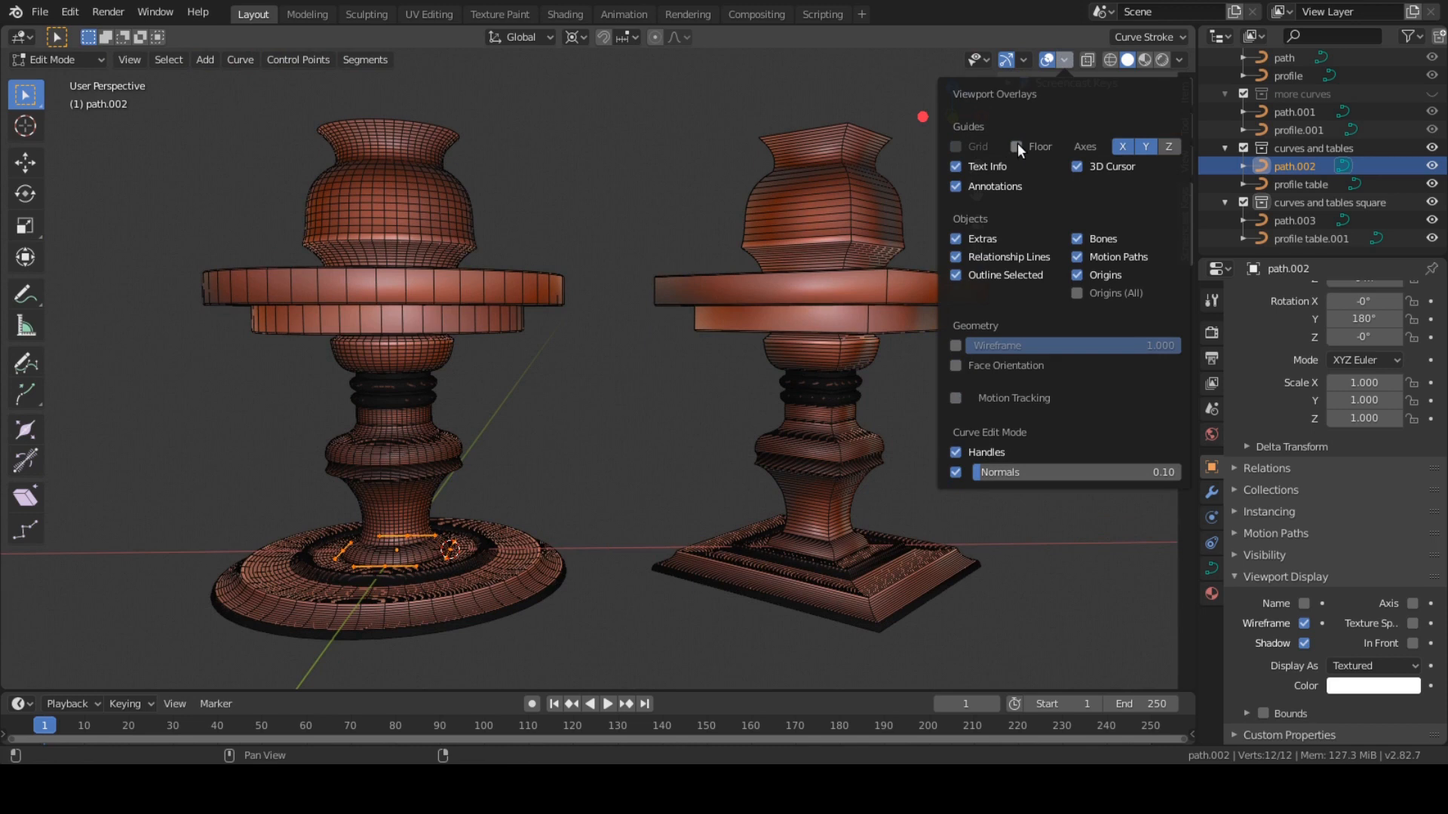
{"action": "left_click", "coordinate": [1015, 147]}
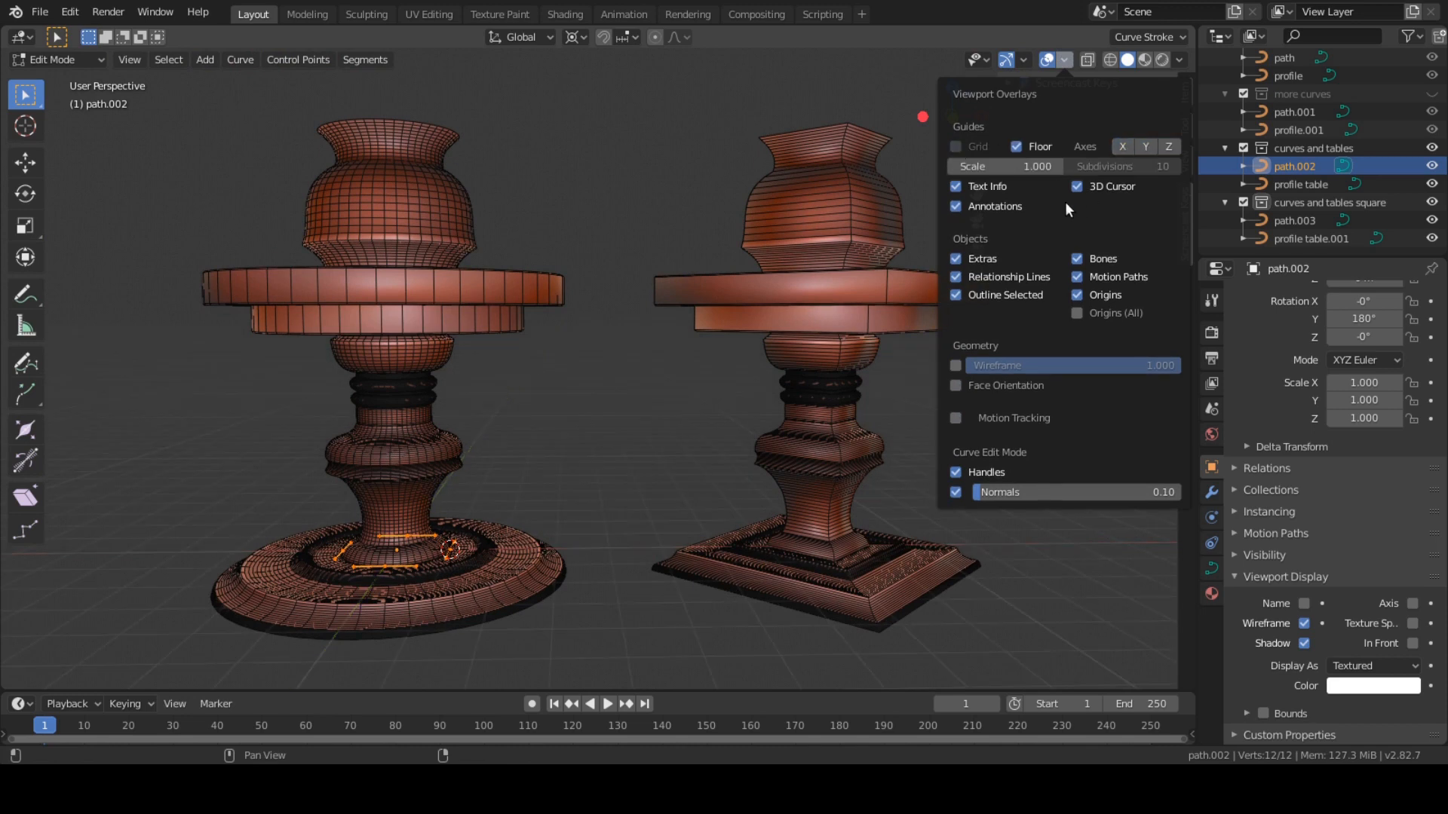
Return to object mode and start Window > Save Screenshot of both tables
{"action": "key", "text": "Tab"}
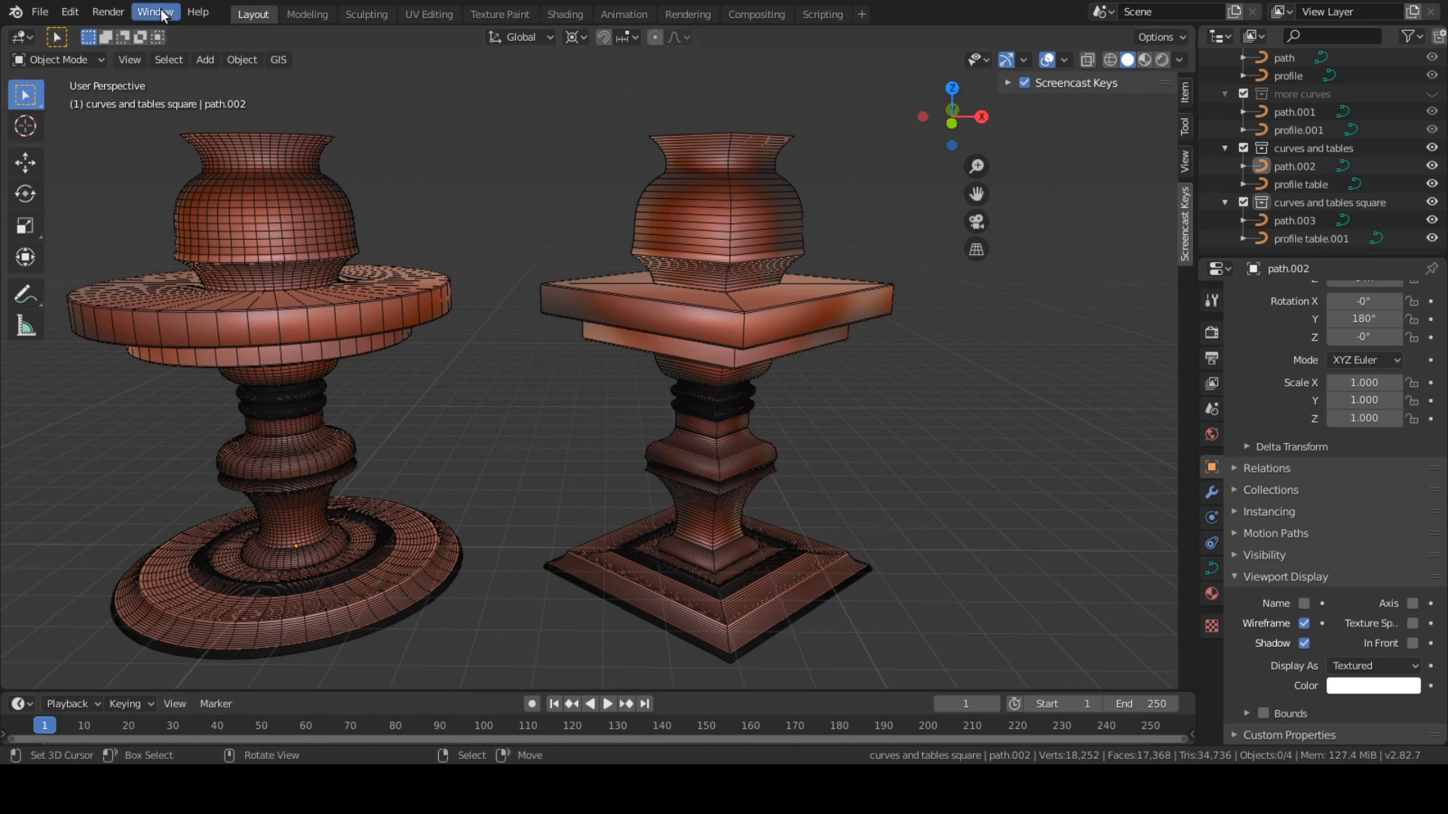
{"action": "left_click", "coordinate": [153, 12]}
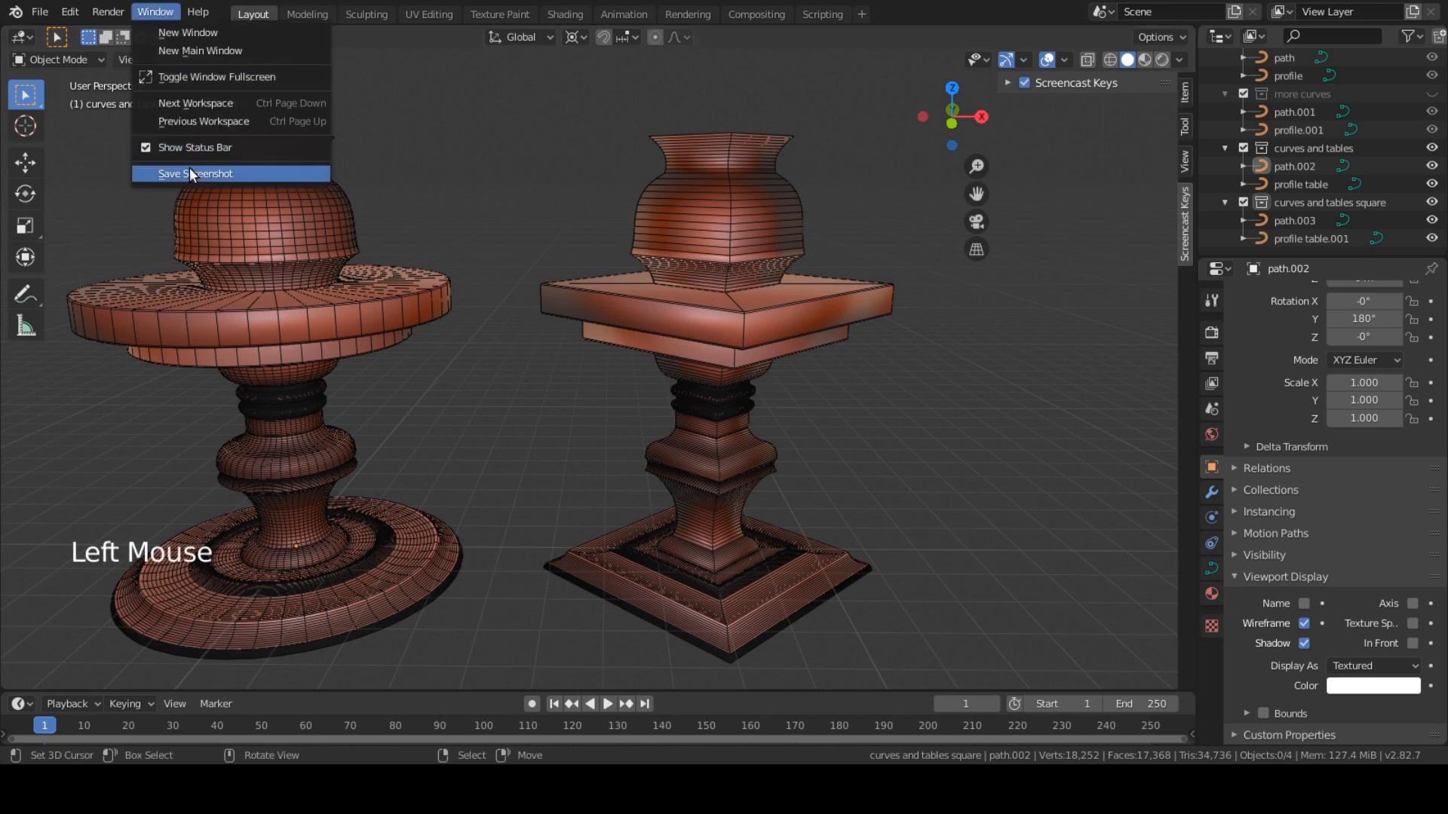